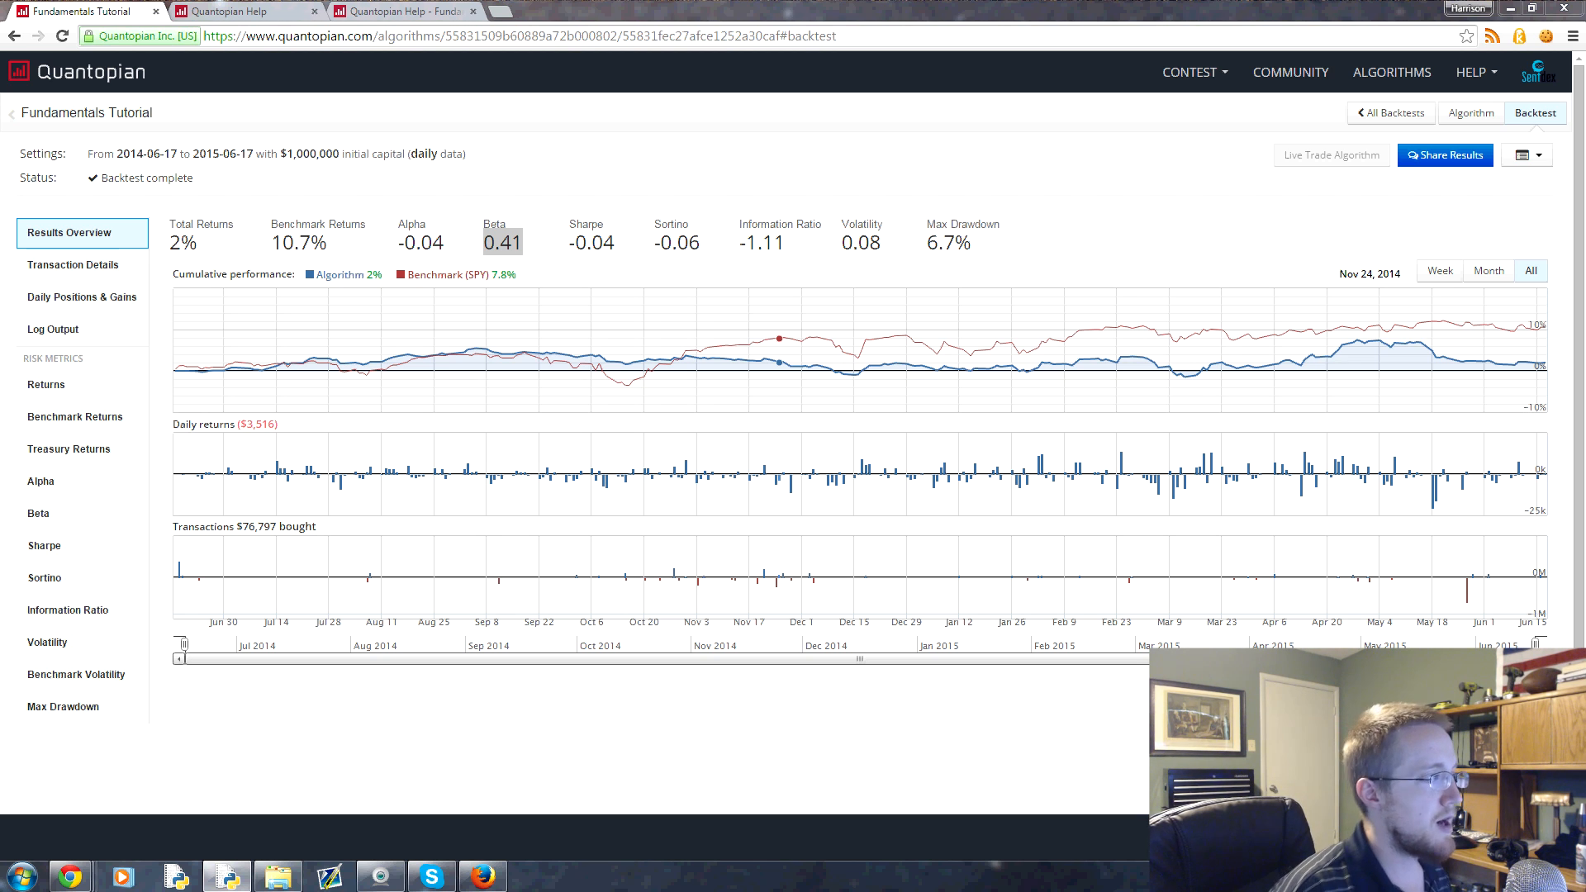
{"action": "mouse_move", "coordinate": [807, 262]}
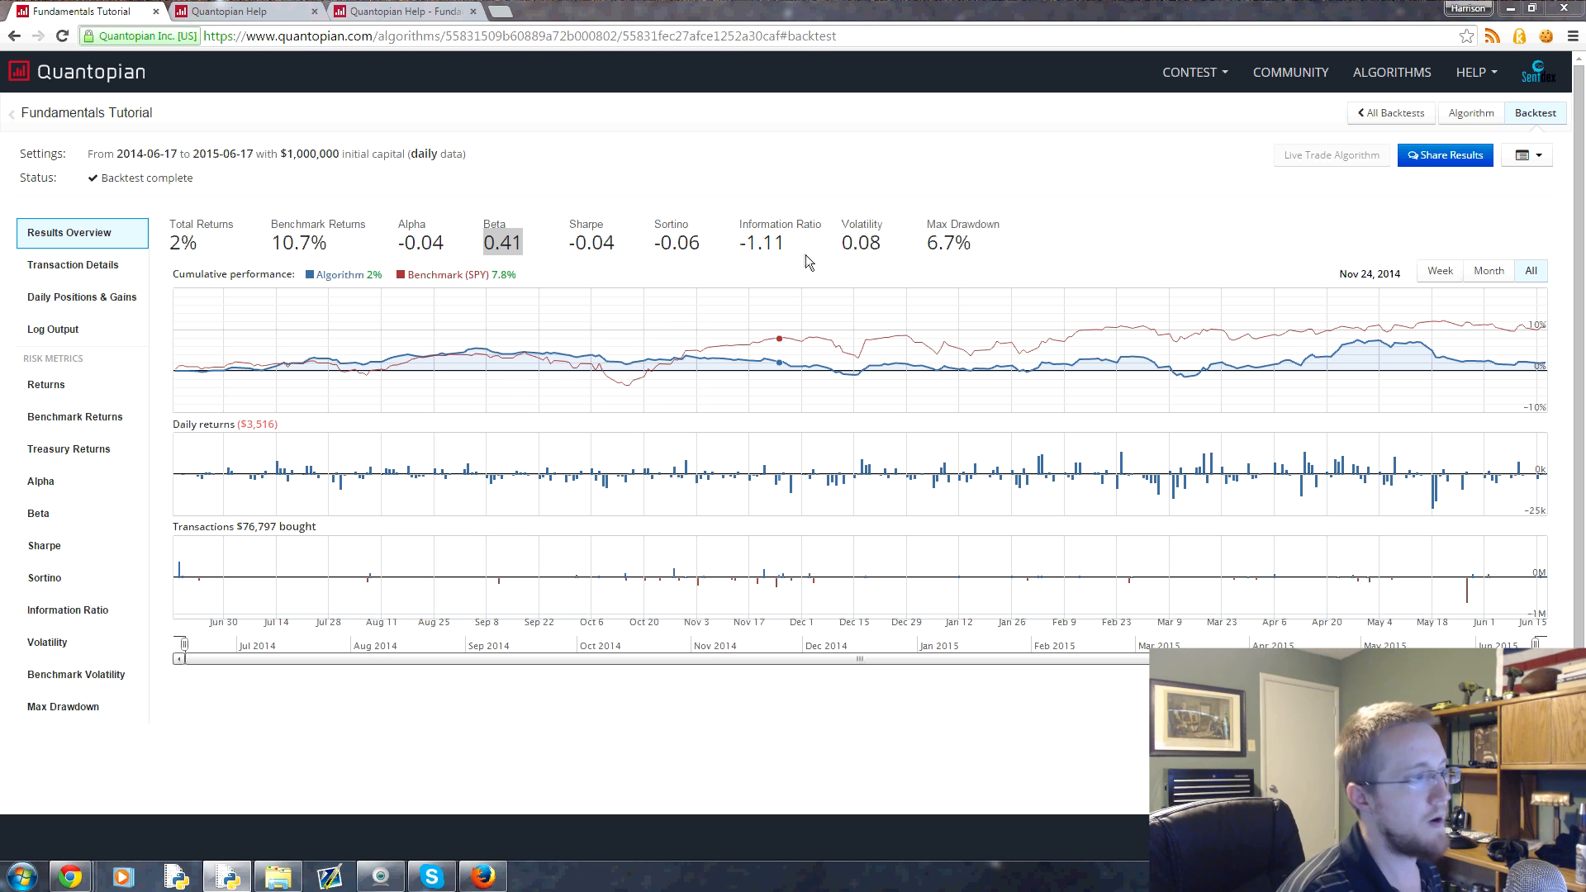
{"action": "mouse_move", "coordinate": [572, 215]}
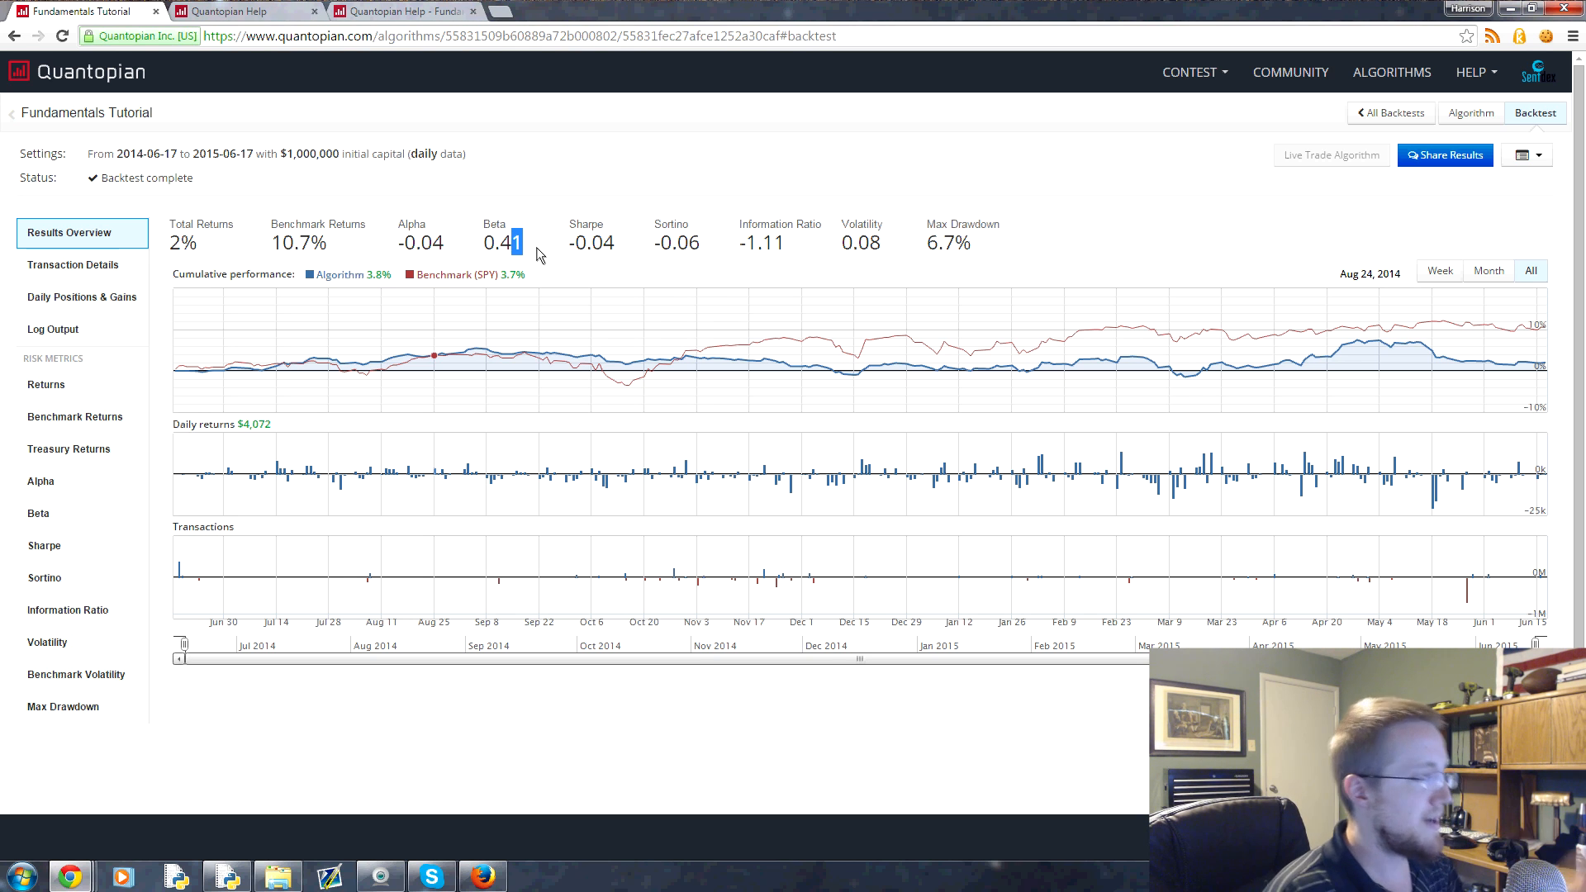
{"action": "mouse_move", "coordinate": [553, 248]}
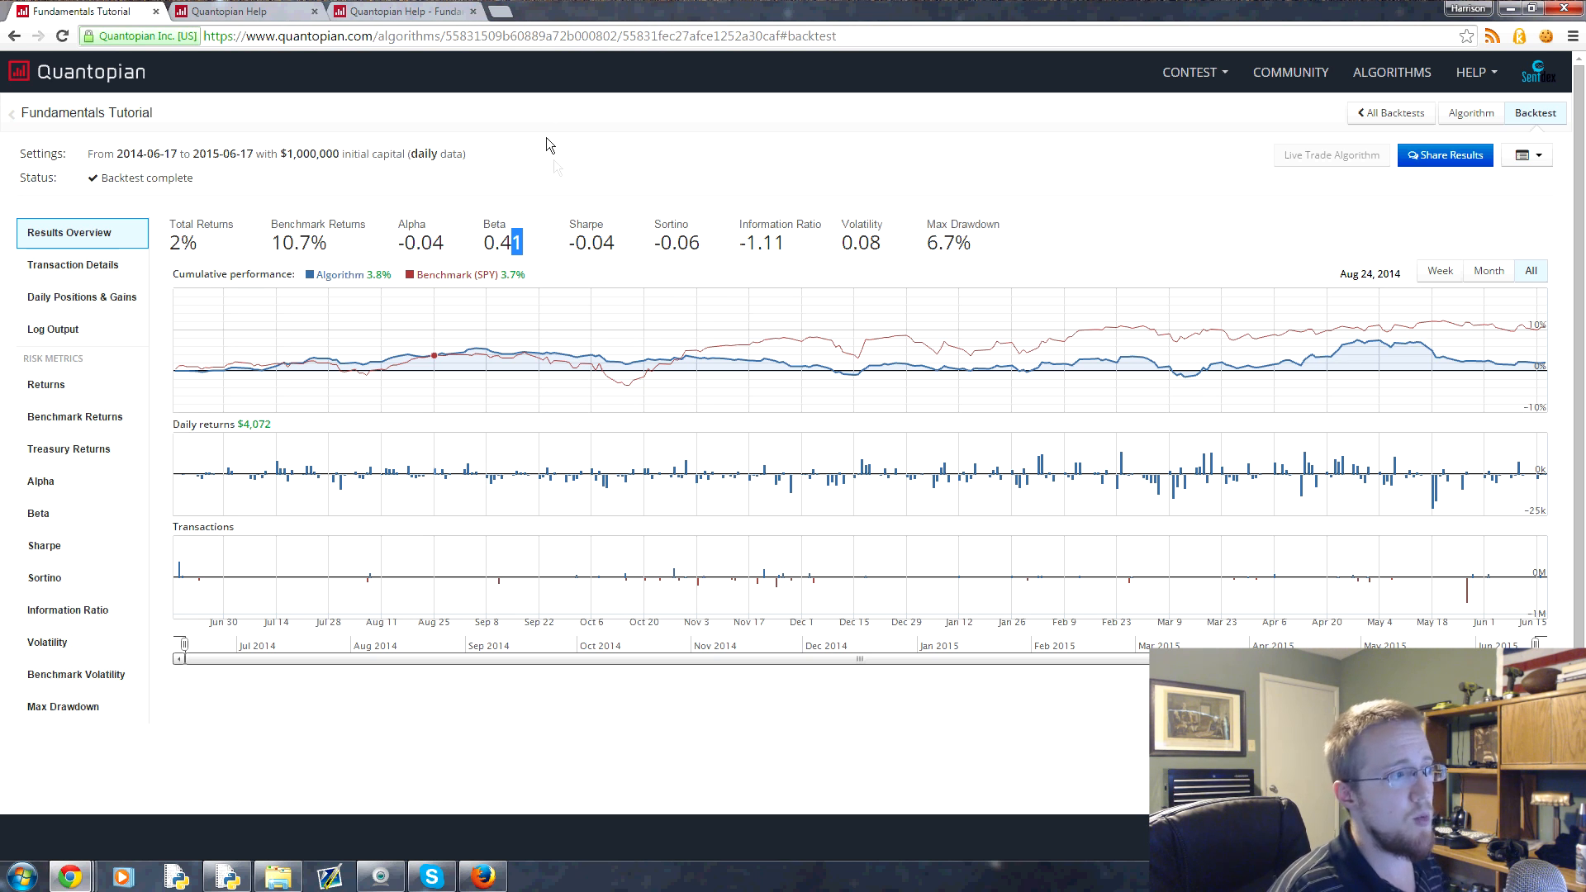
{"action": "mouse_move", "coordinate": [735, 192]}
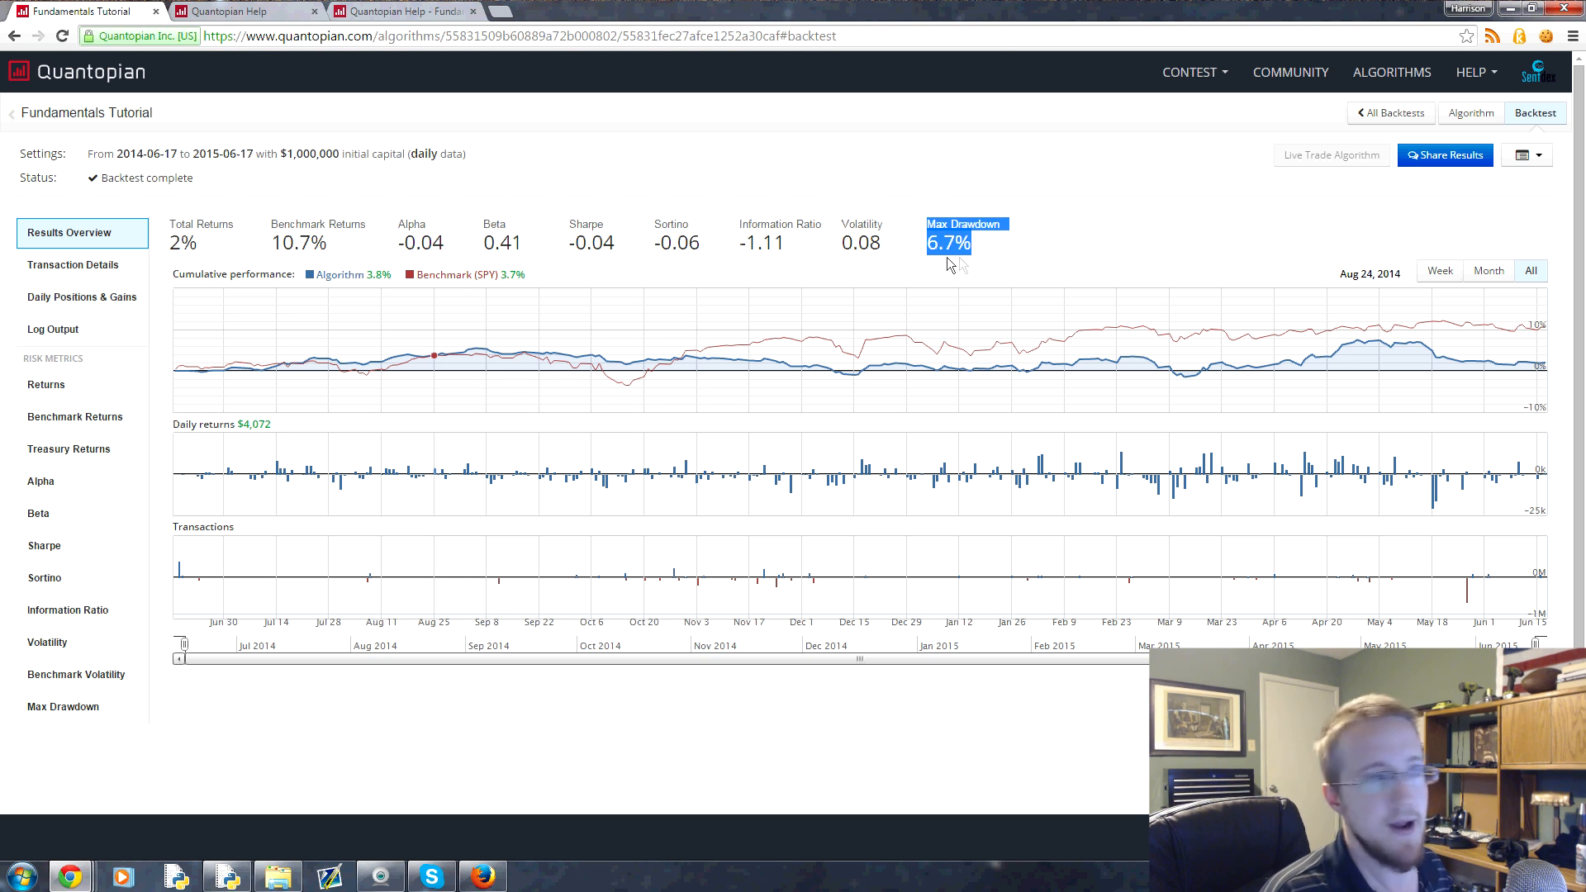
{"action": "mouse_move", "coordinate": [949, 284]}
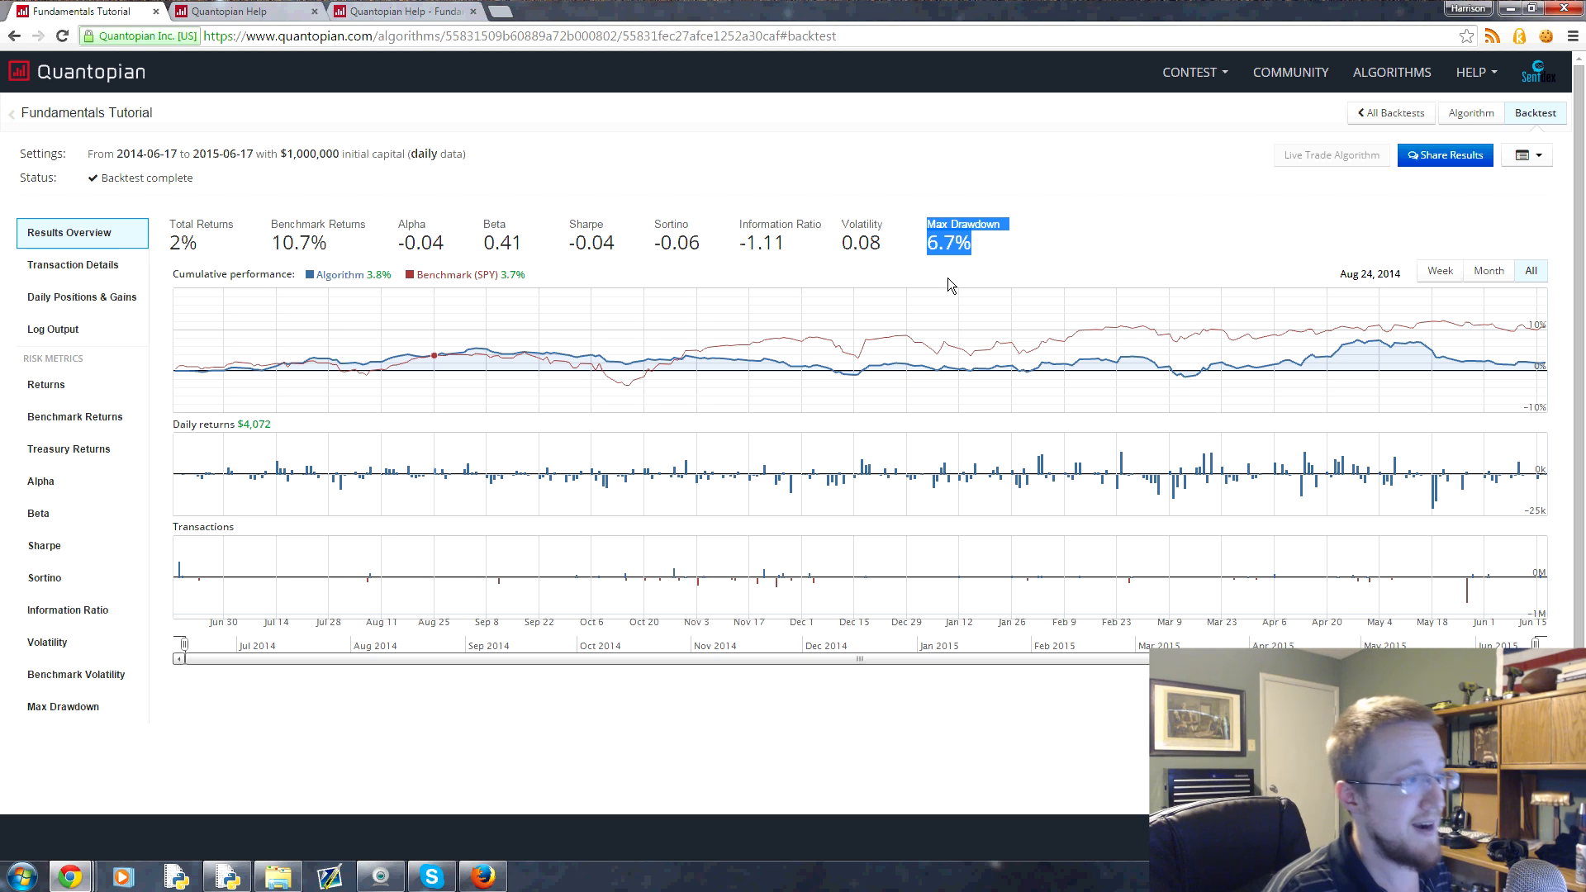
{"action": "mouse_move", "coordinate": [931, 280]}
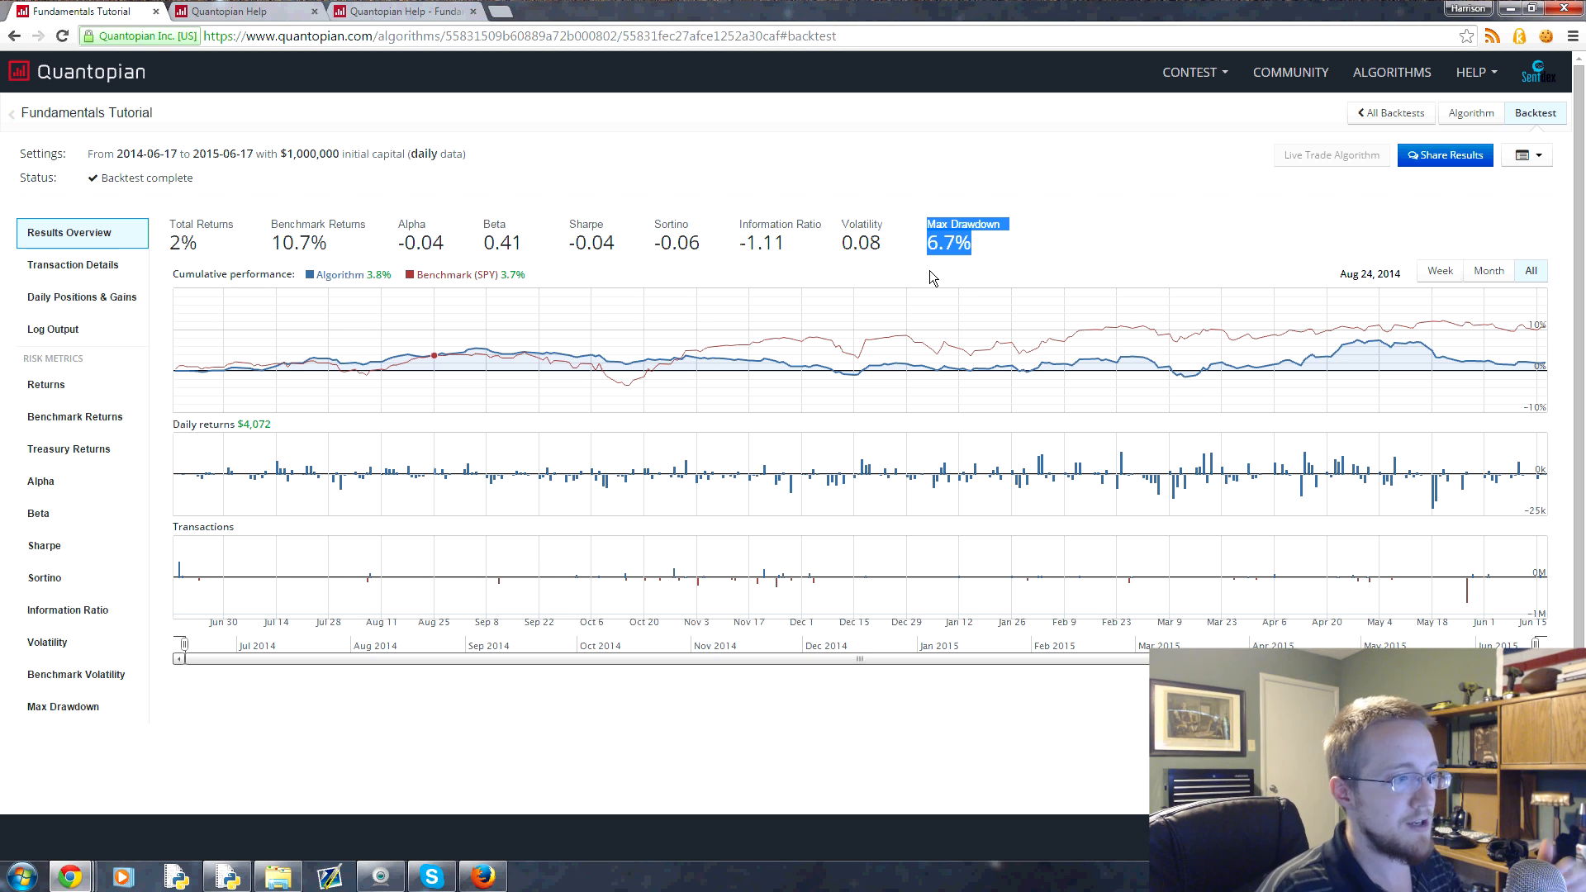
{"action": "mouse_move", "coordinate": [935, 294]}
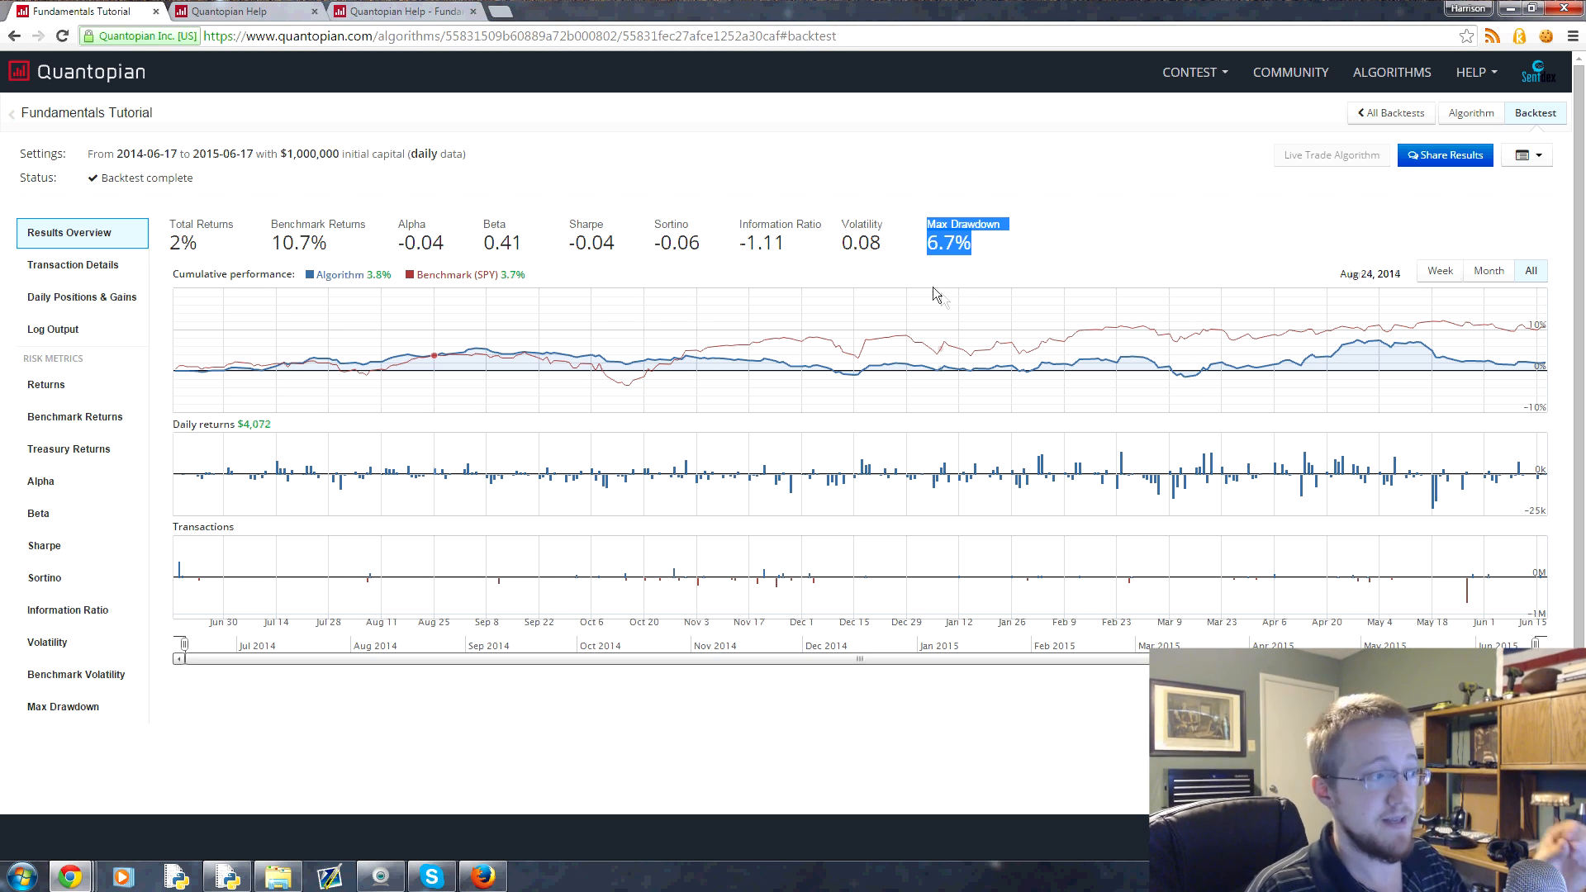
{"action": "mouse_move", "coordinate": [939, 293]}
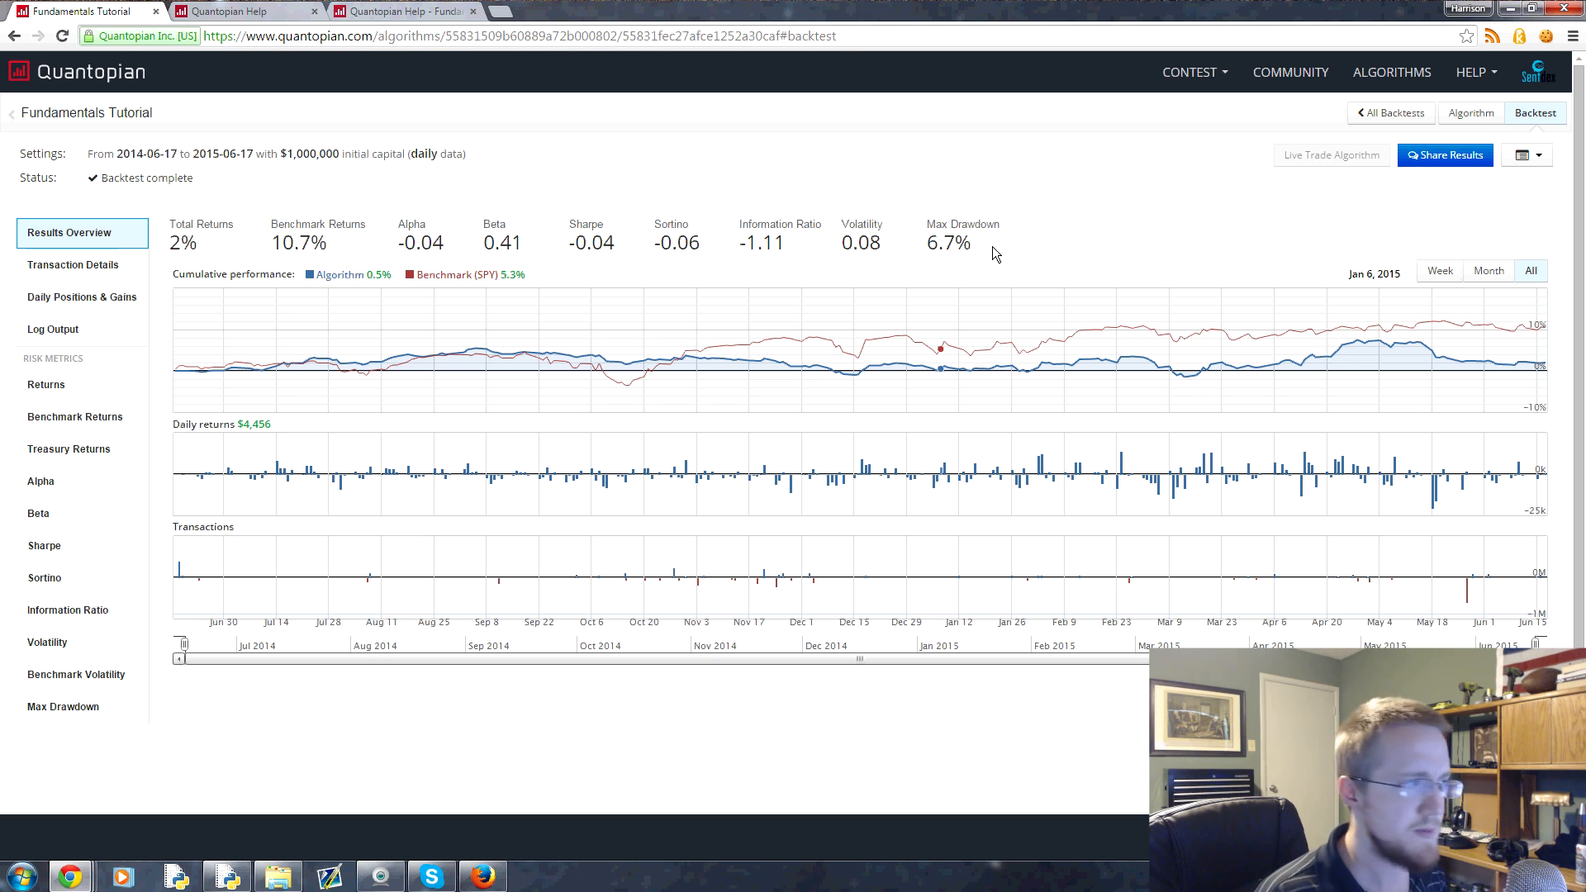
{"action": "mouse_move", "coordinate": [971, 215]}
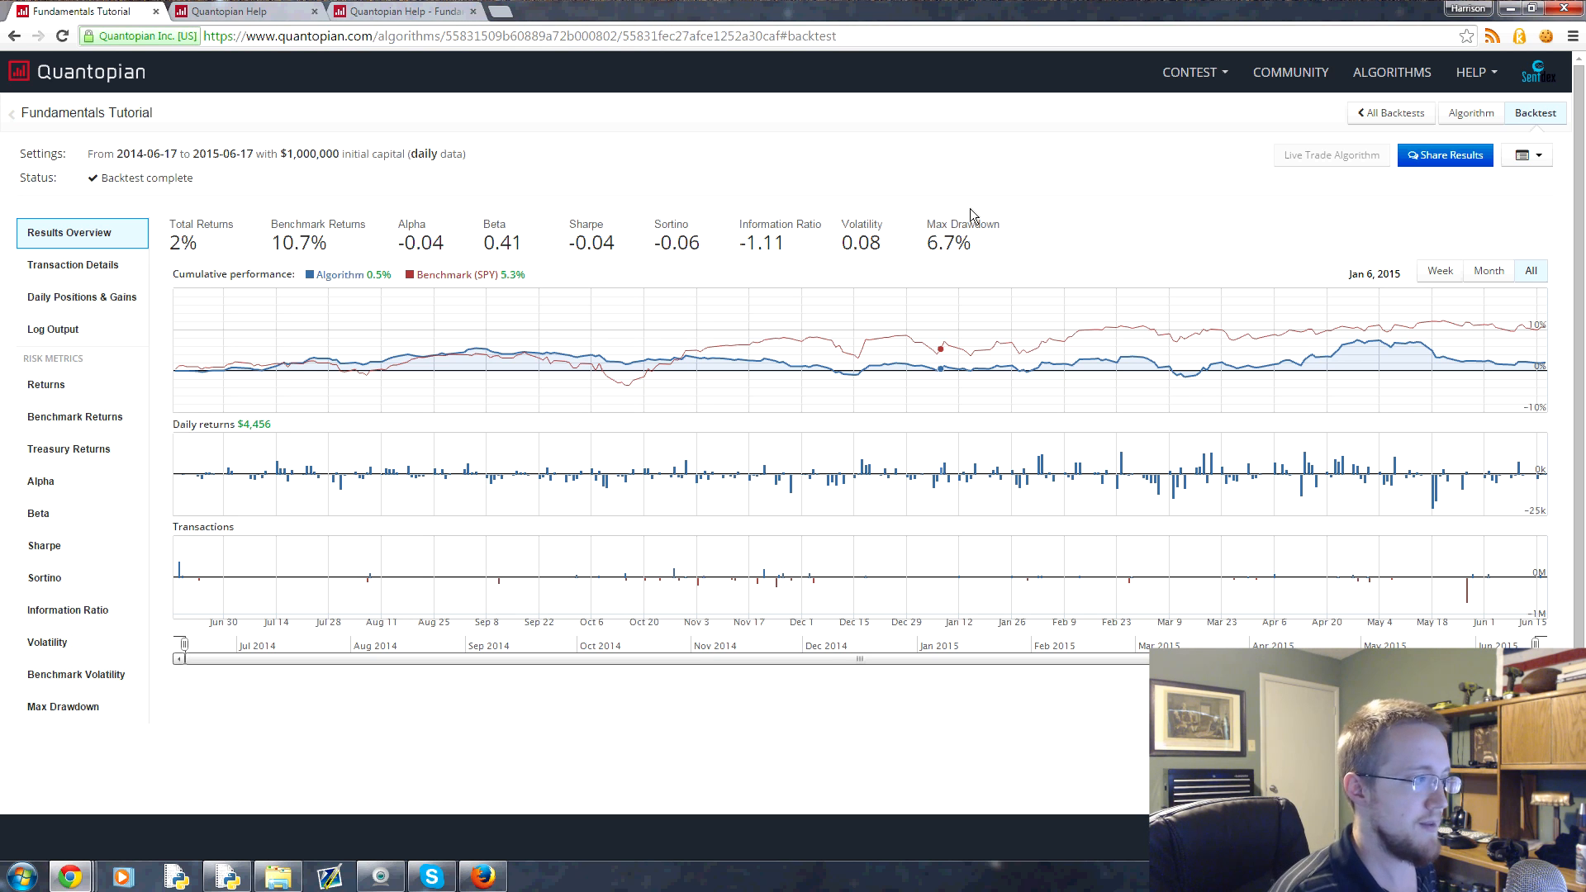
{"action": "mouse_move", "coordinate": [817, 323]}
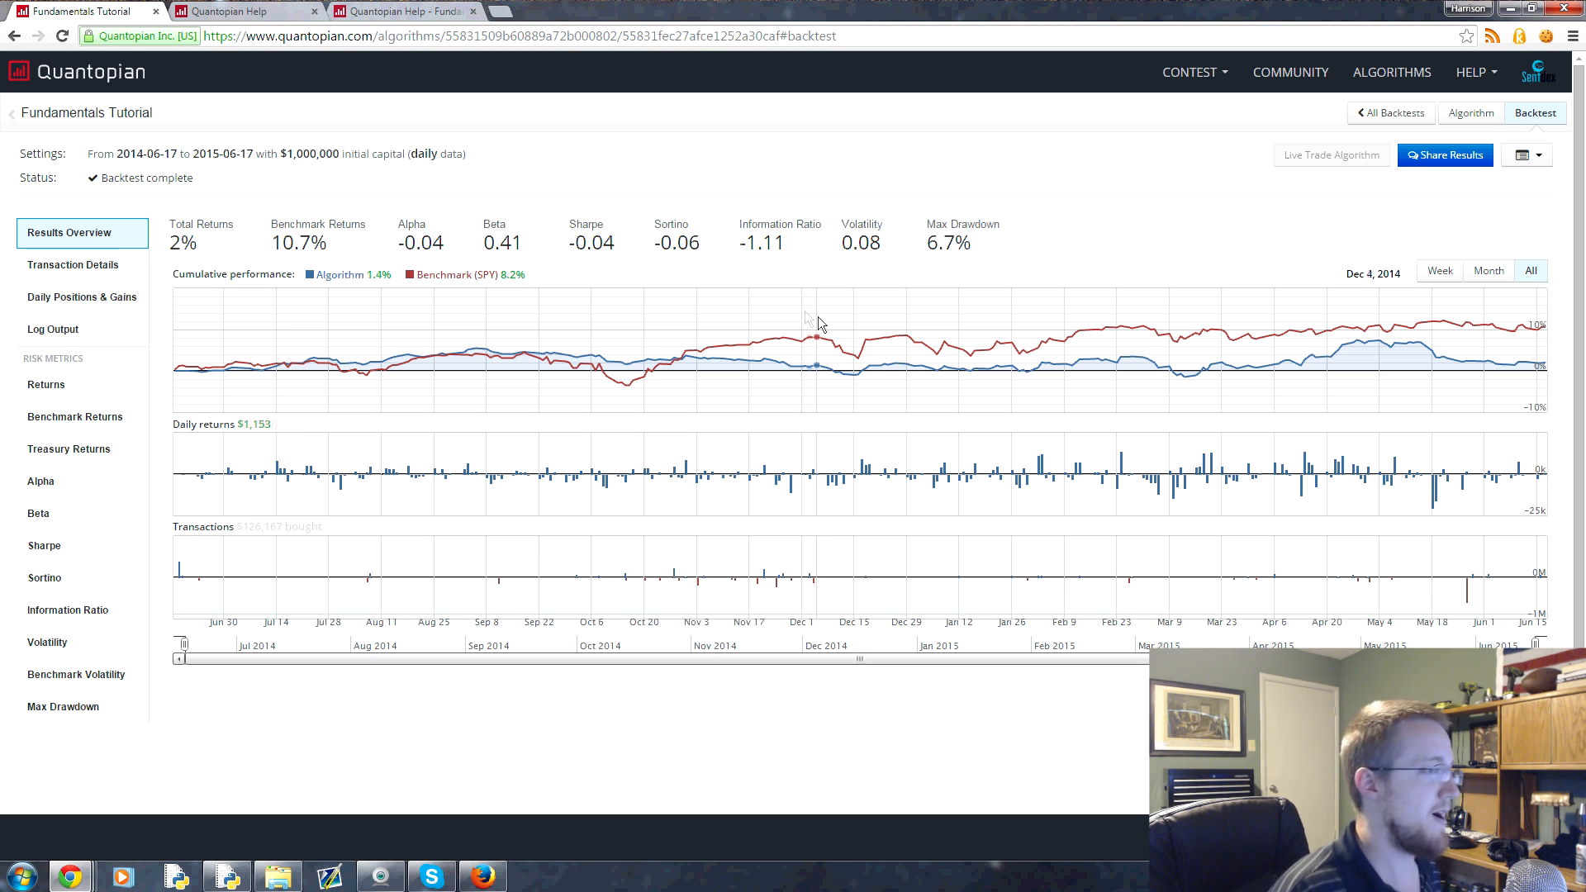
{"action": "mouse_move", "coordinate": [452, 356]}
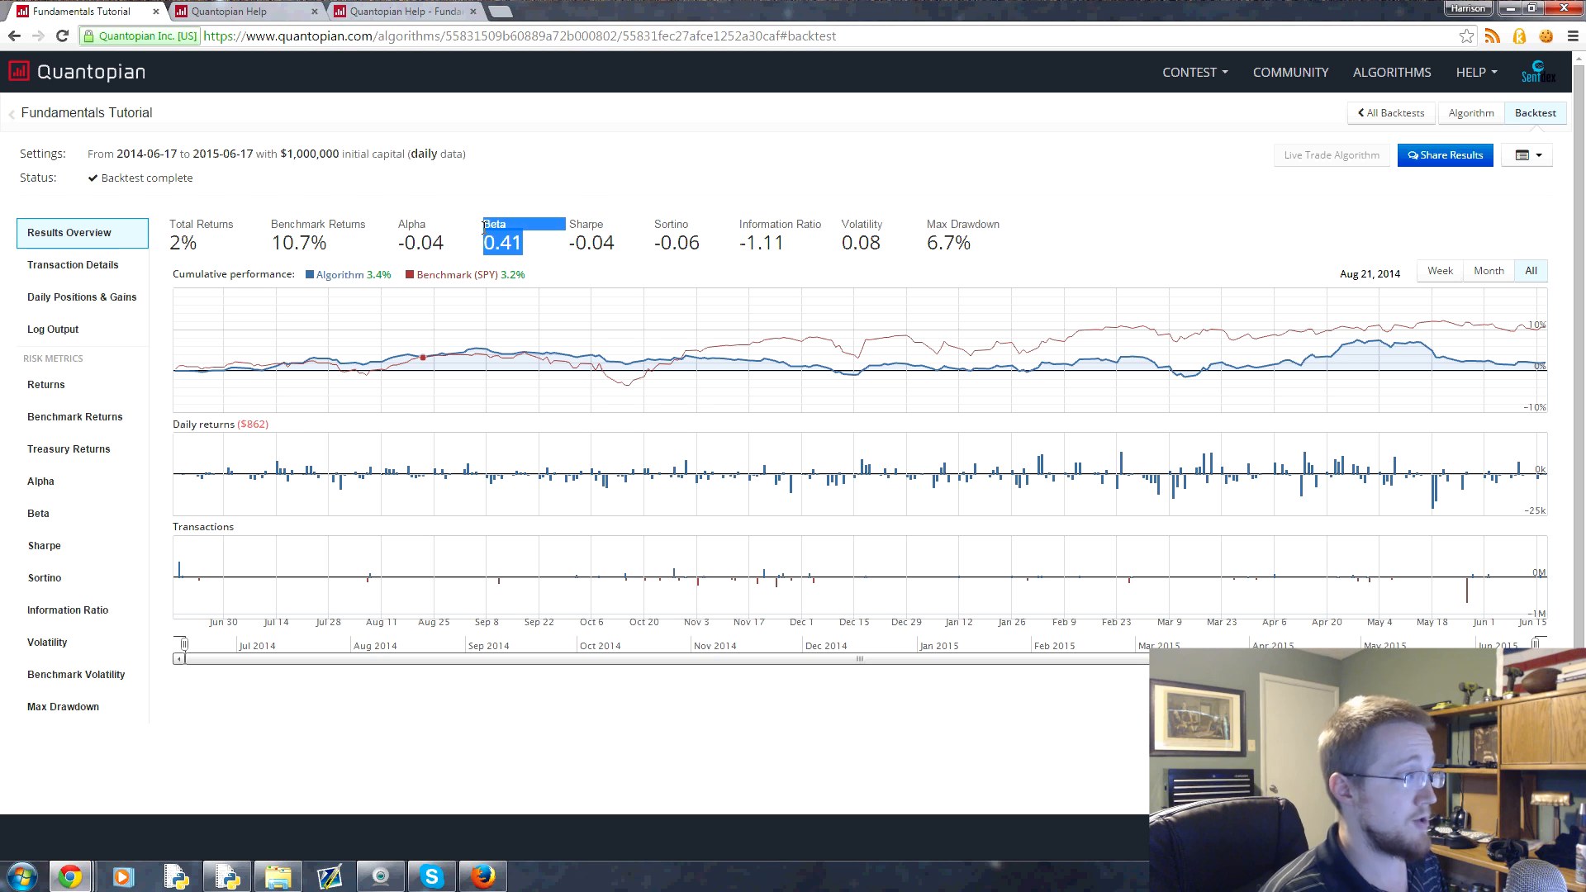
{"action": "mouse_move", "coordinate": [657, 216]}
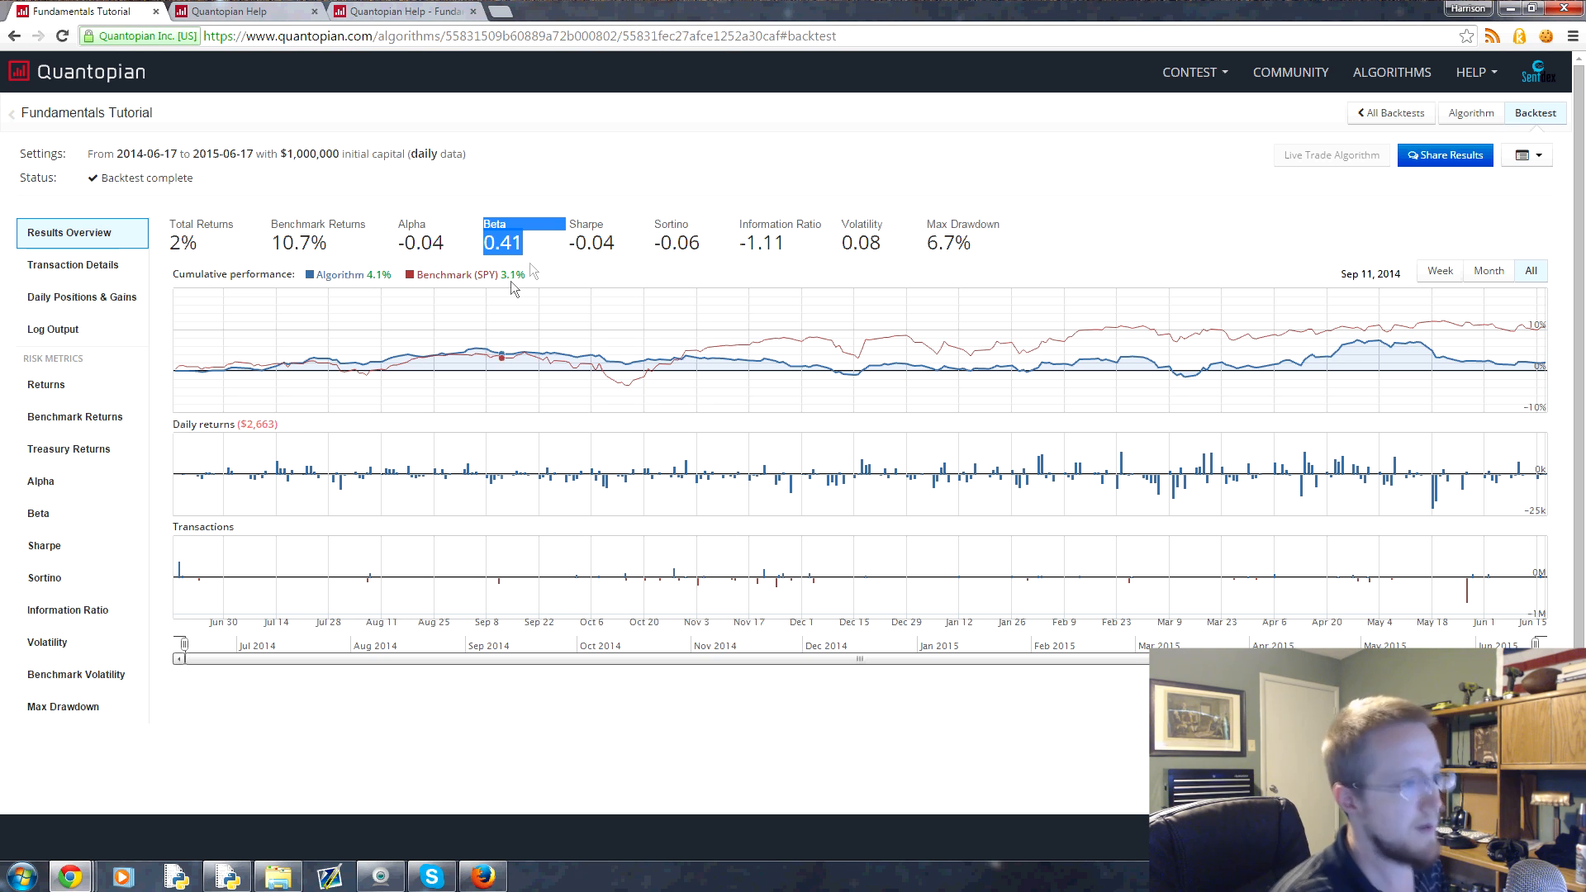
{"action": "mouse_move", "coordinate": [533, 260]}
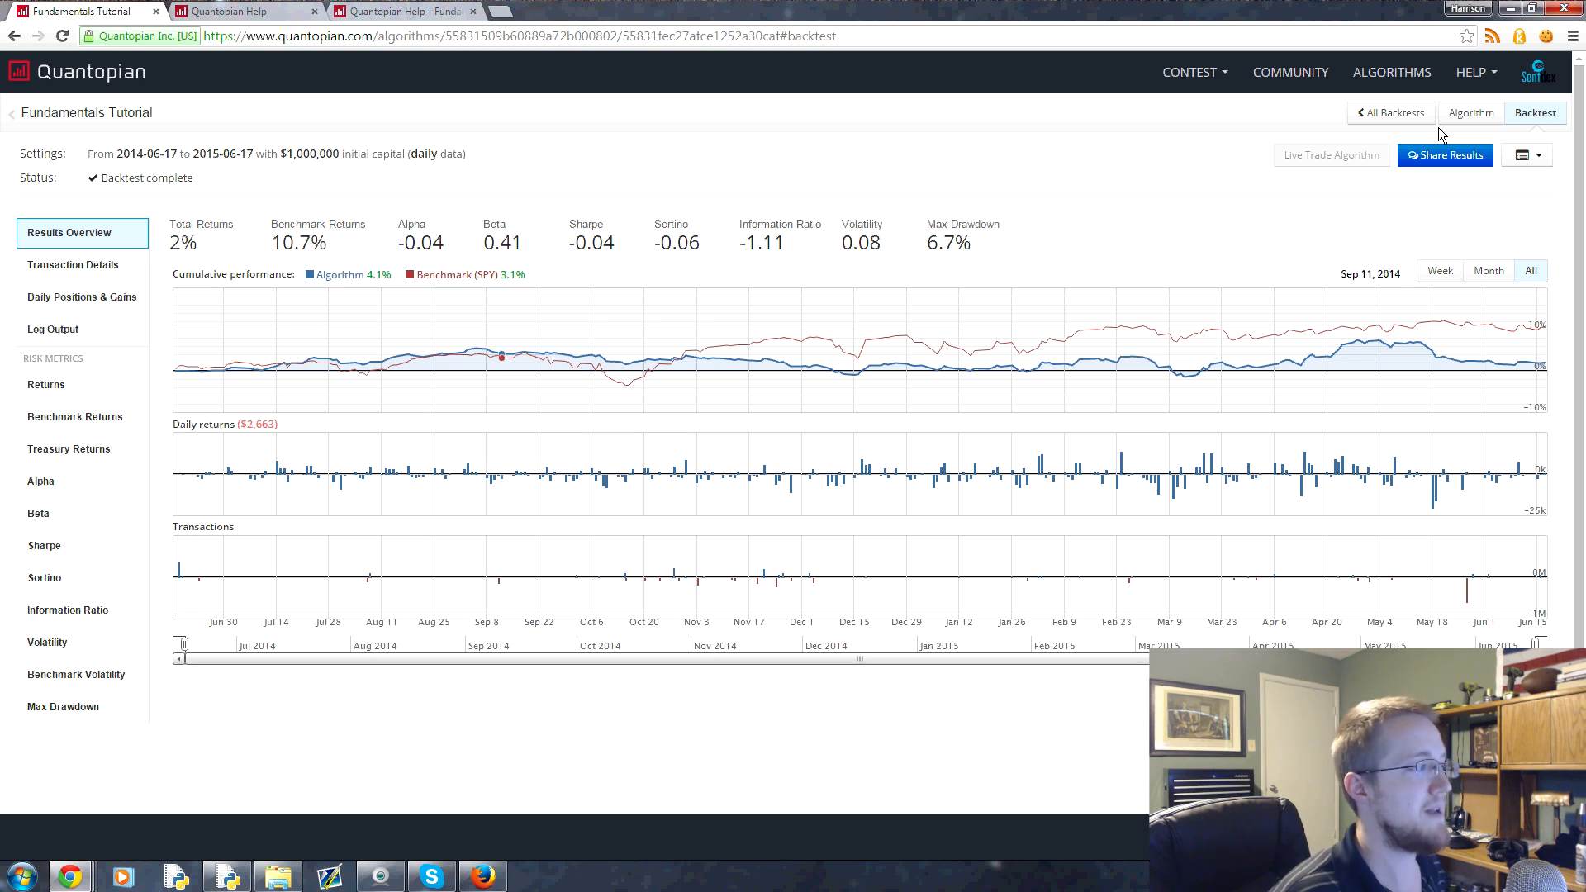
{"action": "mouse_move", "coordinate": [113, 136]}
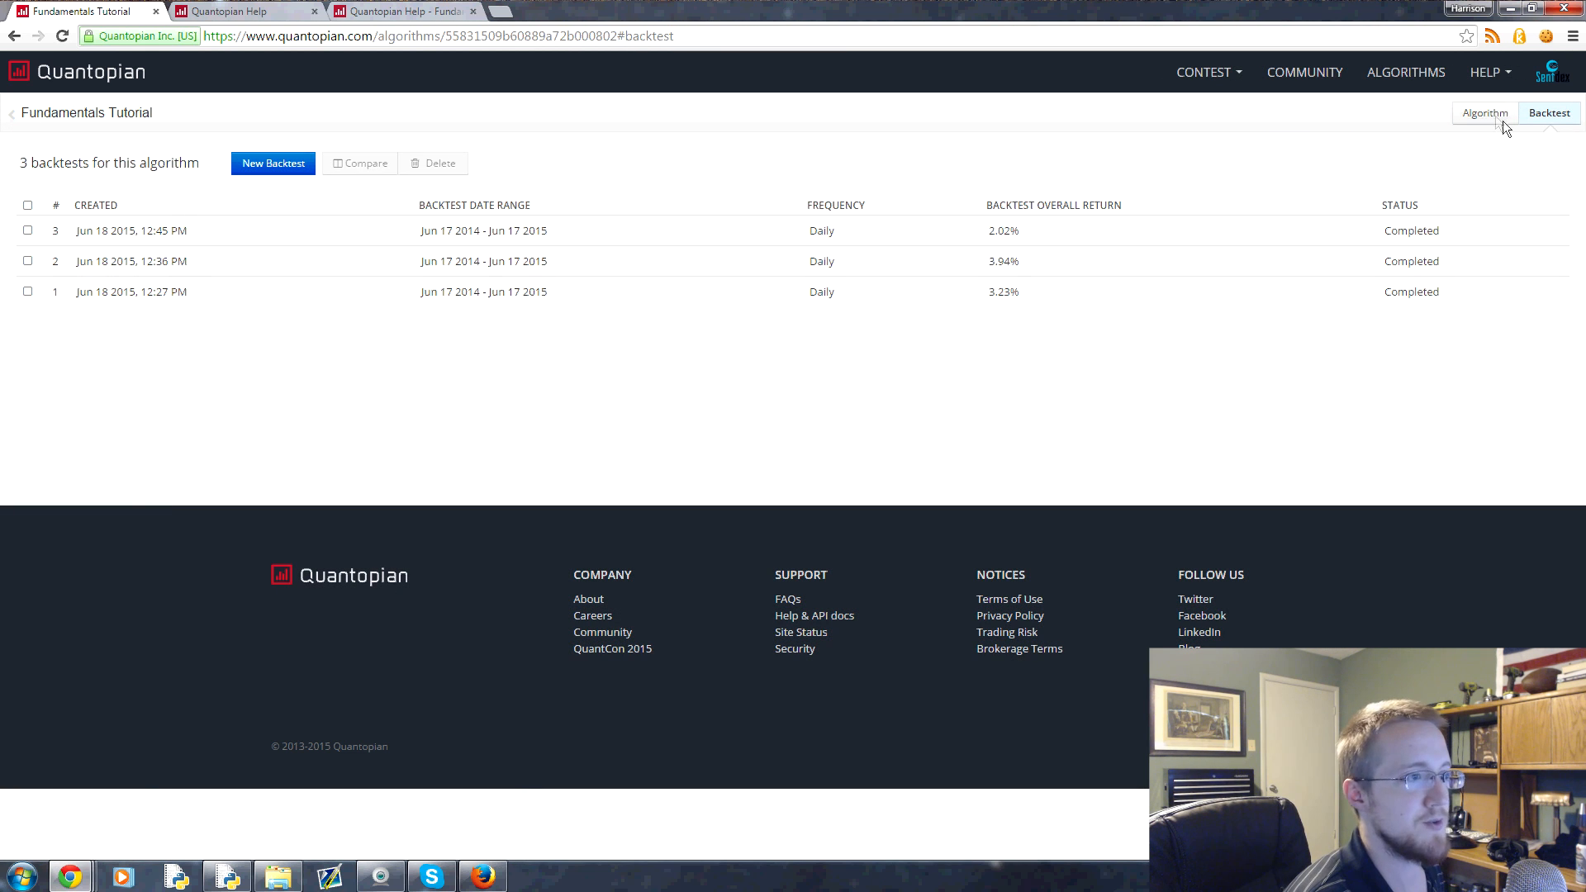
Step: Retitle the algorithm 'Quantopian Tutorial' and look over its initialize/handle_data skeleton
{"action": "left_click", "coordinate": [1484, 112]}
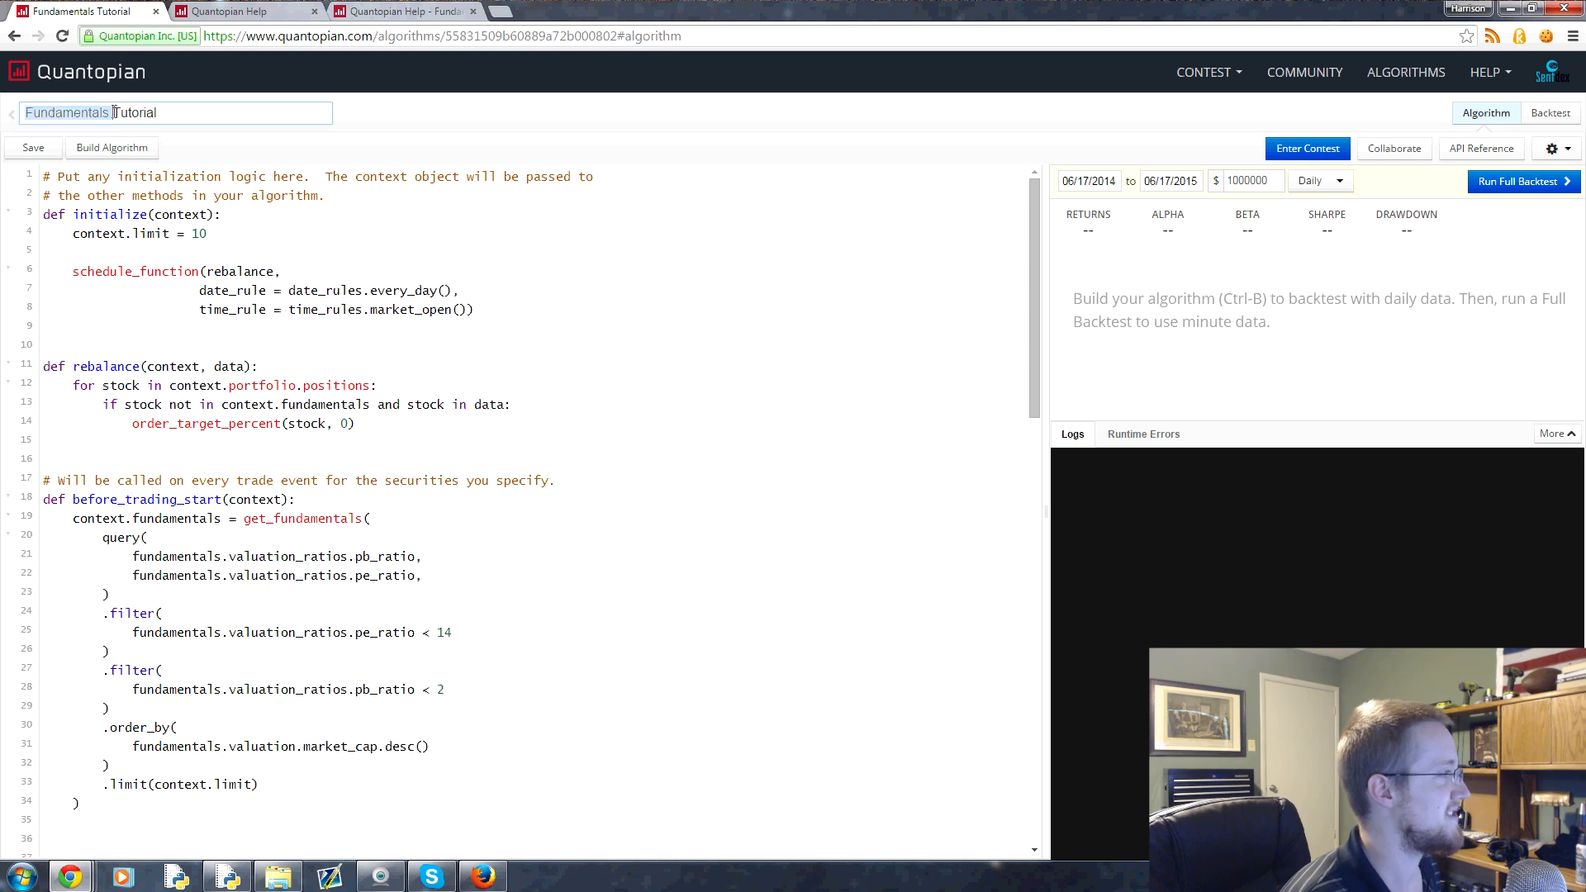
{"action": "type", "text": "Quantopian"}
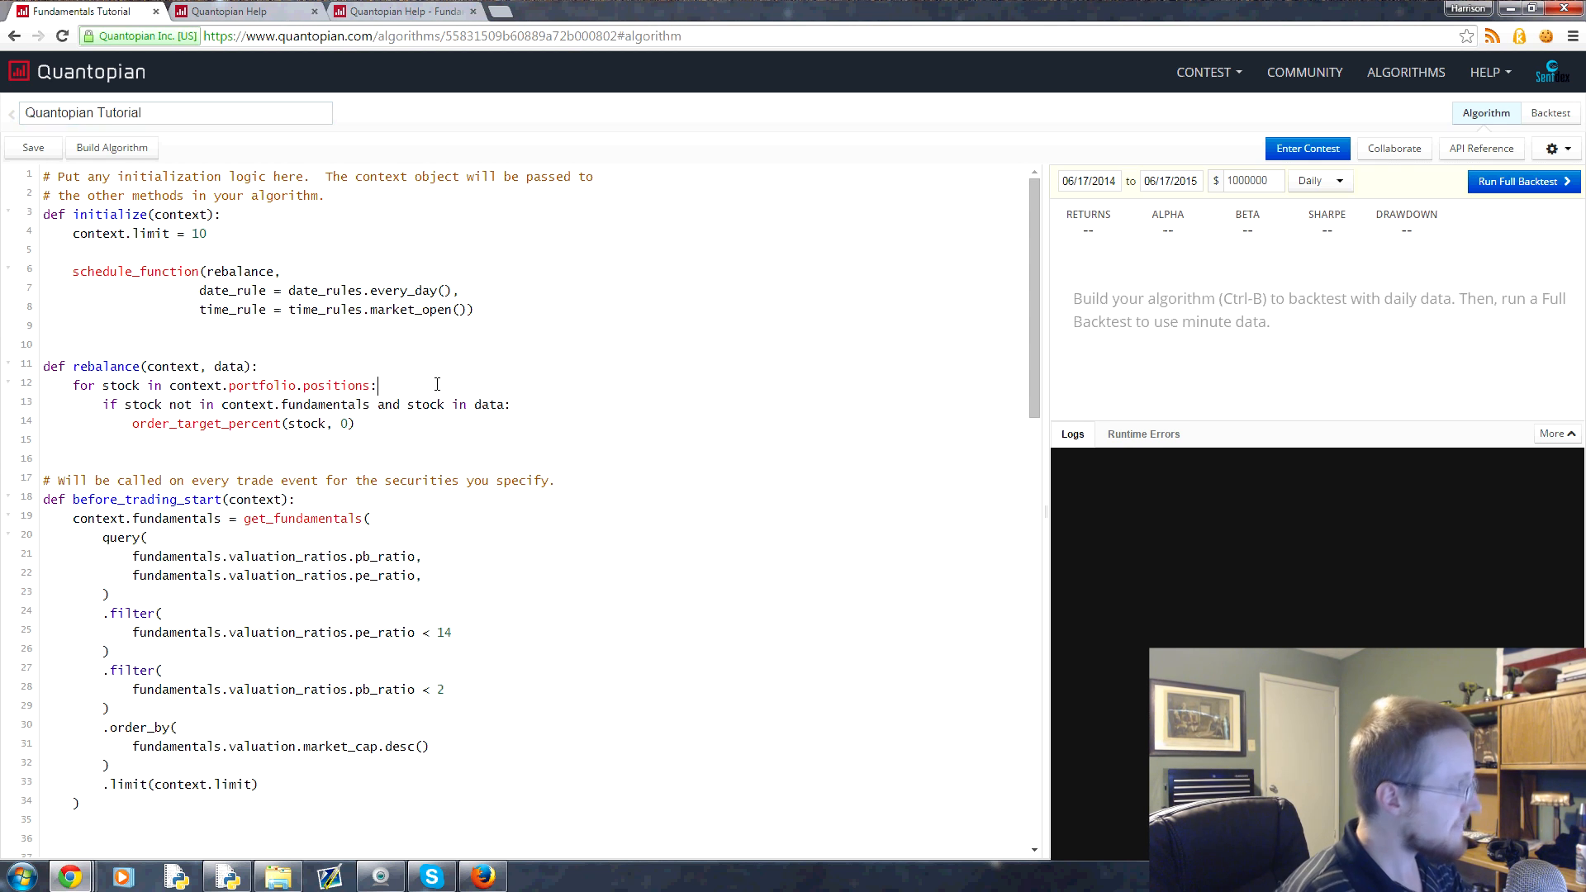
{"action": "left_click", "coordinate": [72, 344]}
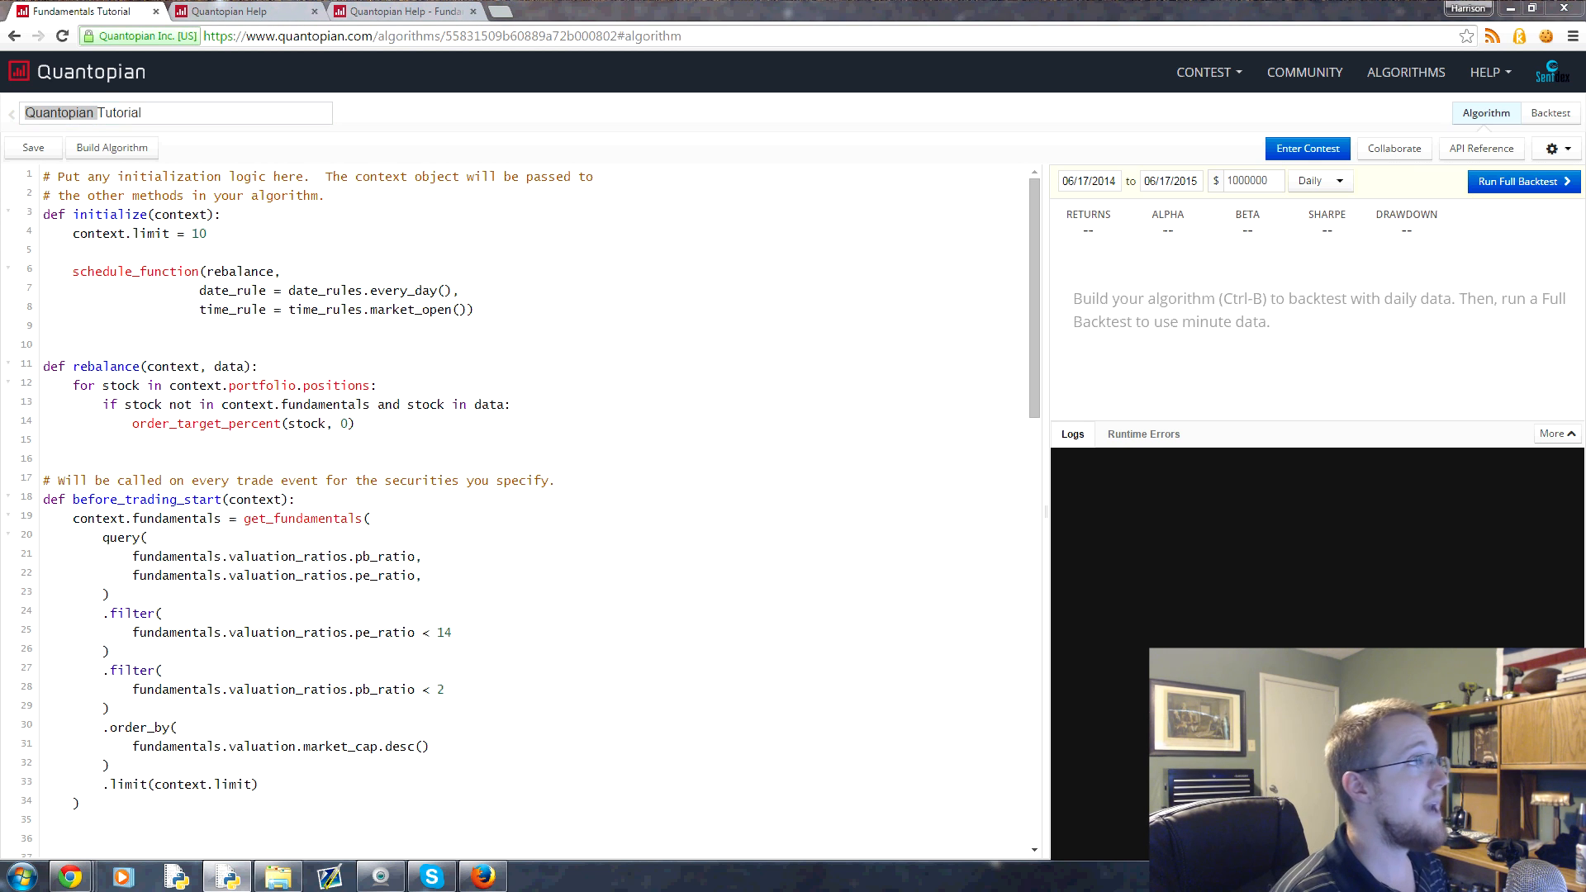
{"action": "scroll", "scroll_direction": "down", "scroll_amount": 3}
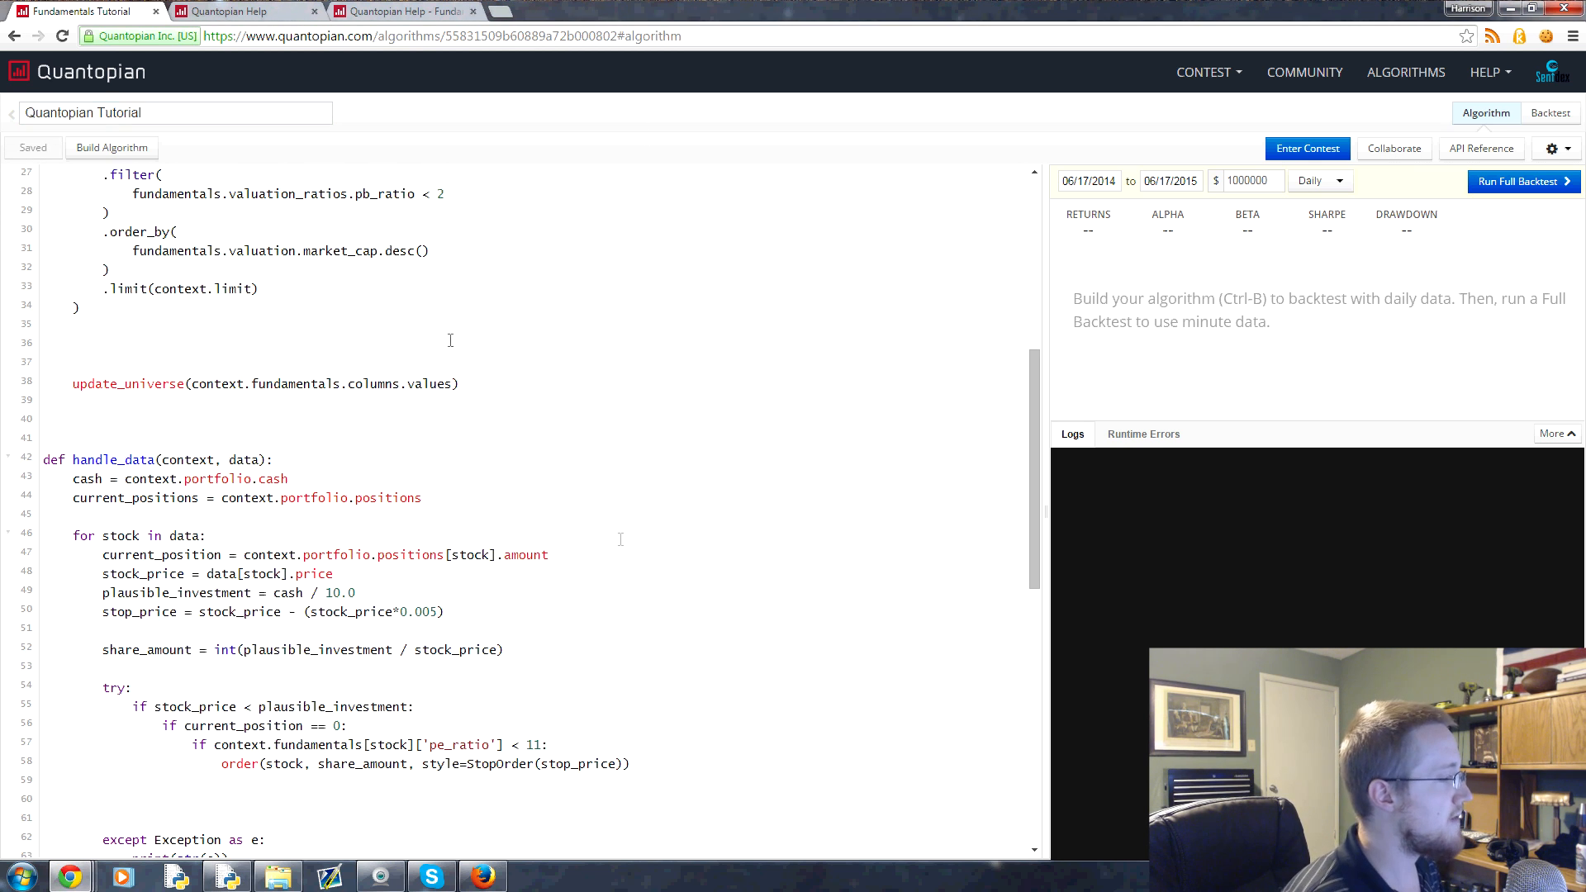
{"action": "scroll", "scroll_direction": "up", "scroll_amount": 3}
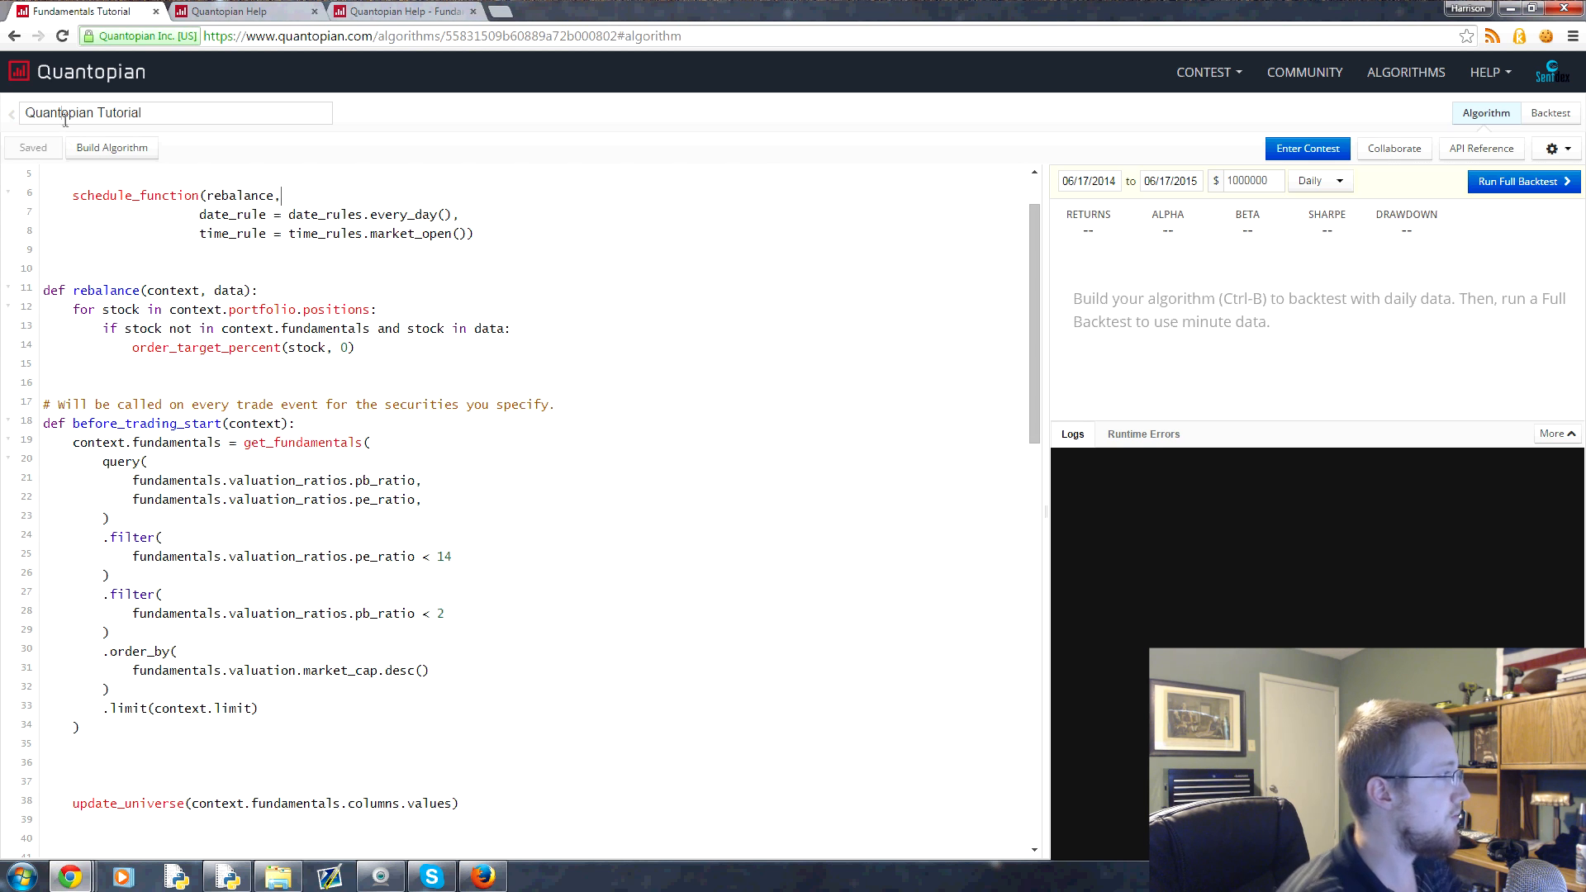
{"action": "double_click", "coordinate": [58, 112]}
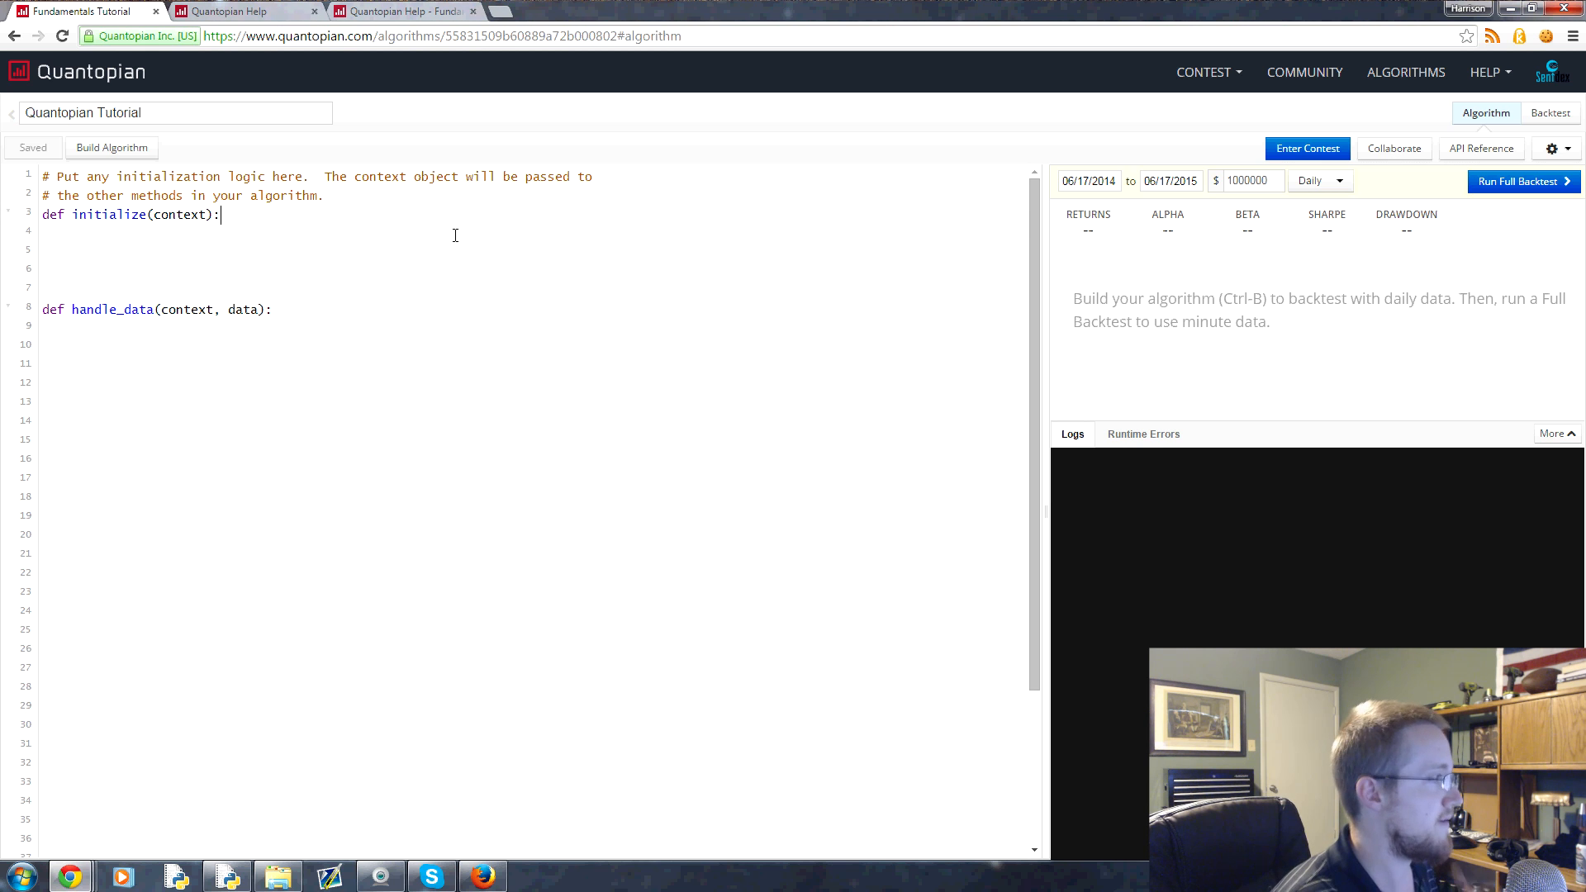
{"action": "mouse_move", "coordinate": [413, 141]}
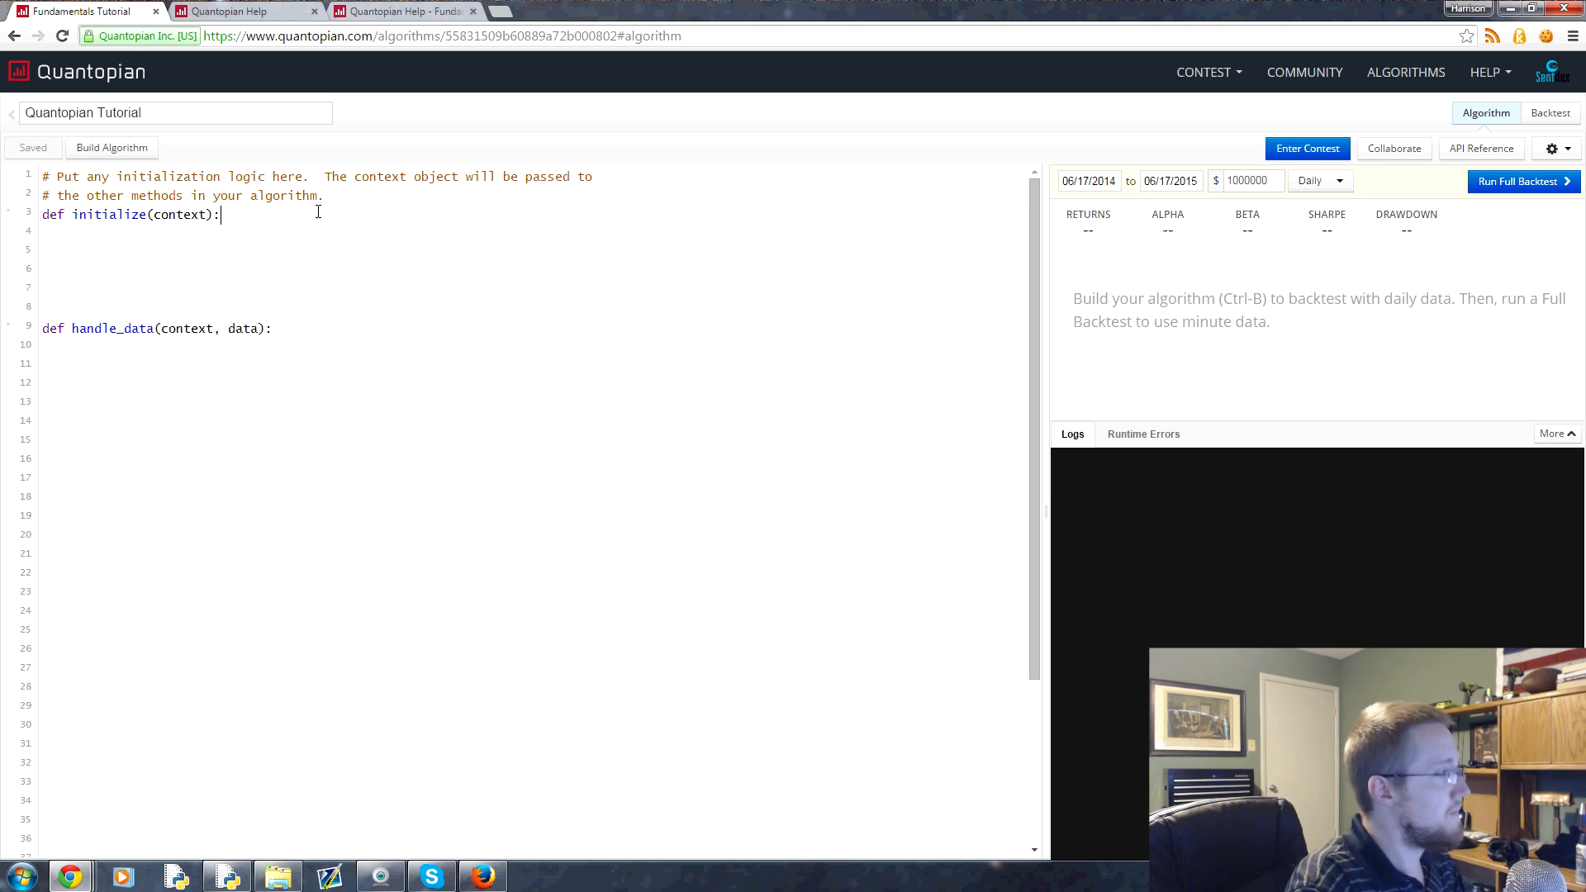
Step: Type context.stocks = symbols() inside initialize, then switch to the help page
{"action": "type", "text": "conte"}
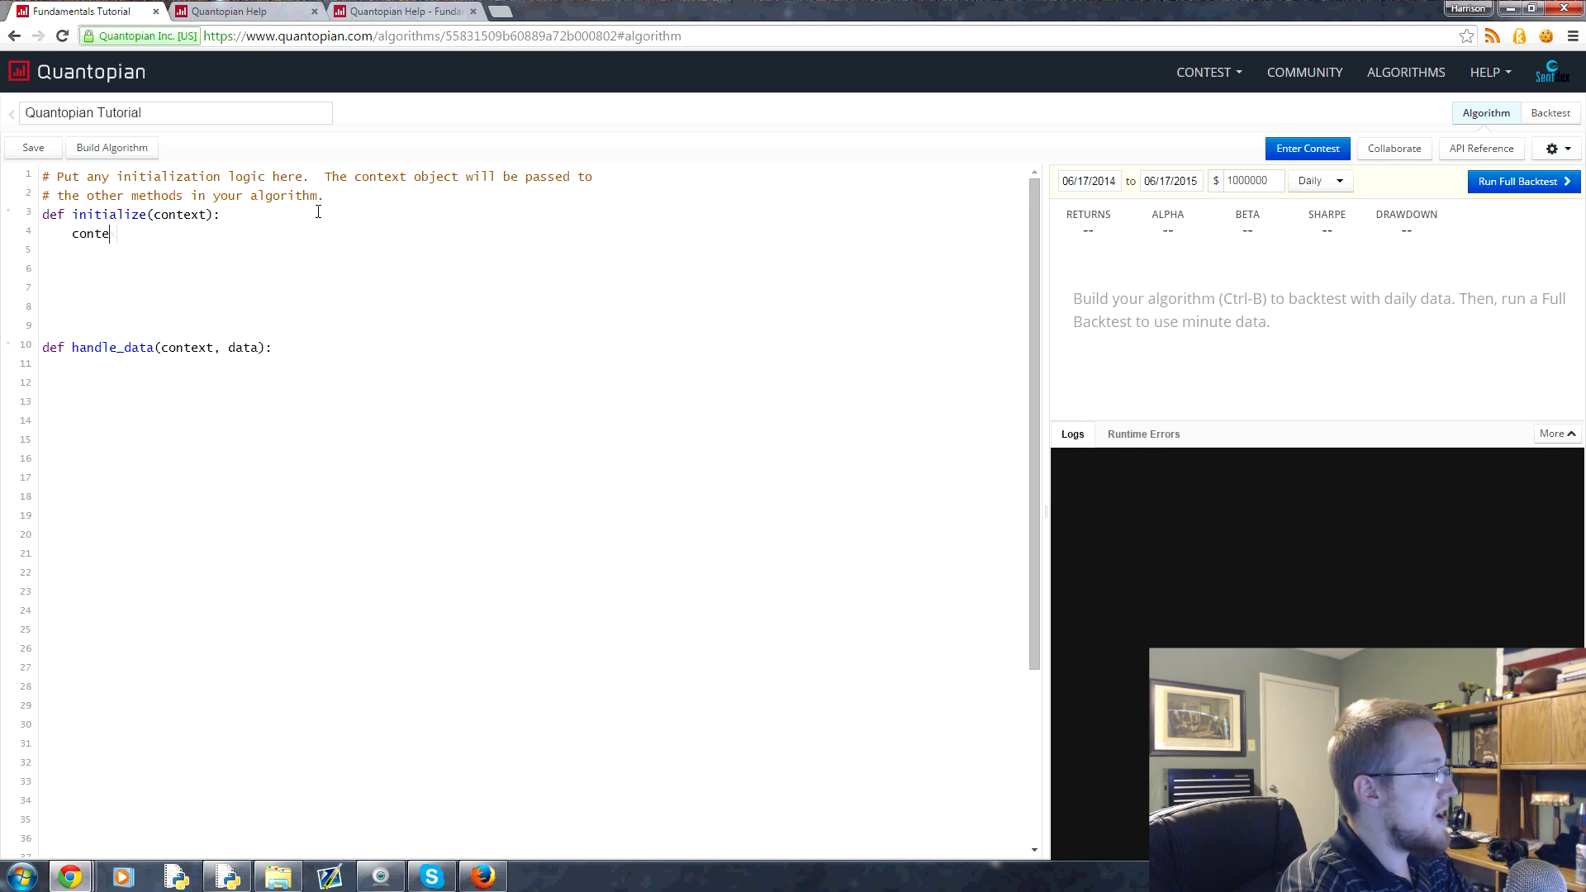
{"action": "type", "text": "xt.stocks = sym"}
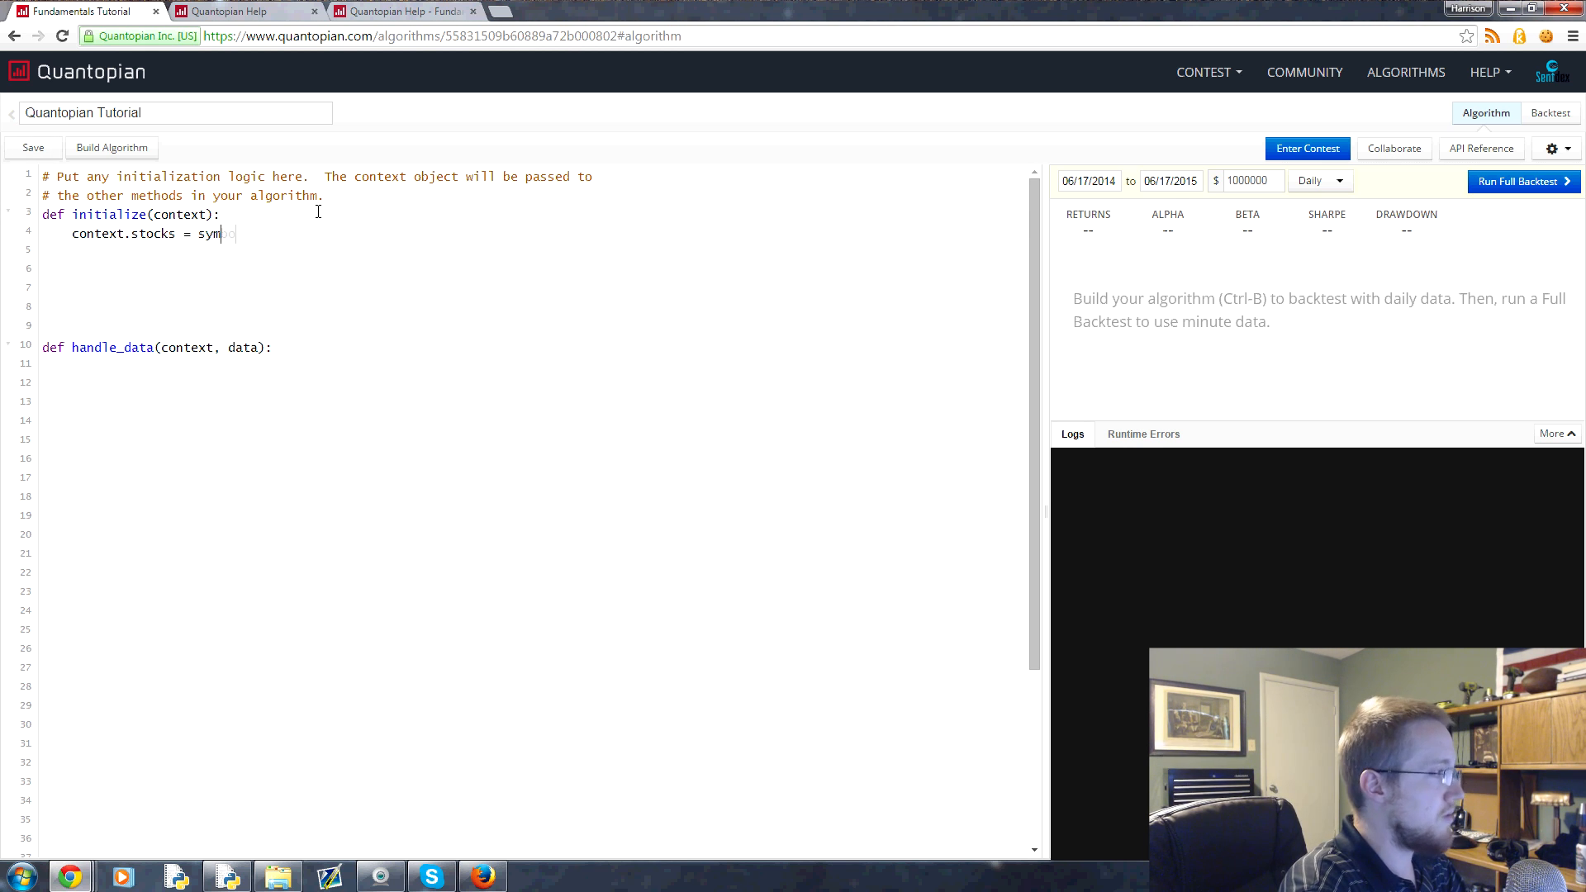
{"action": "type", "text": "bols()"}
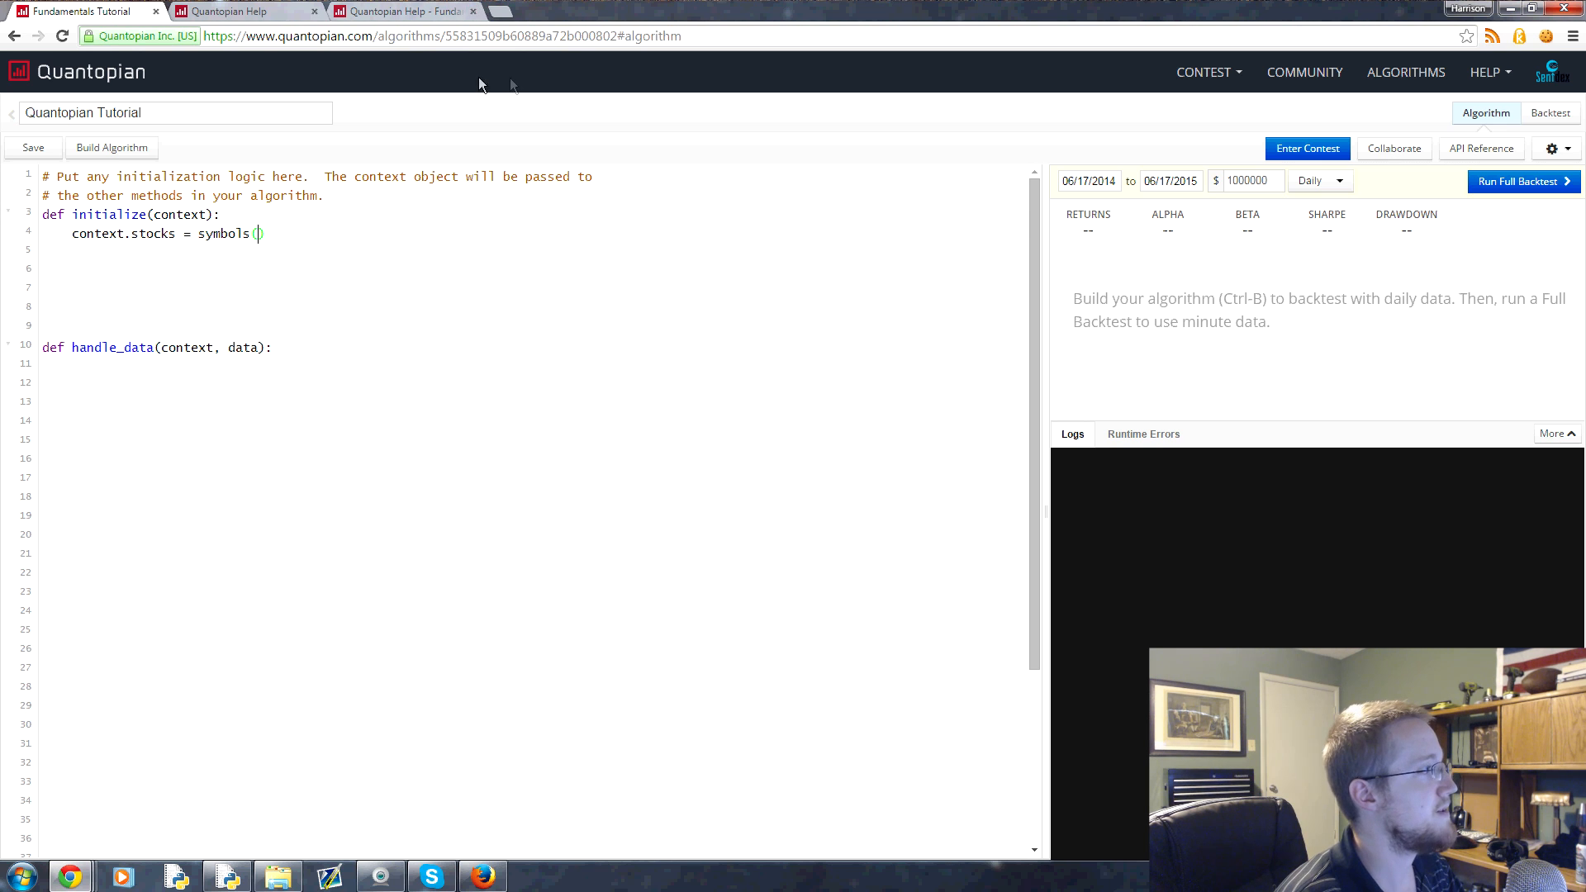
{"action": "left_click", "coordinate": [403, 10]}
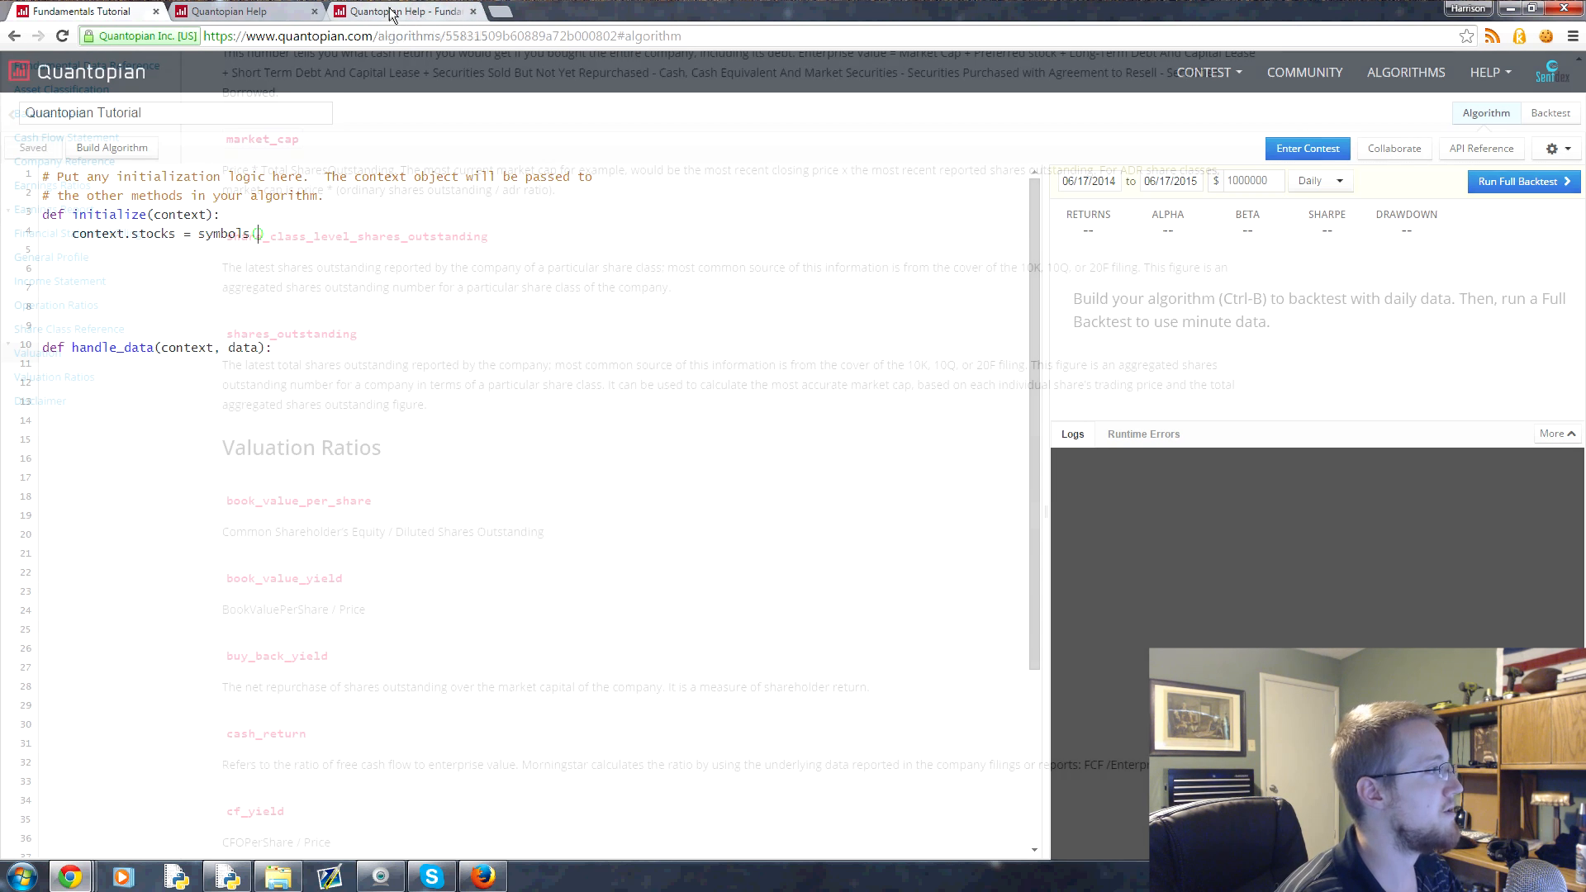
Step: Bring up the Help page with the Live Trading Algorithm sample's sector ETF symbols
{"action": "left_click", "coordinate": [473, 11]}
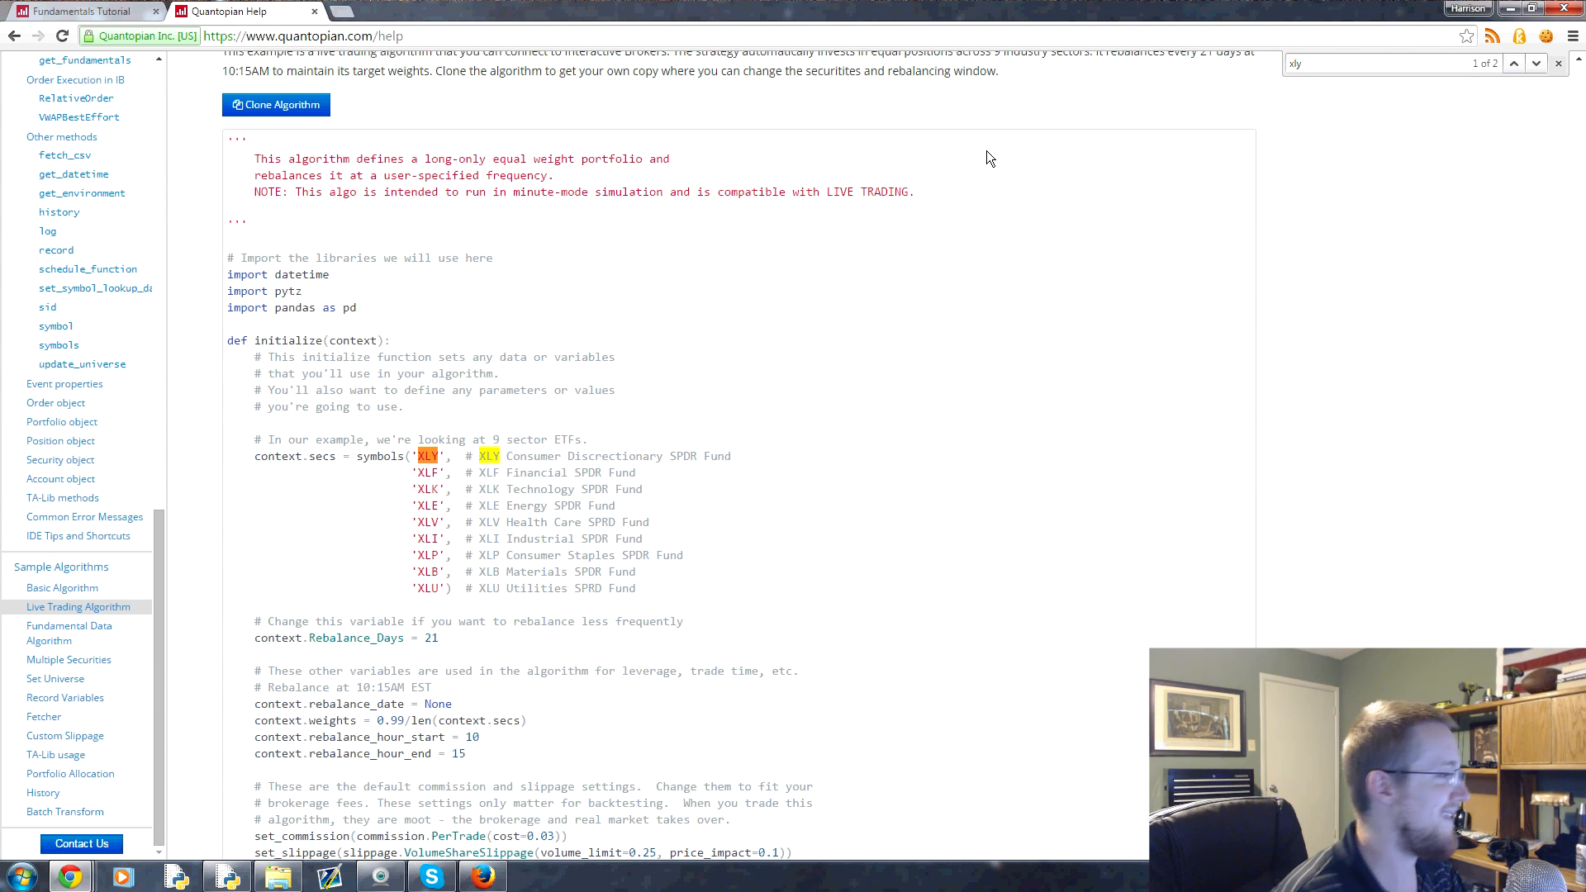
{"action": "mouse_move", "coordinate": [641, 595]}
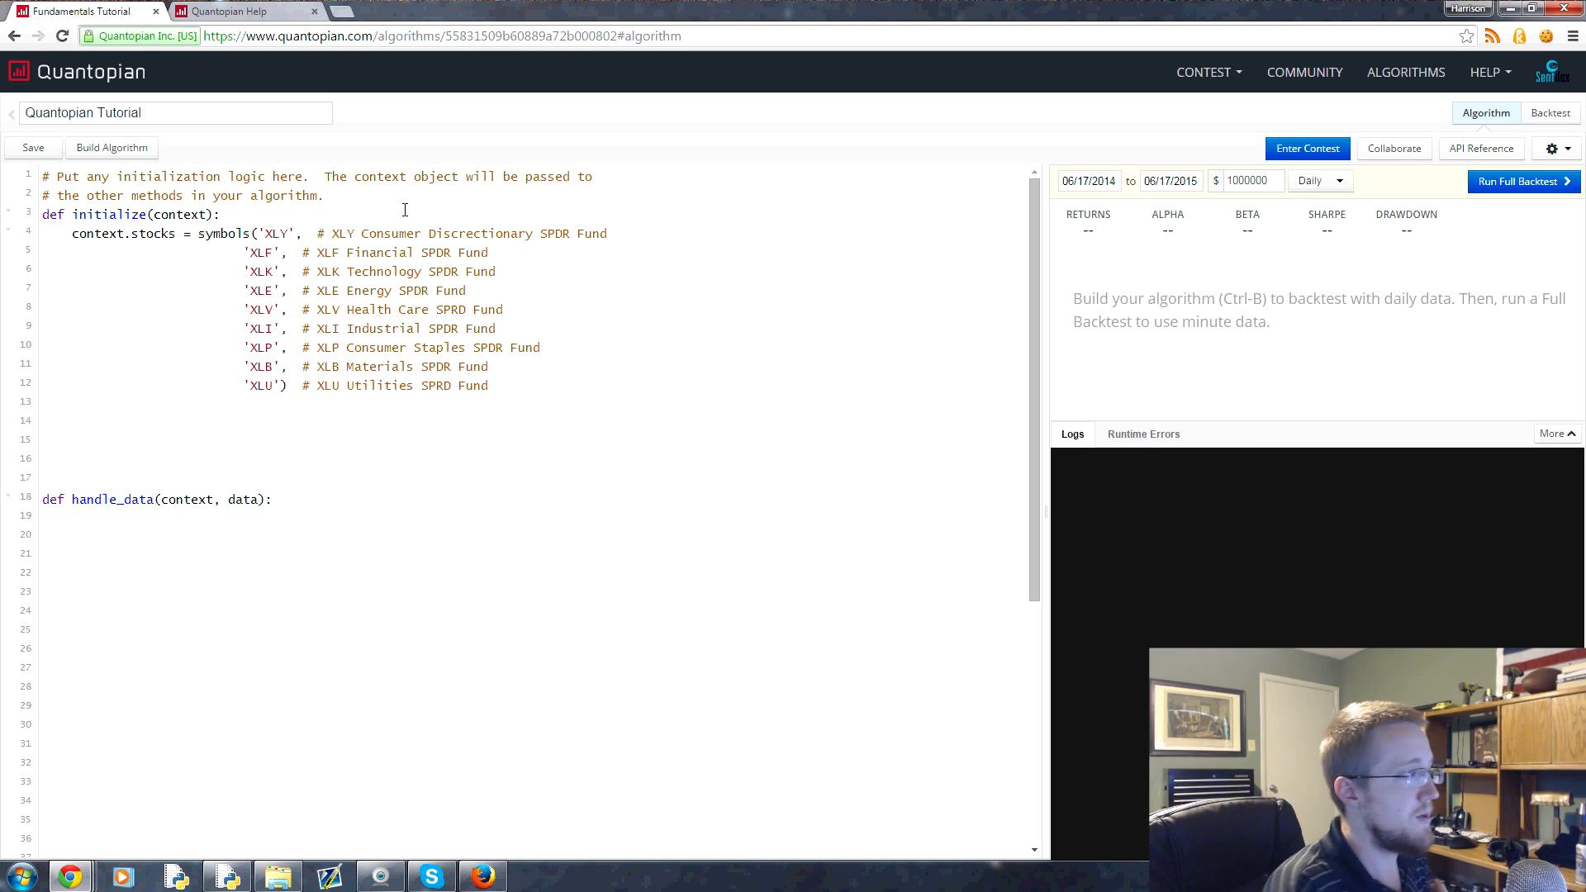
{"action": "left_click", "coordinate": [32, 148]}
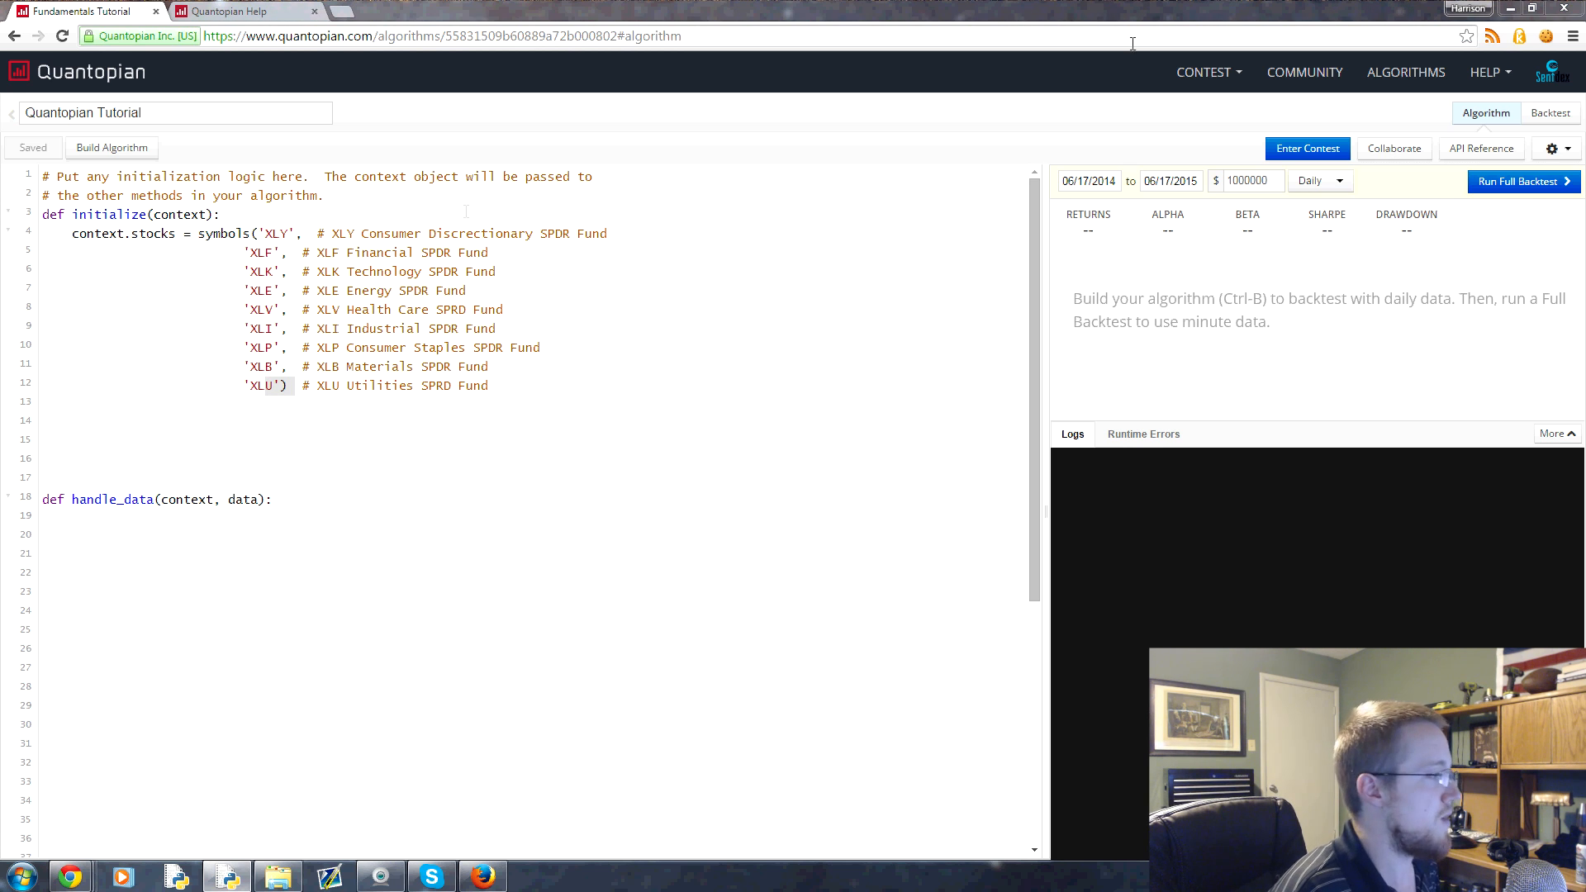
{"action": "left_click", "coordinate": [405, 460]}
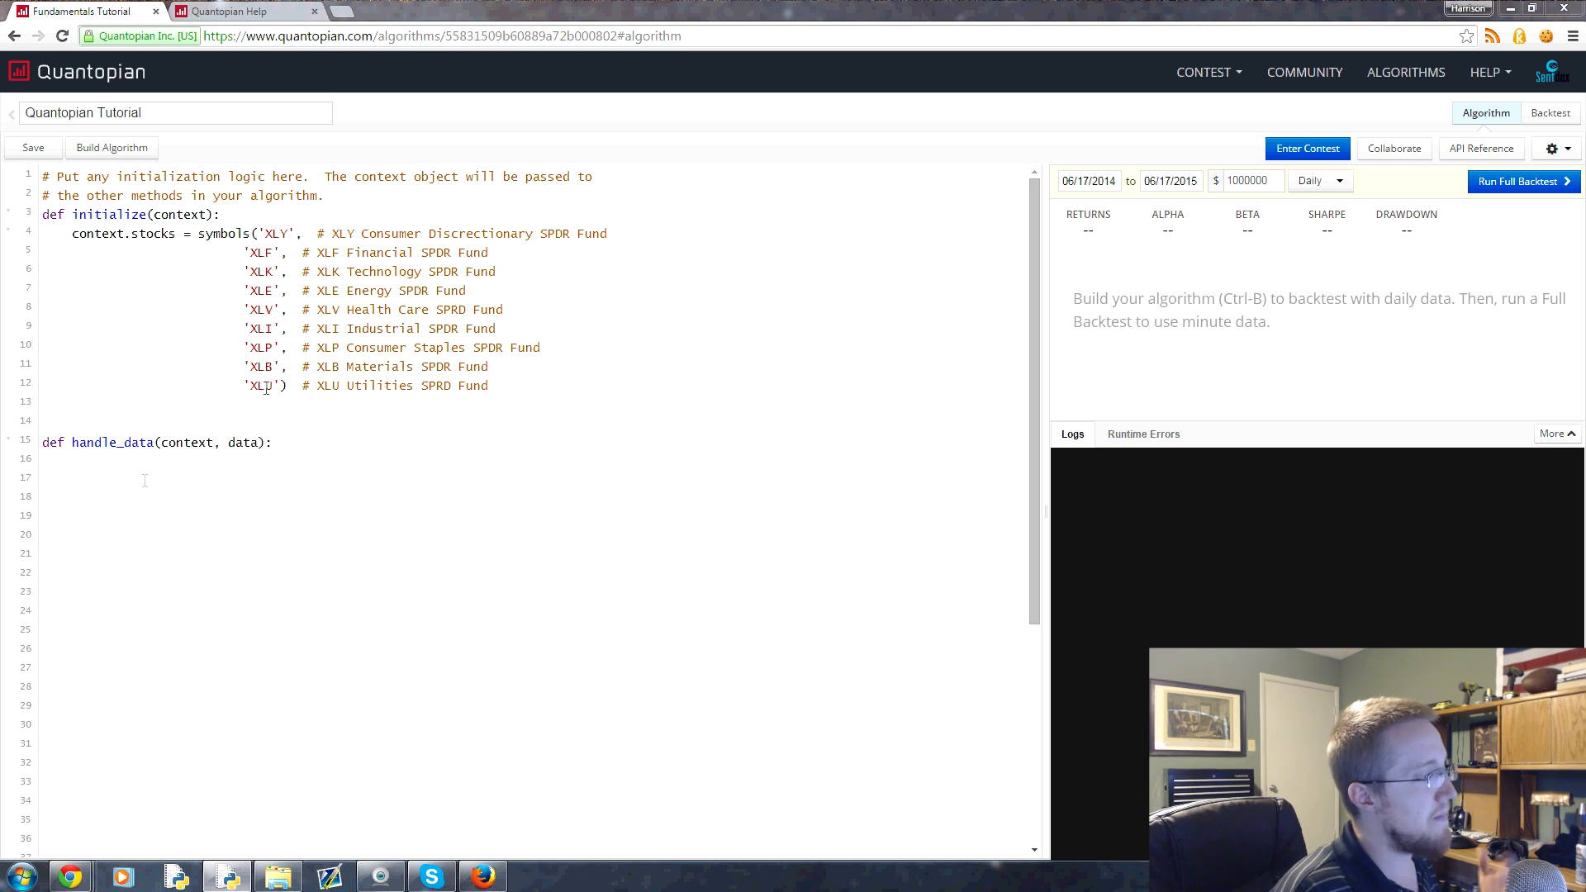
{"action": "key", "text": "ctrl+s"}
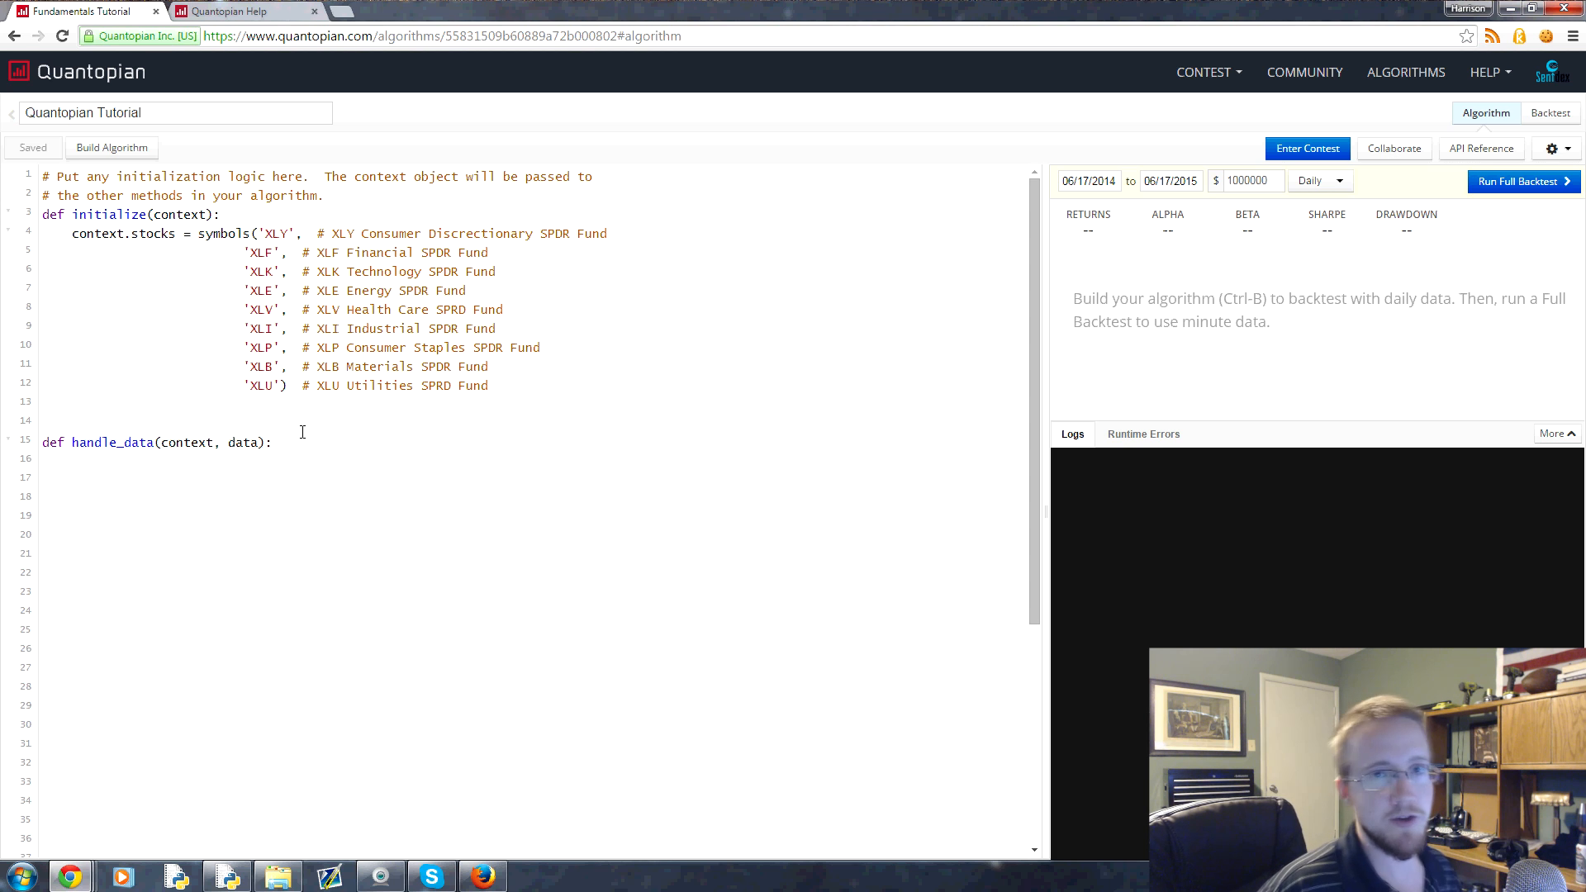
{"action": "left_click", "coordinate": [274, 442]}
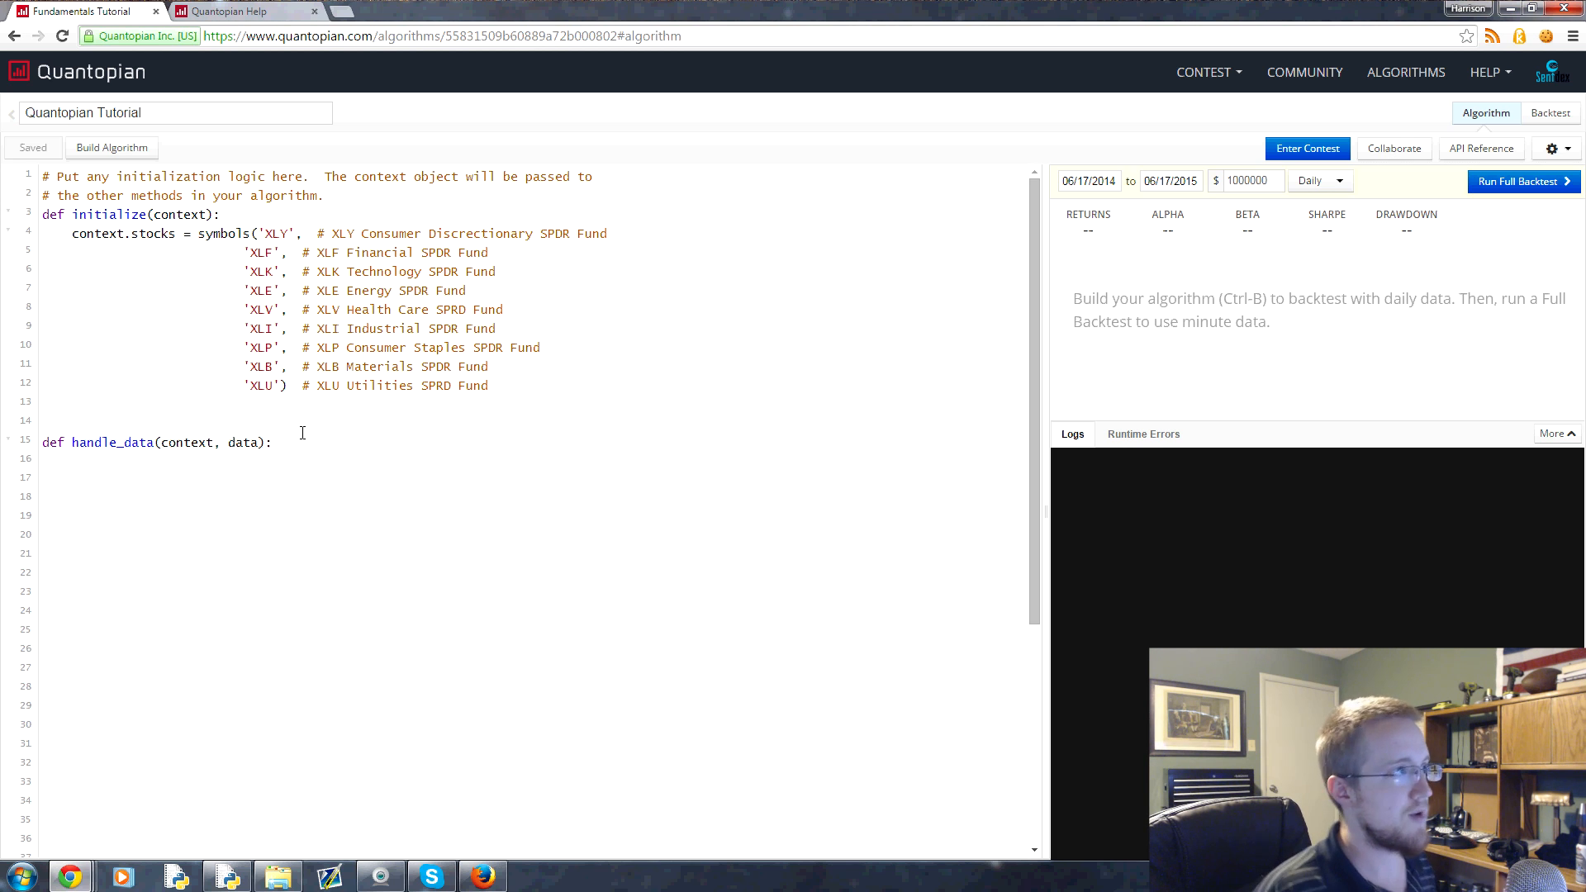
{"action": "left_click", "coordinate": [274, 442]}
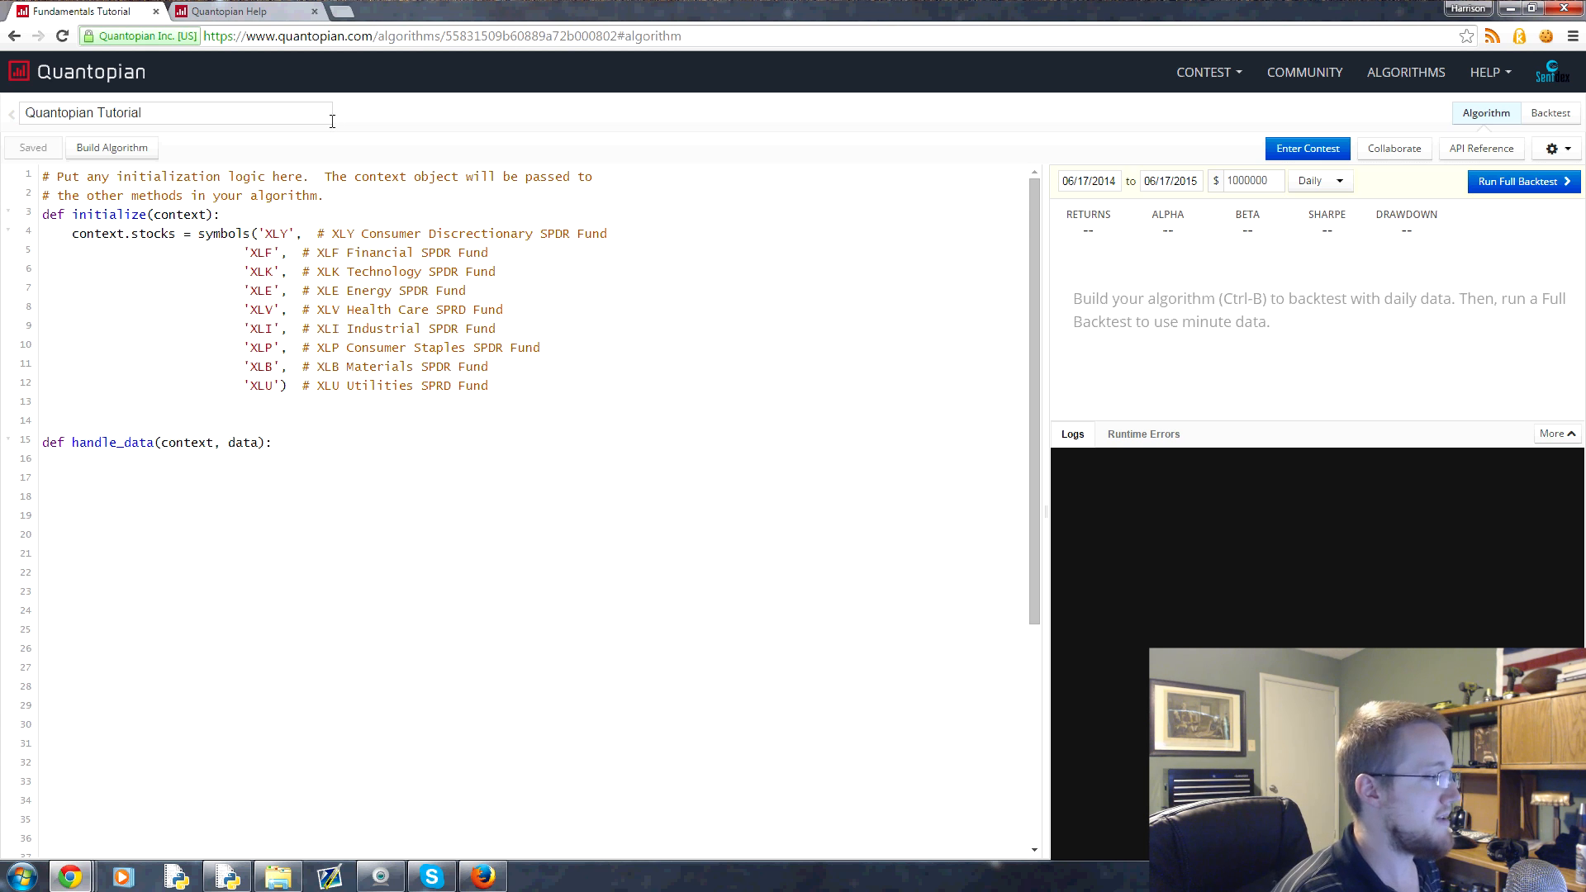
{"action": "left_click", "coordinate": [314, 11]}
{"action": "type", "text": "s&P 500"}
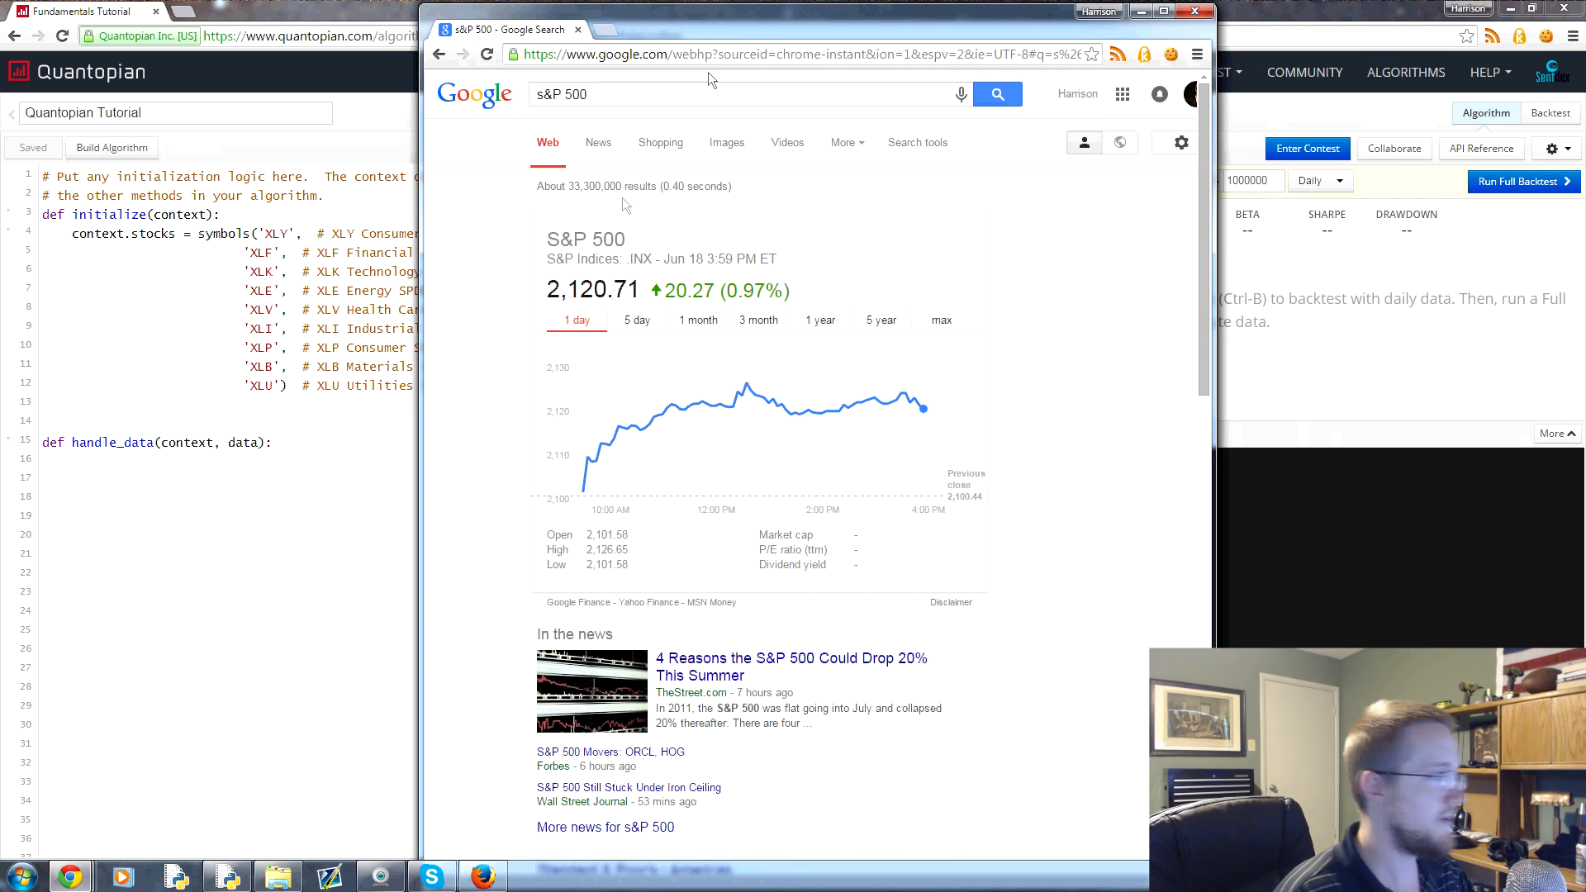
{"action": "mouse_move", "coordinate": [873, 330]}
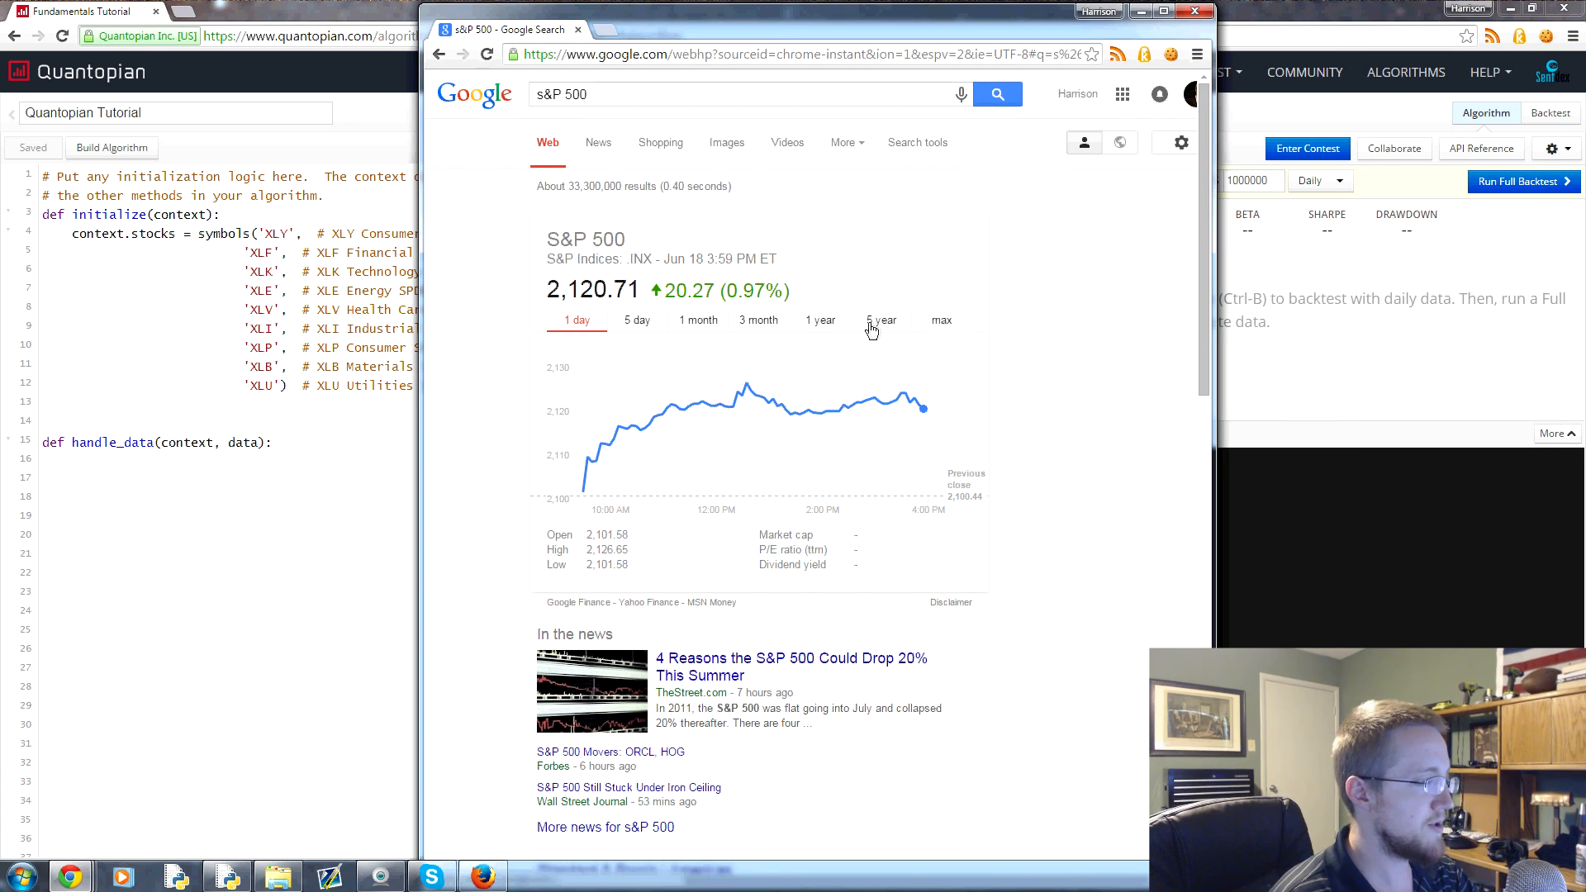
Step: Switch Google's S&P 500 chart from the 5-year range to the maximum range
{"action": "left_click", "coordinate": [879, 320]}
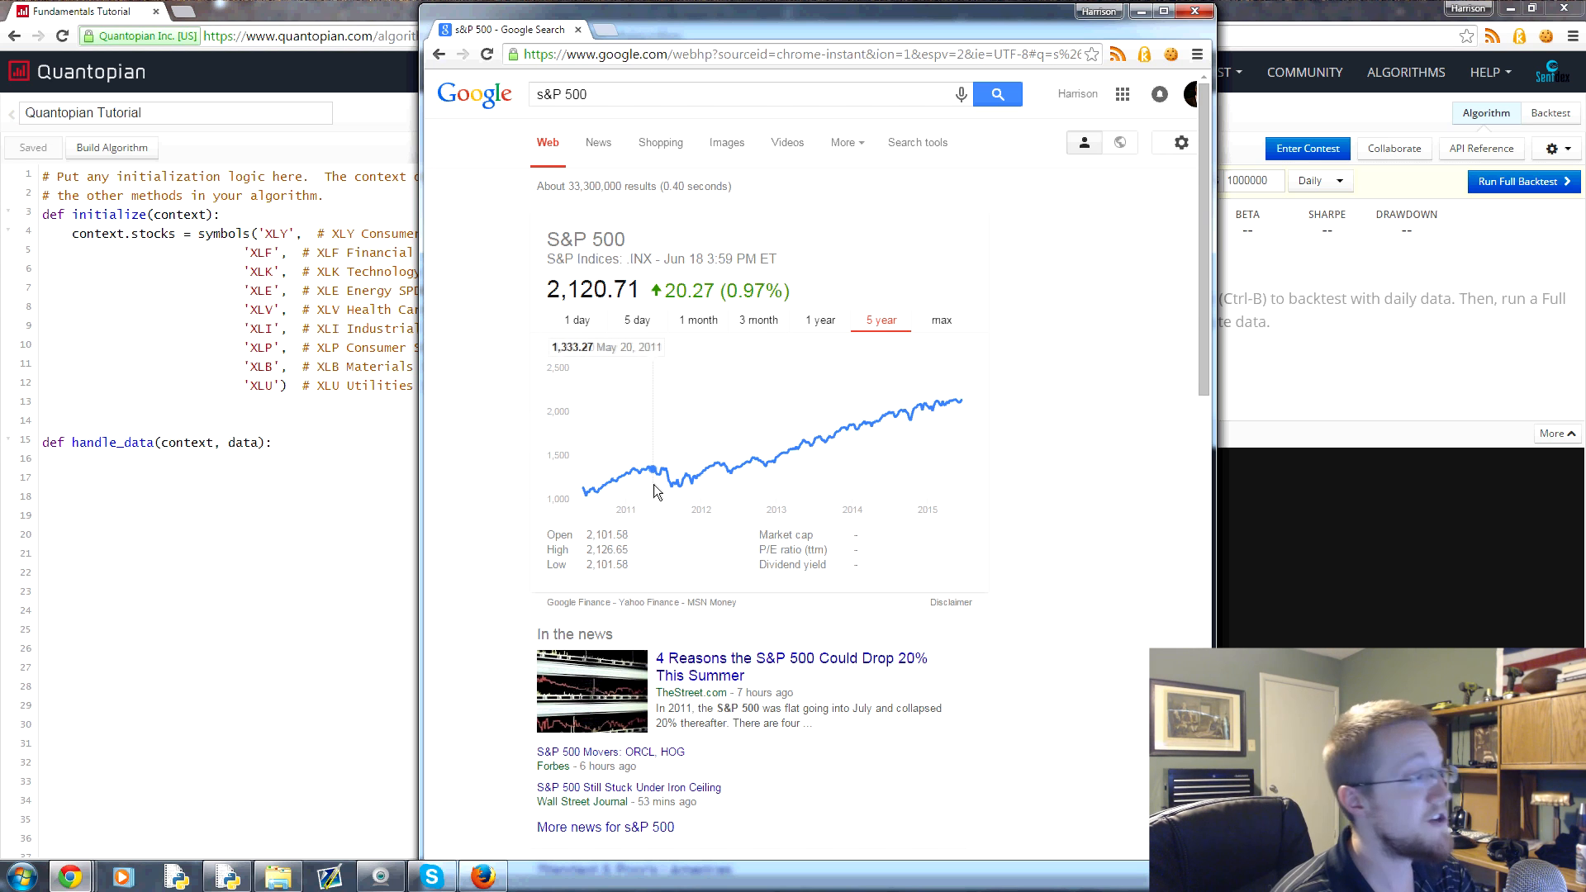
{"action": "mouse_move", "coordinate": [595, 495]}
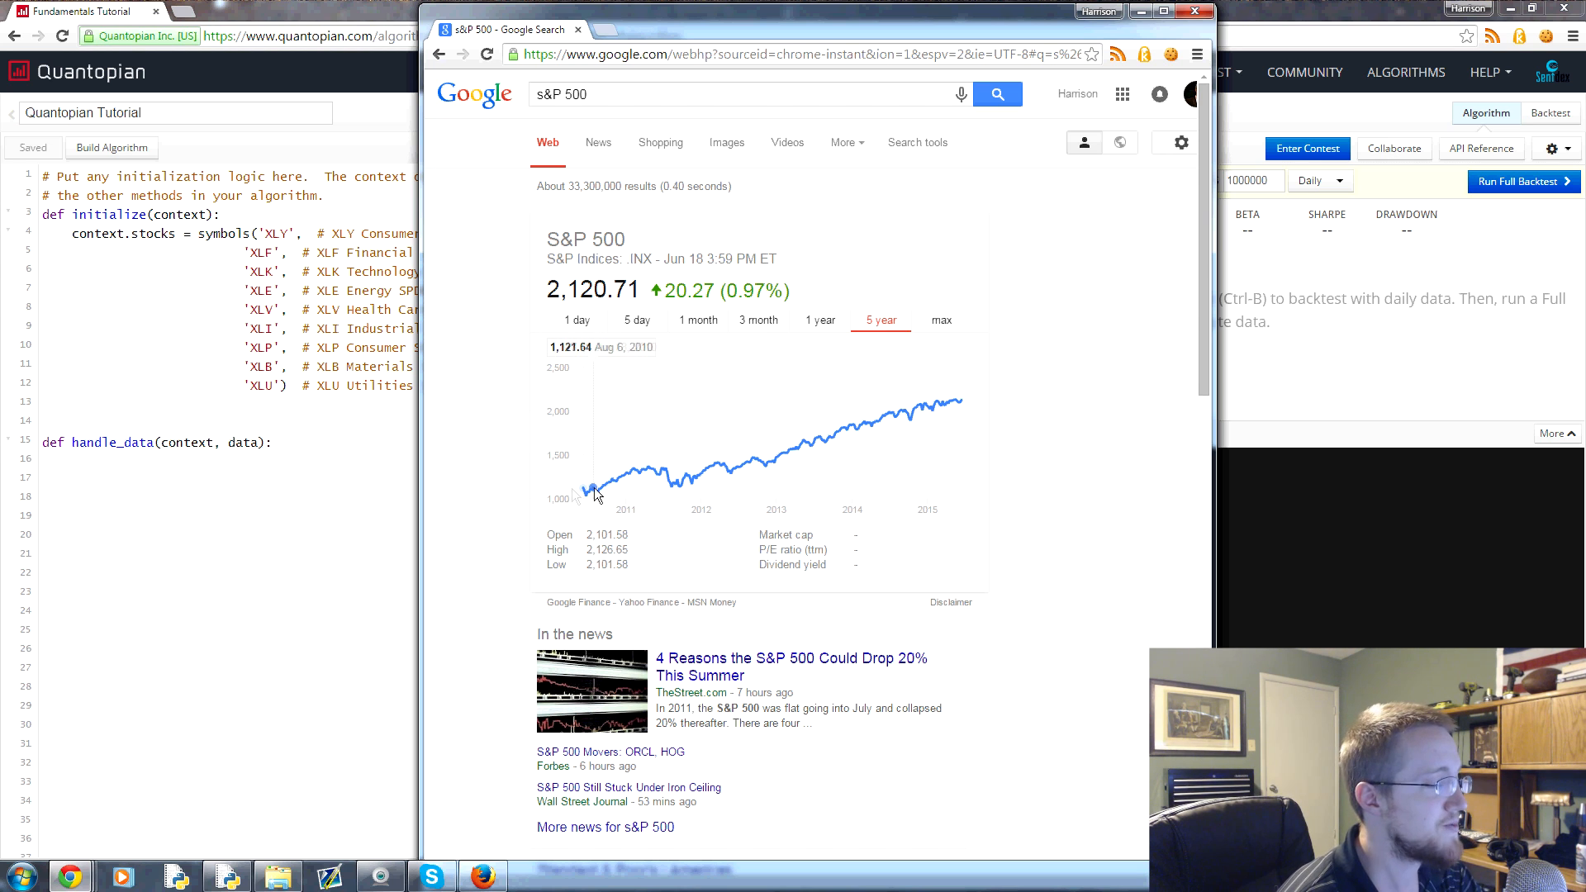
{"action": "mouse_move", "coordinate": [646, 464]}
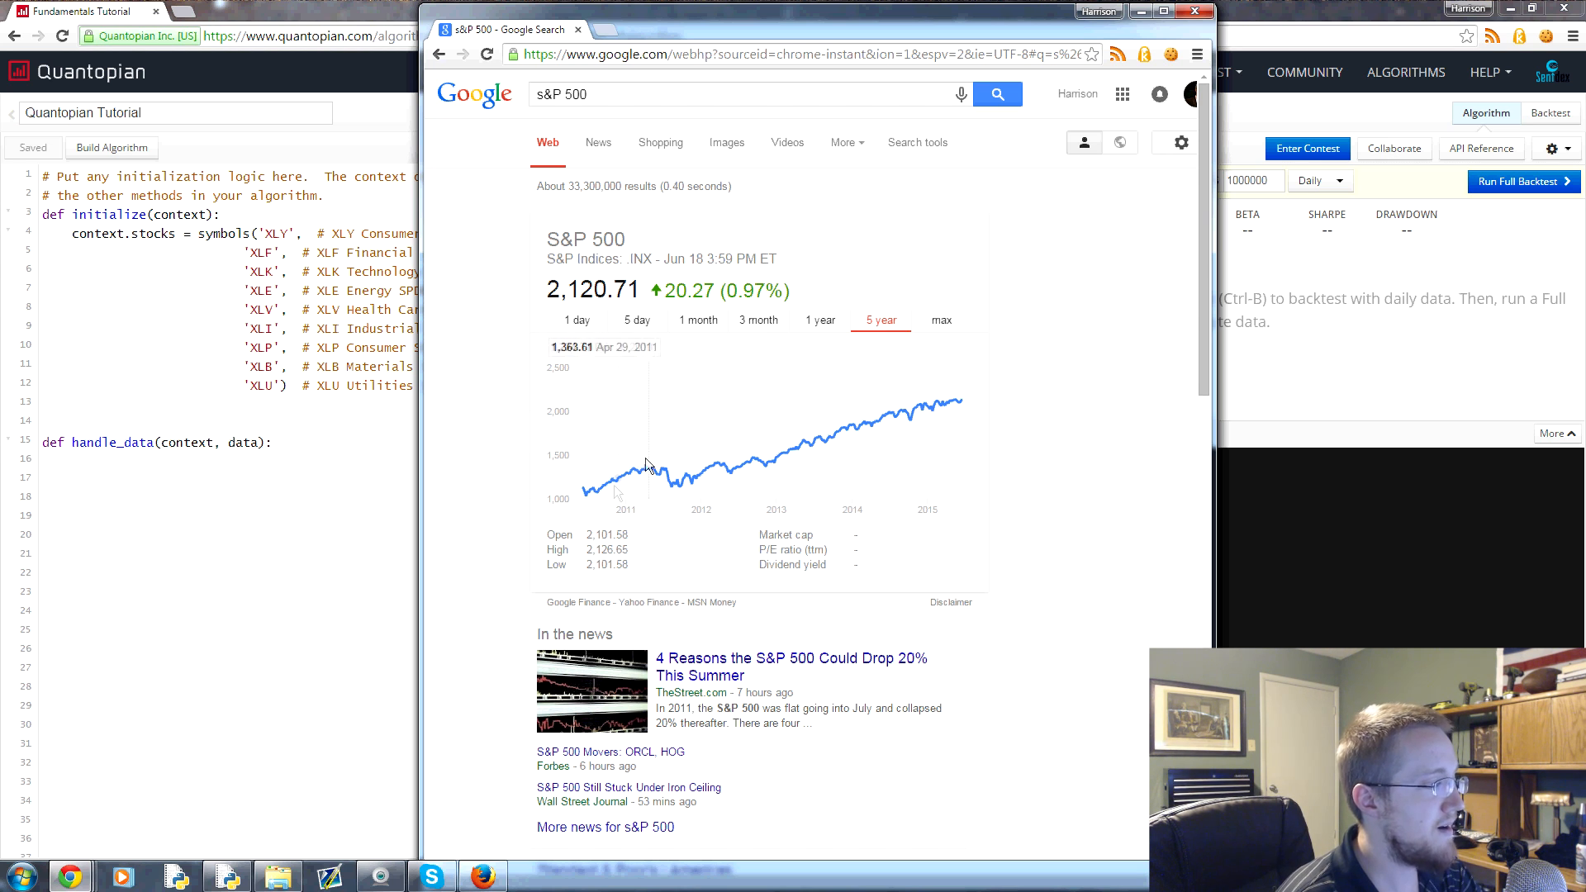
{"action": "mouse_move", "coordinate": [677, 491]}
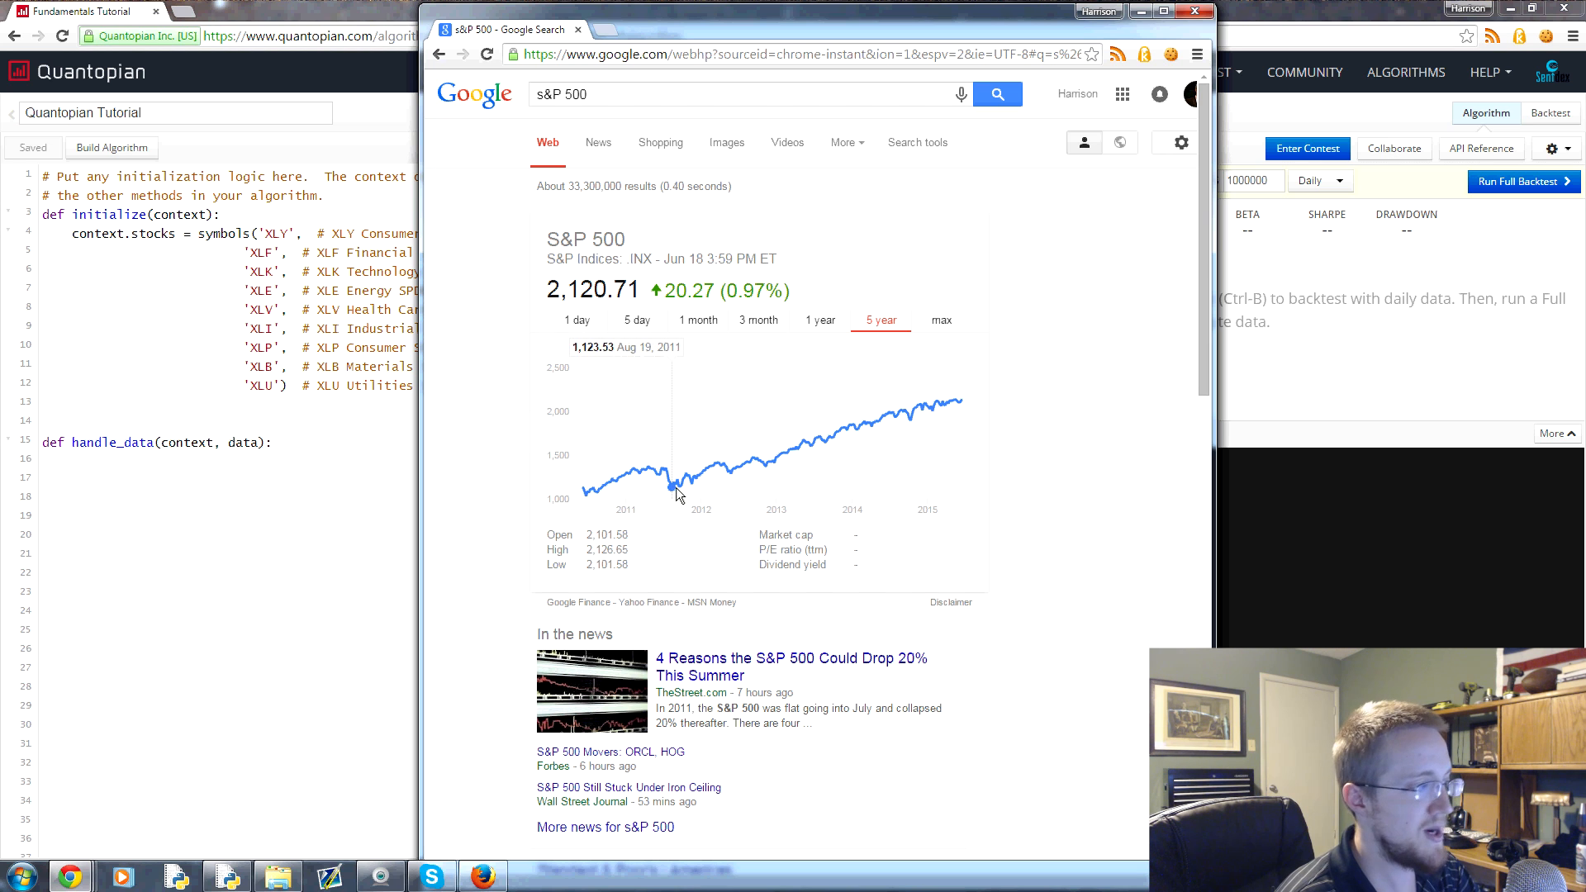
{"action": "mouse_move", "coordinate": [1018, 378]}
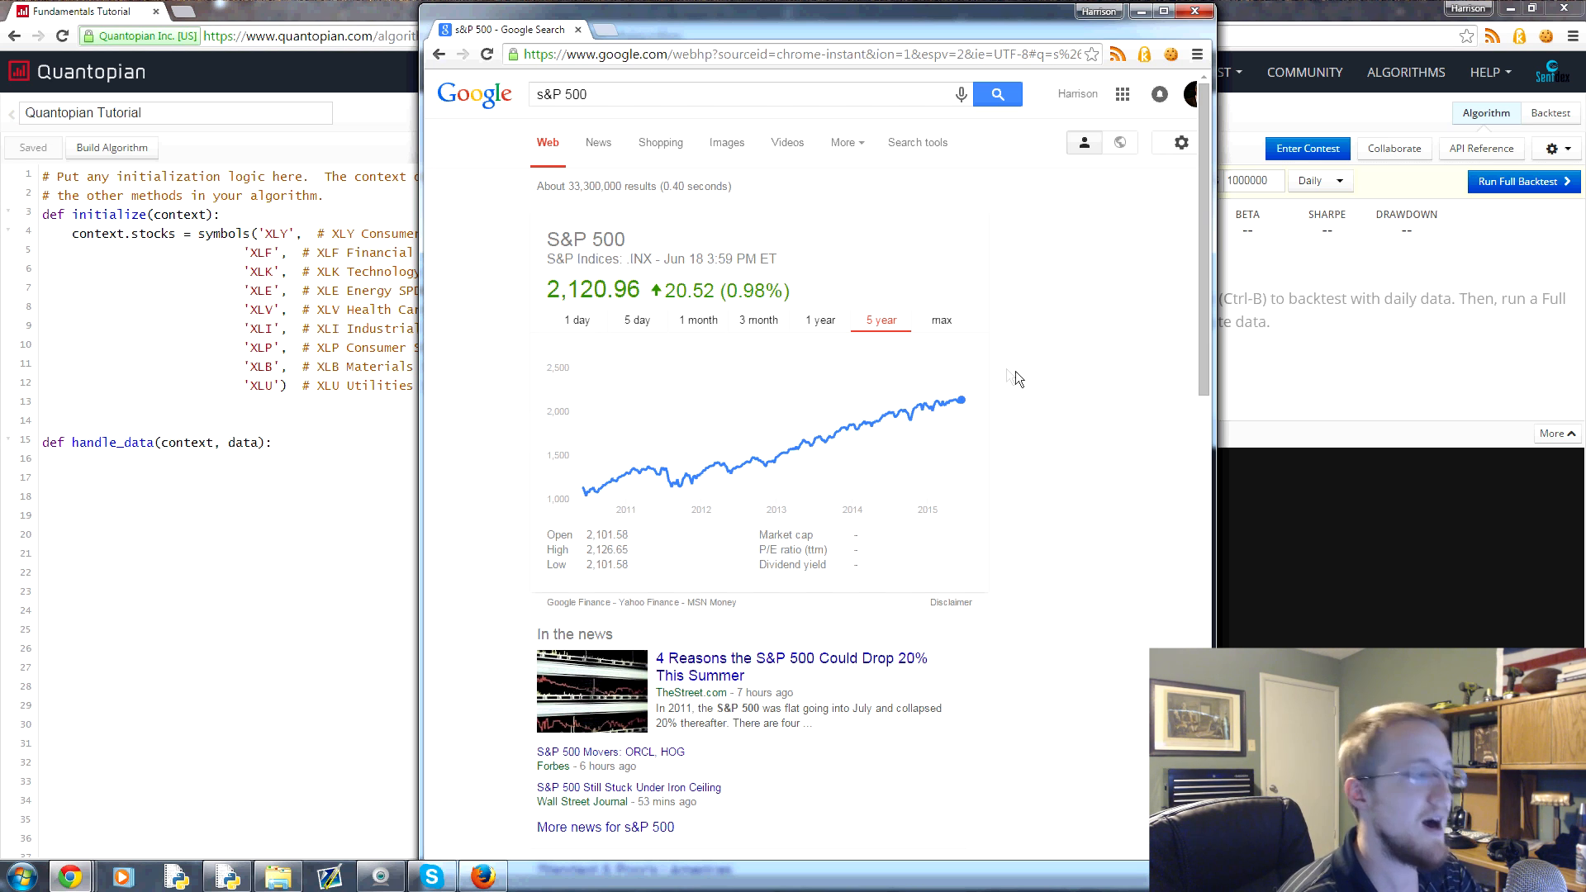
{"action": "left_click", "coordinate": [940, 320]}
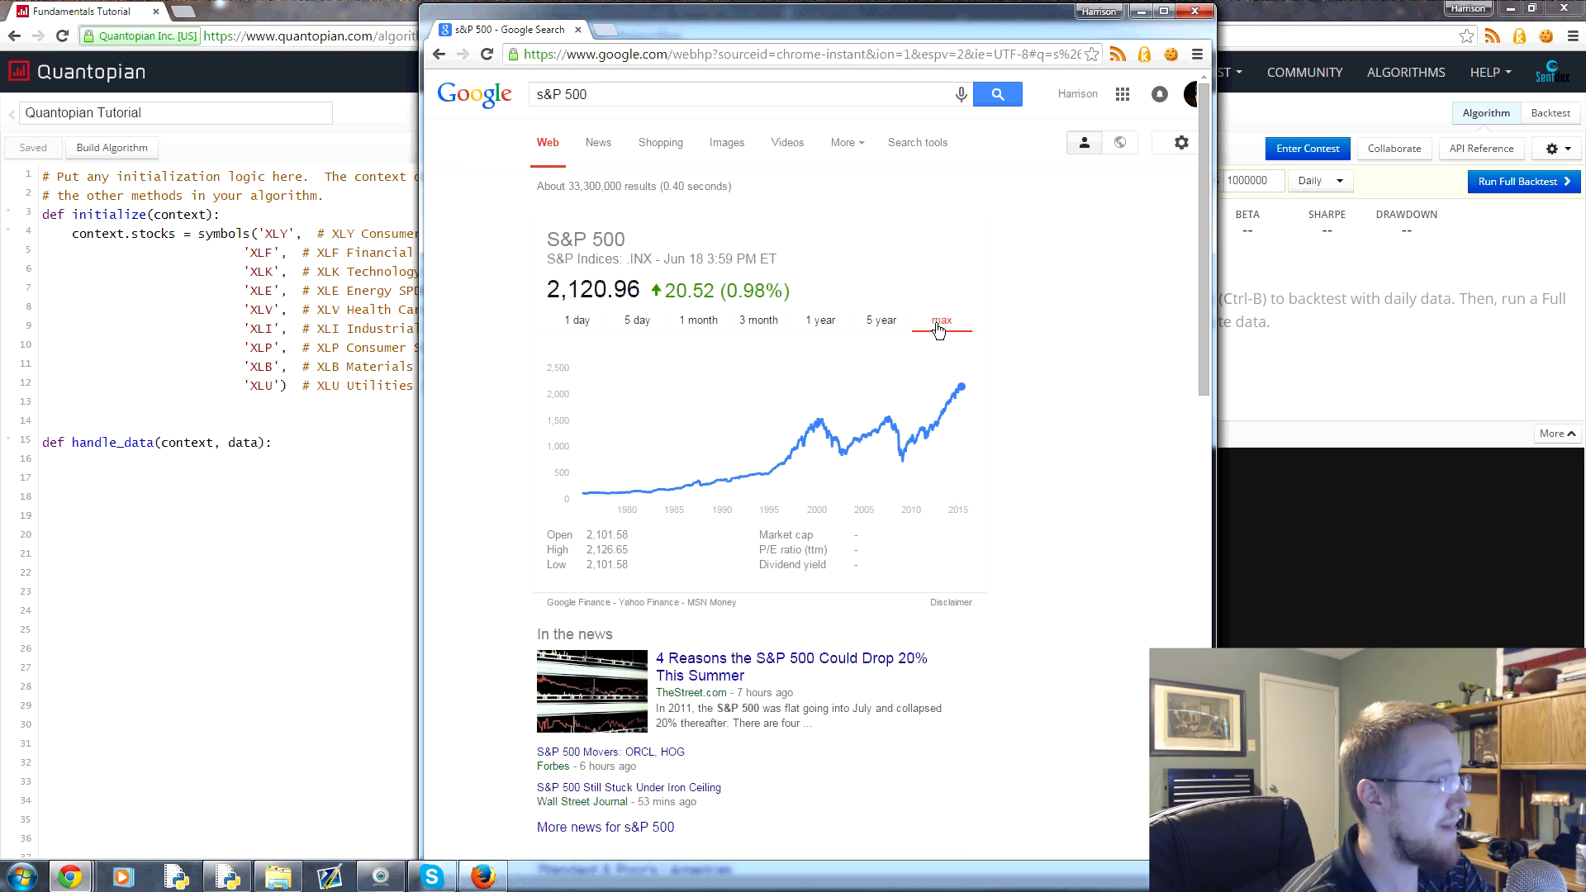
{"action": "mouse_move", "coordinate": [769, 473]}
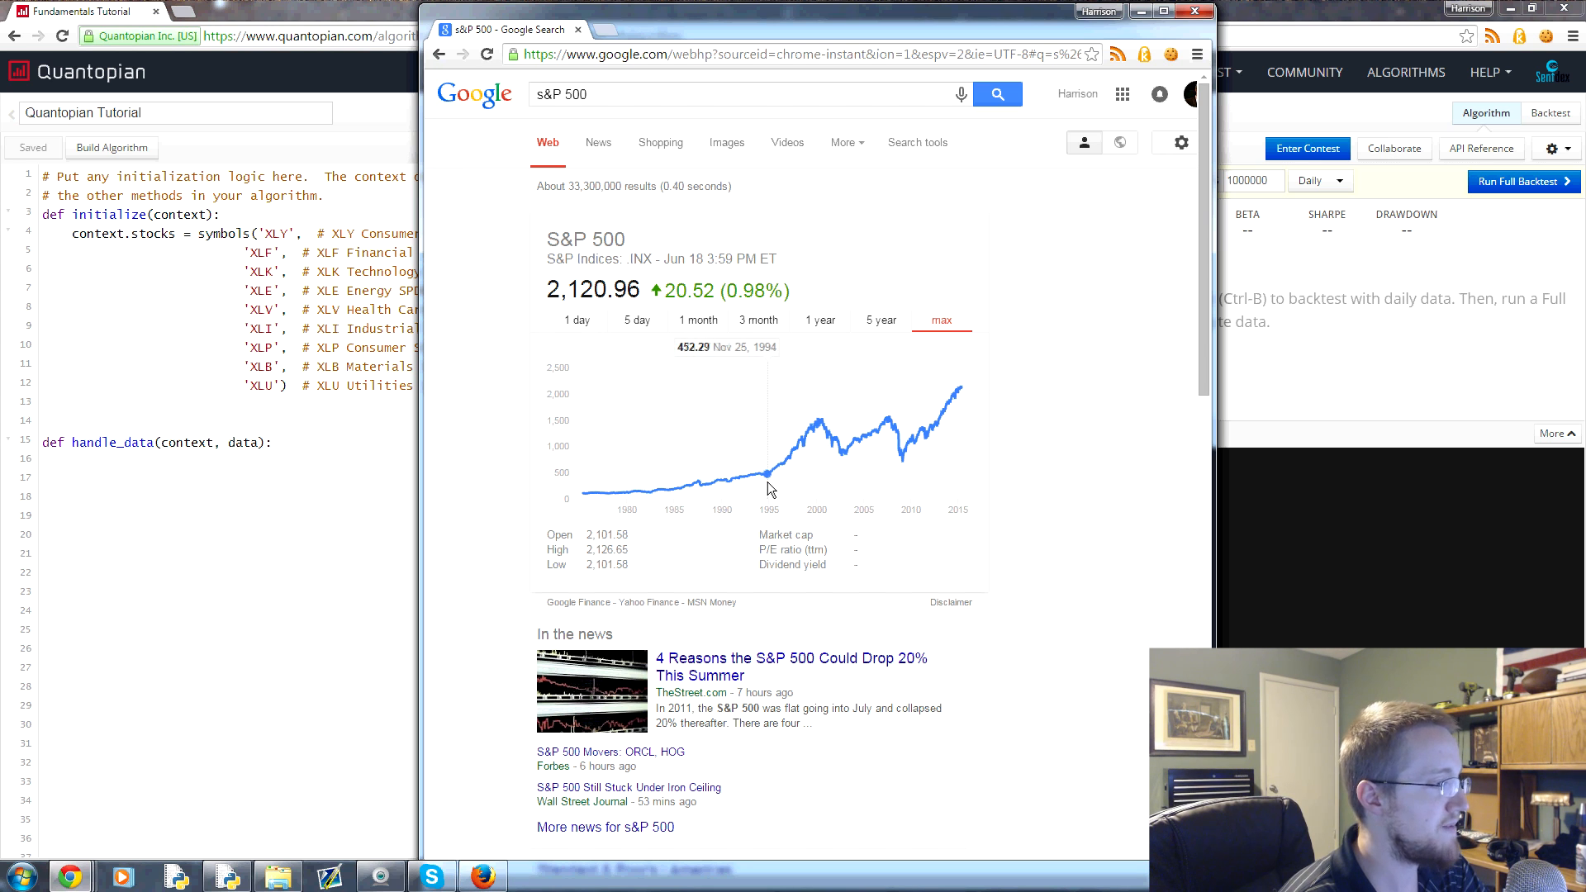
{"action": "mouse_move", "coordinate": [961, 492]}
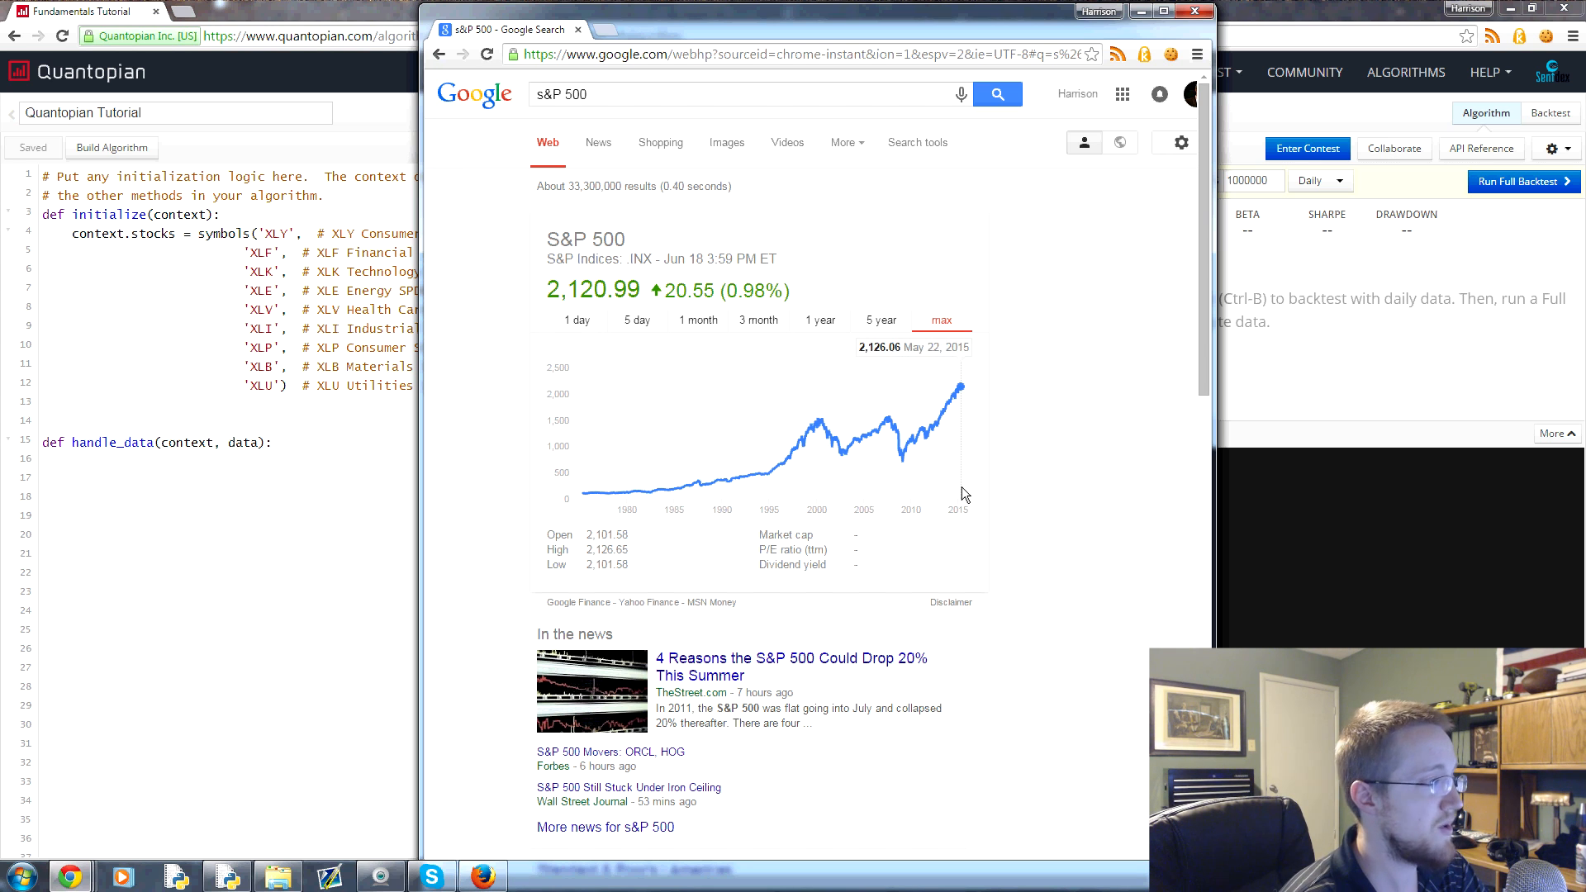
{"action": "mouse_move", "coordinate": [780, 473]}
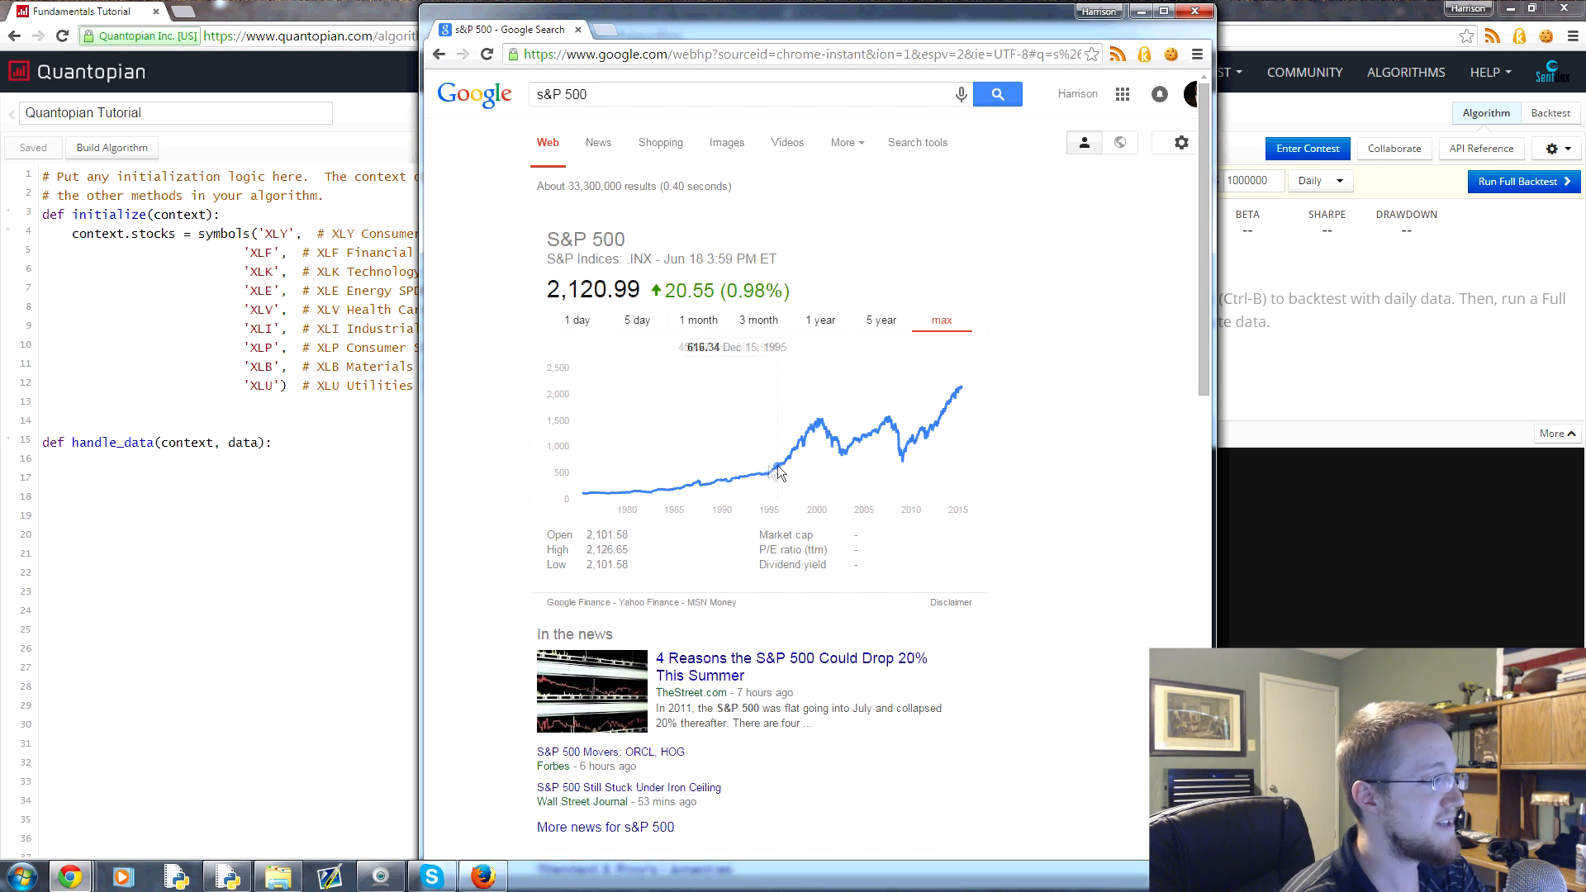
{"action": "mouse_move", "coordinate": [897, 420]}
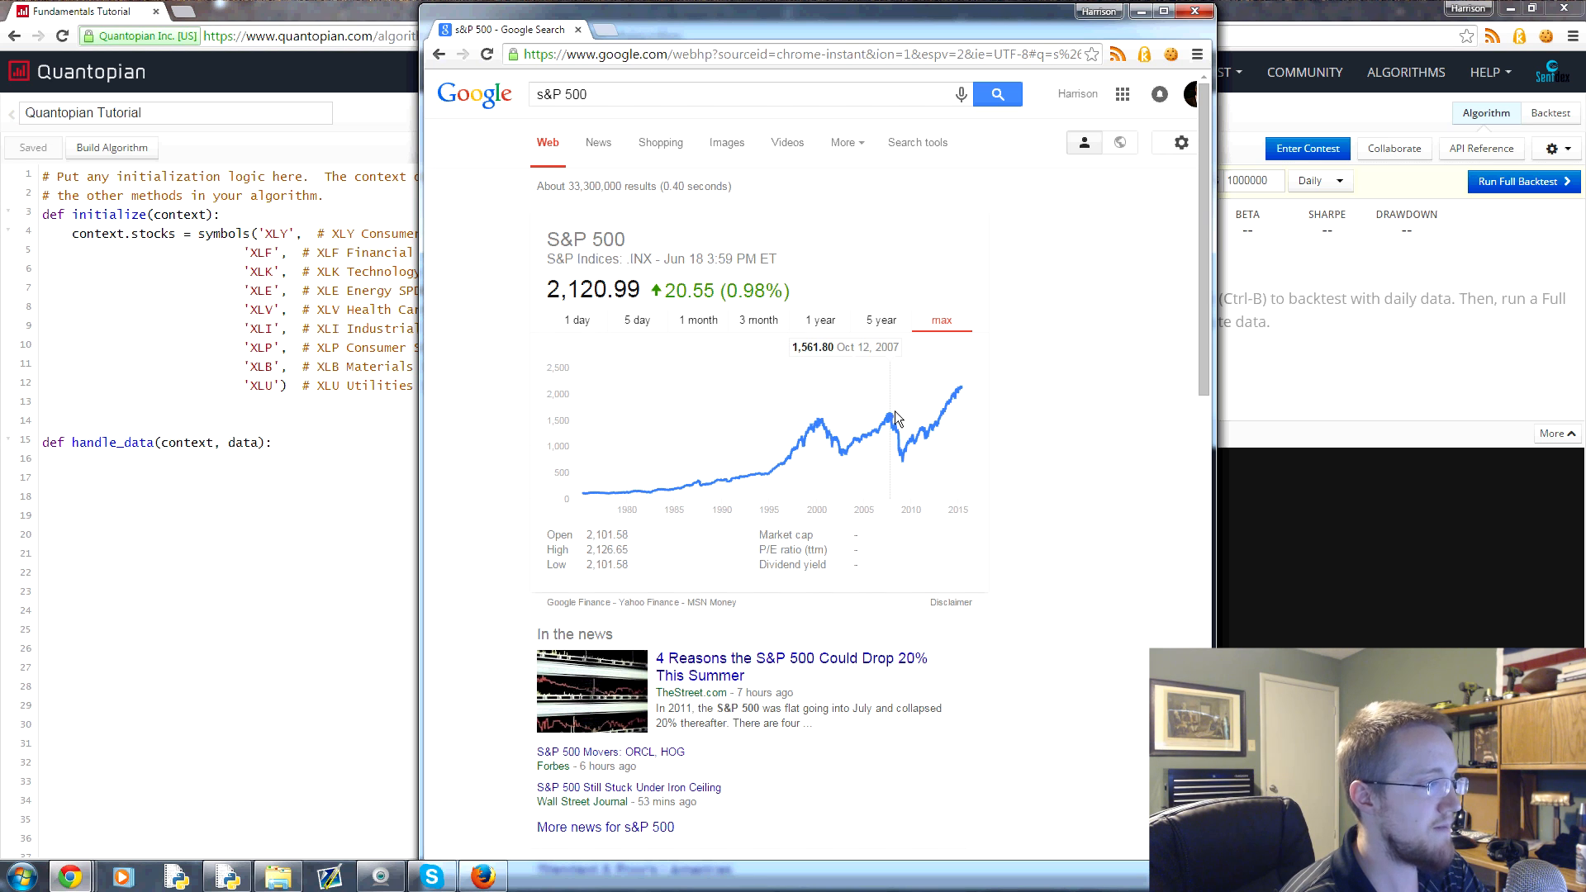
{"action": "mouse_move", "coordinate": [996, 467]}
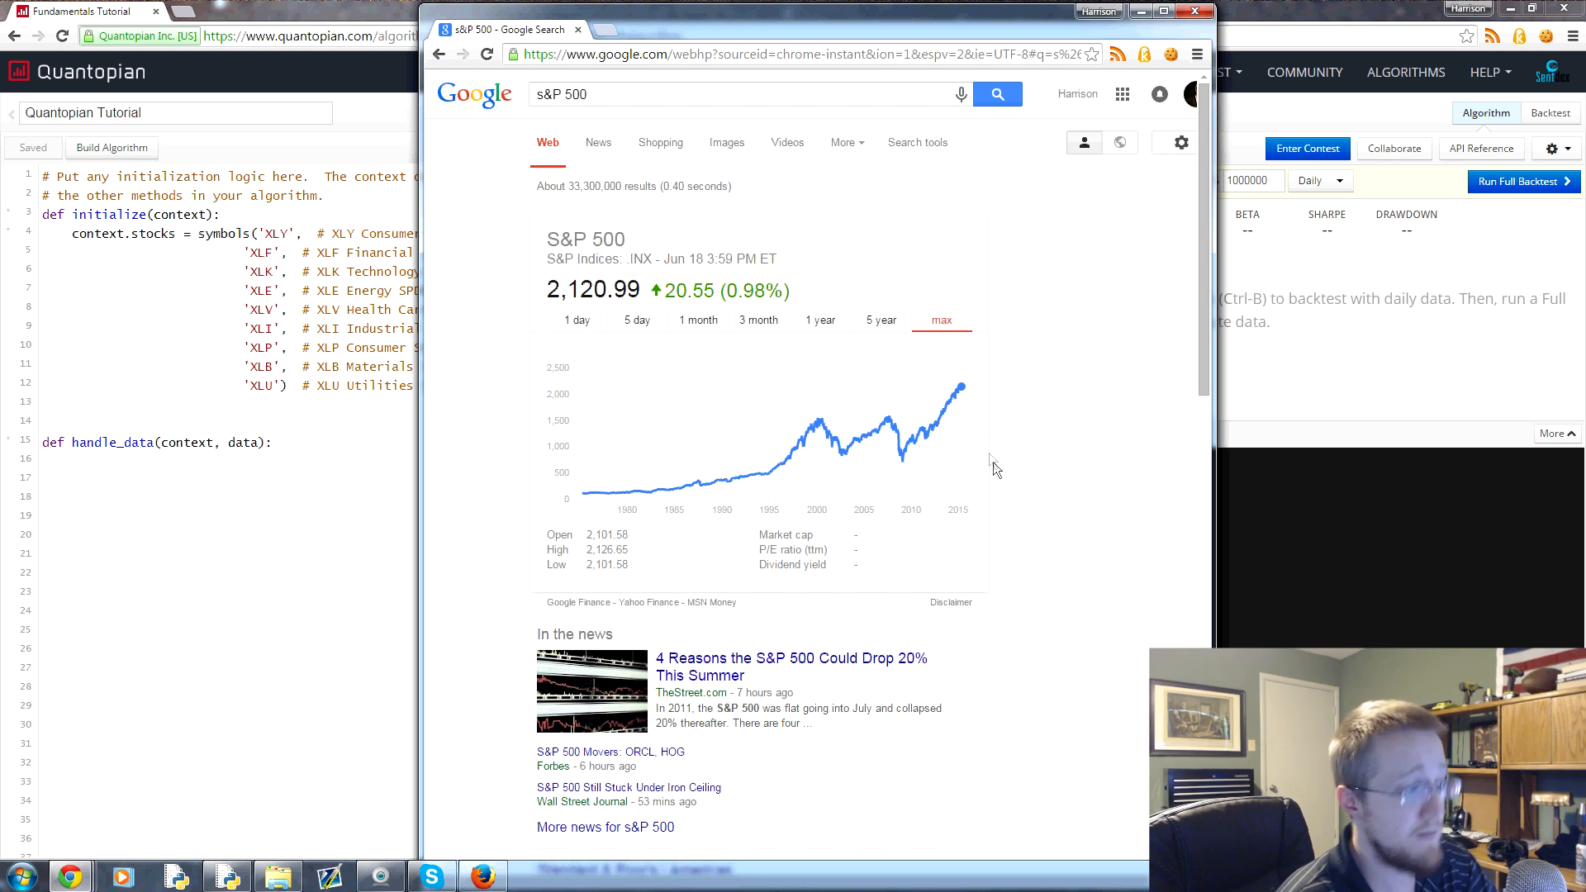
{"action": "mouse_move", "coordinate": [959, 465]}
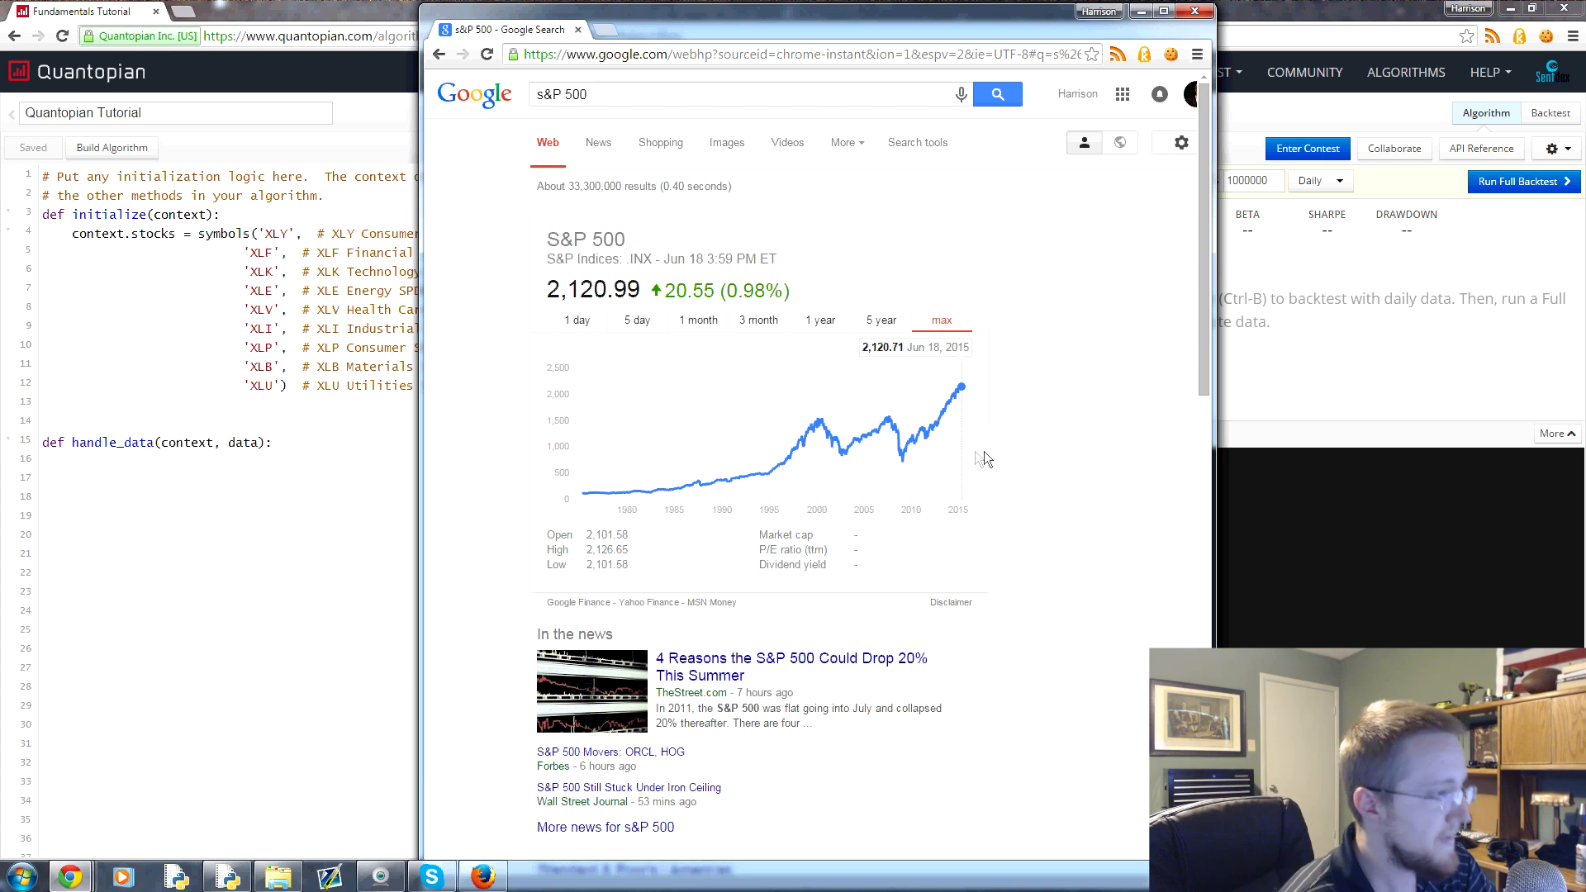
{"action": "mouse_move", "coordinate": [828, 430]}
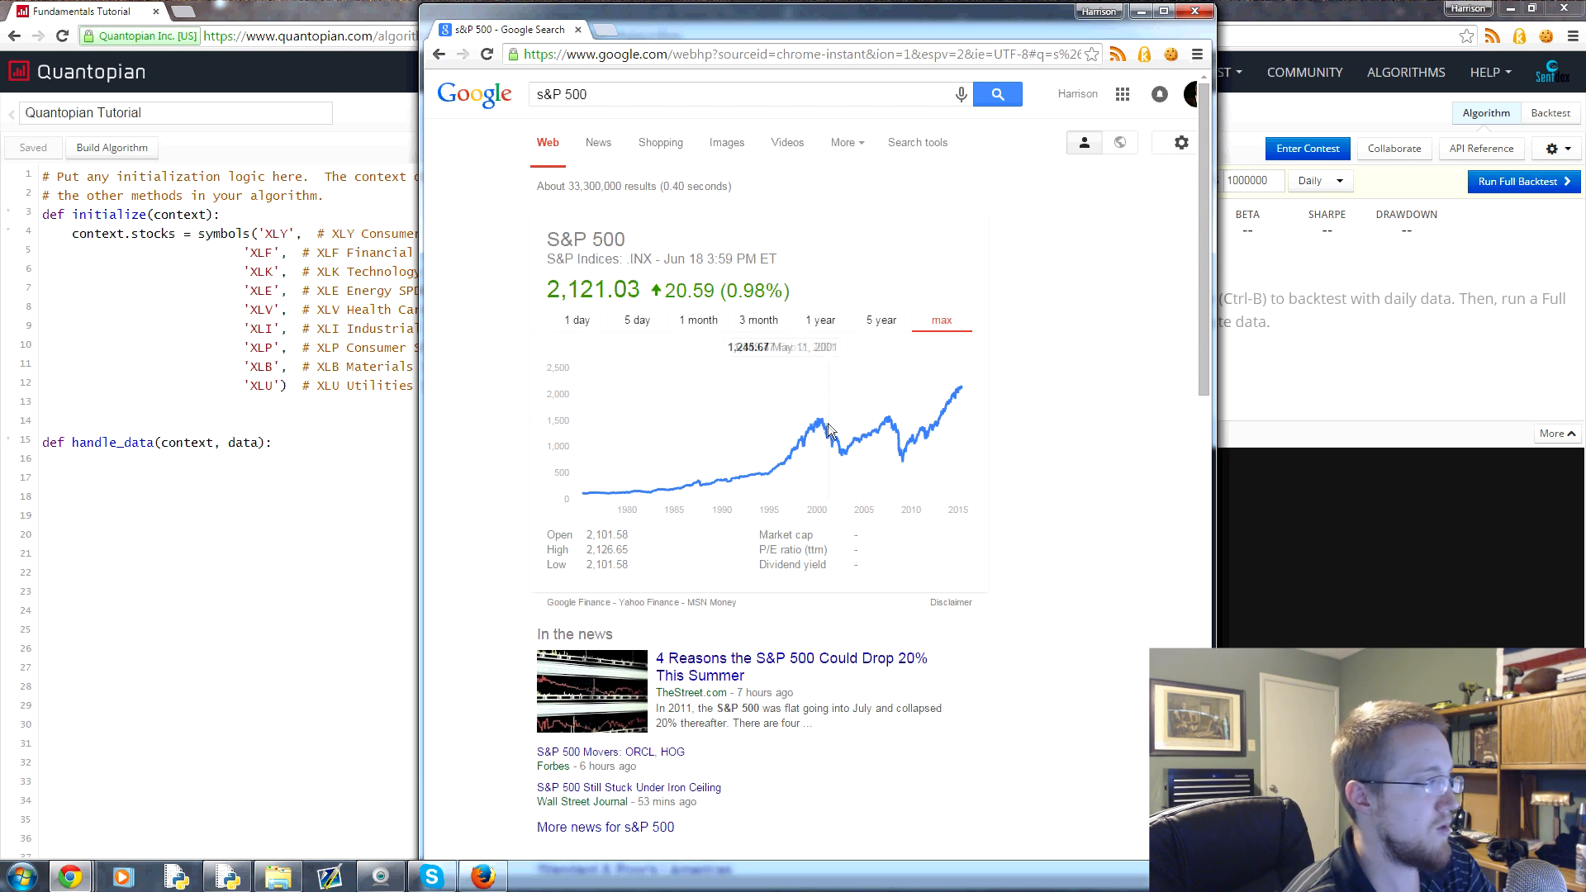
{"action": "mouse_move", "coordinate": [817, 450]}
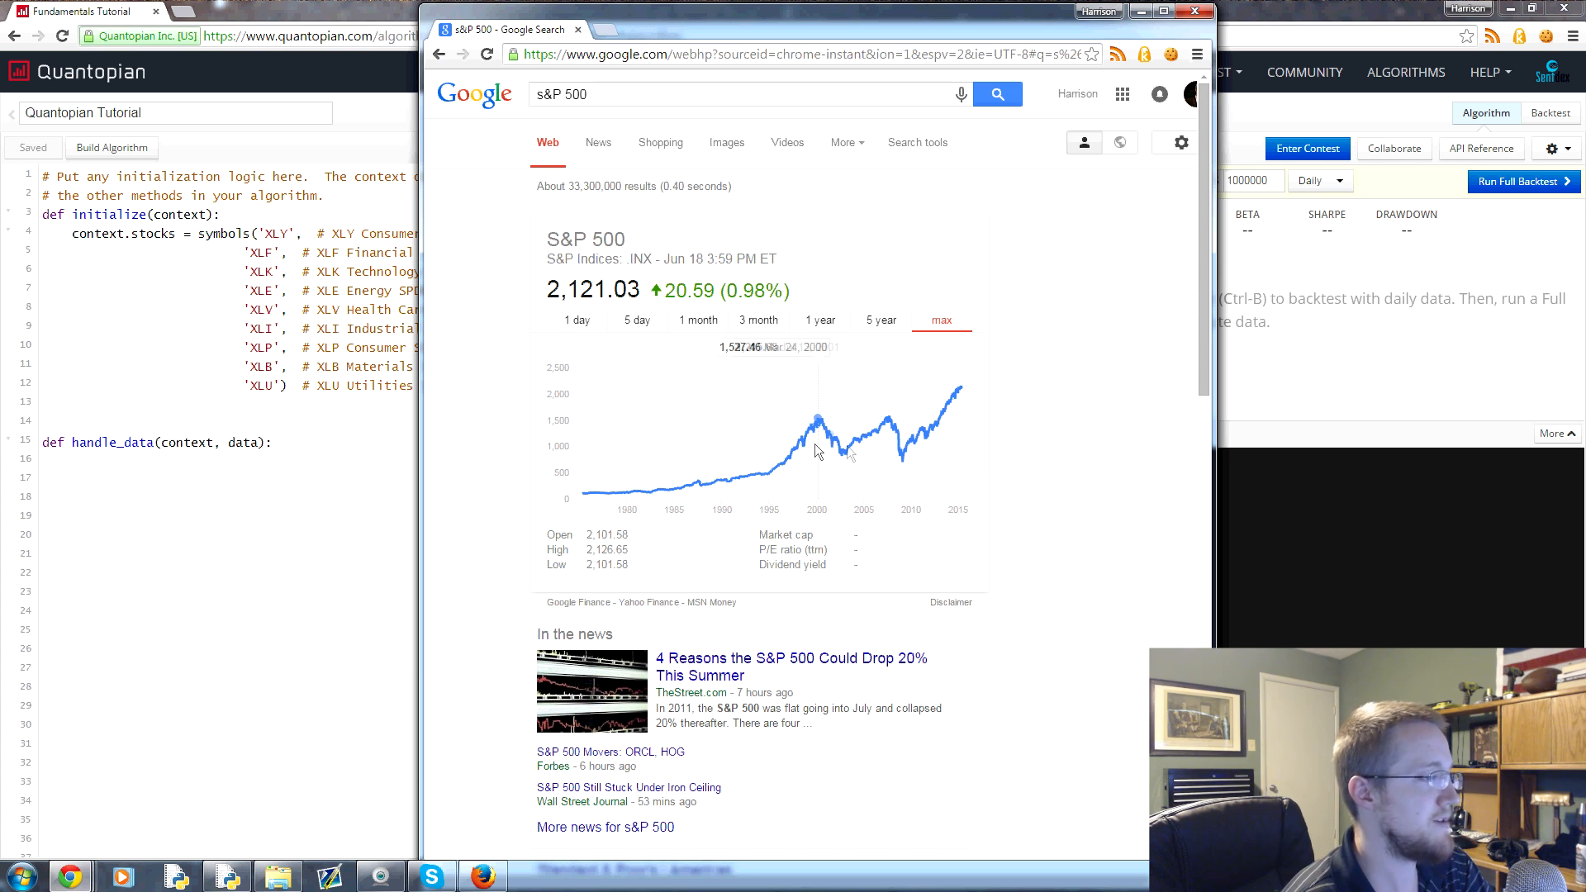
{"action": "mouse_move", "coordinate": [618, 317]}
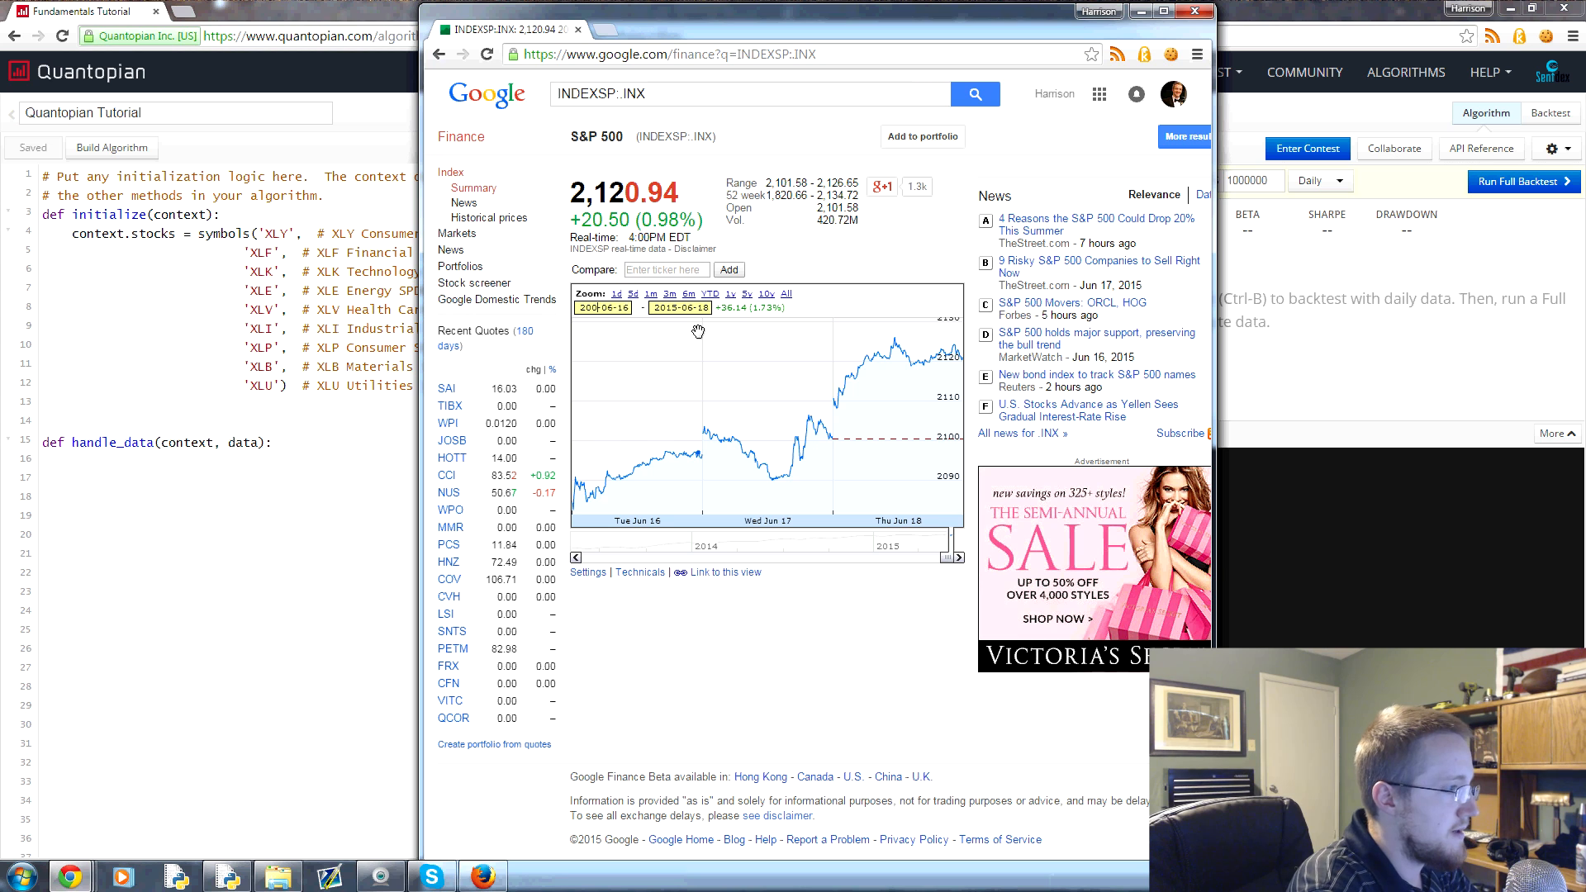
Step: Widen the INDEXSP:INX chart to cover roughly 2002 through 2015
{"action": "left_click", "coordinate": [785, 293]}
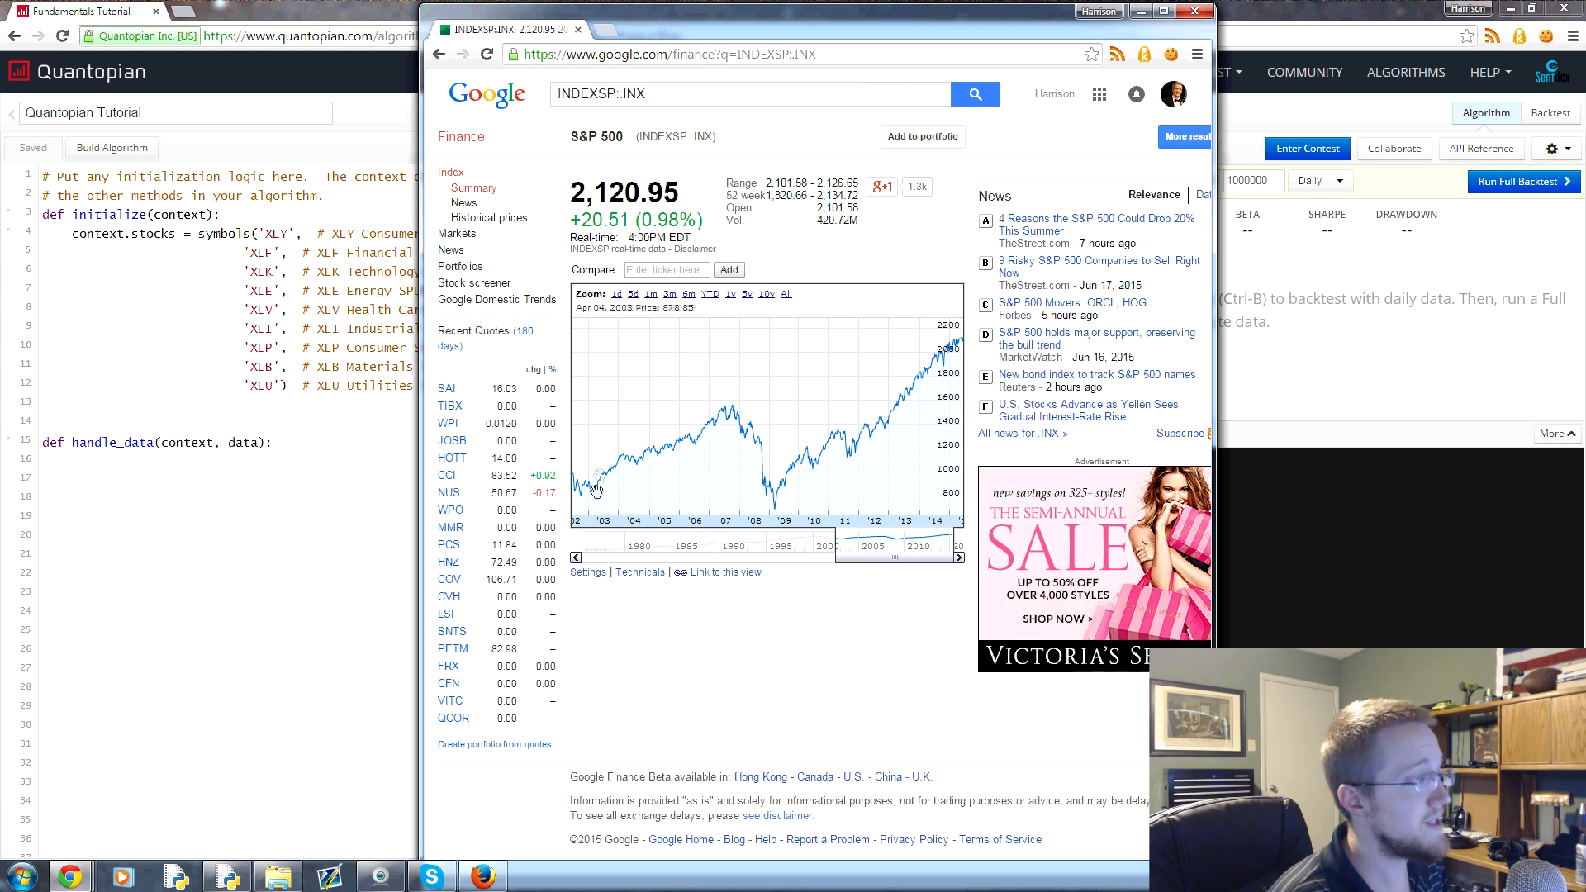
{"action": "mouse_move", "coordinate": [585, 488]}
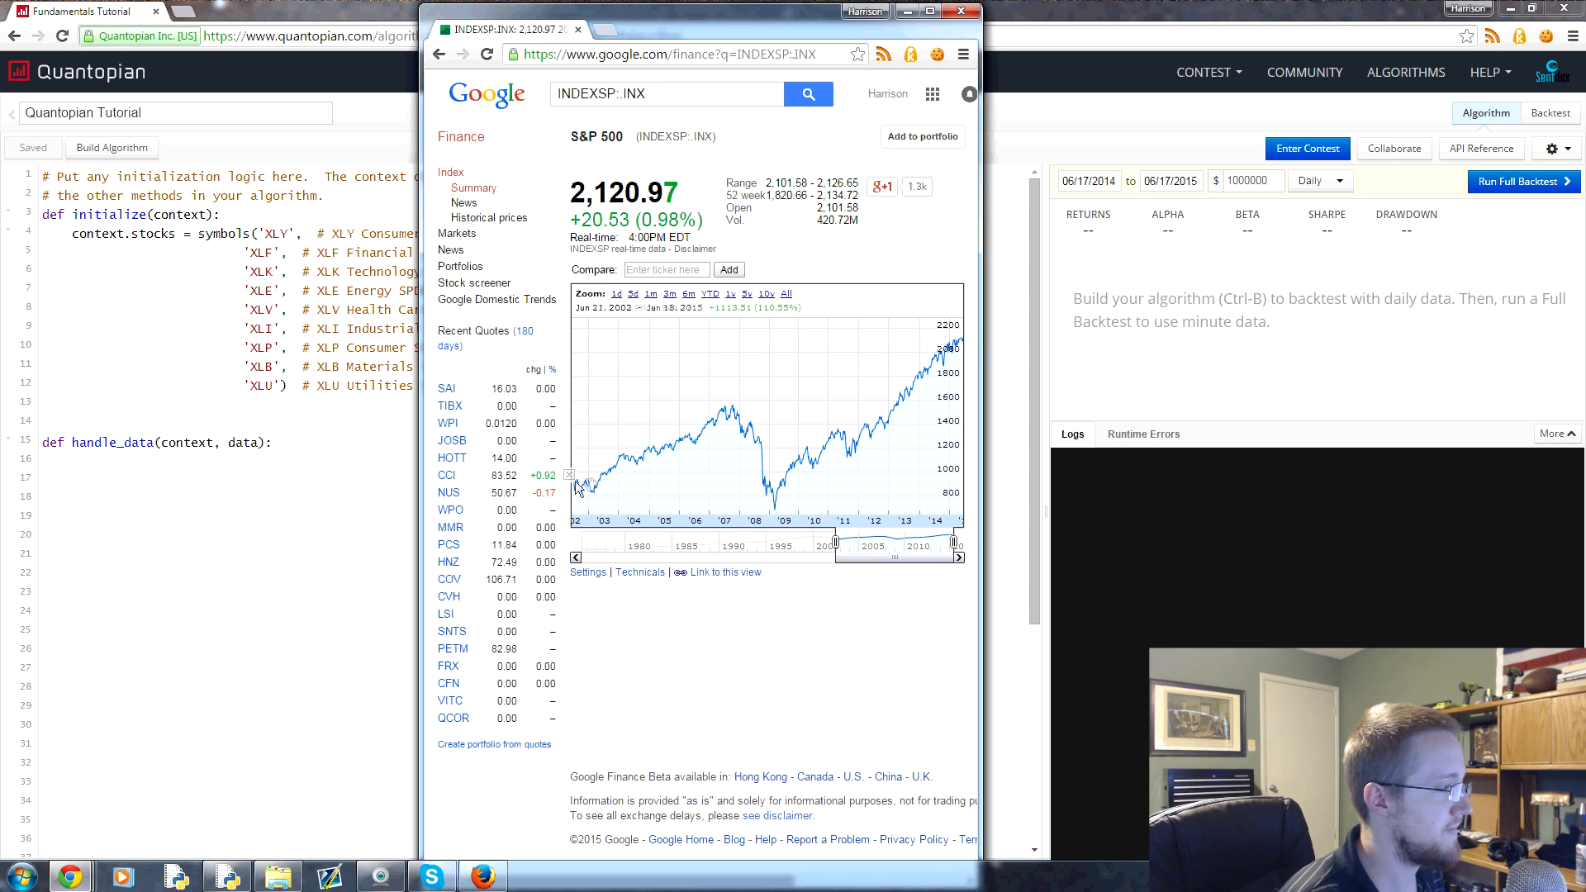
{"action": "mouse_move", "coordinate": [703, 442]}
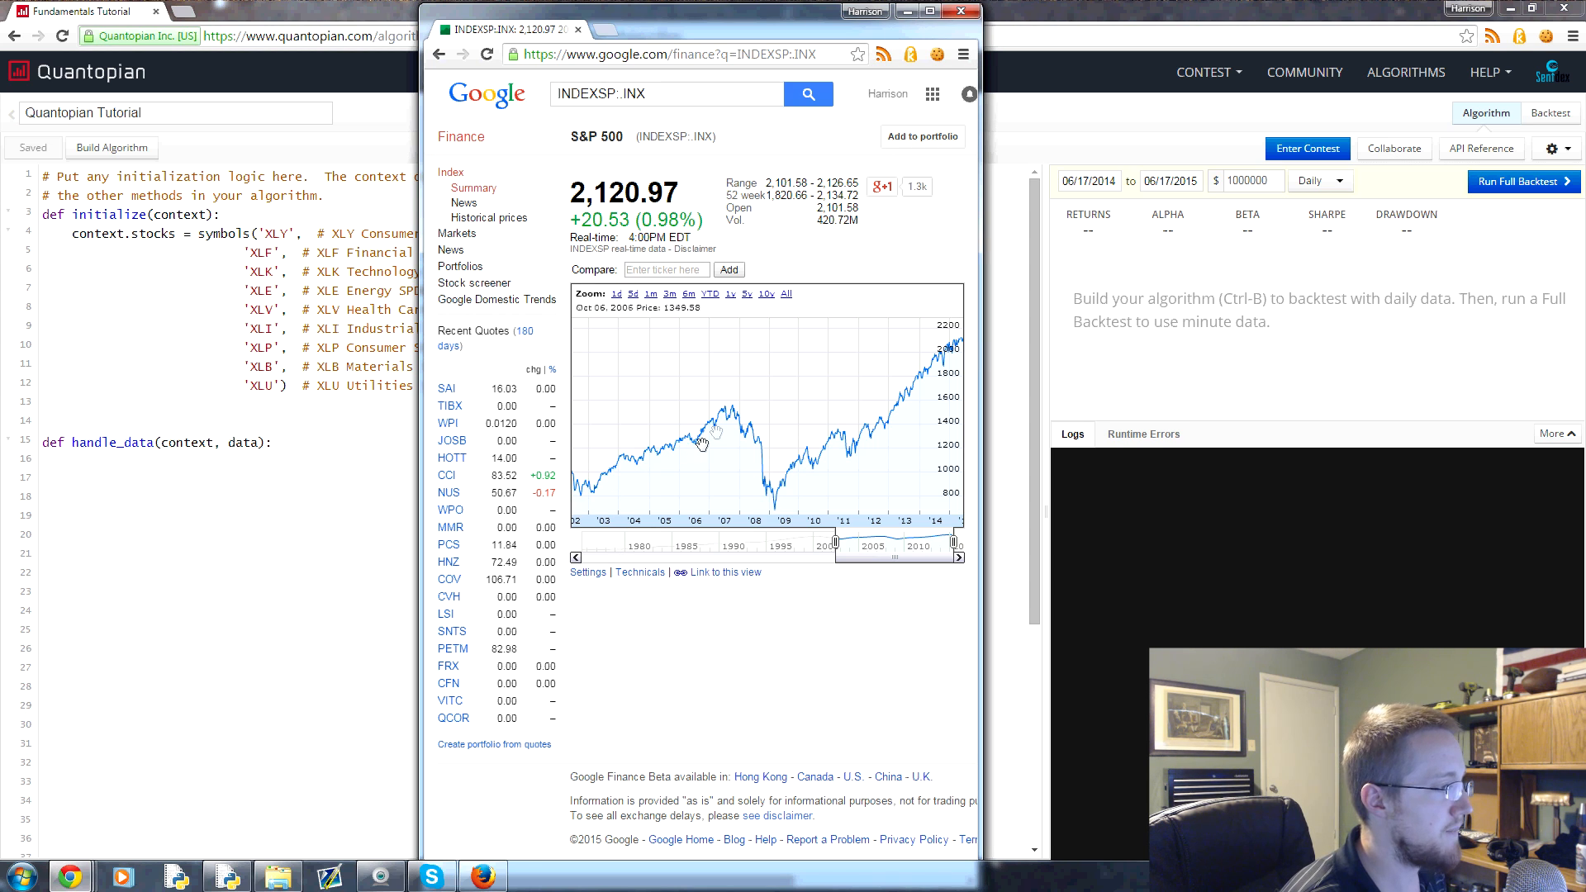
{"action": "mouse_move", "coordinate": [772, 465]}
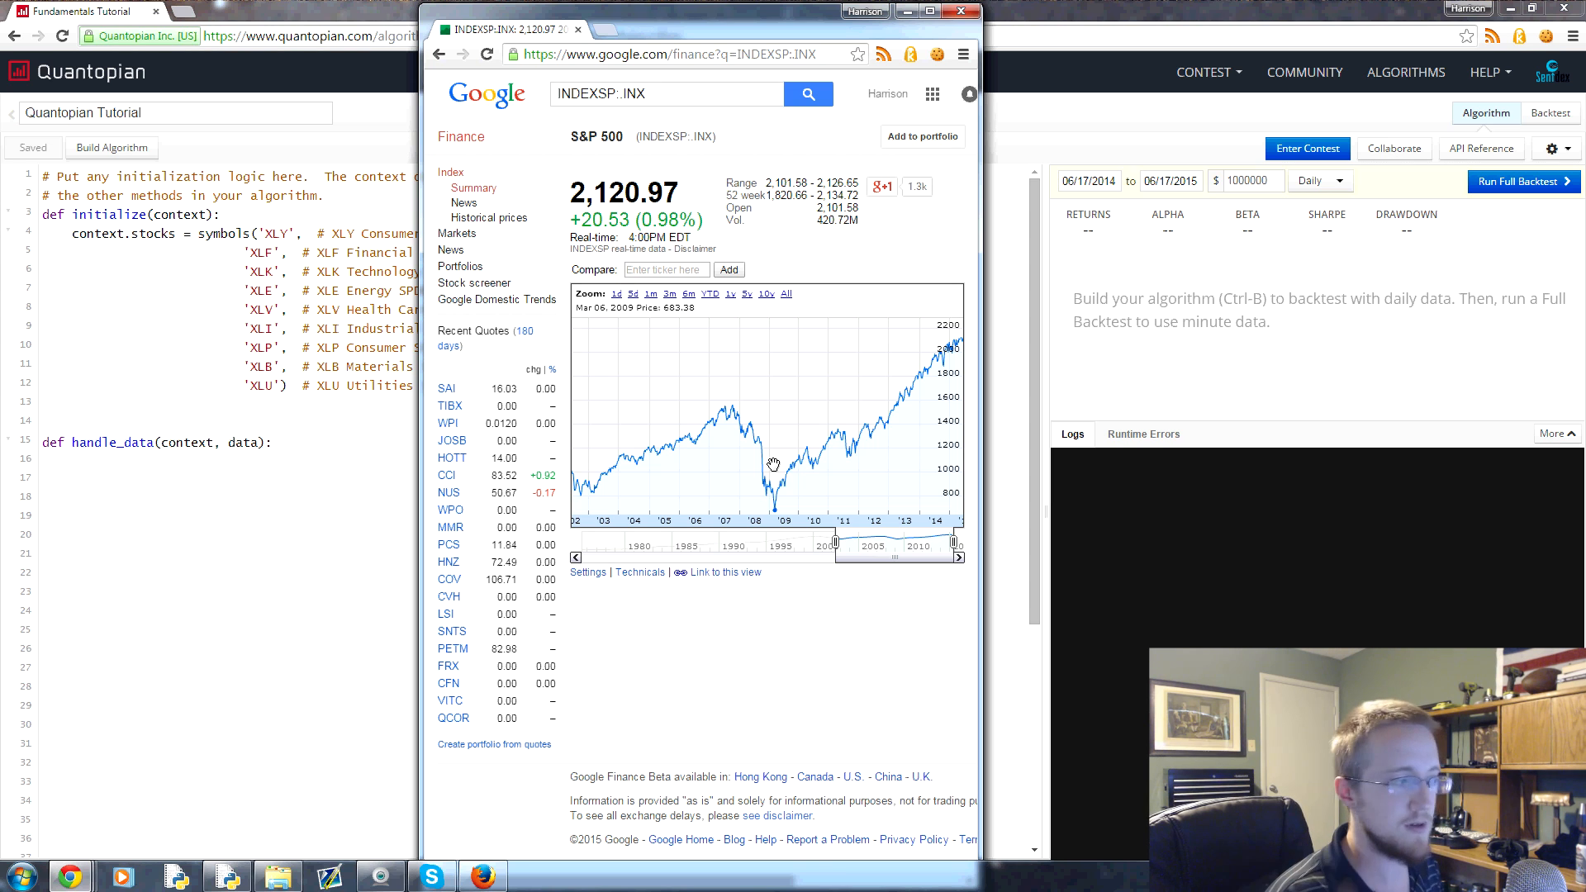
{"action": "mouse_move", "coordinate": [565, 521]}
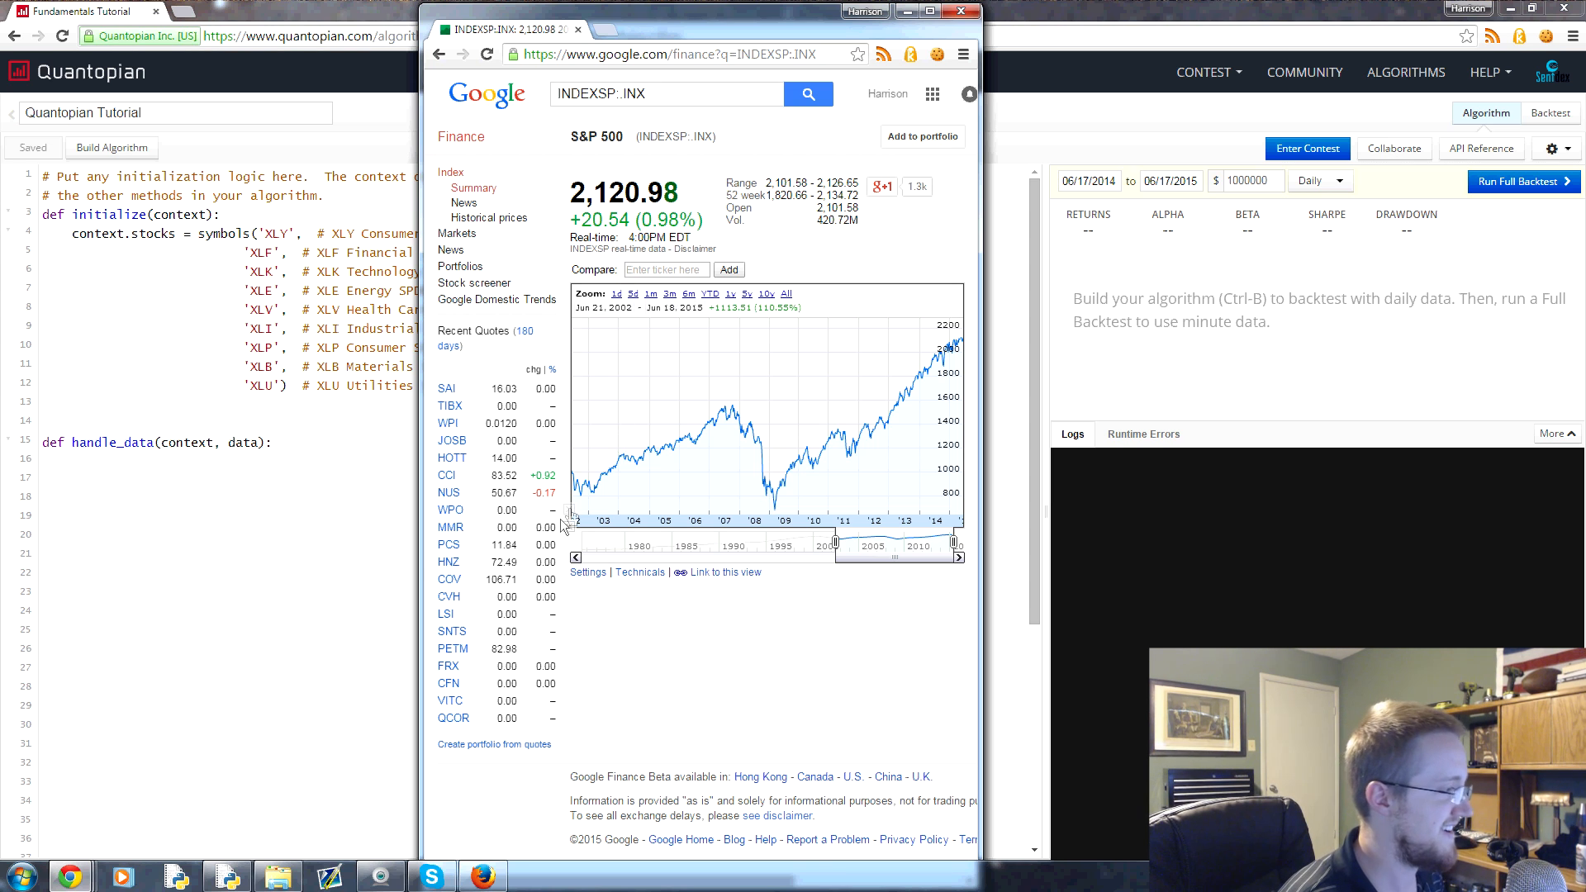
{"action": "mouse_move", "coordinate": [740, 416]}
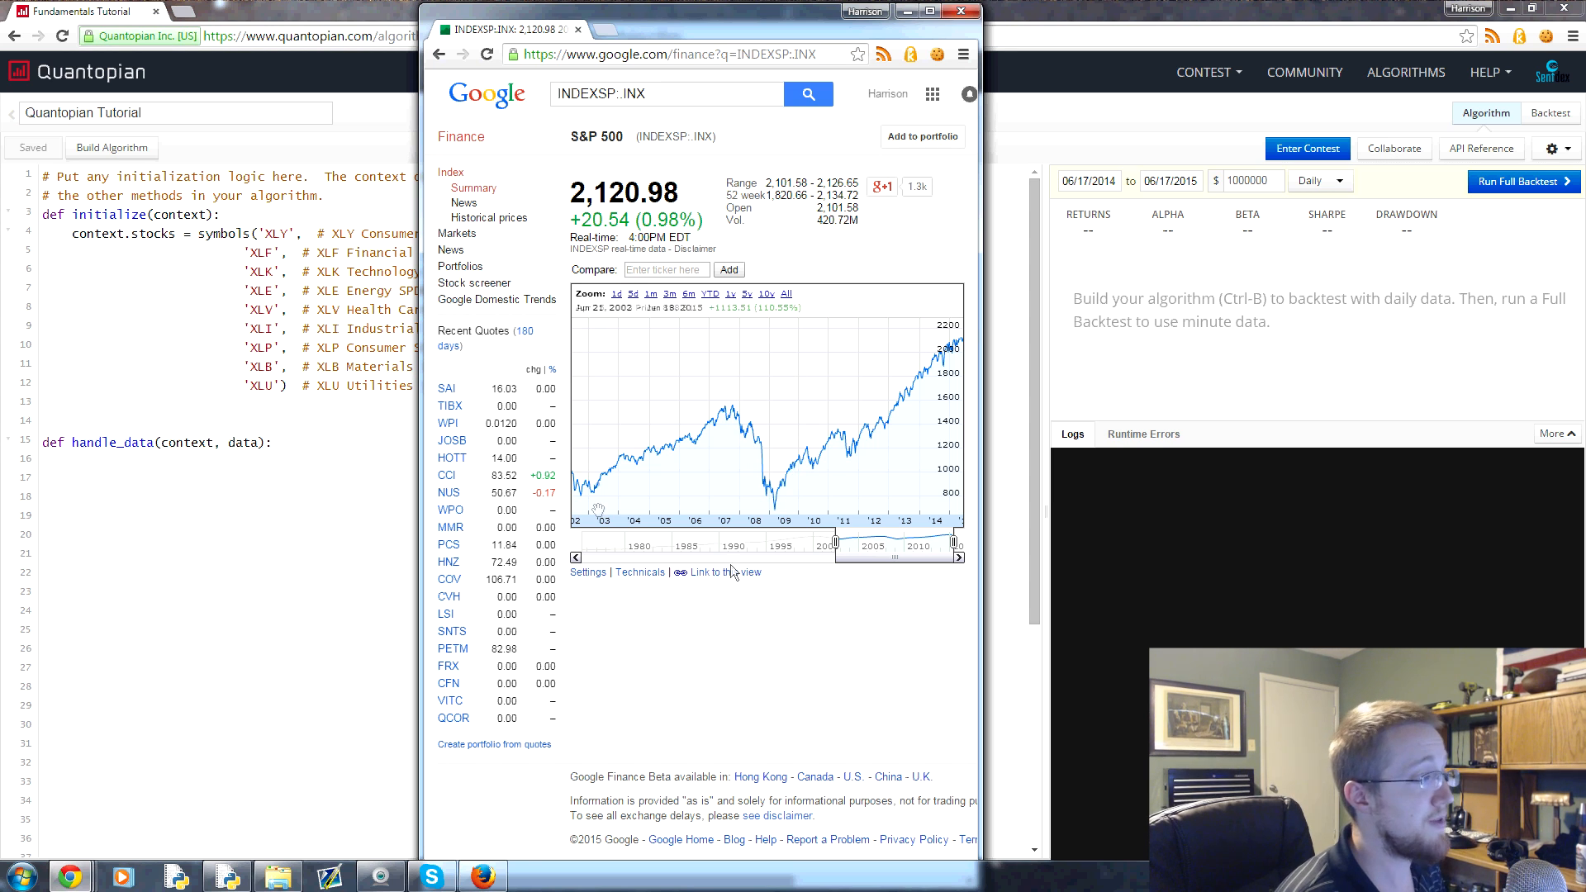
{"action": "mouse_move", "coordinate": [603, 491]}
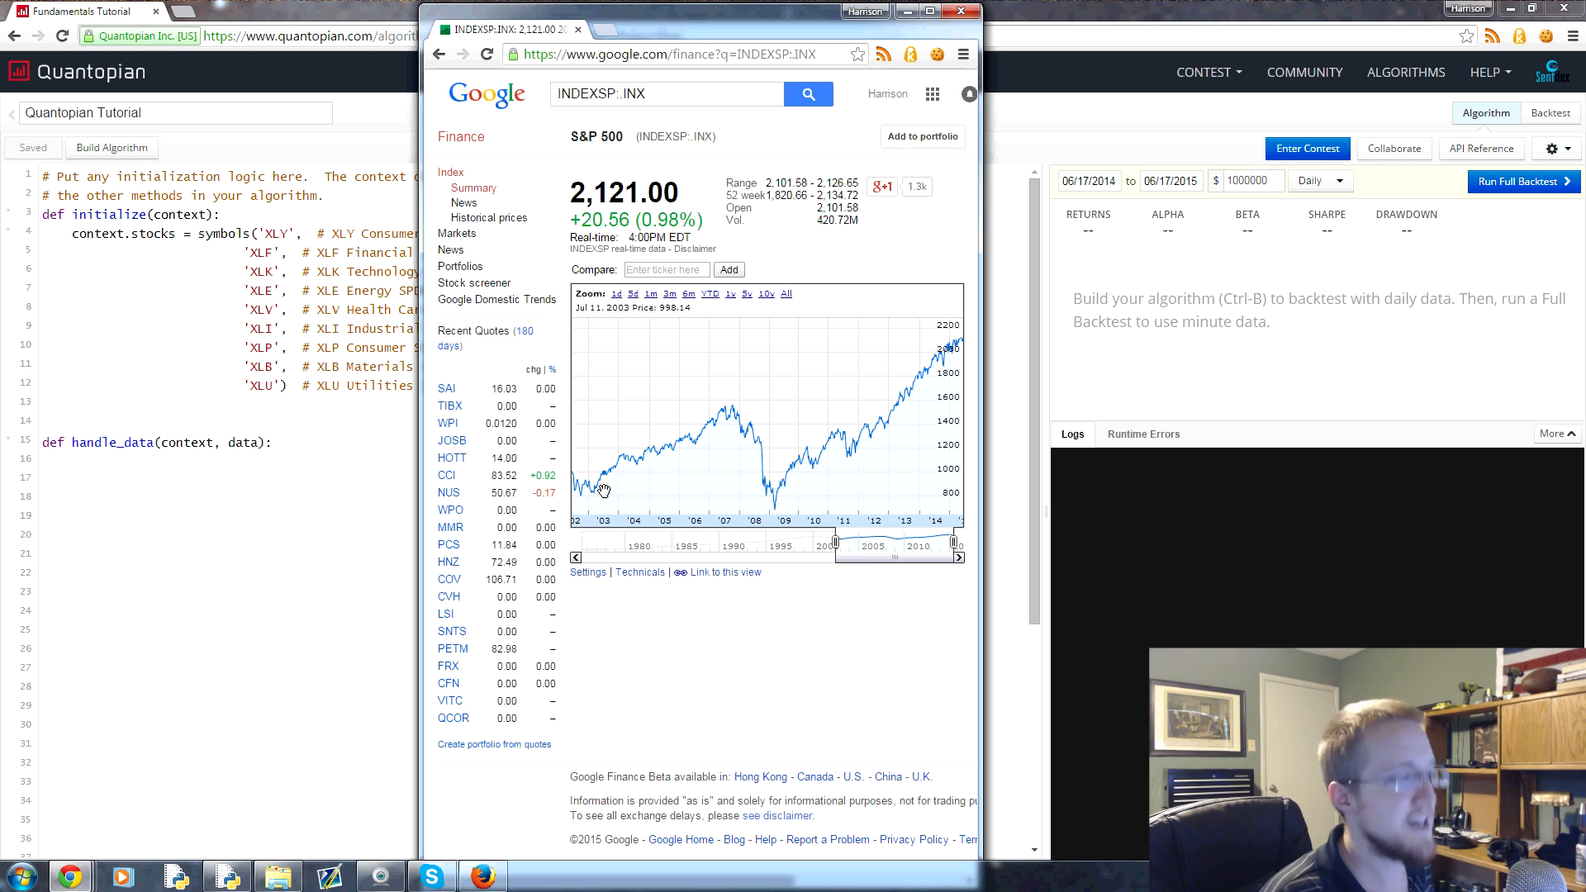
{"action": "mouse_move", "coordinate": [823, 481]}
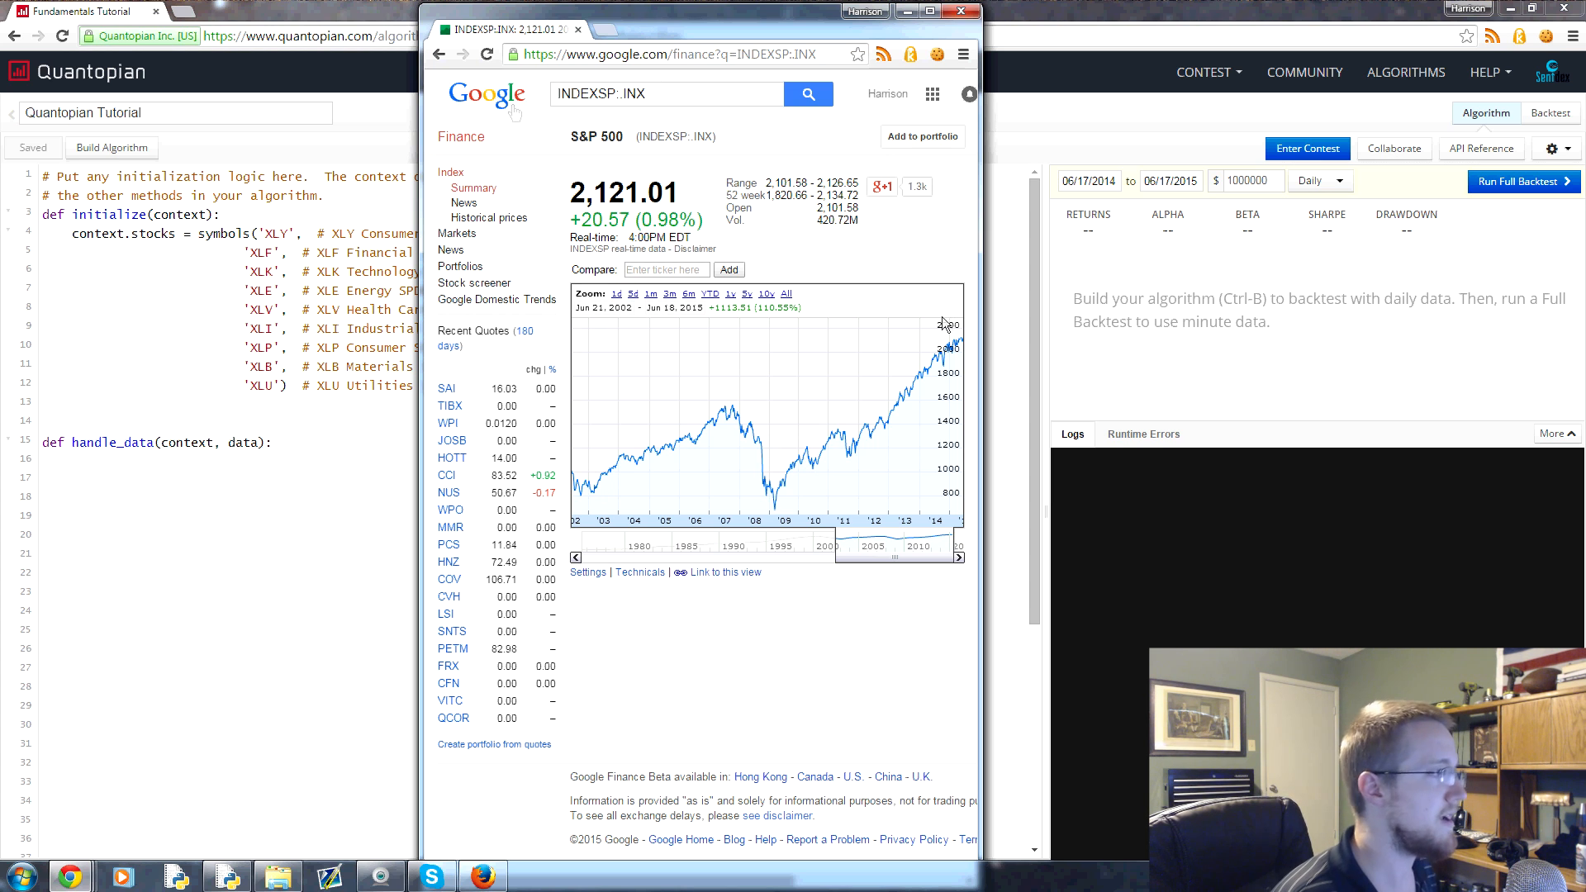
{"action": "mouse_move", "coordinate": [632, 423]}
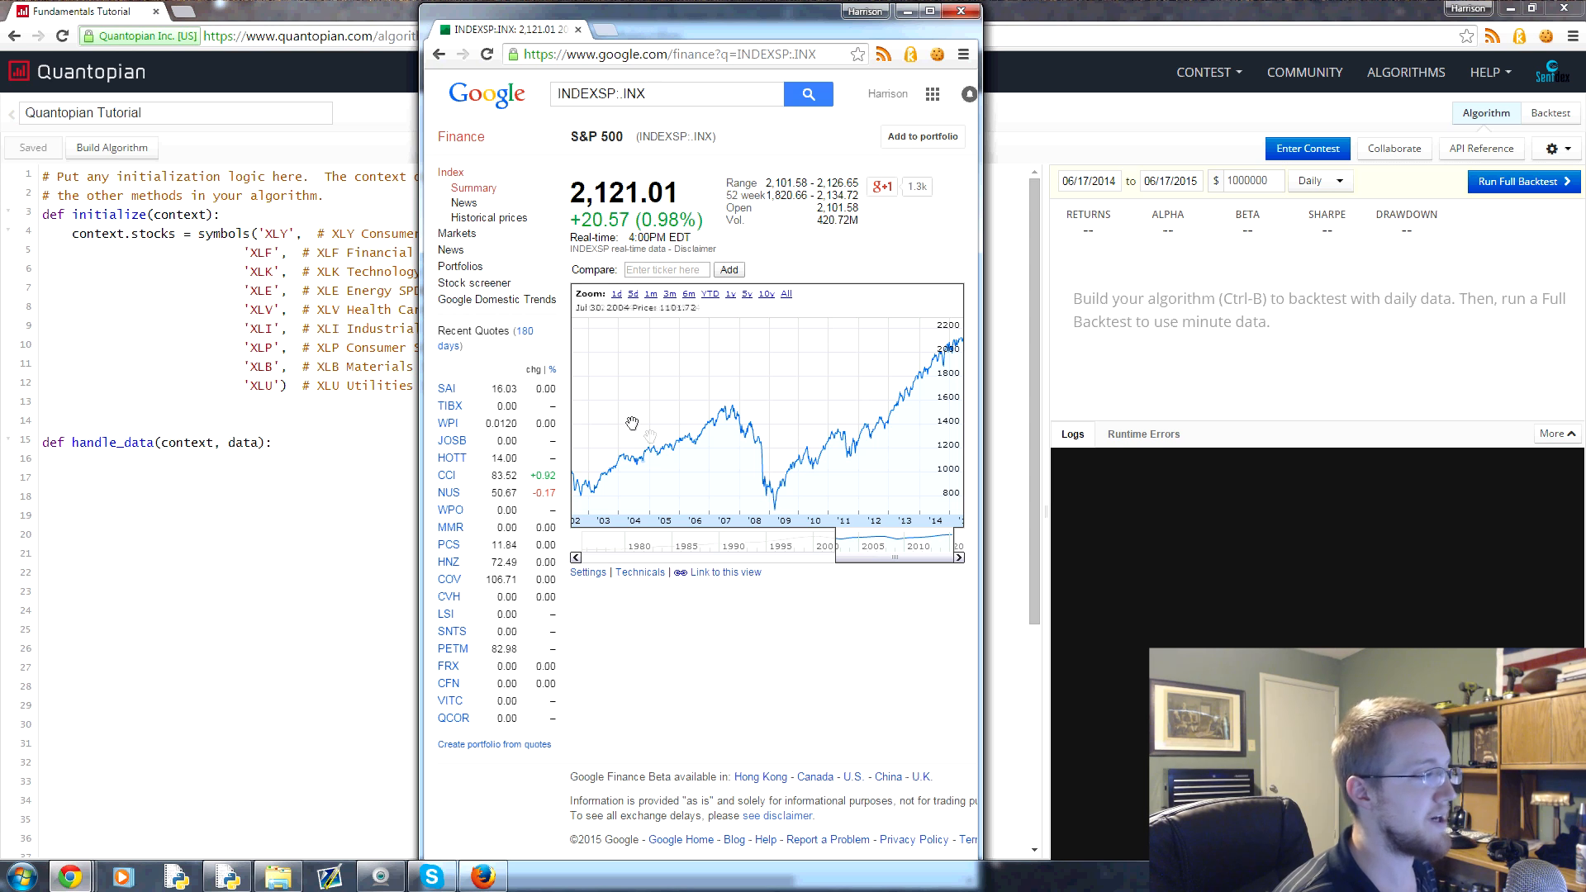
{"action": "mouse_move", "coordinate": [739, 415]}
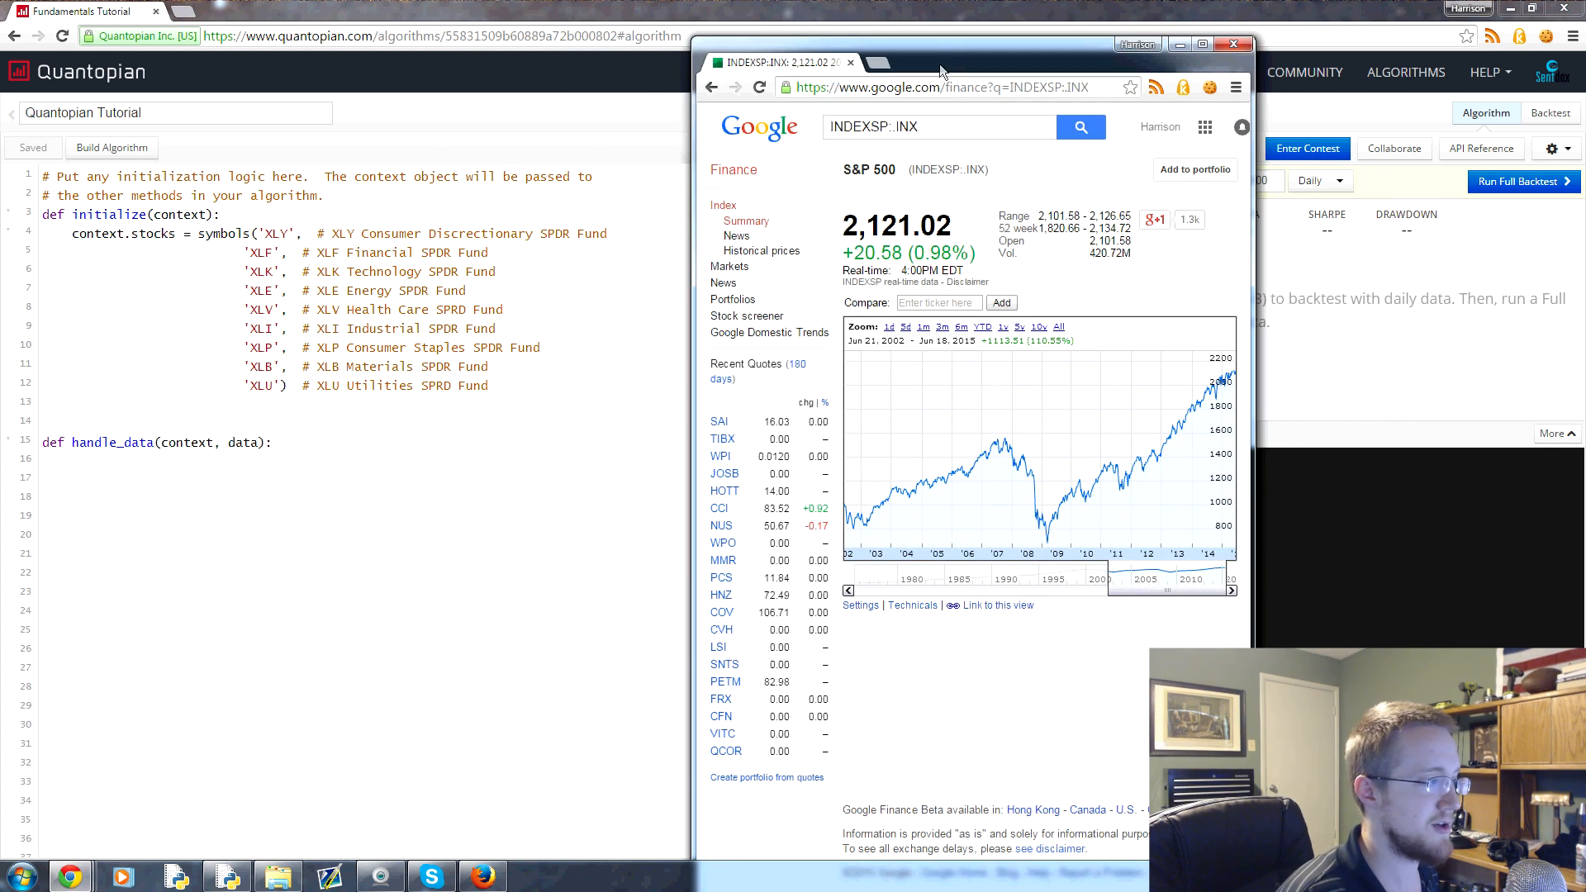
{"action": "mouse_move", "coordinate": [1076, 442]}
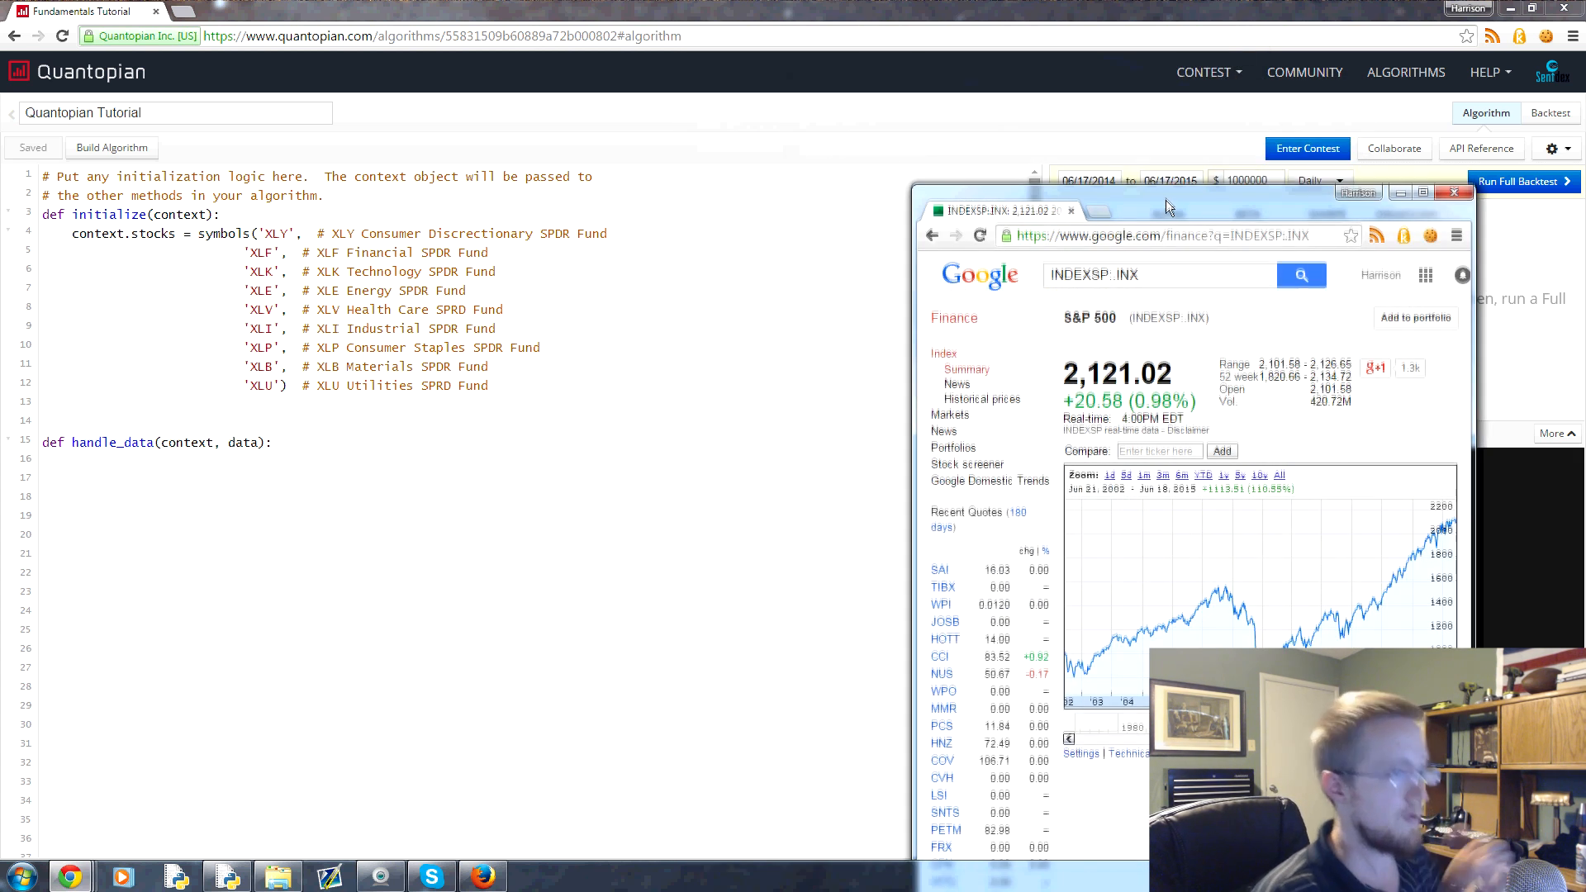
Step: Back in the editor, start a for loop over context.stocks in handle_data
{"action": "left_click", "coordinate": [1455, 193]}
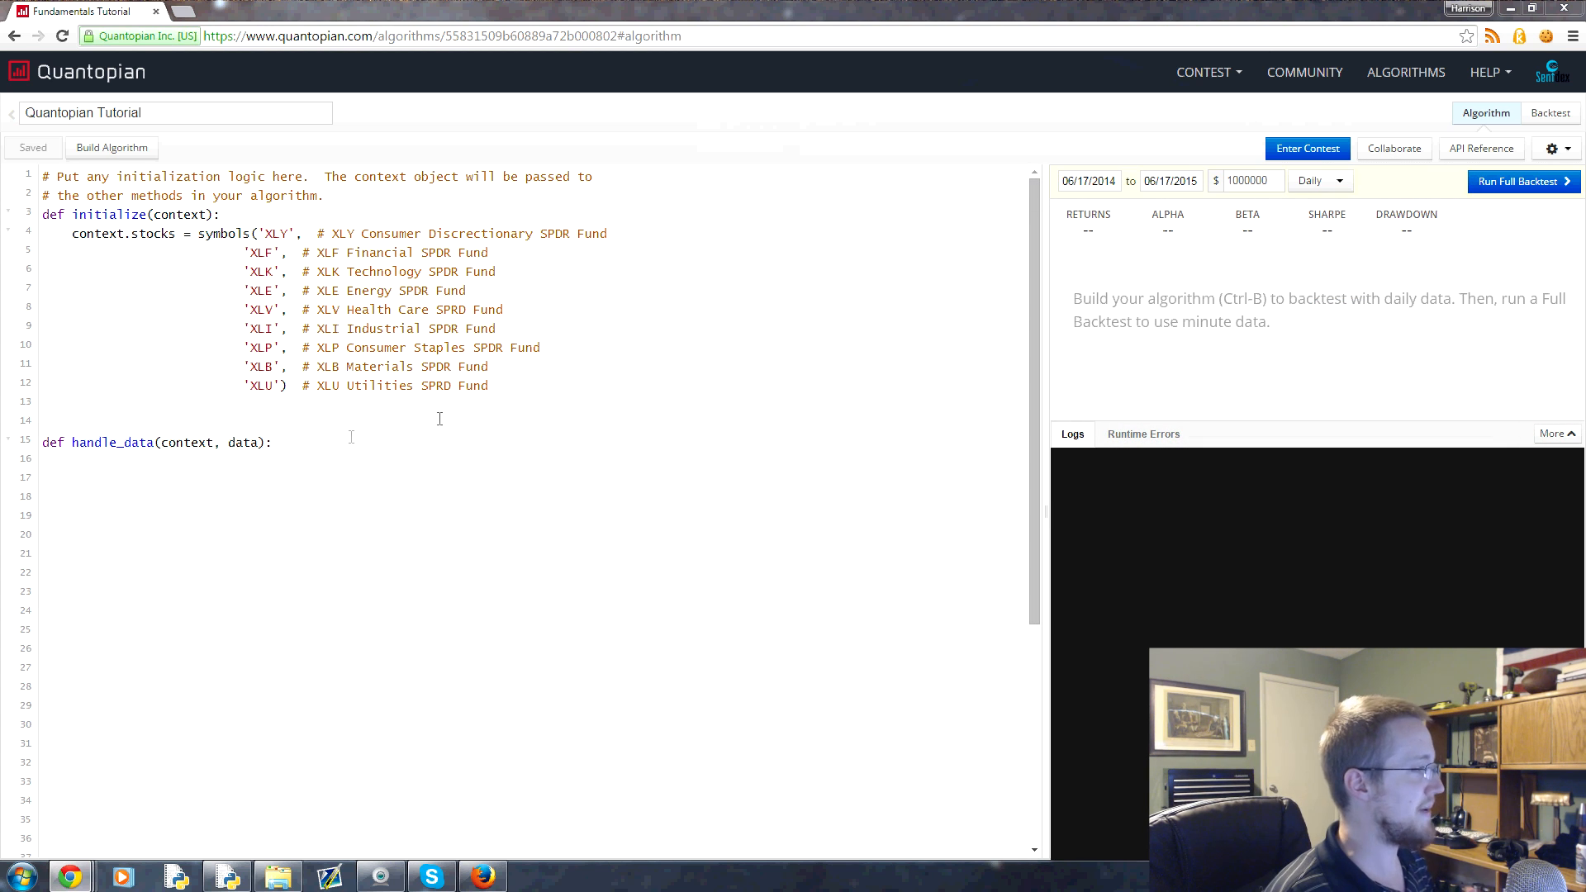
{"action": "left_click", "coordinate": [274, 442]}
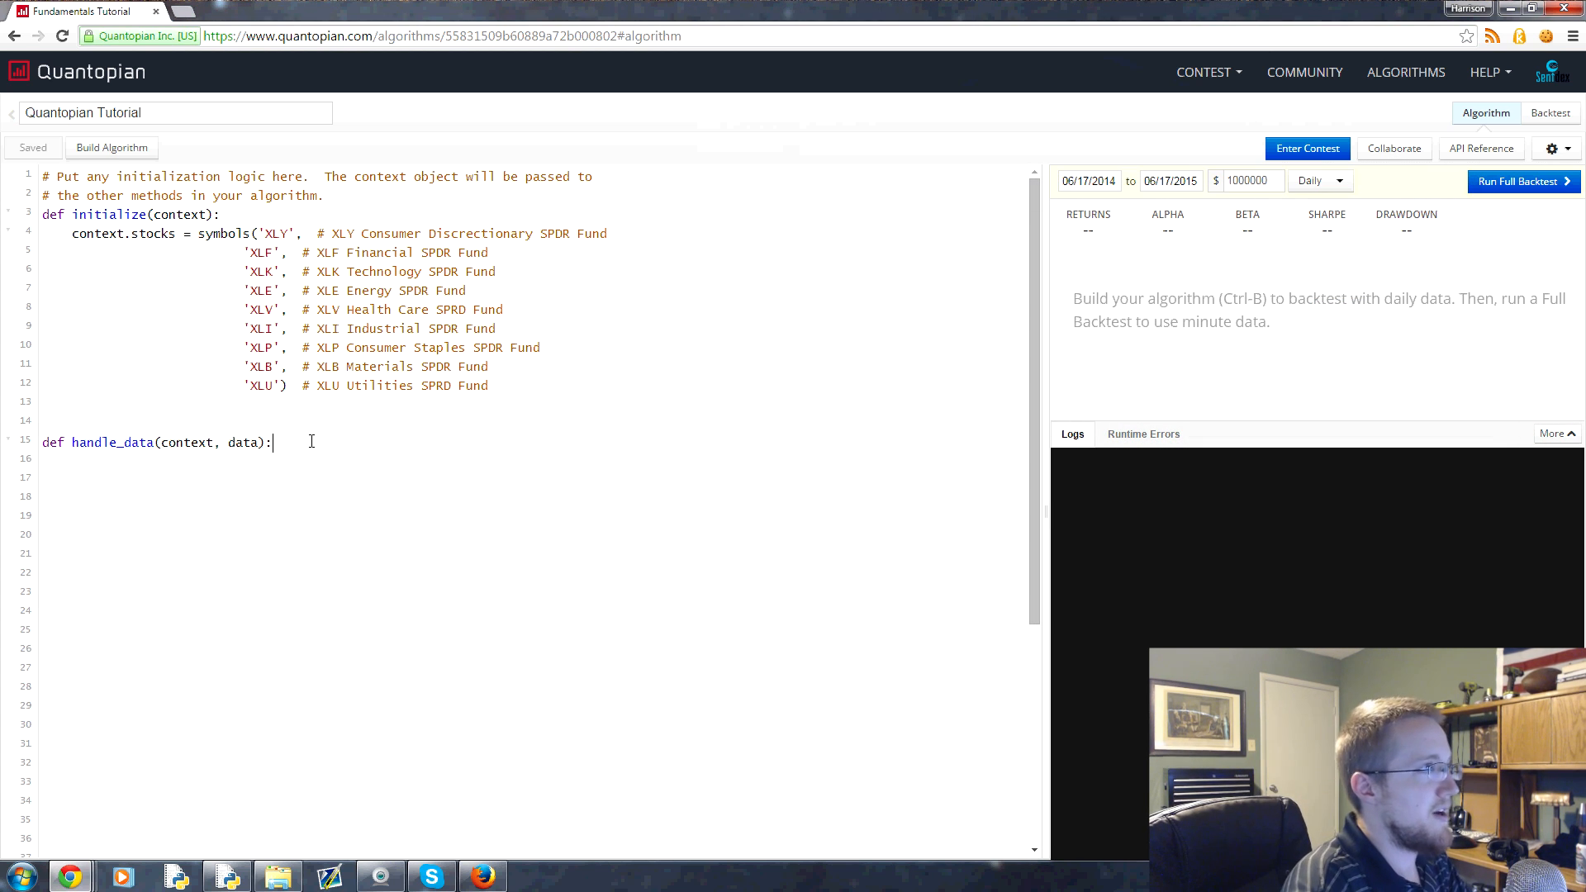
{"action": "type", "text": "for stoc"}
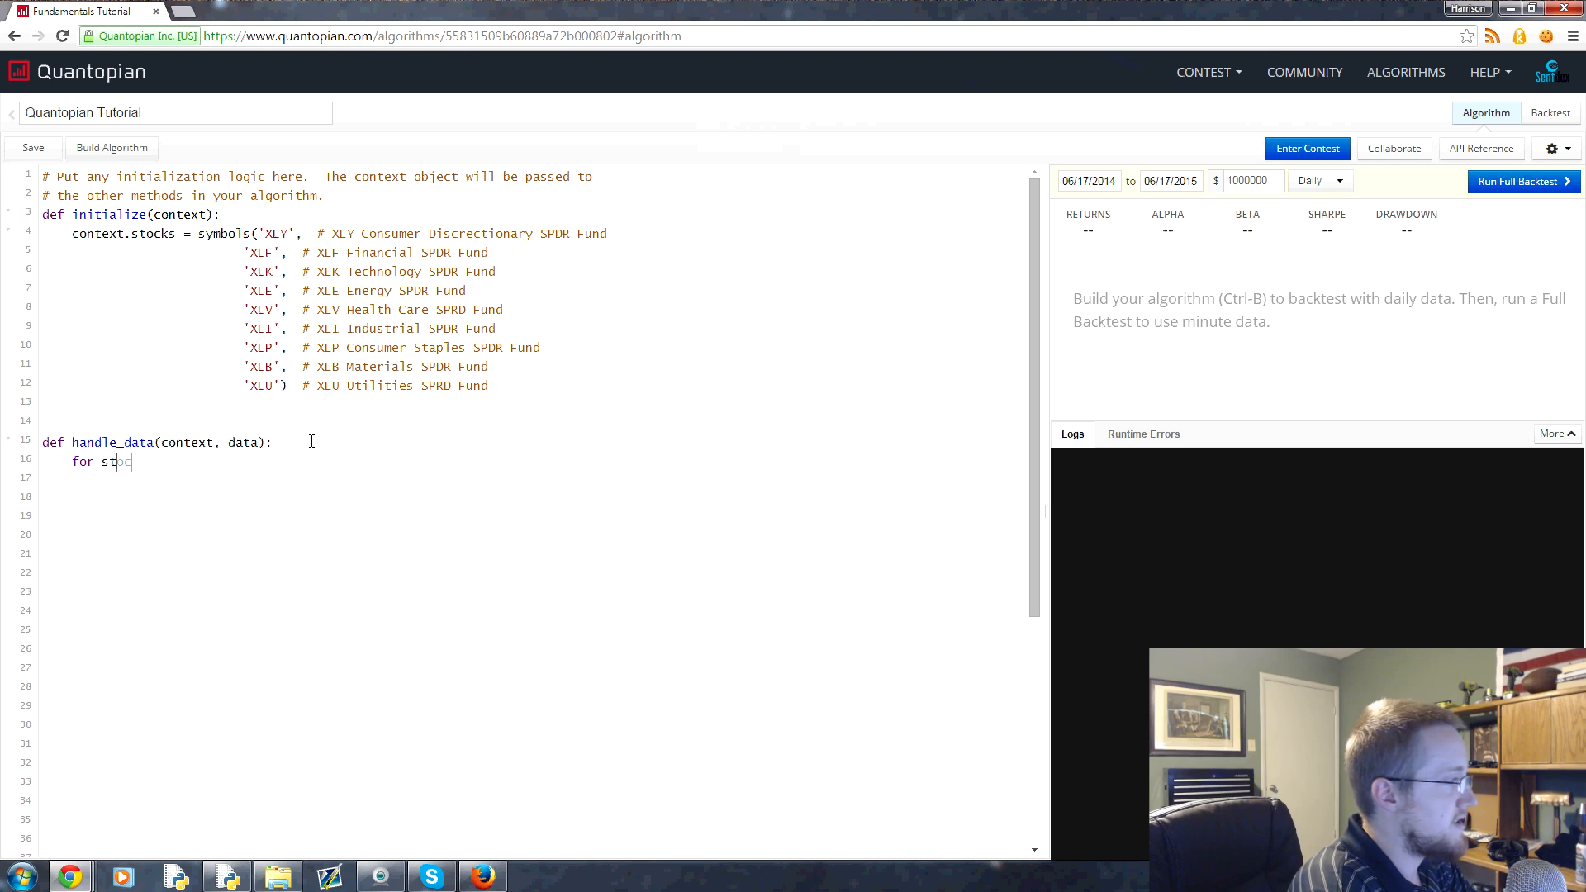
{"action": "type", "text": "ock in context.s"}
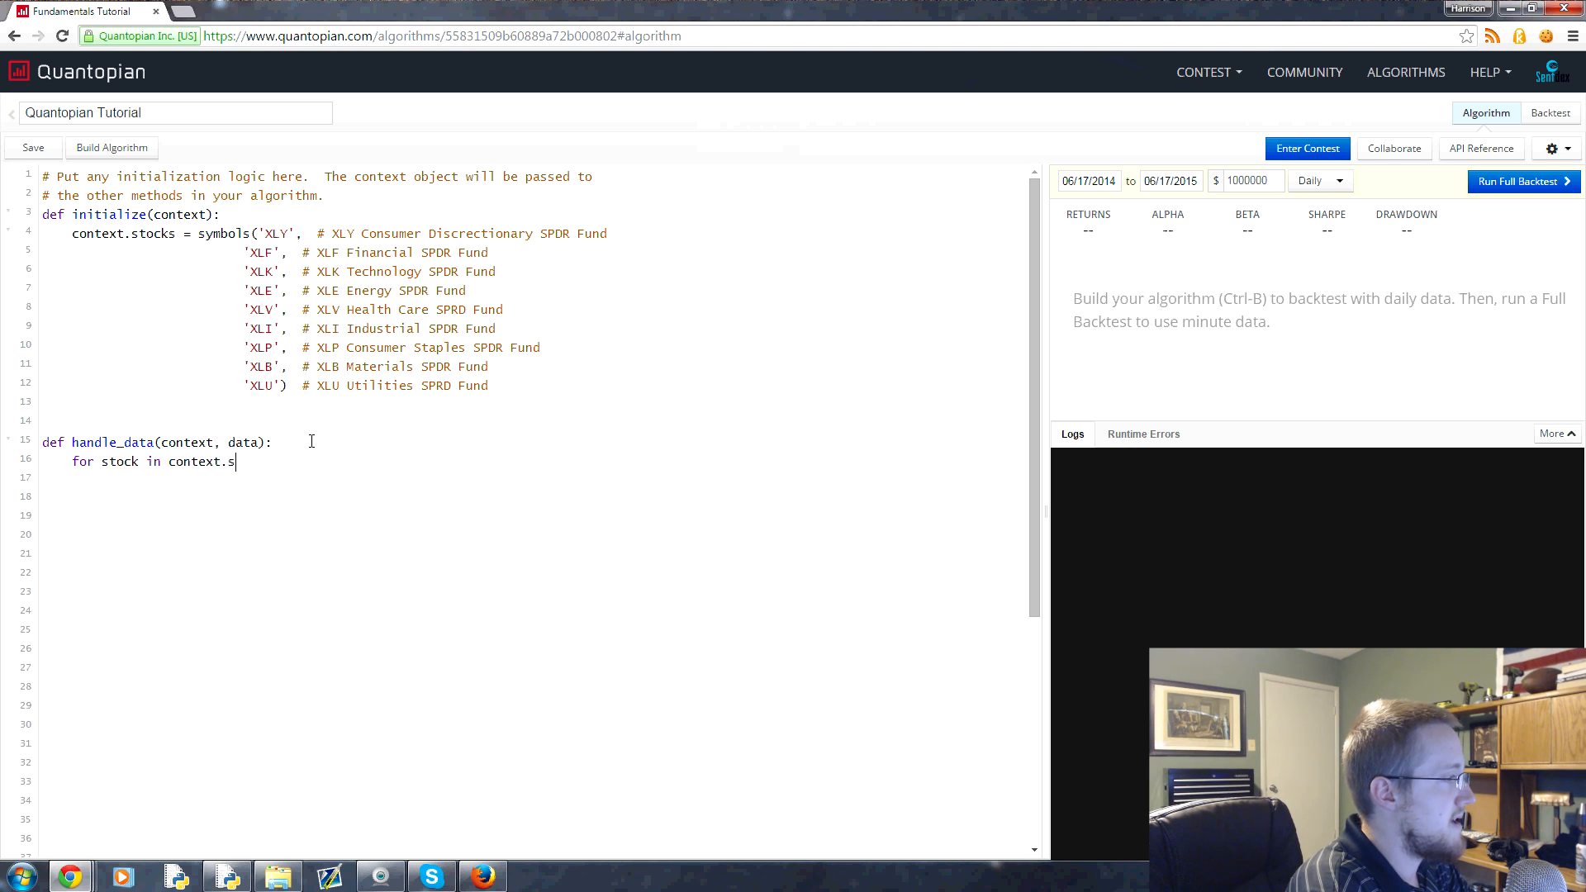
{"action": "type", "text": "tocks"}
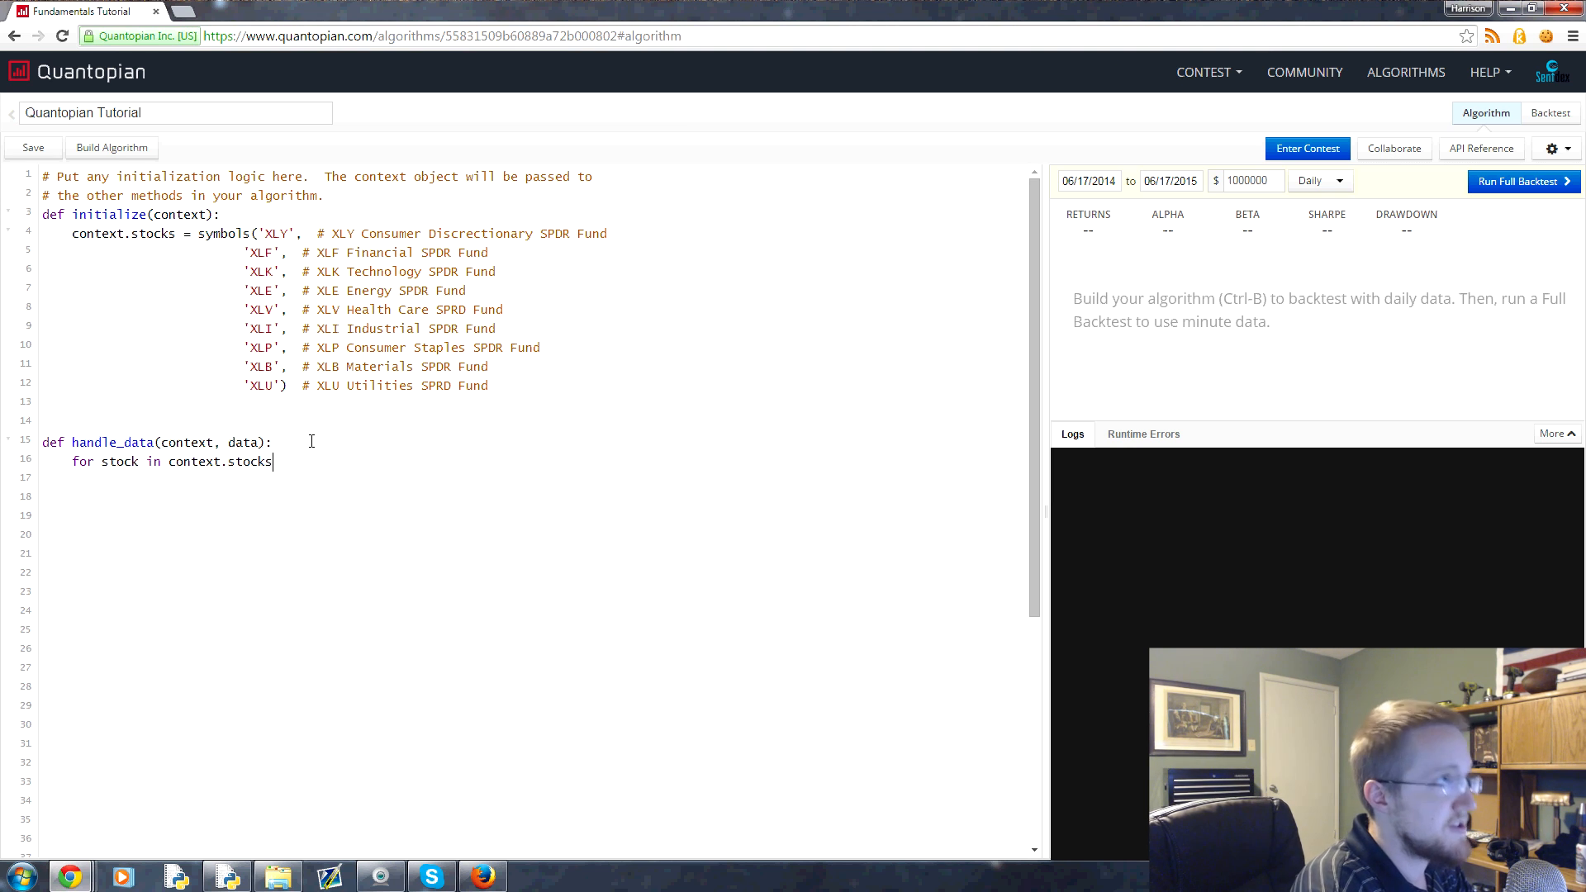
{"action": "type", "text": ":"}
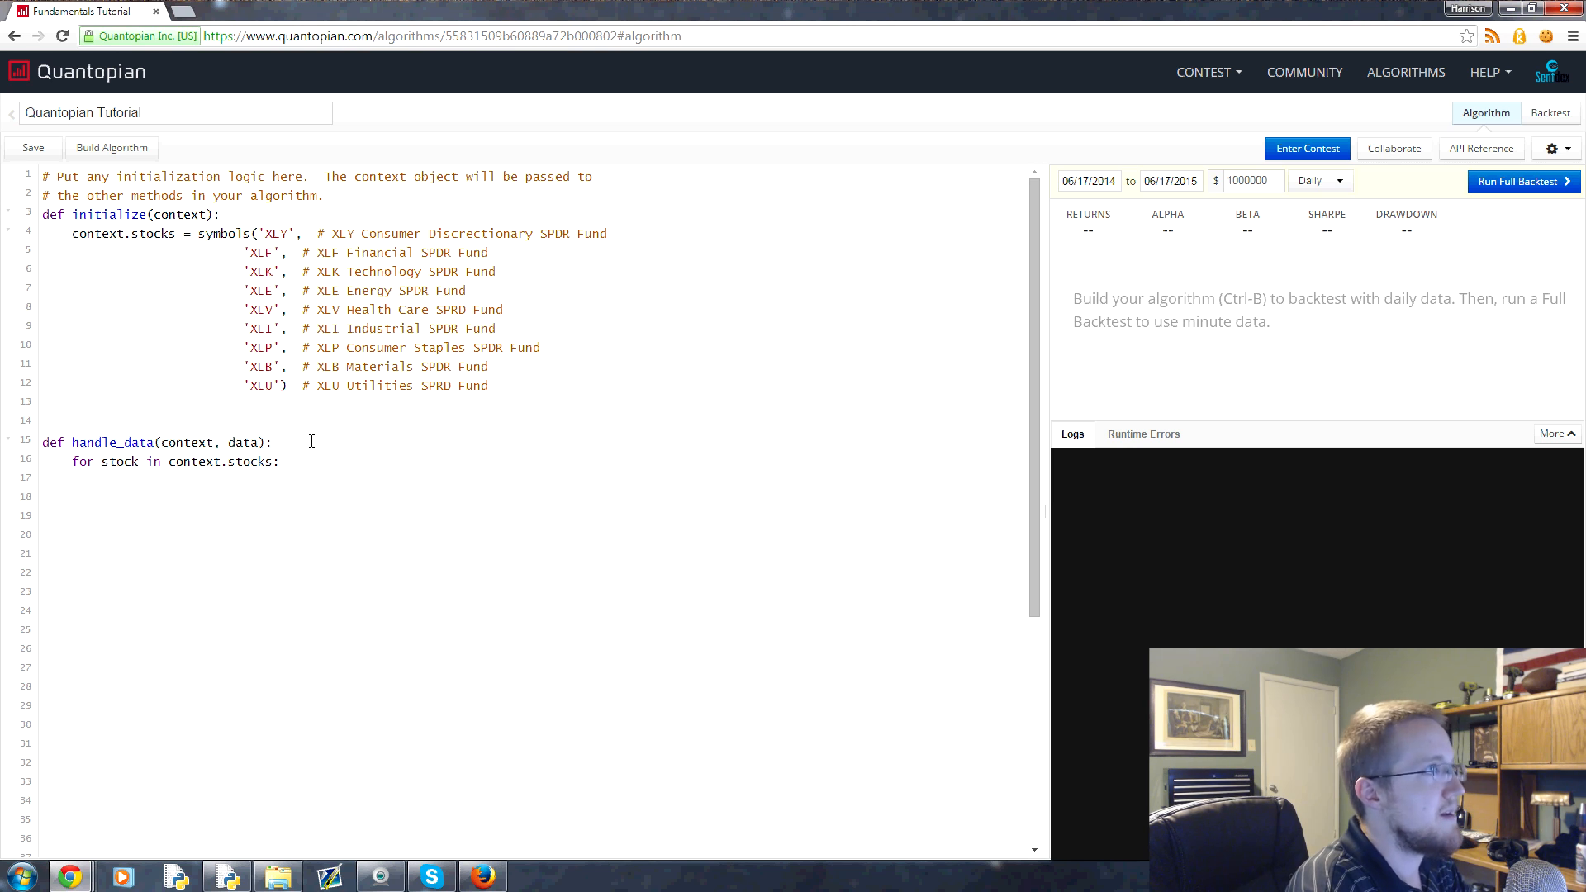
Step: Set ma1 = data[stock].mavg(50) and ma2 = data[stock].mavg(200) in the loop
{"action": "type", "text": "ma1 ="}
{"action": "type", "text": "ma2 ="}
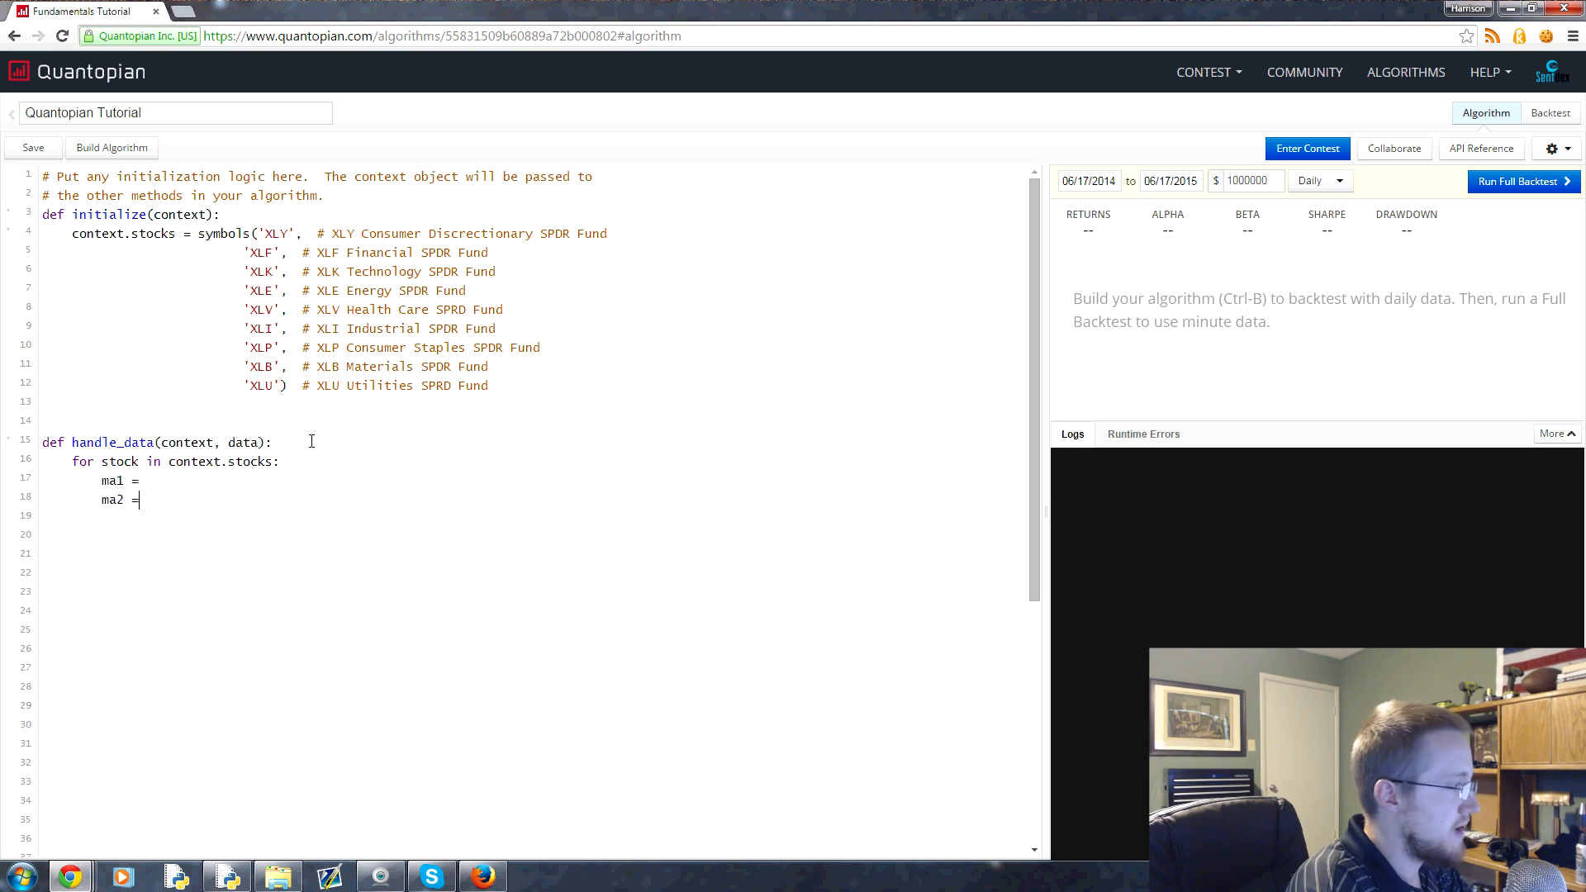
{"action": "type", "text": "d"}
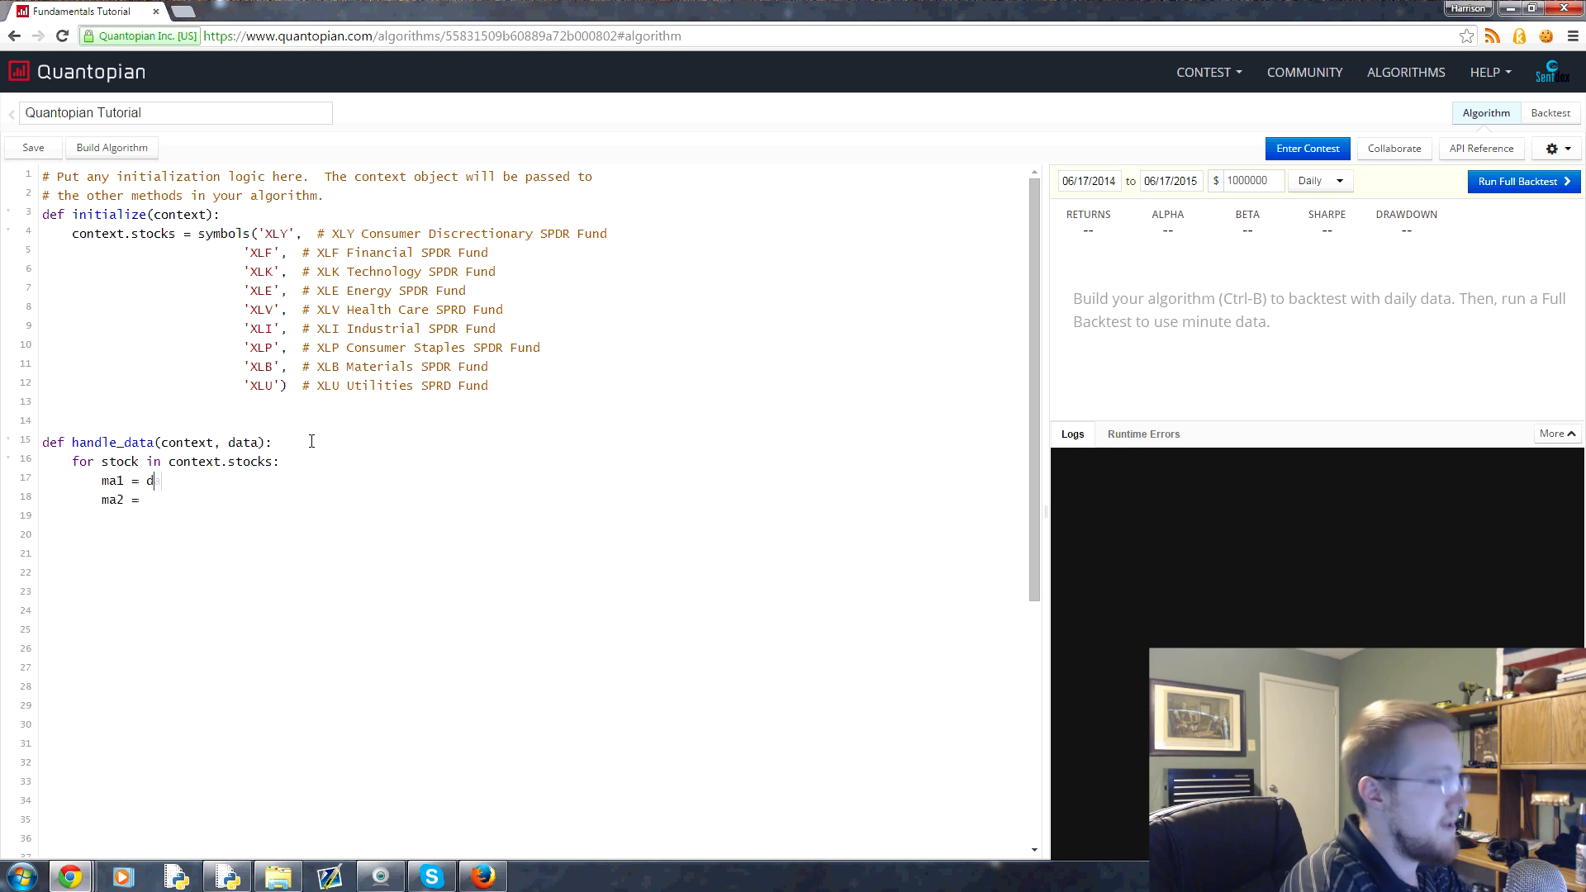
{"action": "type", "text": "ata[stock]"}
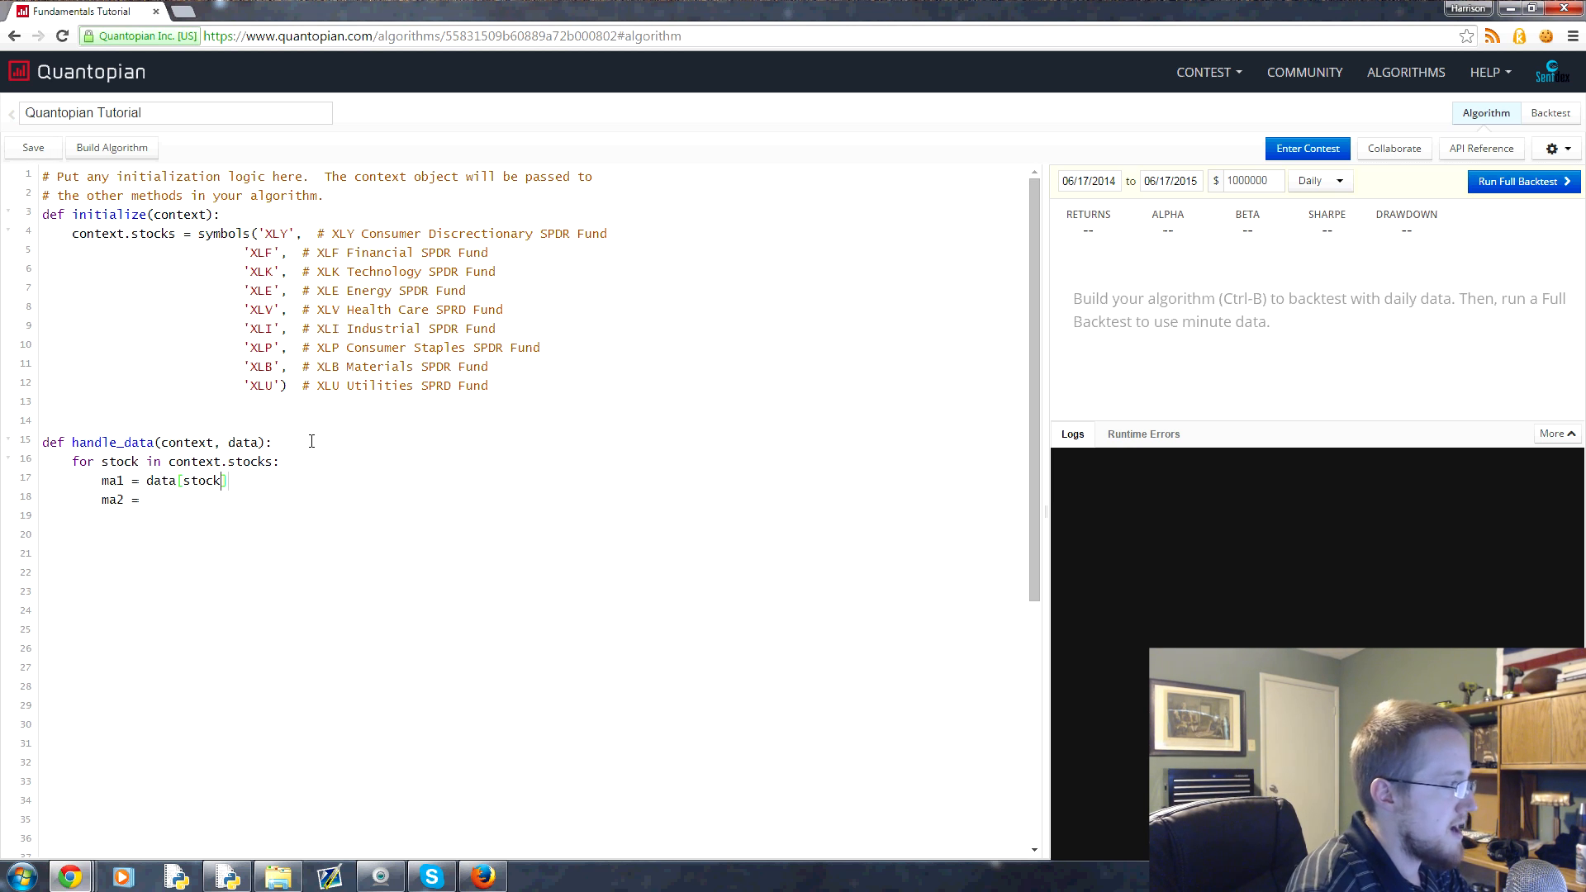
{"action": "type", "text": ".mavg()"}
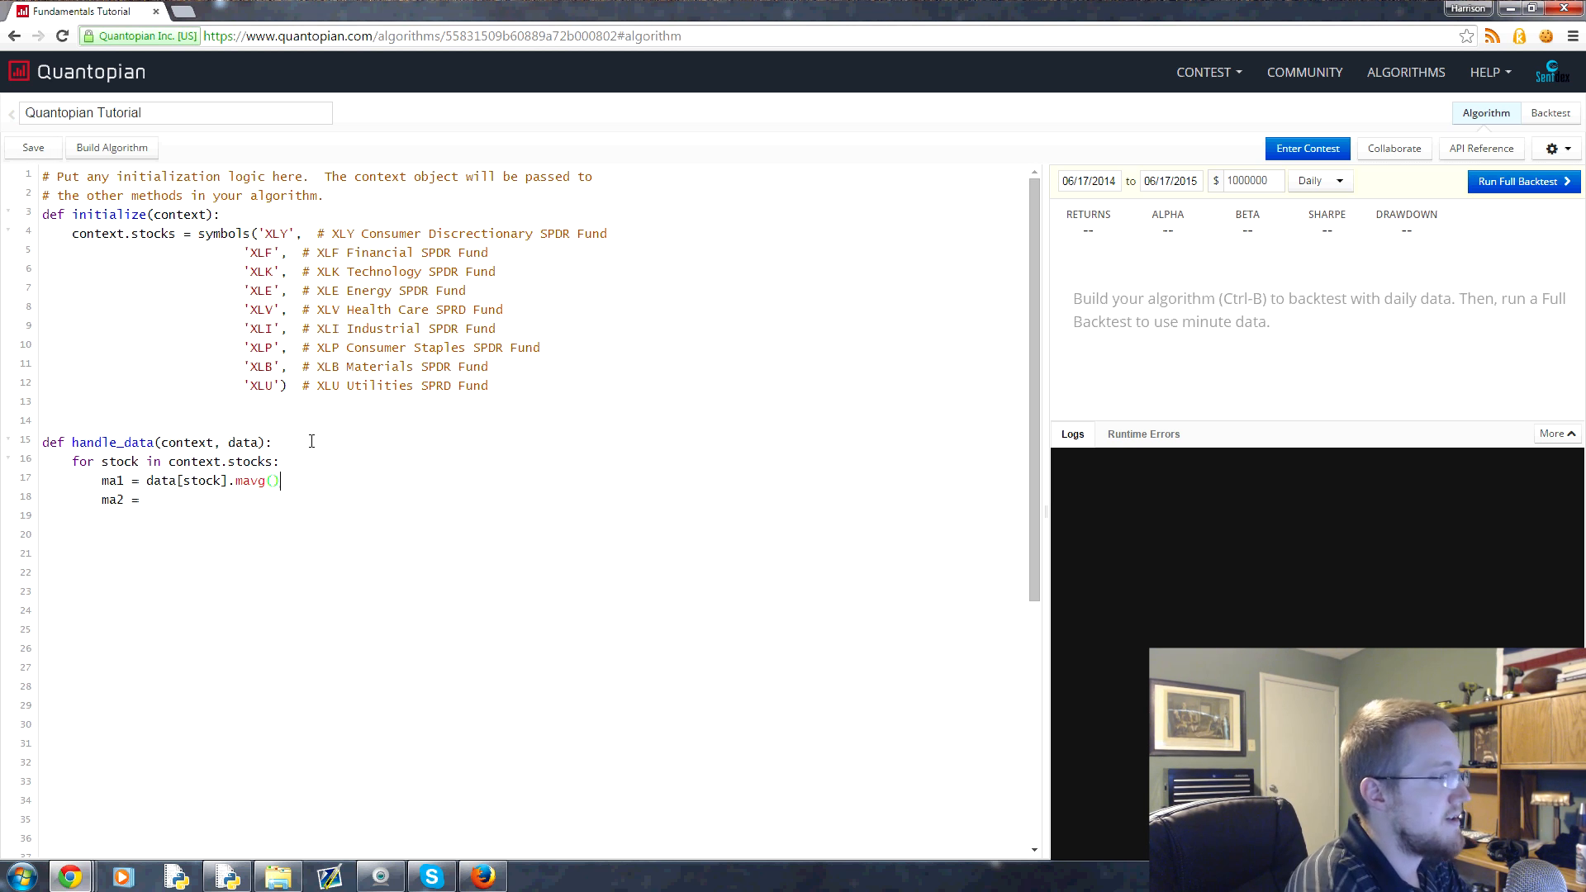
{"action": "type", "text": "50"}
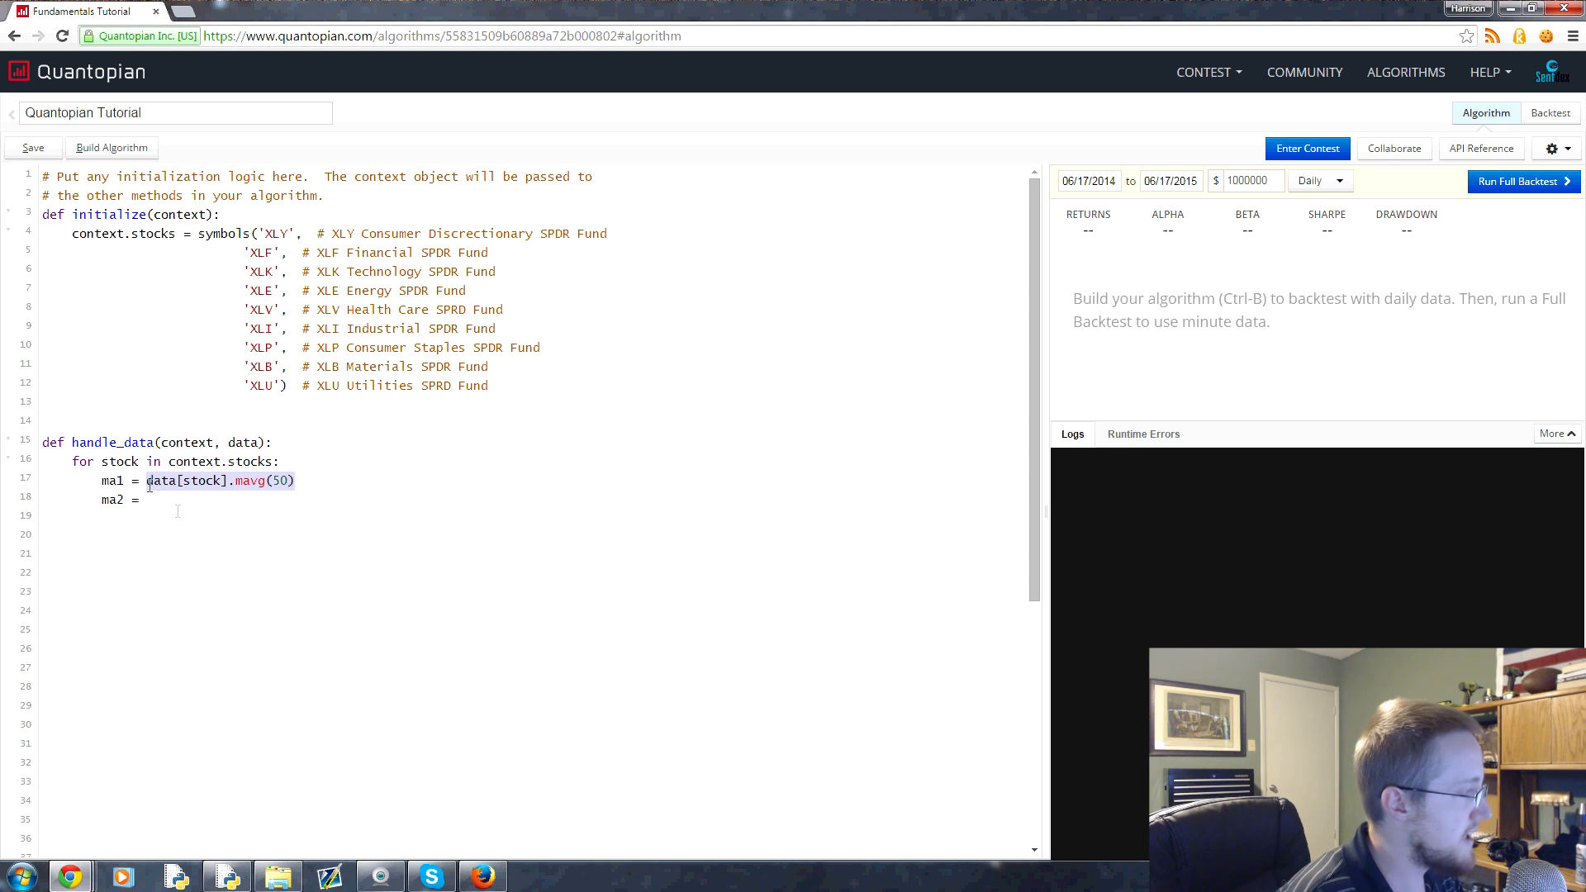
{"action": "type", "text": "data[stock].mavg(50)"}
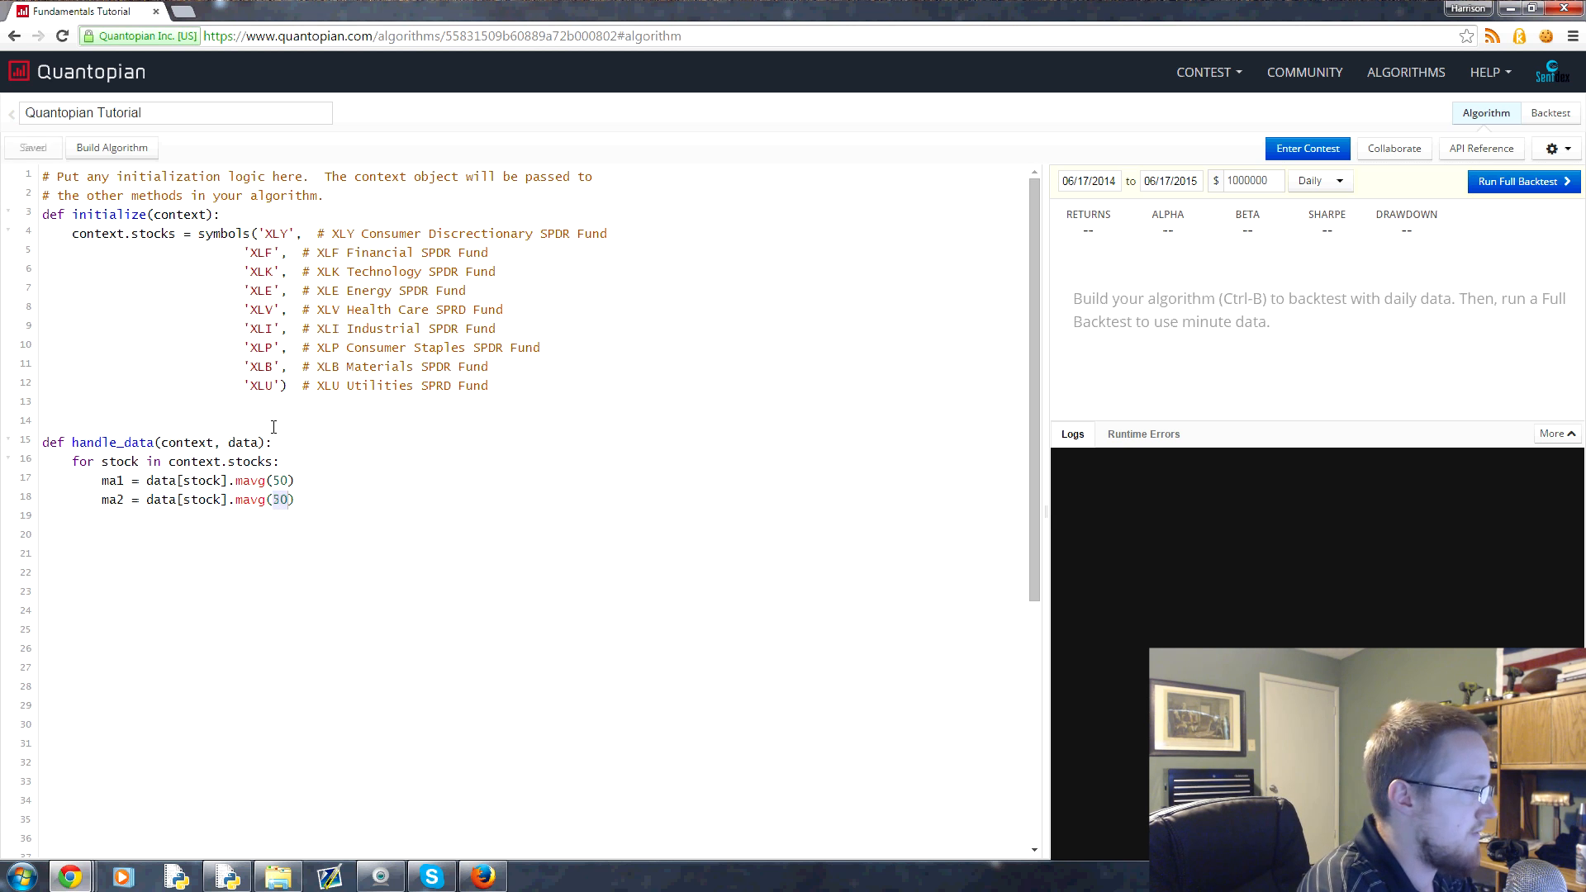
{"action": "type", "text": "200"}
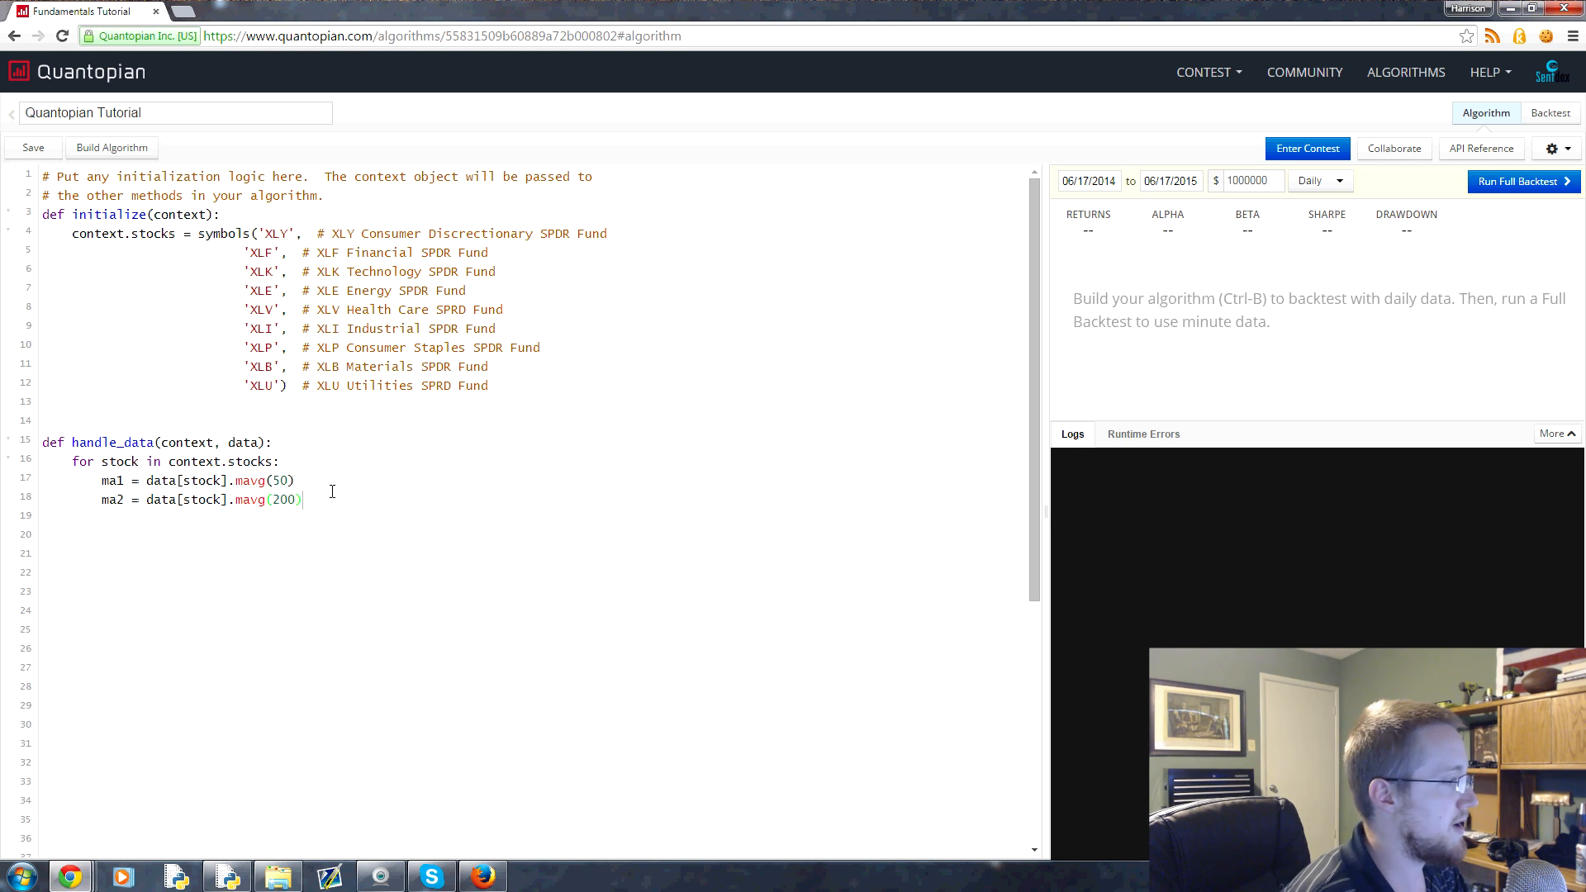
Step: Add price = data[stock].price inside the loop
{"action": "type", "text": "pri"}
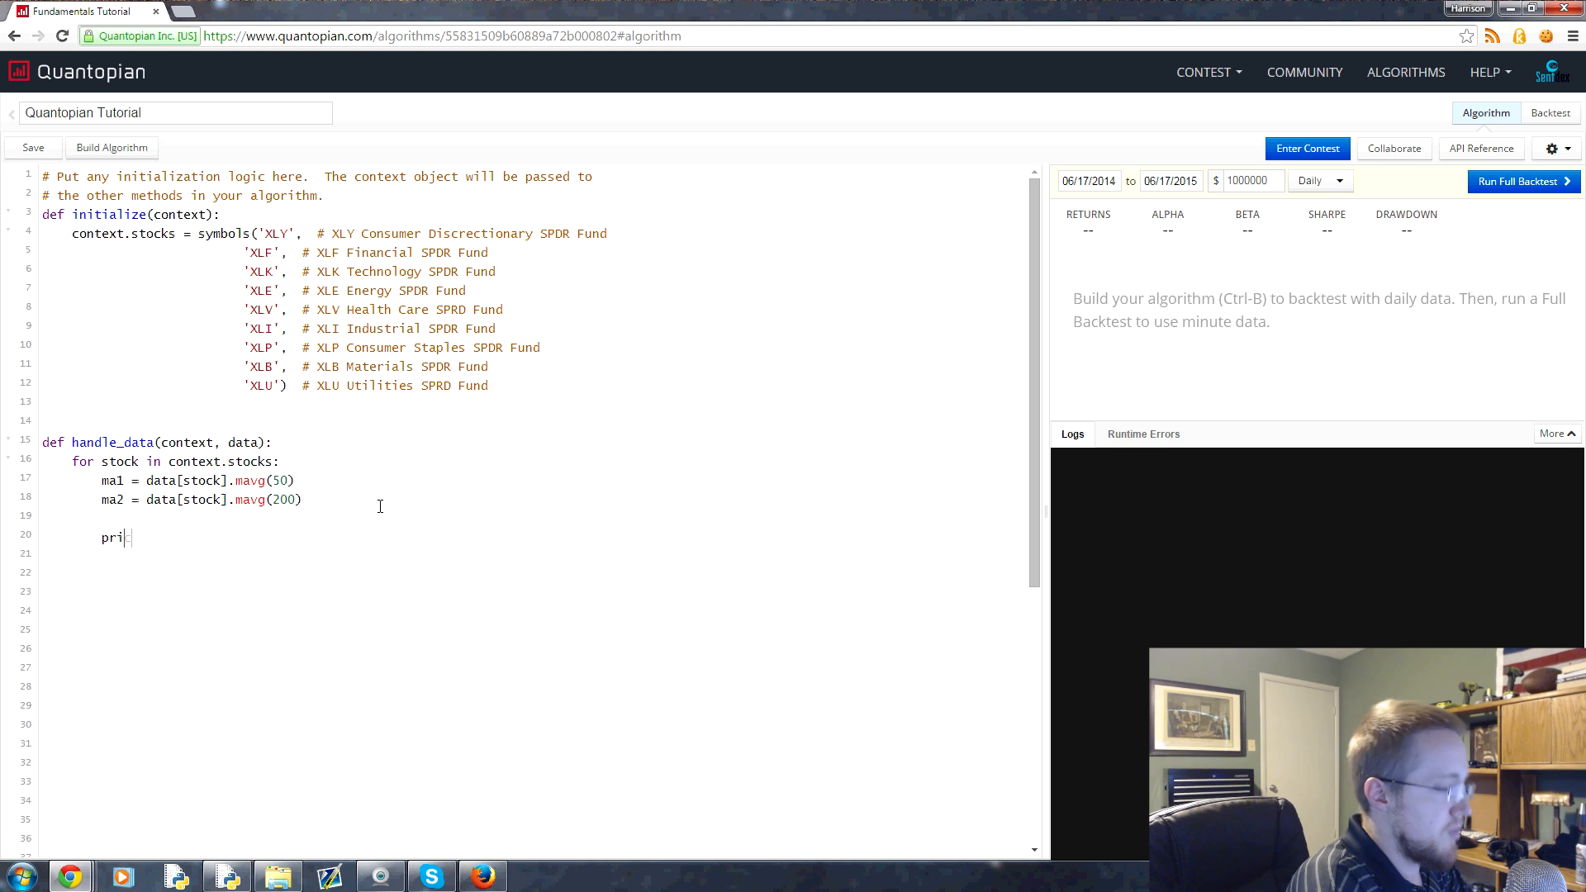
{"action": "type", "text": "ce ="}
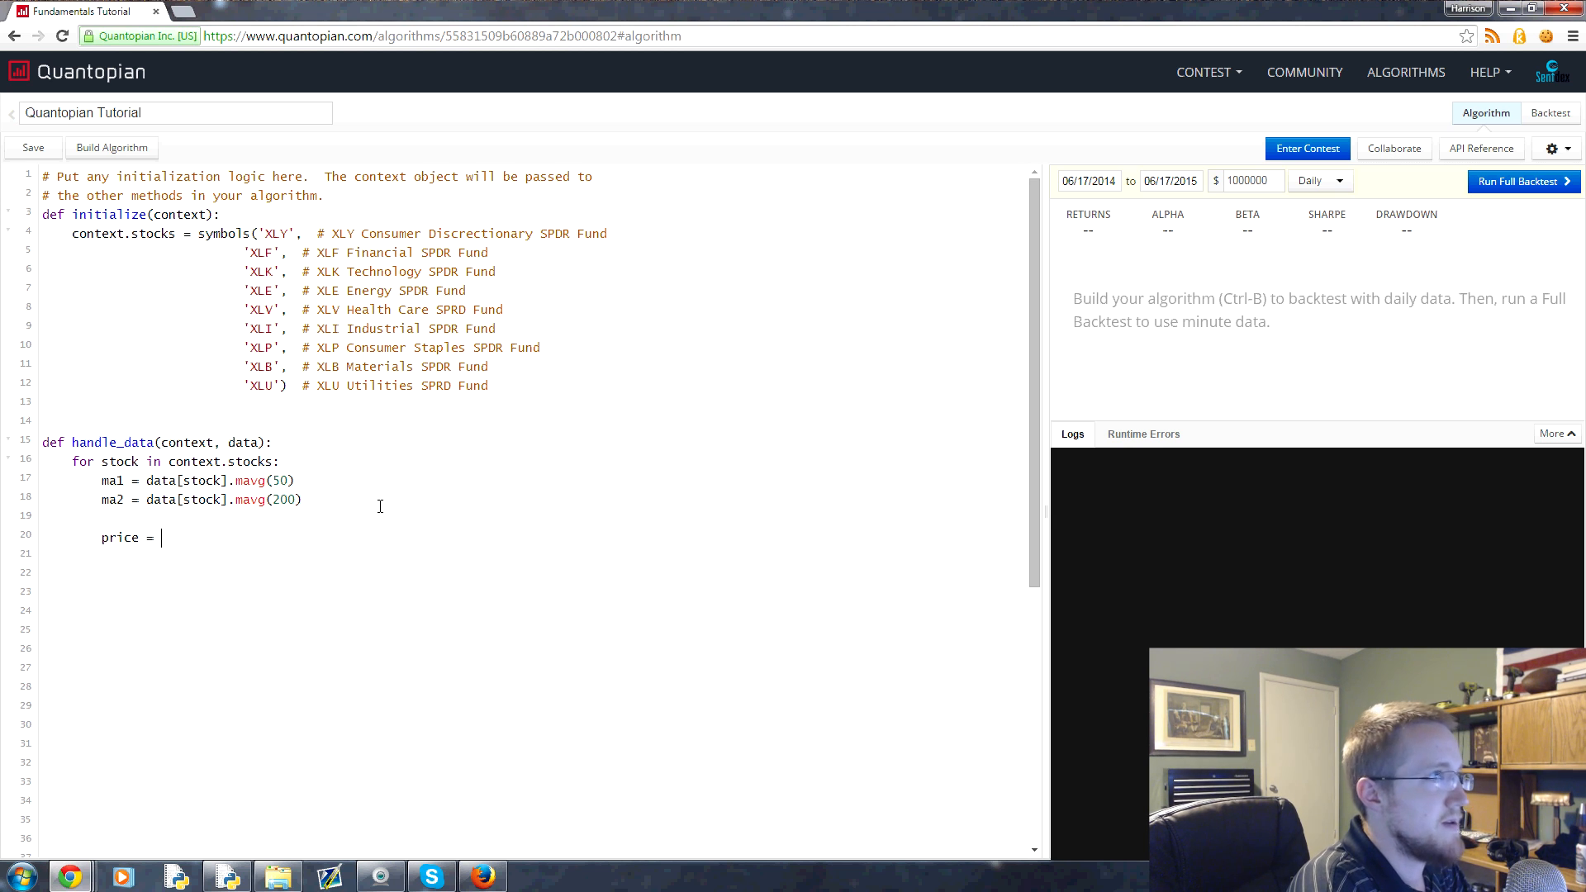
{"action": "type", "text": "data["}
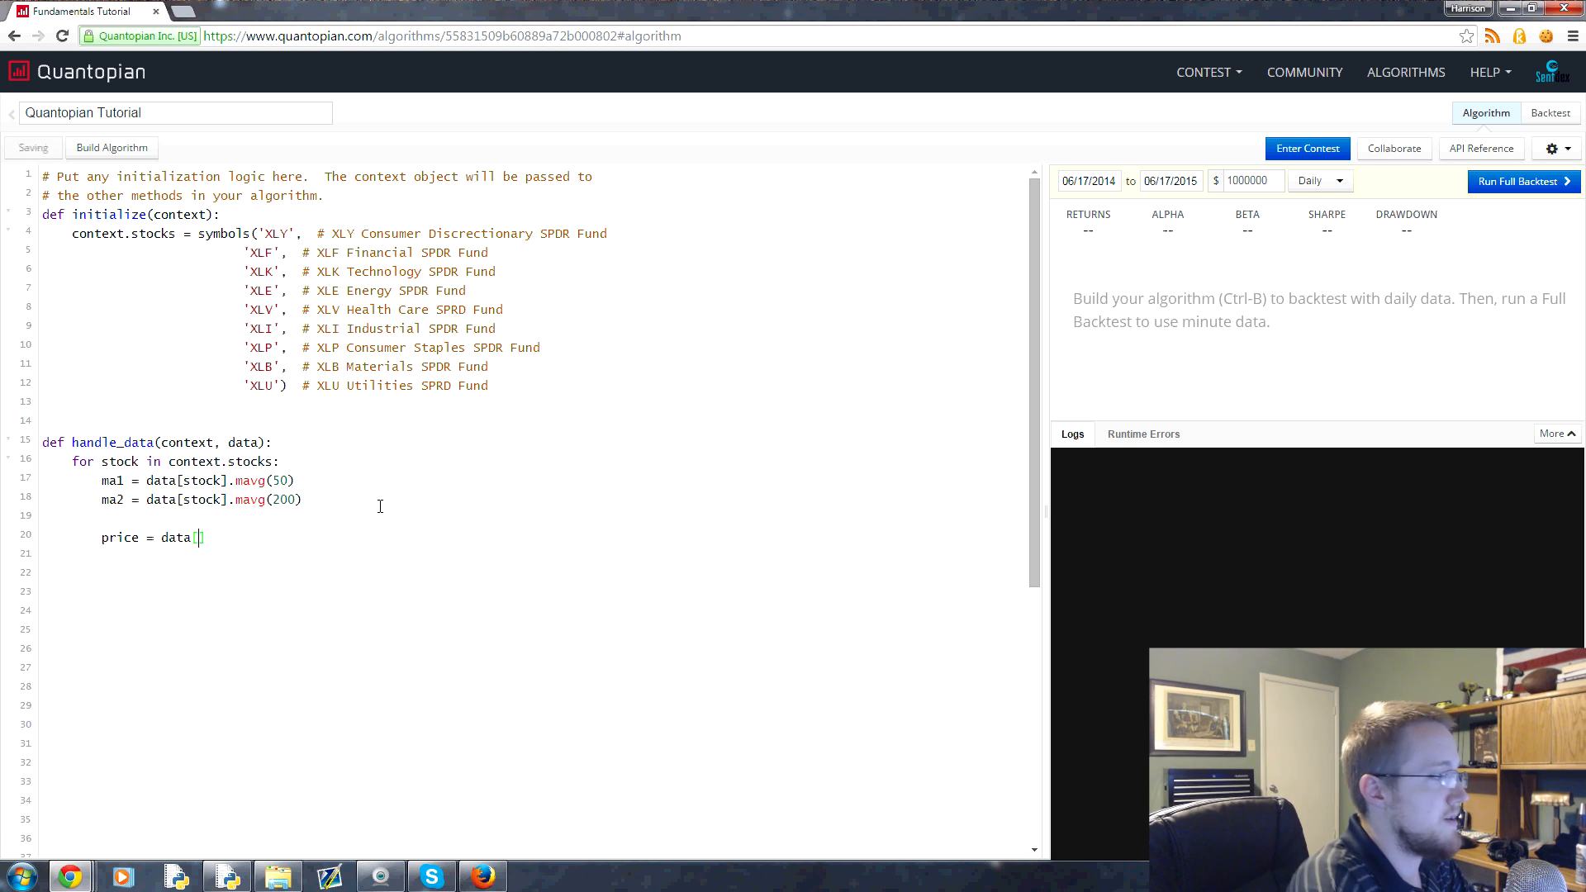
{"action": "type", "text": "[stock].price"}
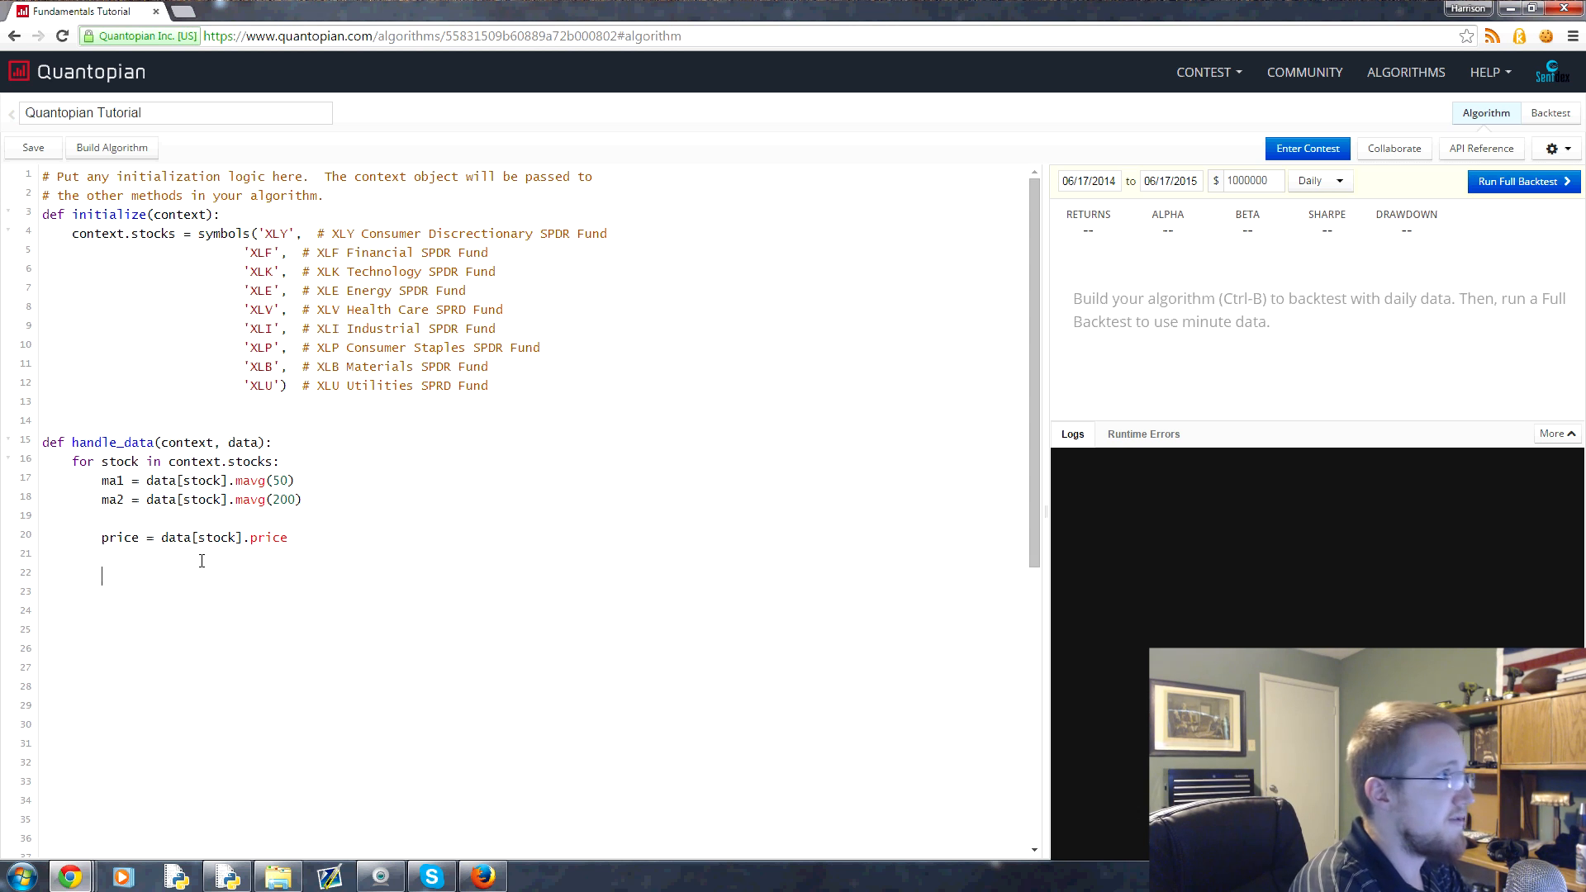
Step: Add if ma1 > ma2: order_target_percent(stock, 0.11), save, and begin an elif
{"action": "type", "text": "if ma1 > ma2:"}
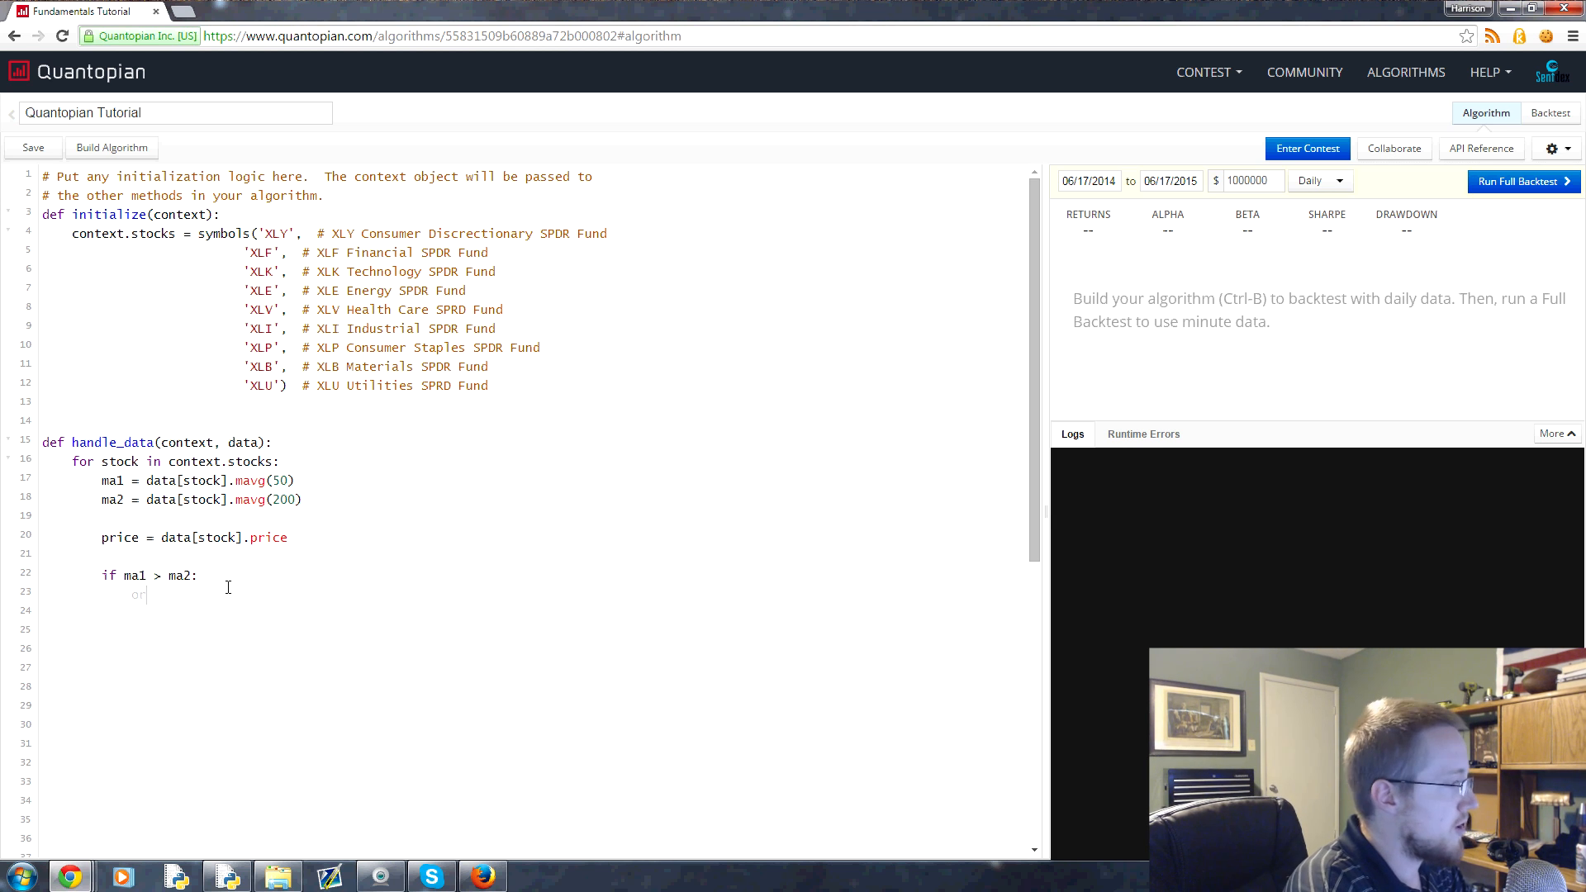
{"action": "type", "text": "order_target("}
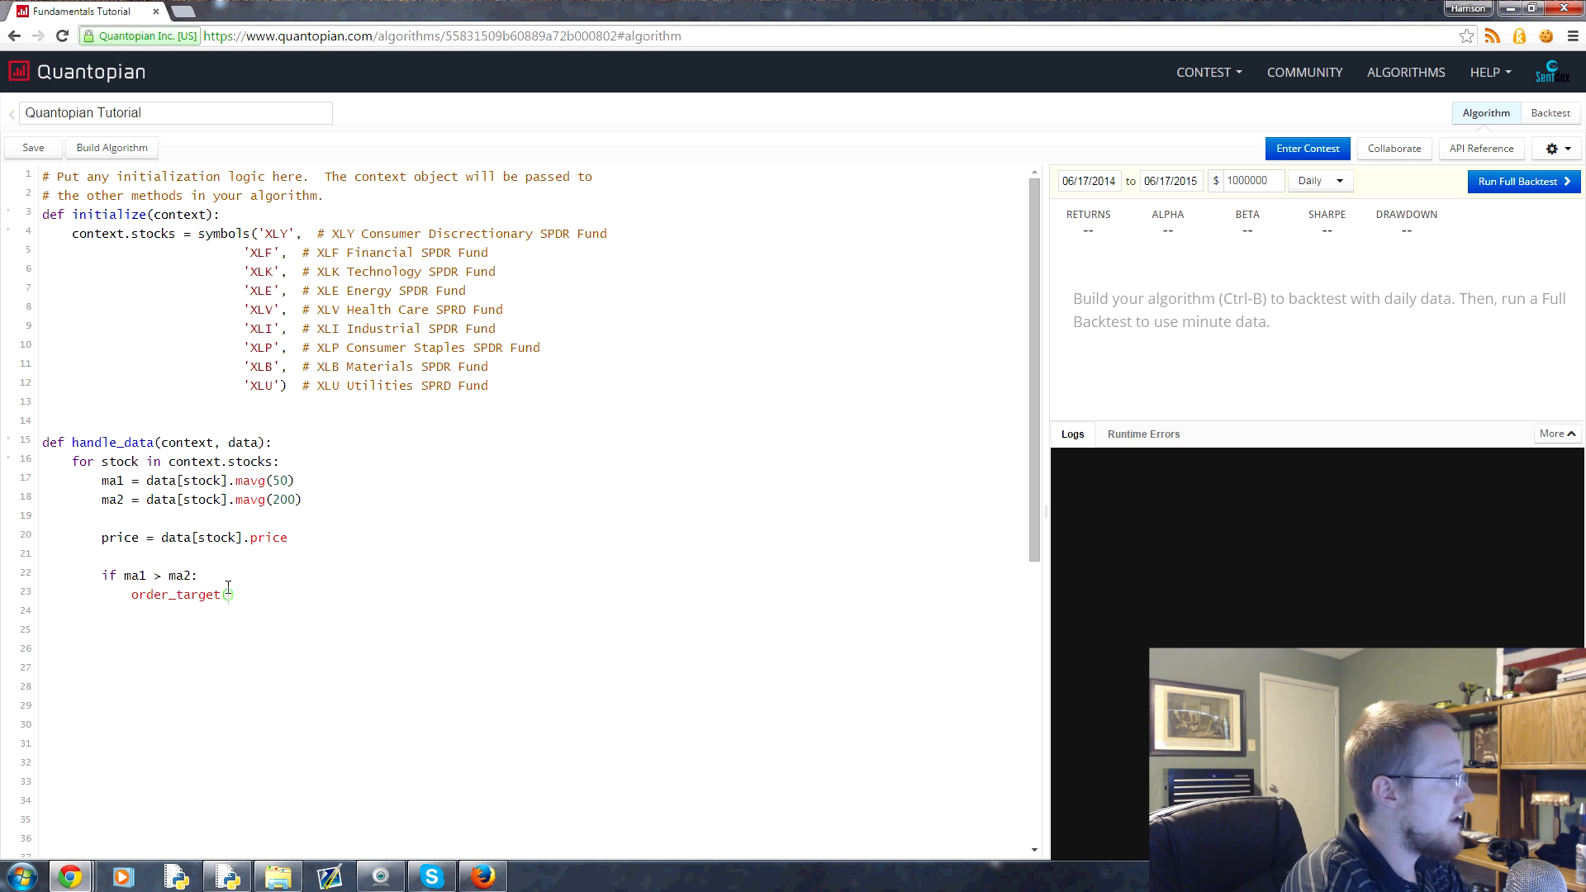
{"action": "type", "text": "_perc"}
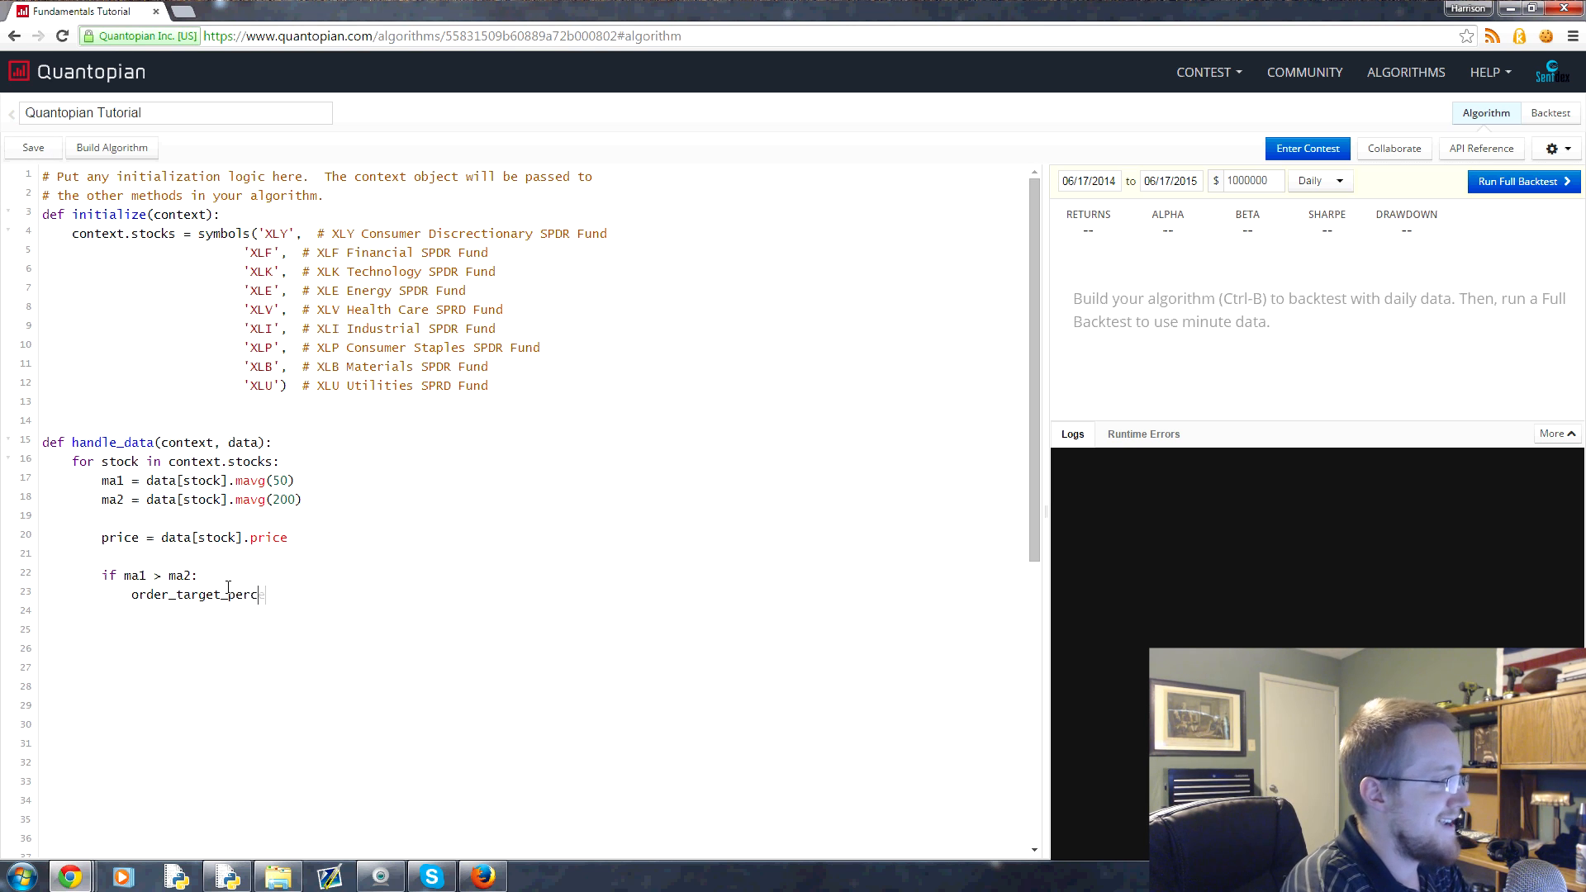
{"action": "type", "text": "ent("}
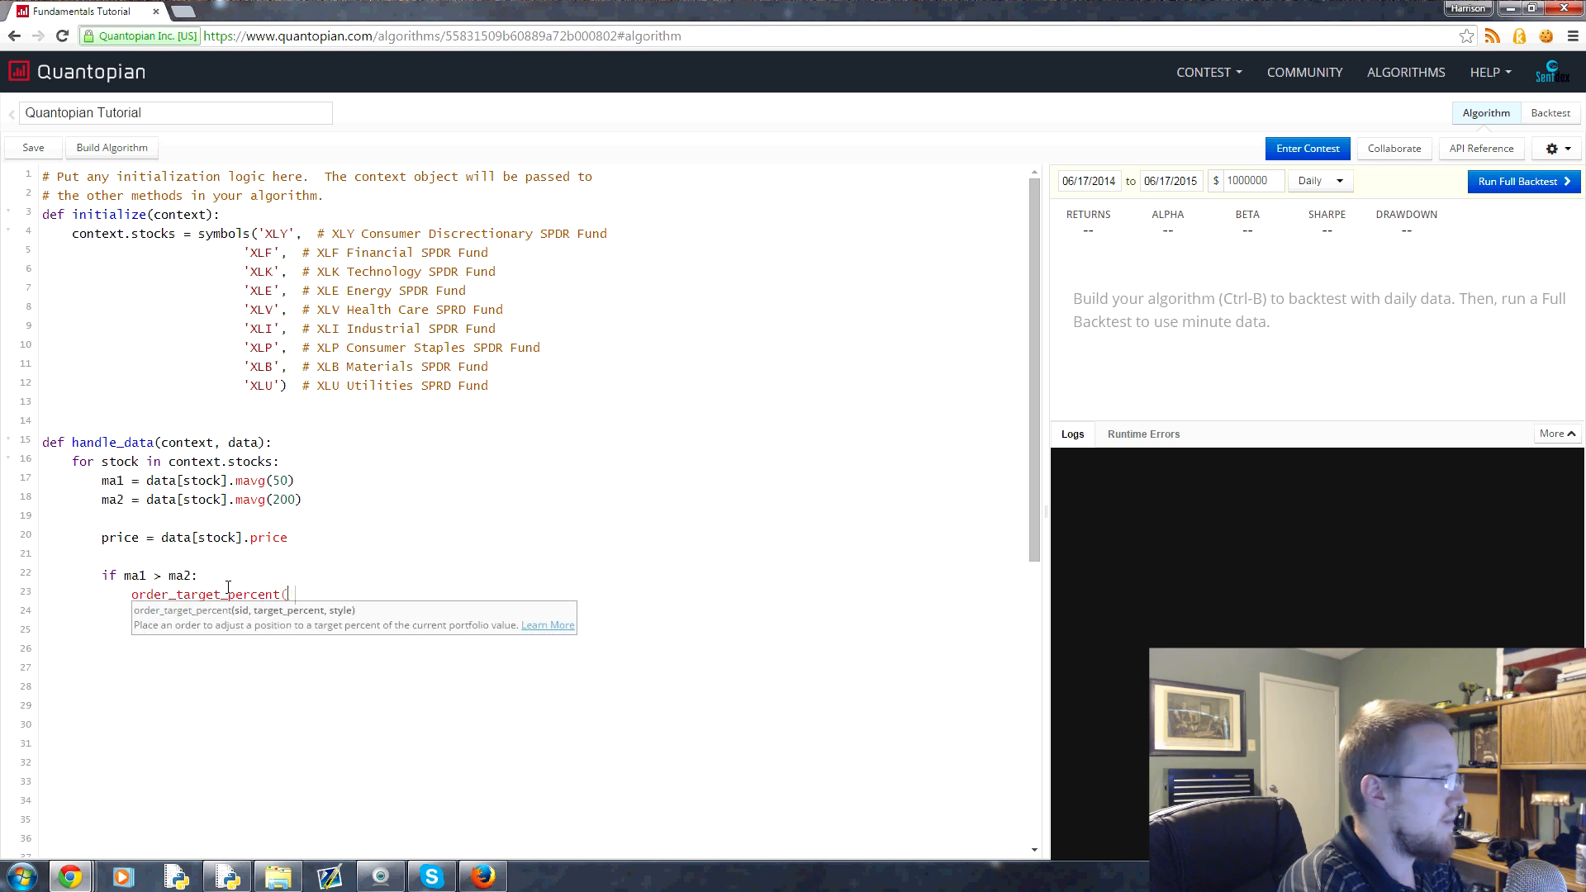
{"action": "type", "text": "stock,"}
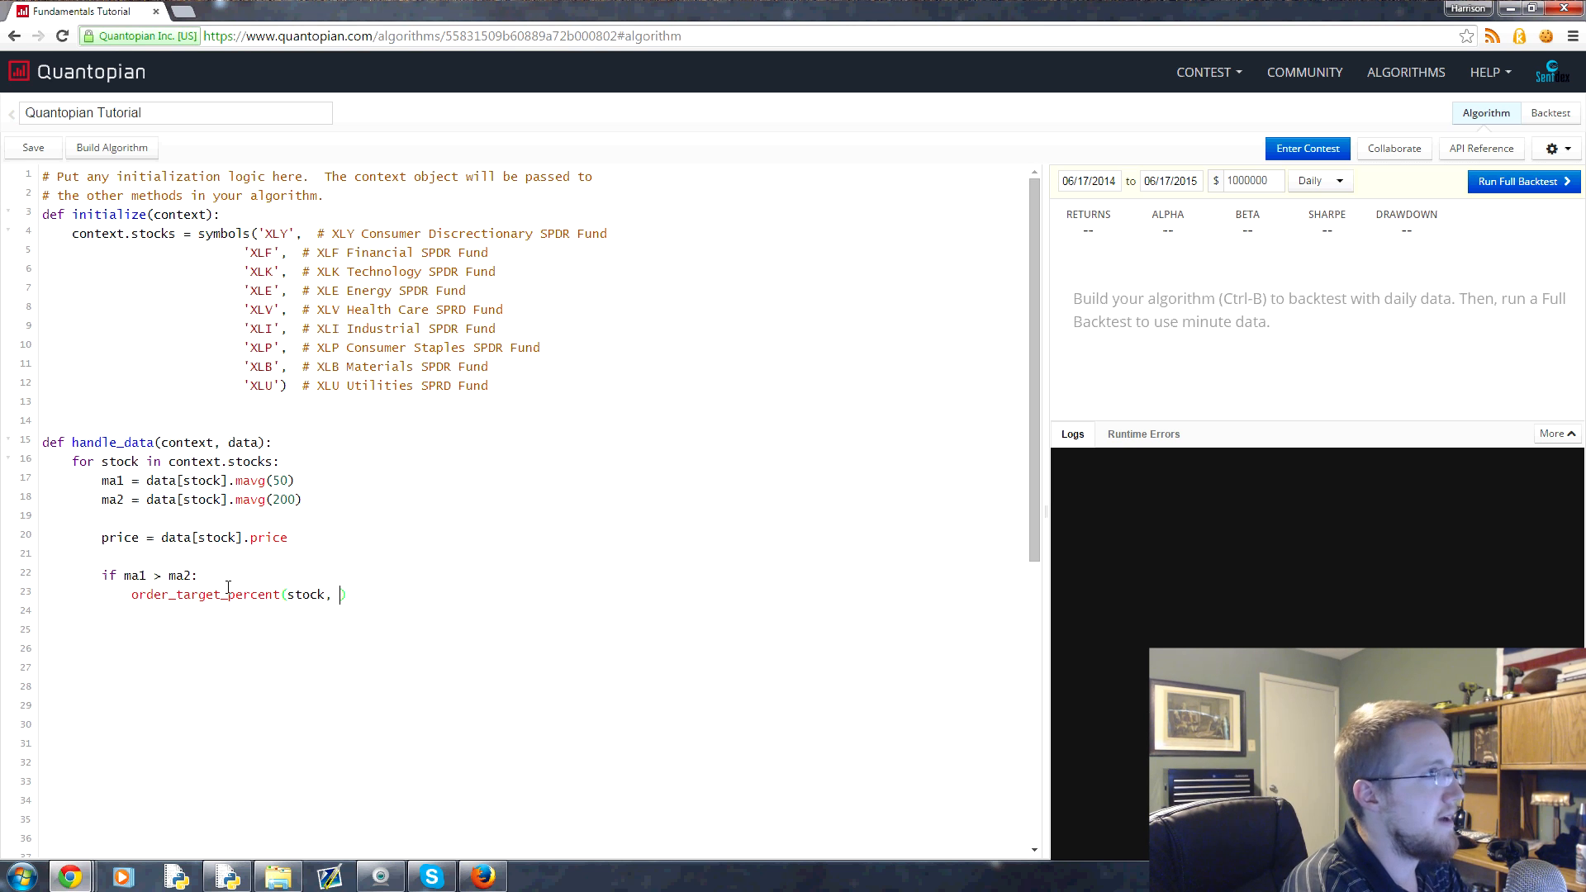
{"action": "type", "text": "0."}
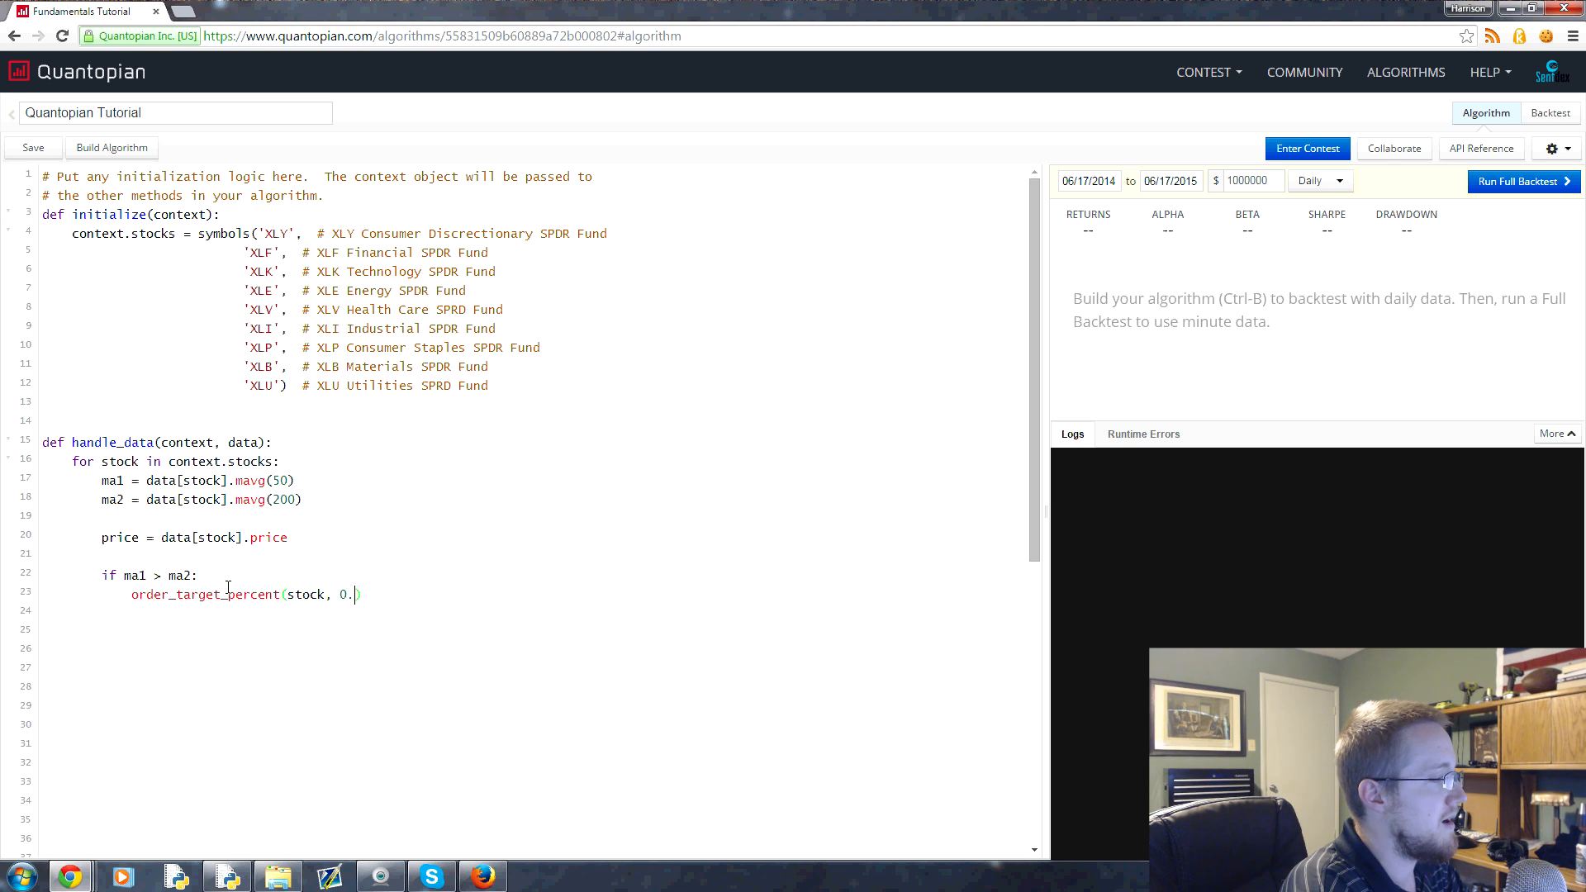
{"action": "type", "text": "11"}
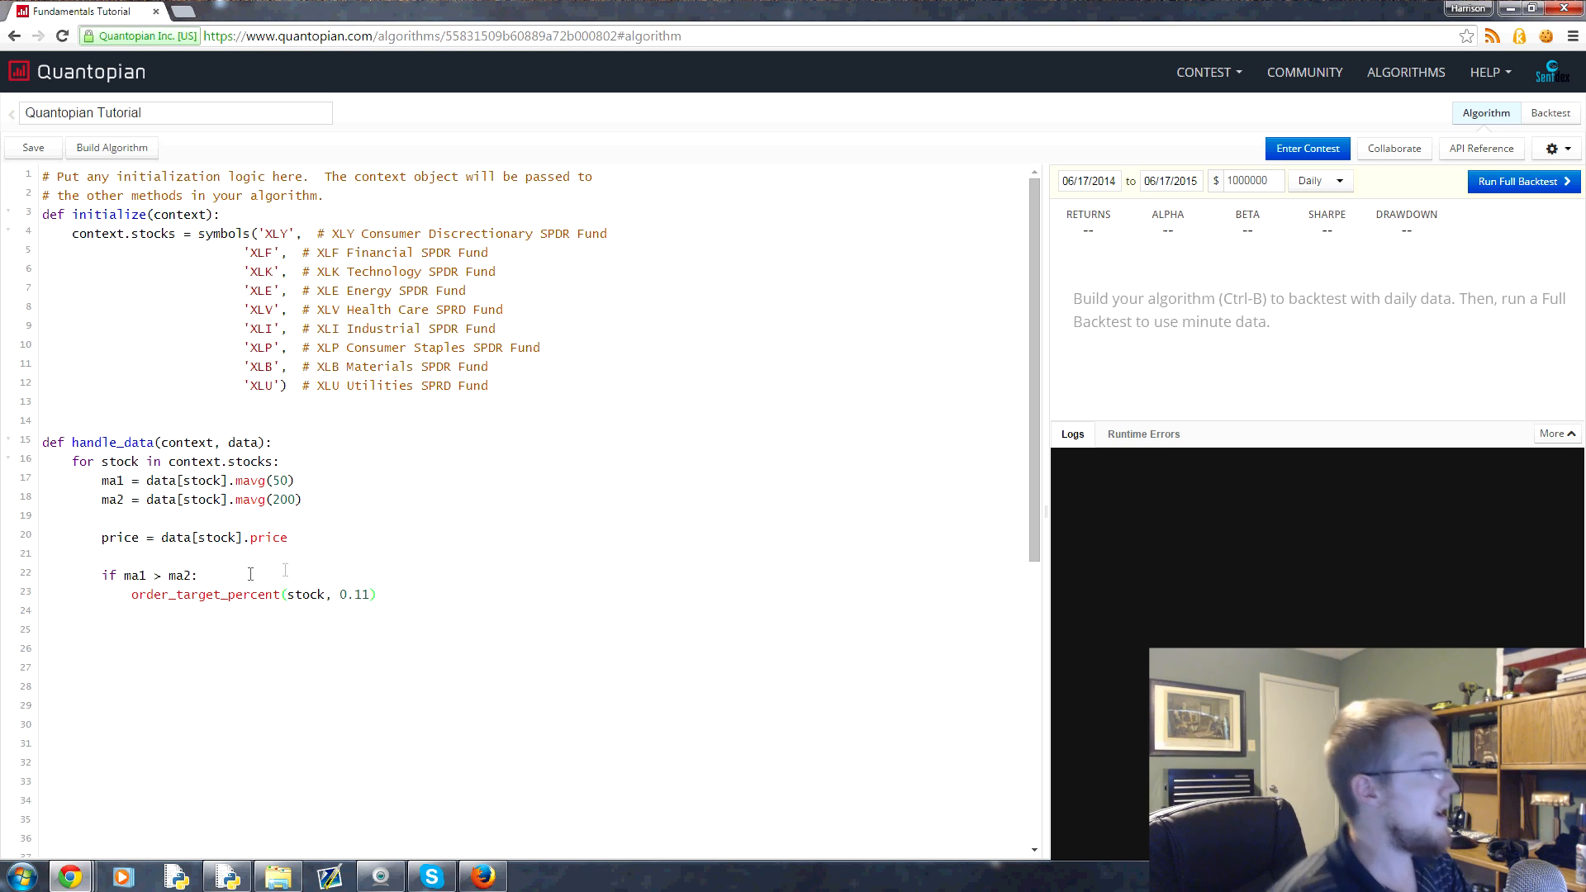
{"action": "key", "text": "ctrl+s"}
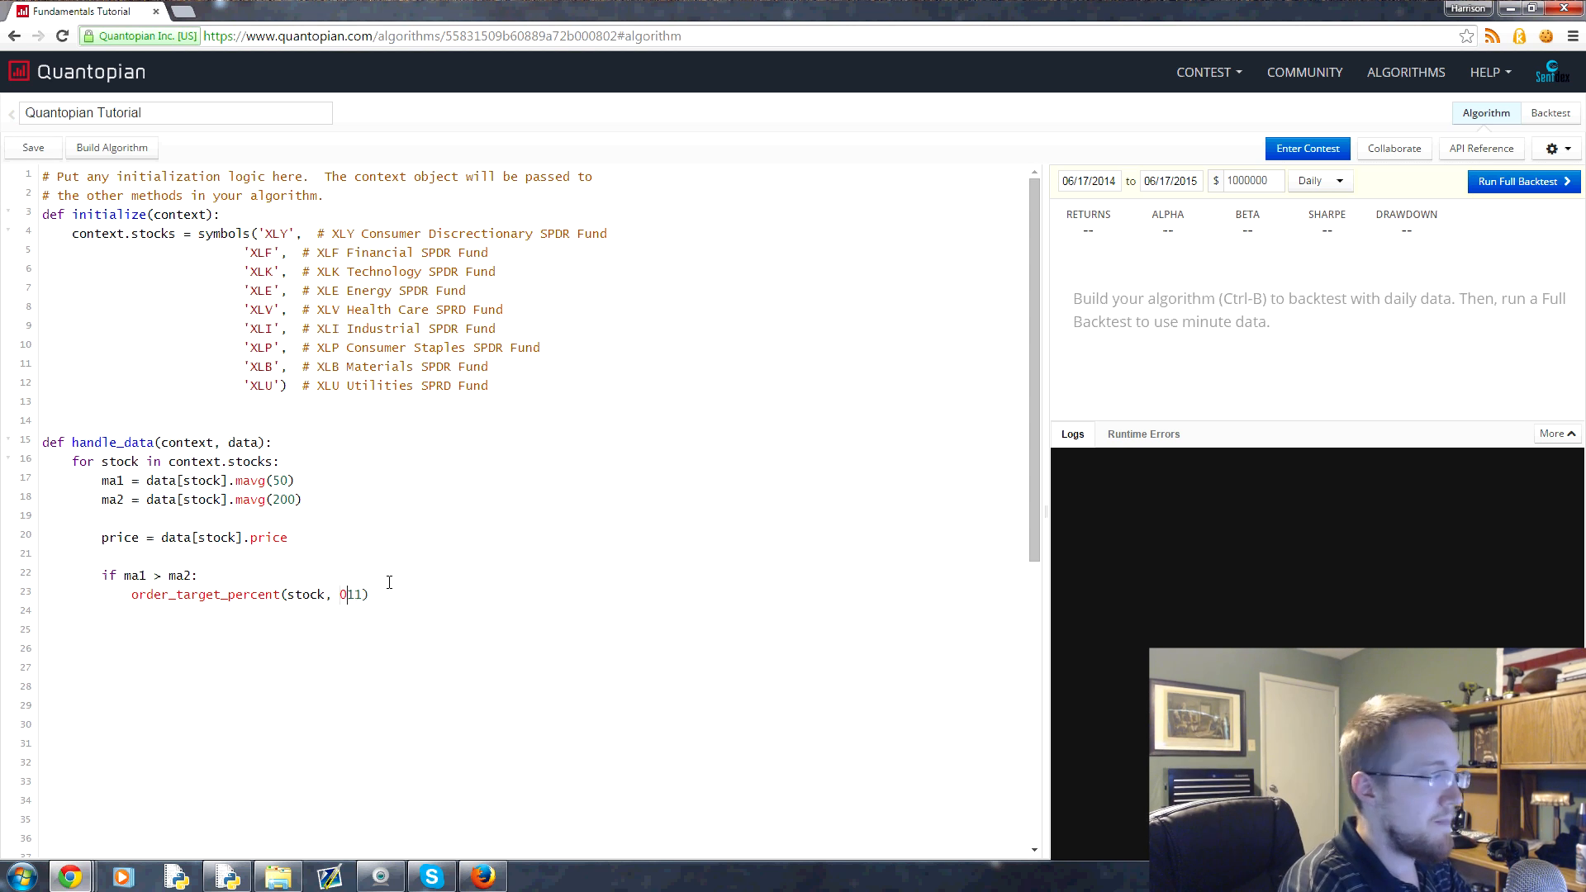
{"action": "type", "text": "1"}
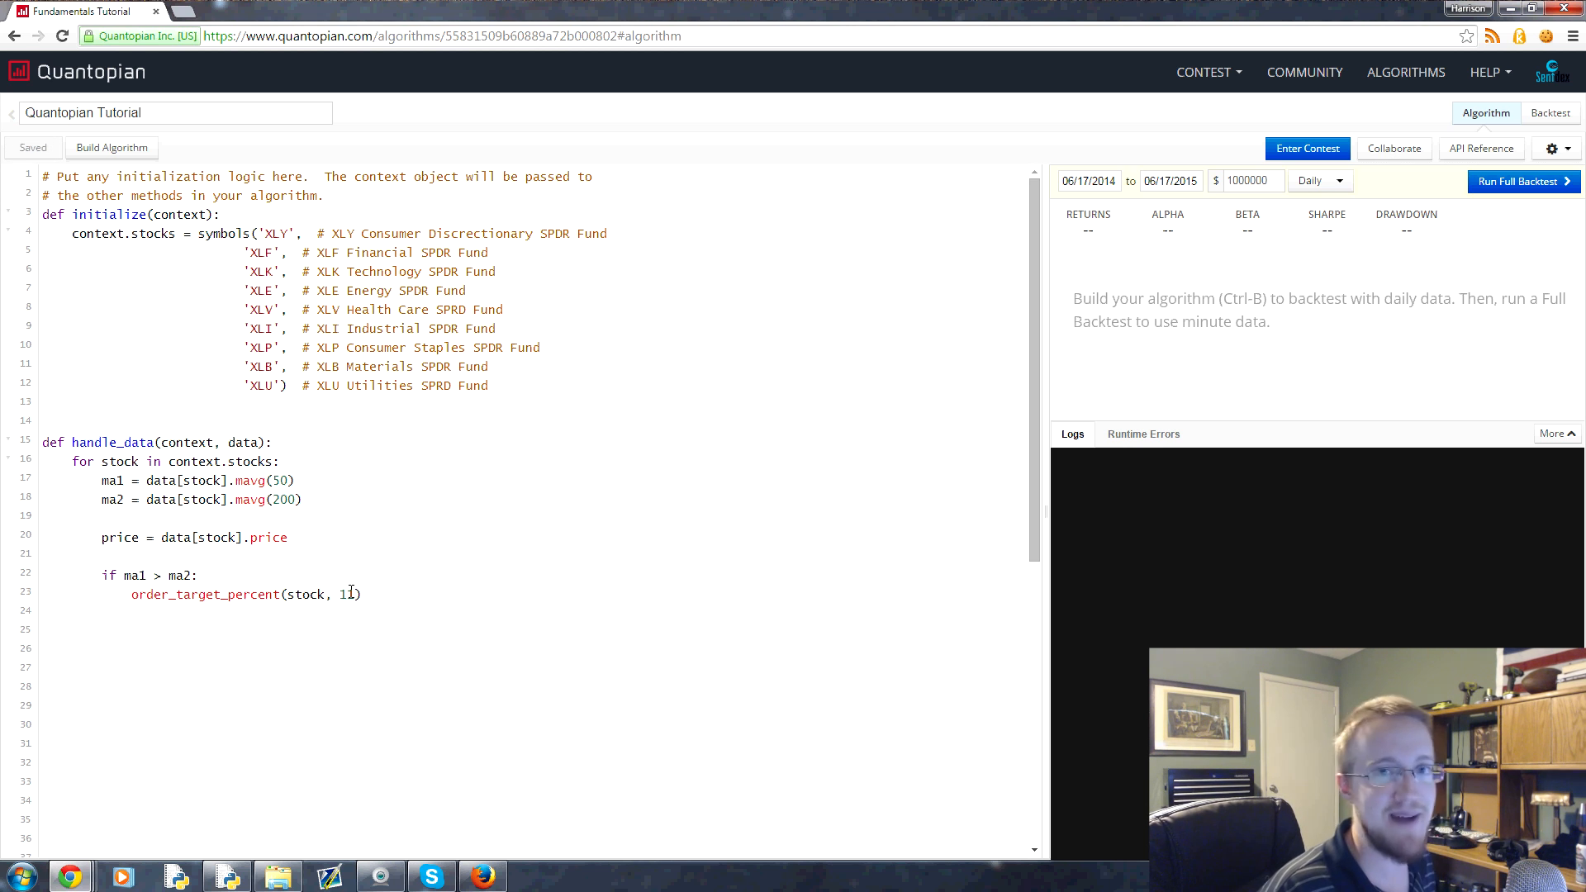
{"action": "type", "text": "0."}
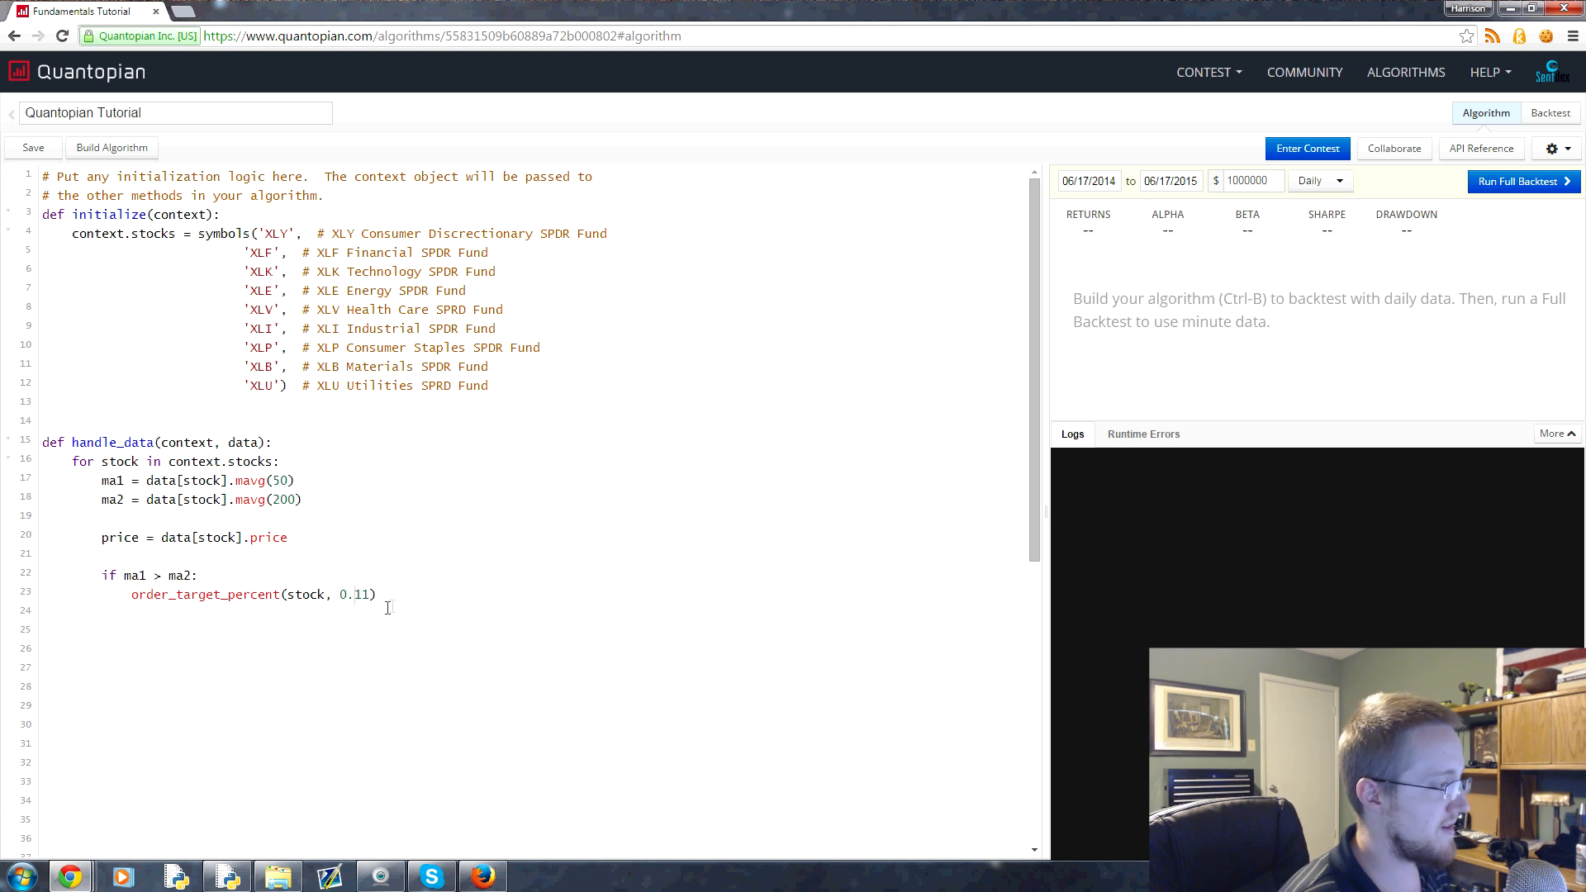
{"action": "left_click", "coordinate": [379, 594]}
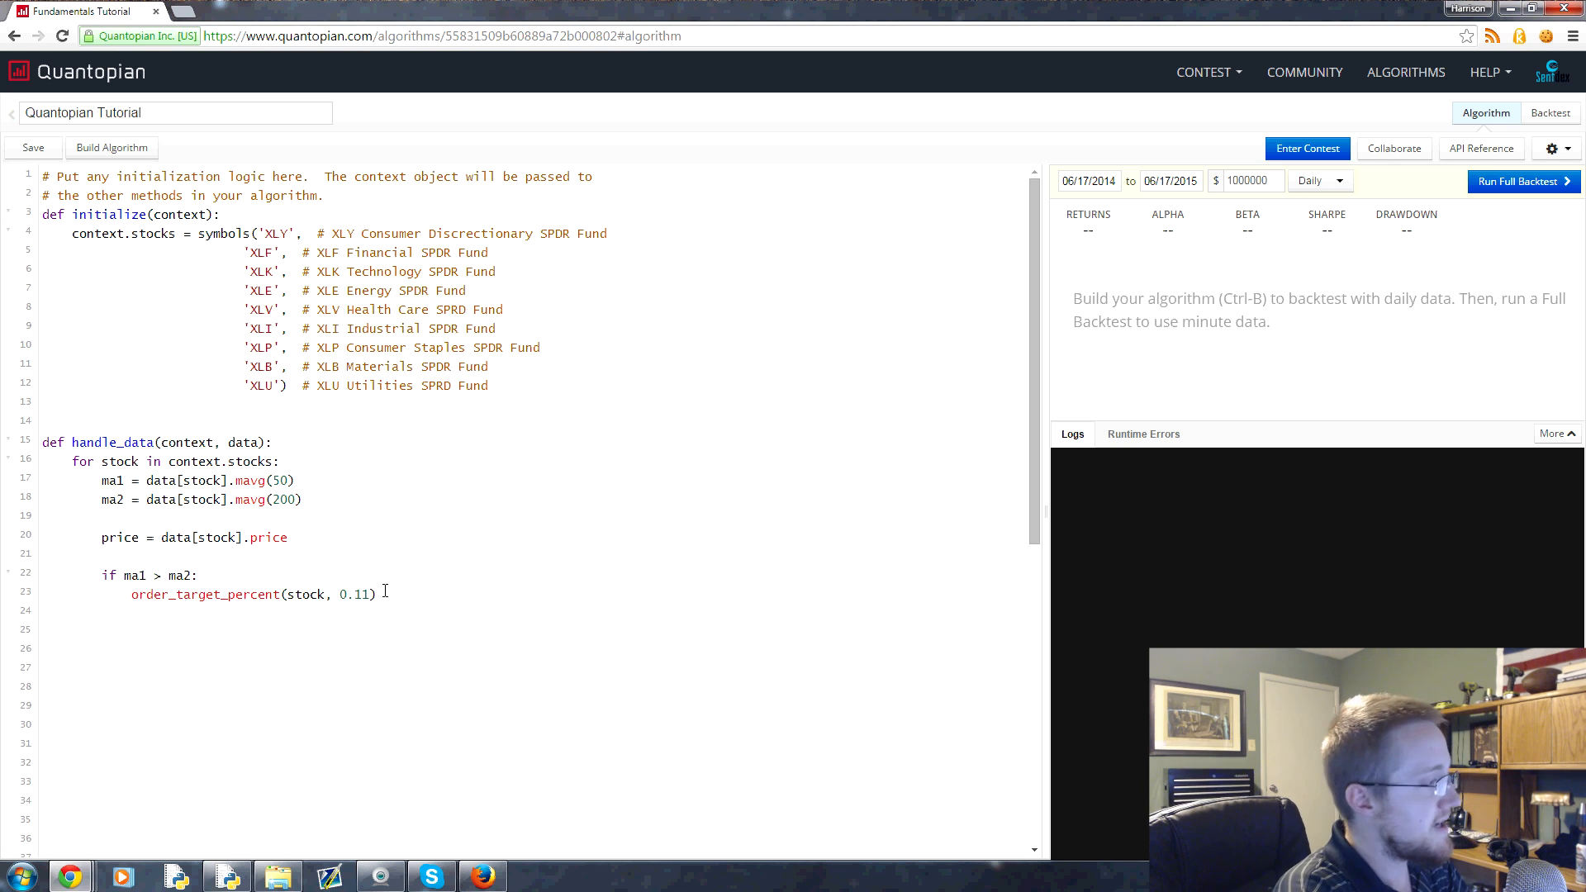
{"action": "type", "text": "elif"}
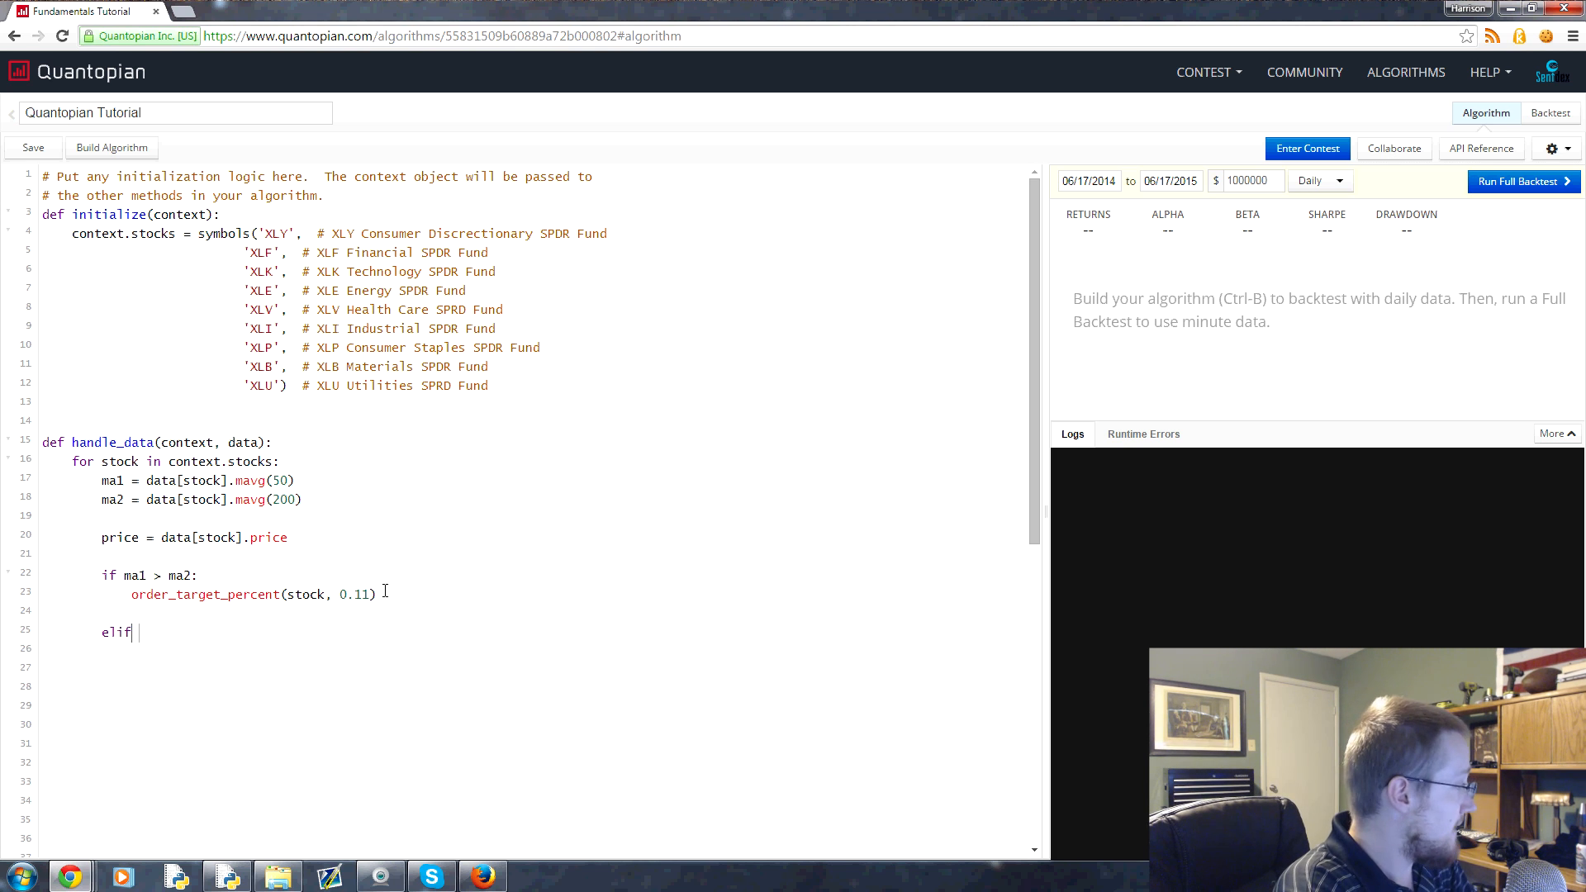
Step: Complete elif ma1 < ma2: order_target_percent(stock, -0.11) and save the algorithm
{"action": "type", "text": "ma"}
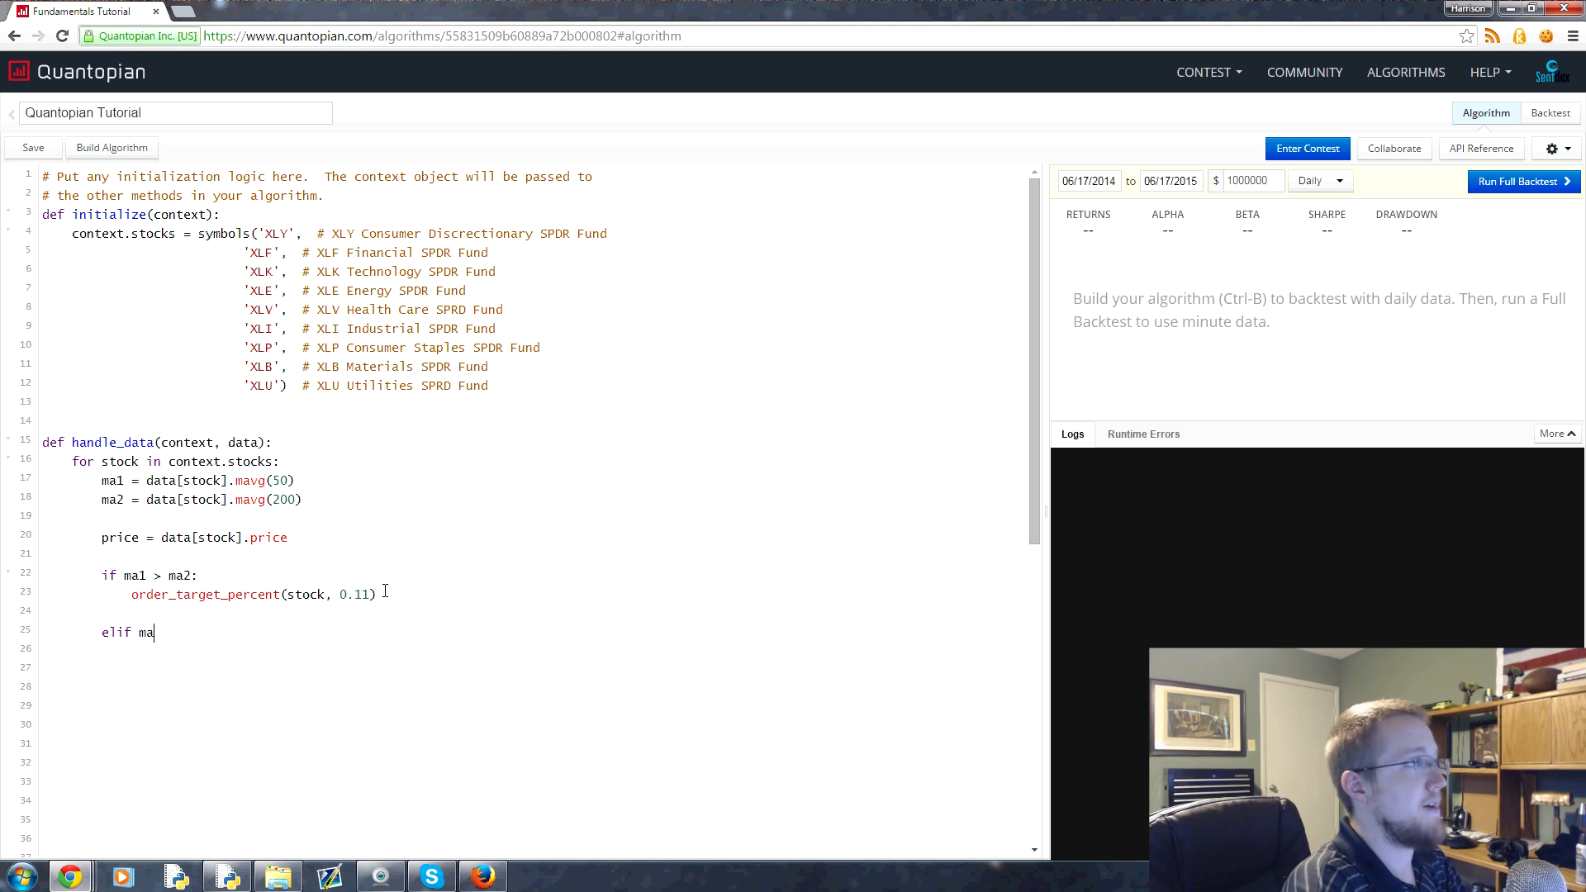
{"action": "type", "text": "1 < ma2:"}
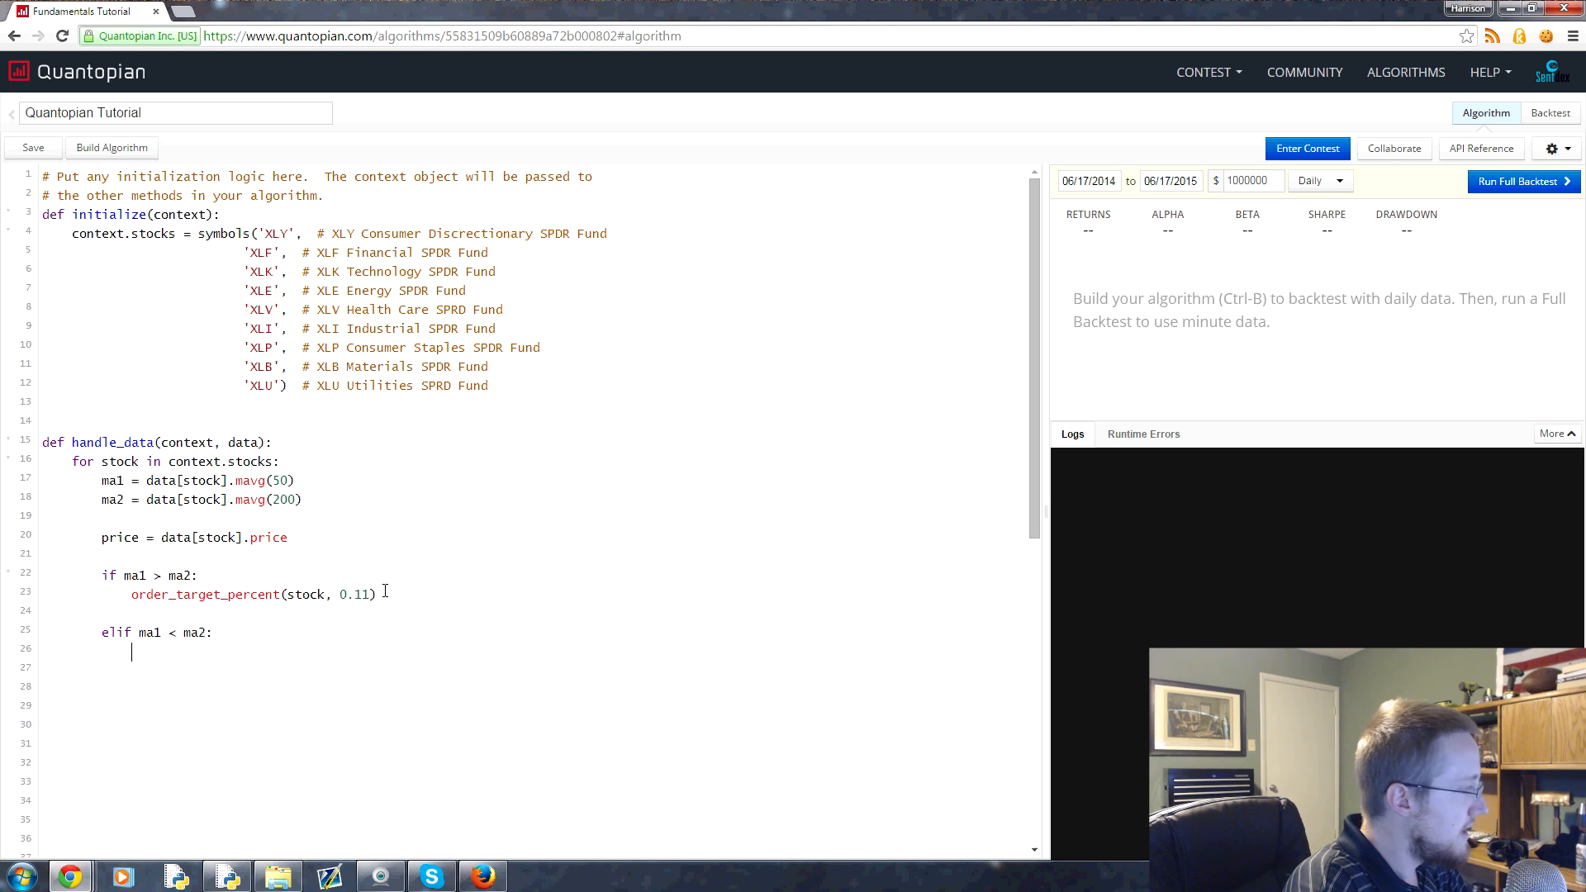
{"action": "type", "text": "order_target_pe"}
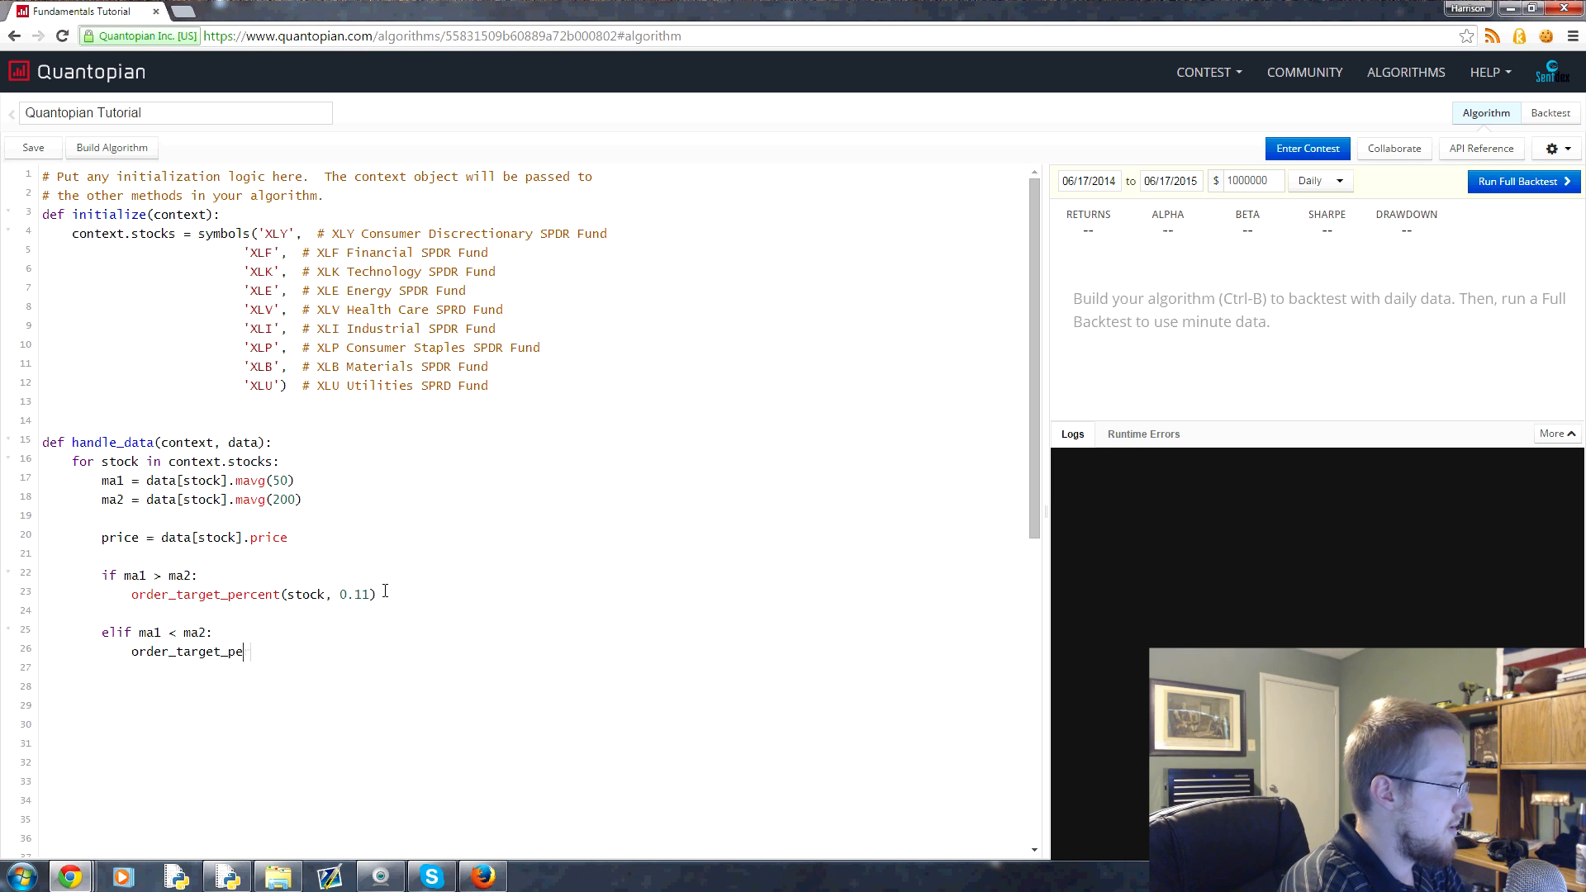
{"action": "type", "text": "rcent(stock)"}
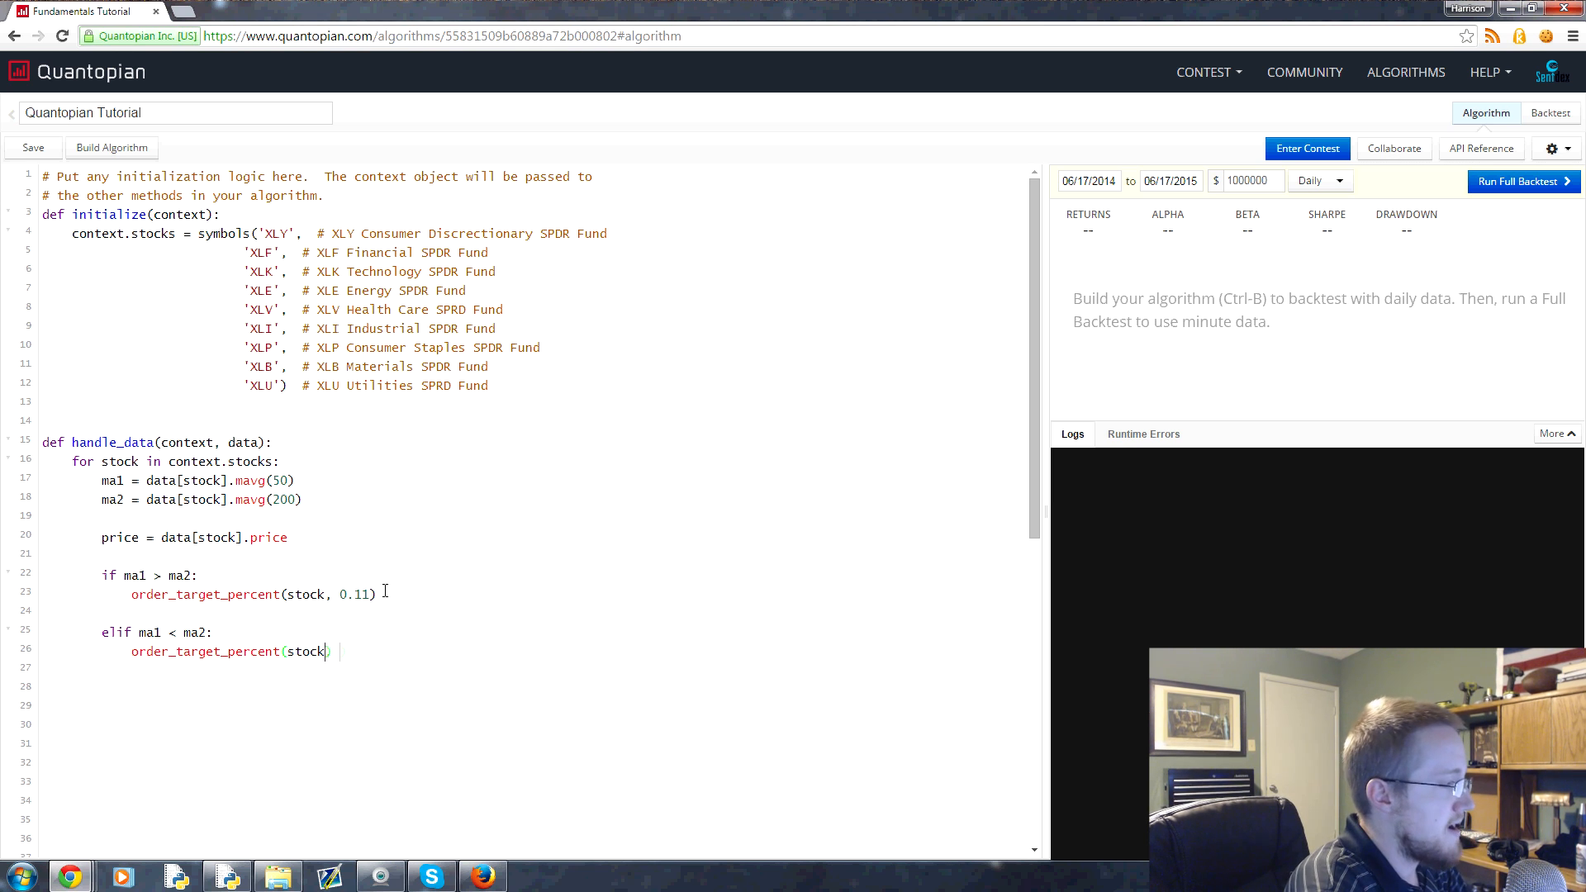
{"action": "type", "text": ", 0.11)"}
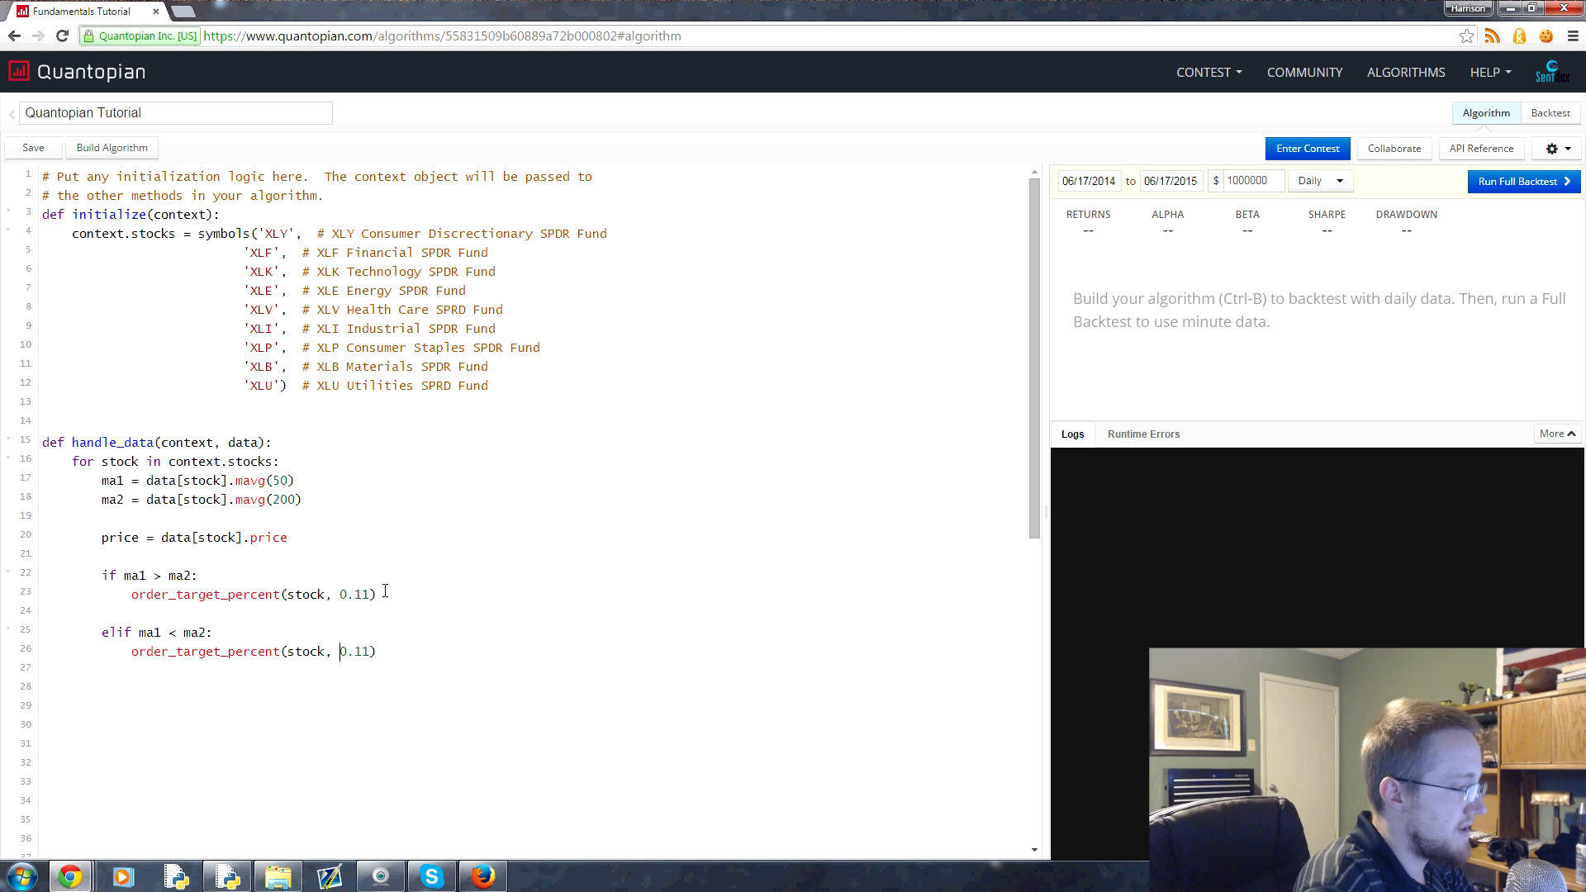
{"action": "type", "text": "-"}
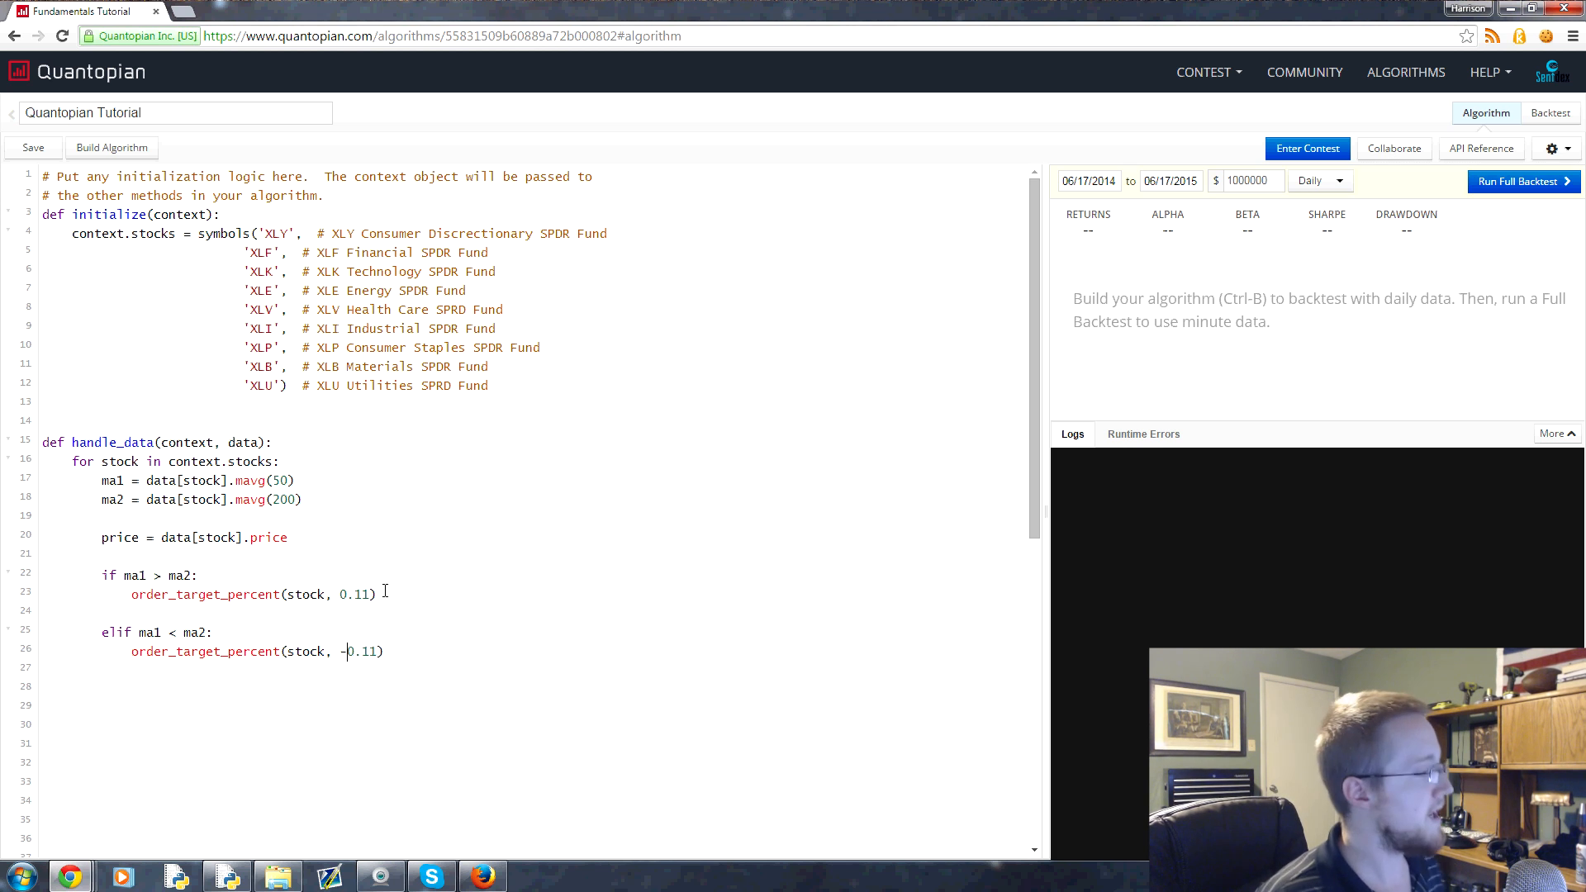
{"action": "left_click", "coordinate": [32, 147]}
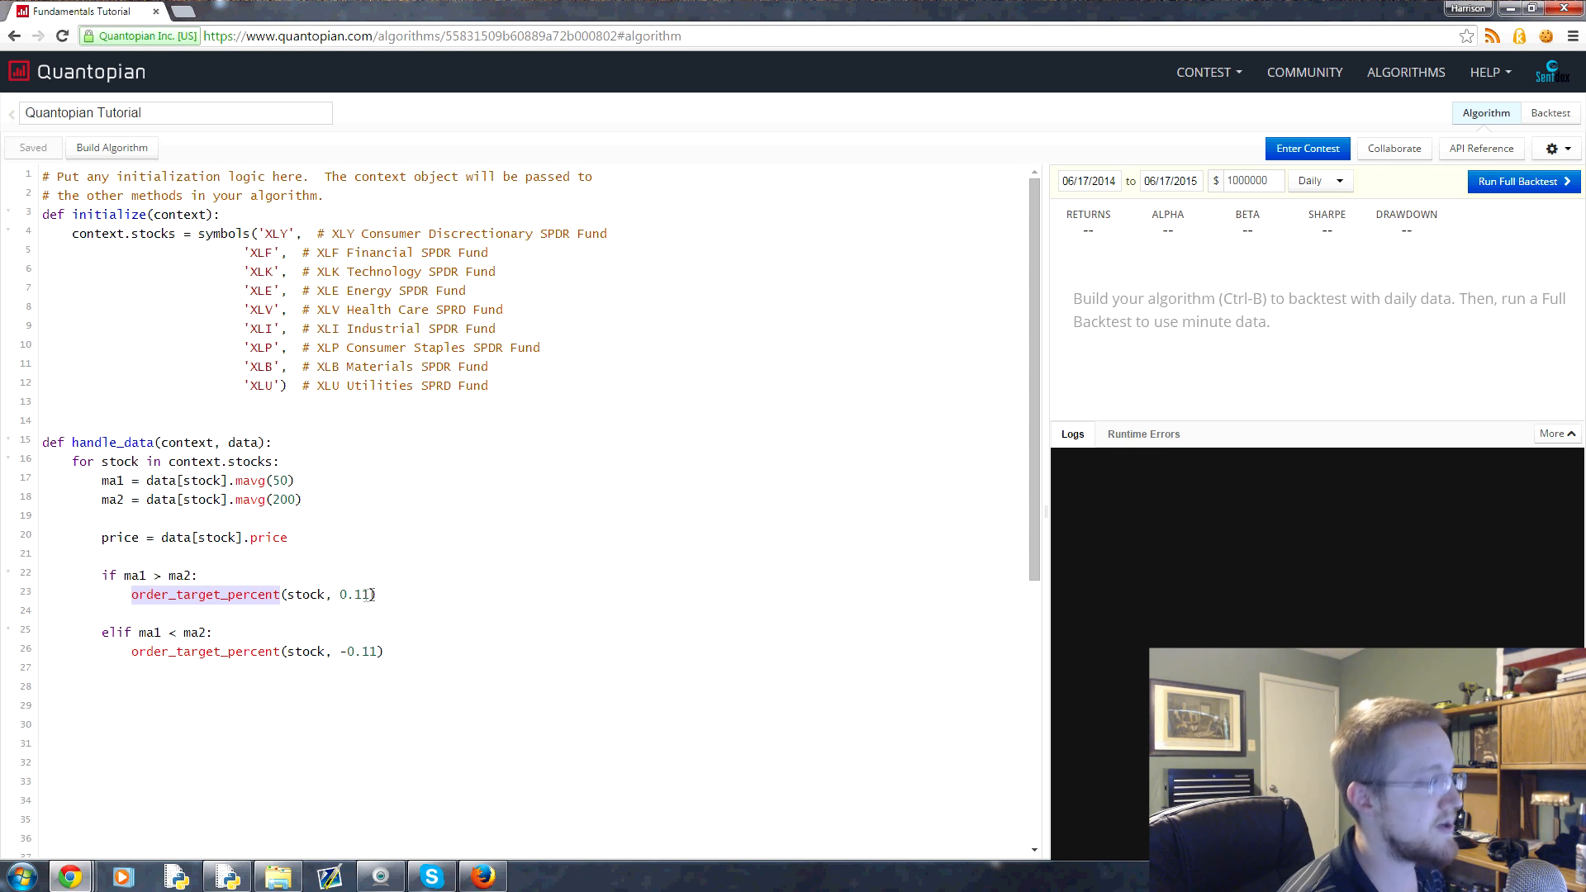
{"action": "left_click", "coordinate": [356, 650]}
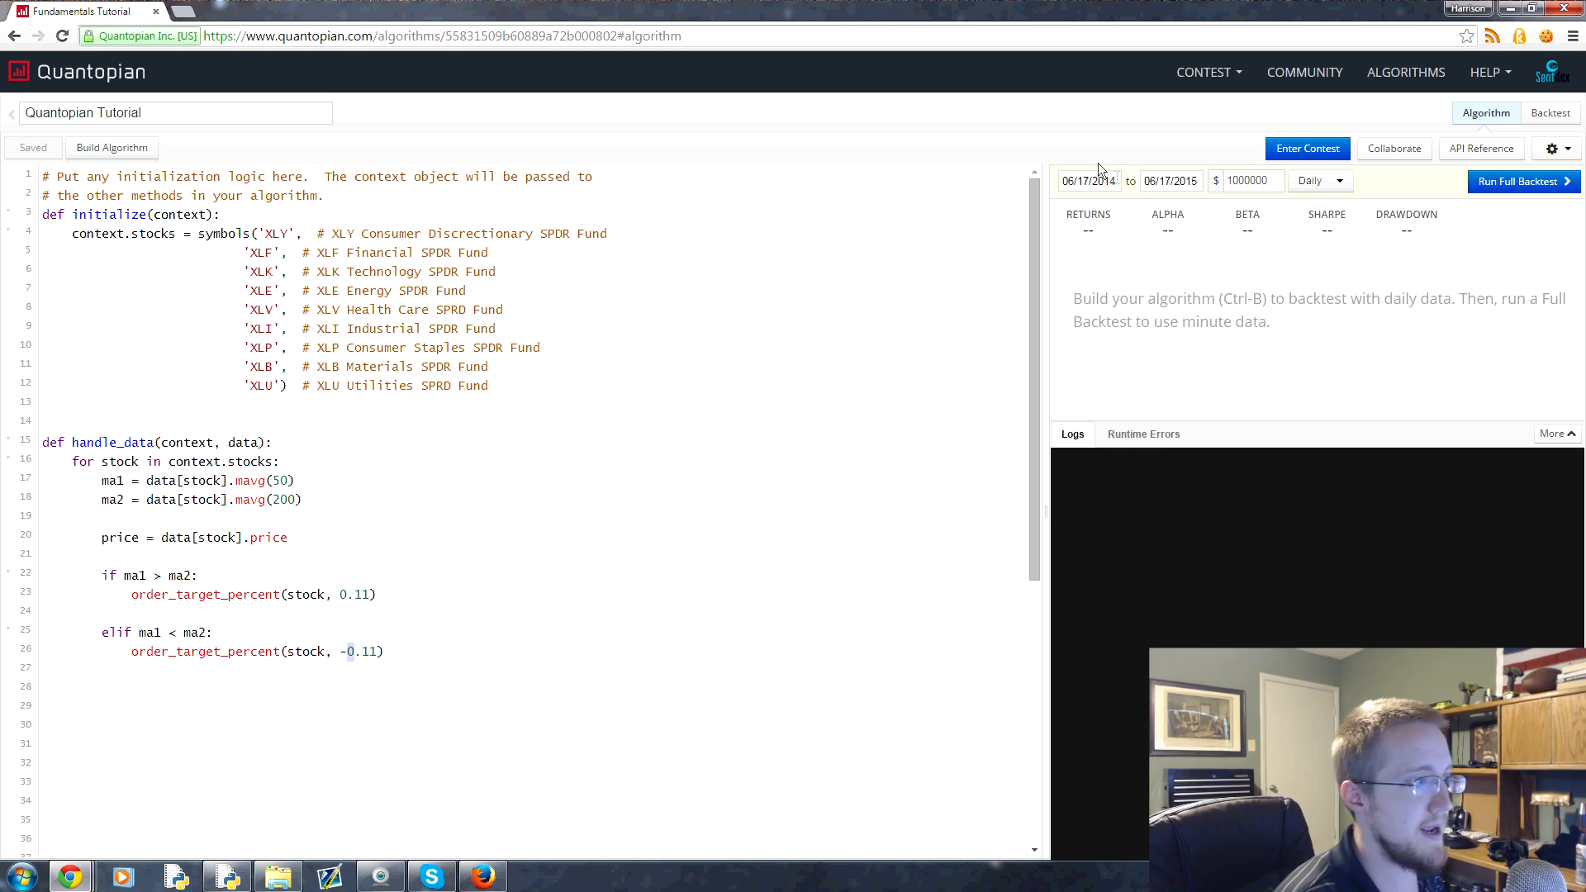
Step: Pick January 3, 2002 as the backtest start date in the calendar
{"action": "left_click", "coordinate": [1089, 180]}
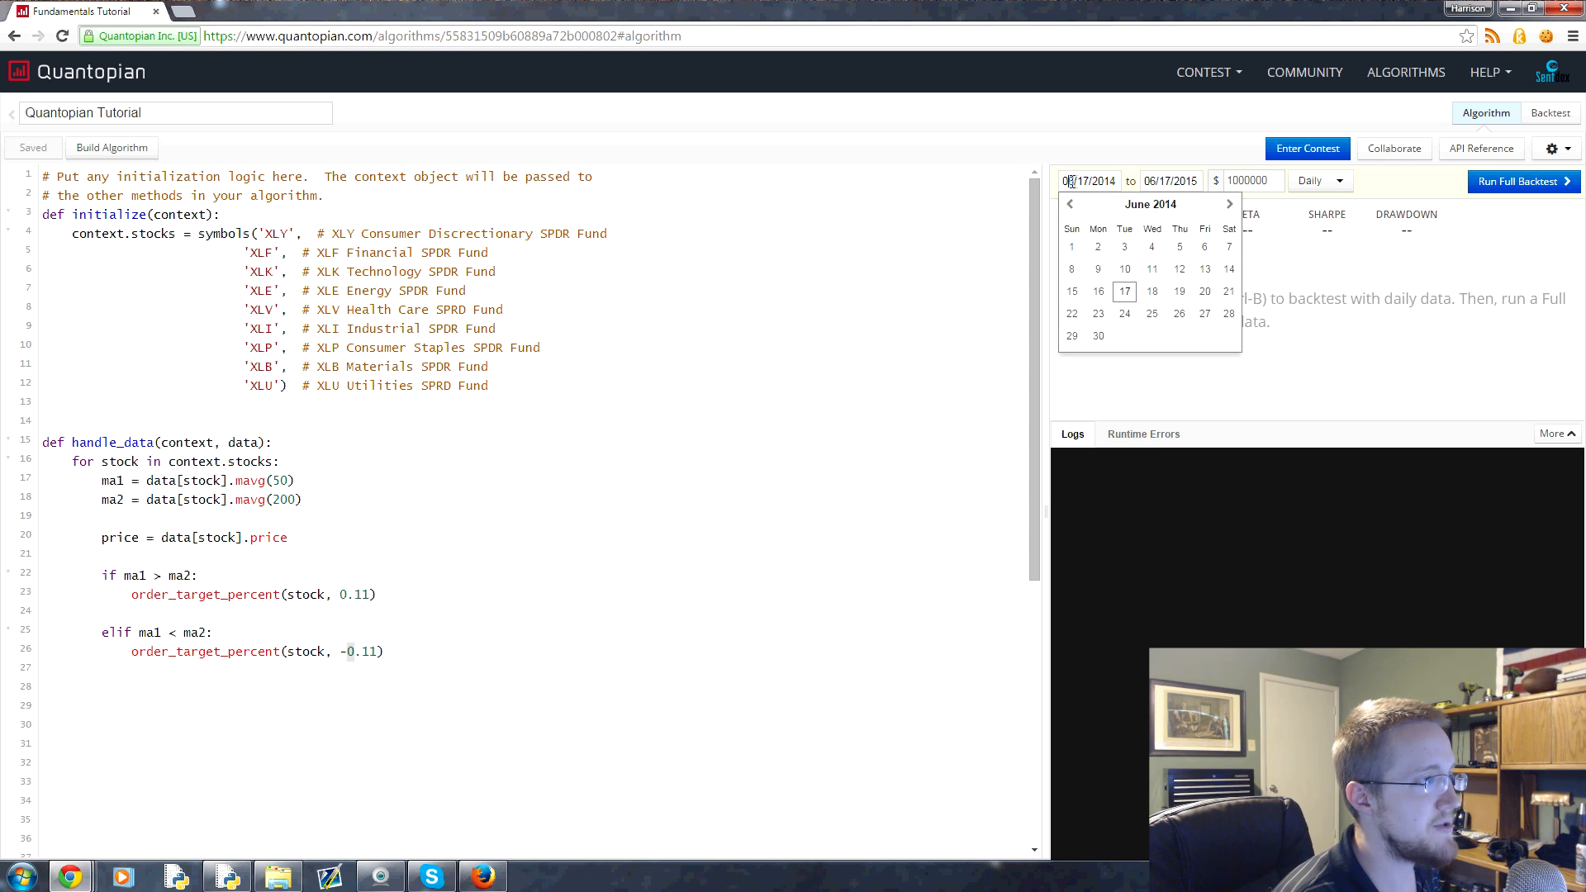
{"action": "left_click", "coordinate": [1069, 203]}
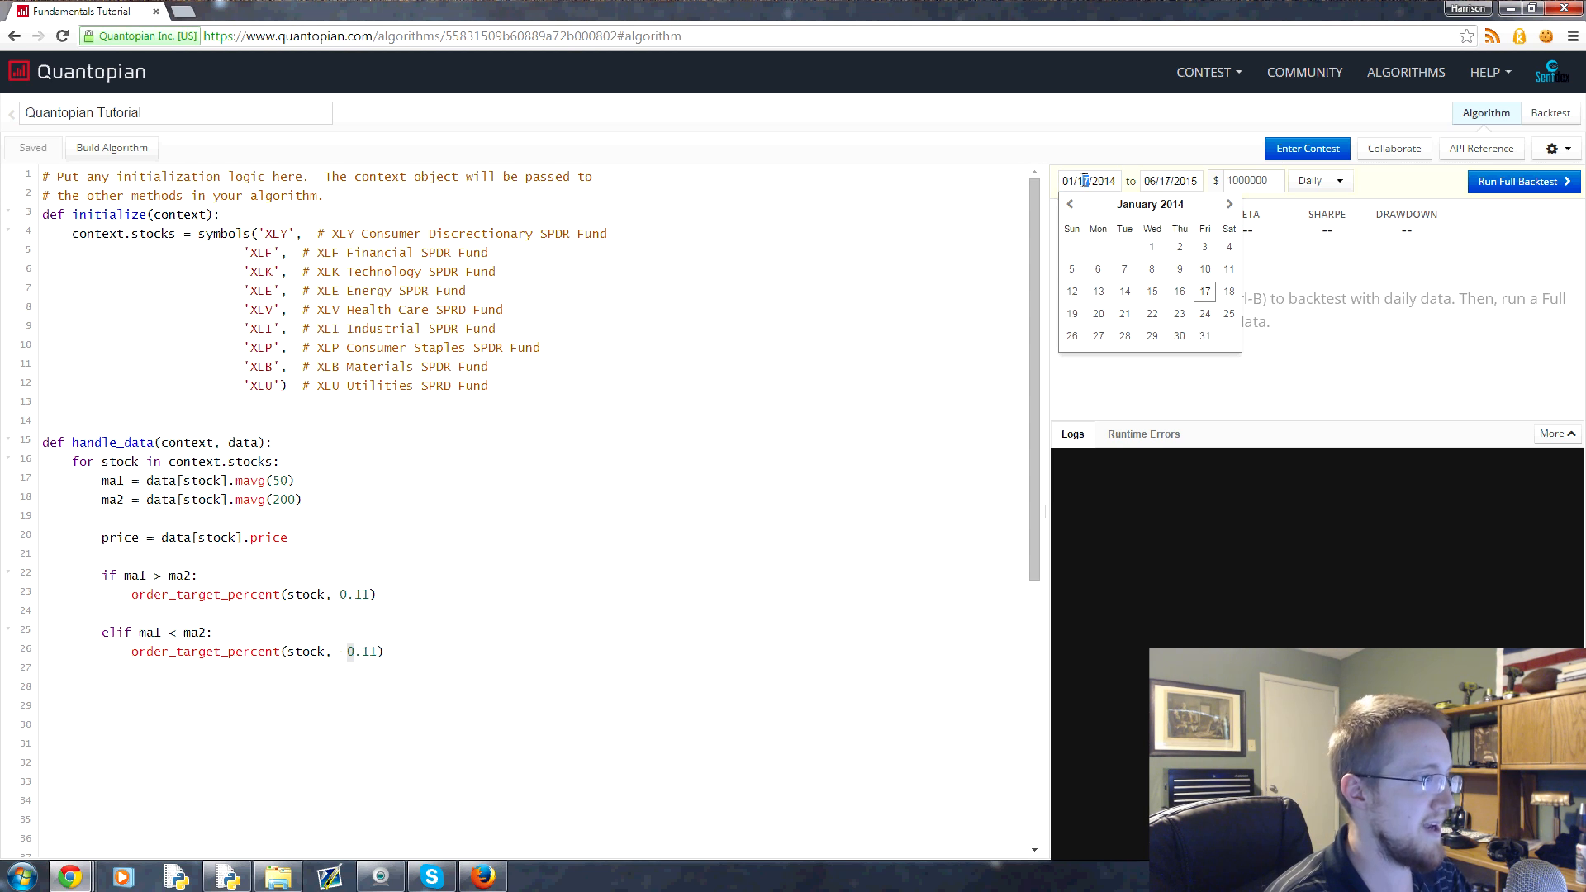
{"action": "left_click", "coordinate": [1151, 247]}
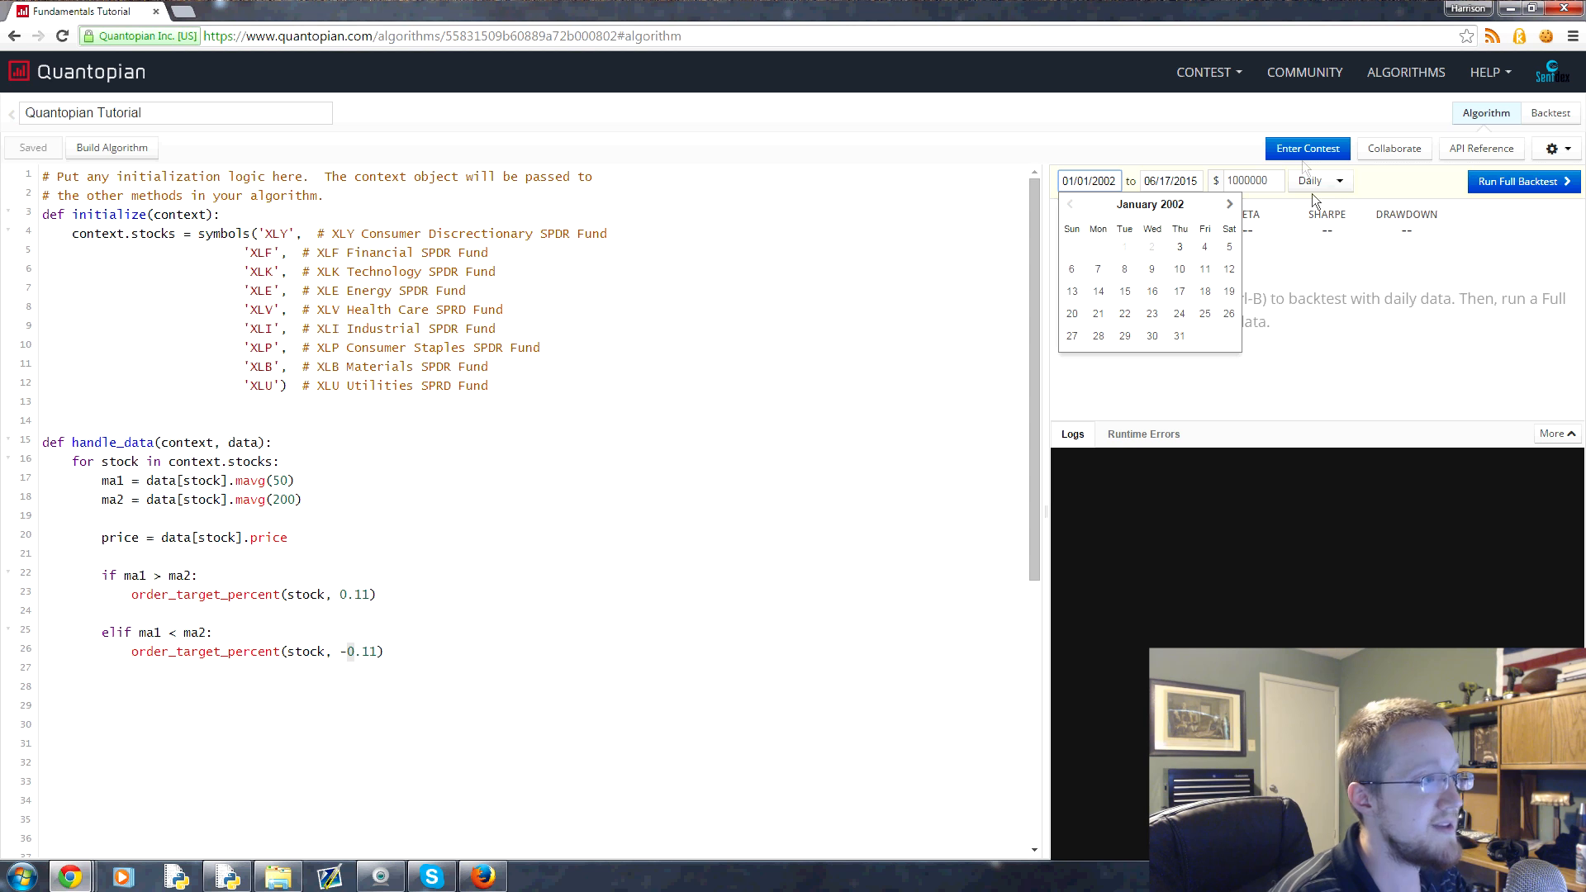
{"action": "left_click", "coordinate": [1179, 246]}
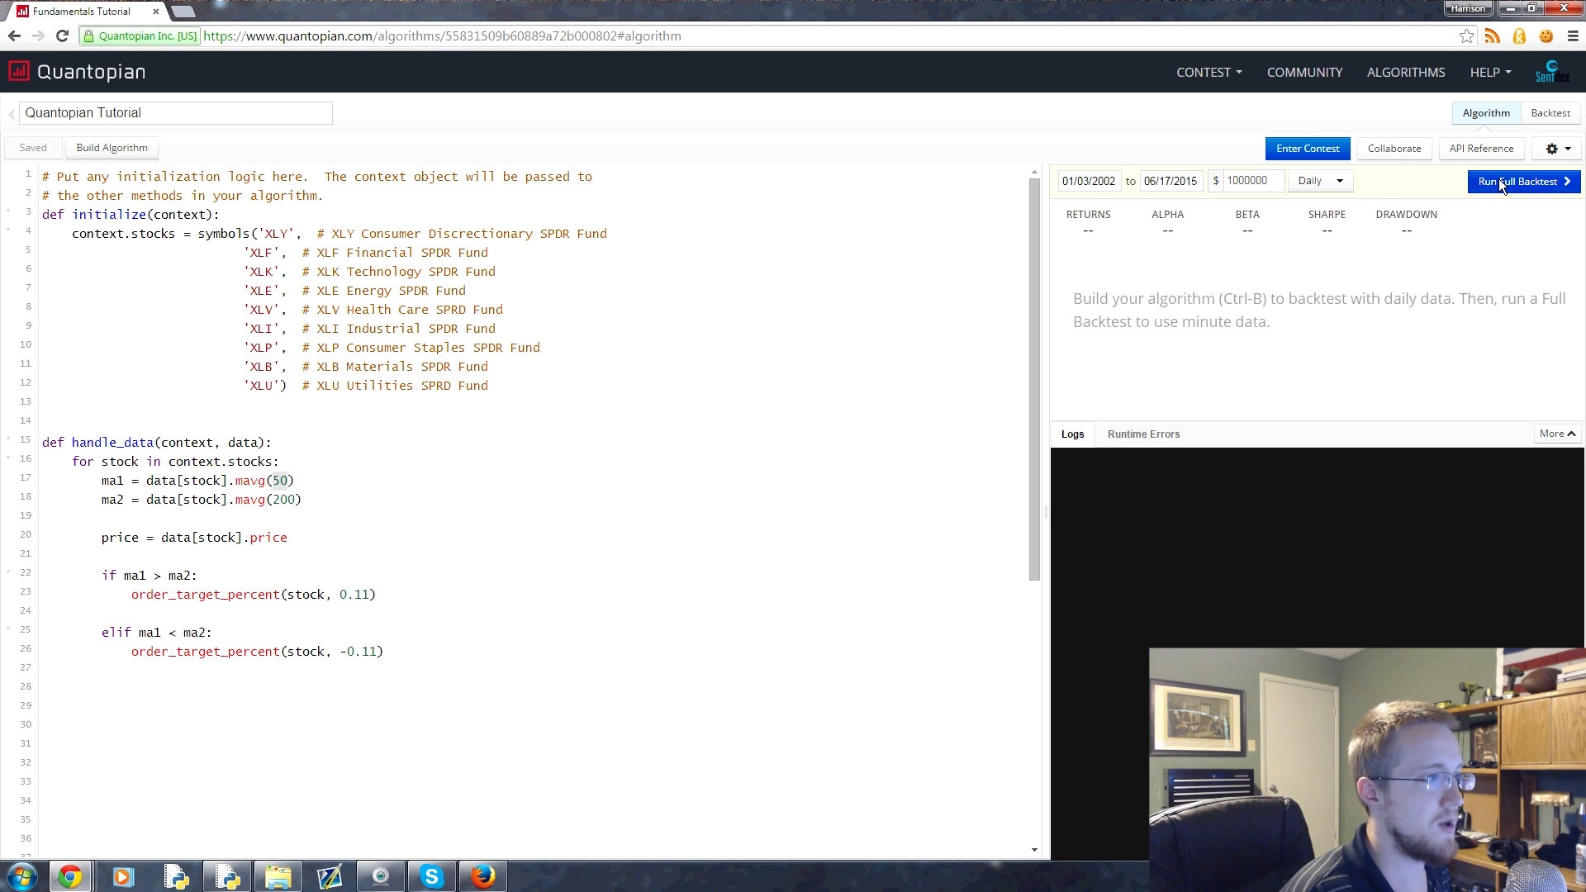
Step: Launch the full backtest from 01/03/2002 to 06/17/2015
{"action": "left_click", "coordinate": [1523, 181]}
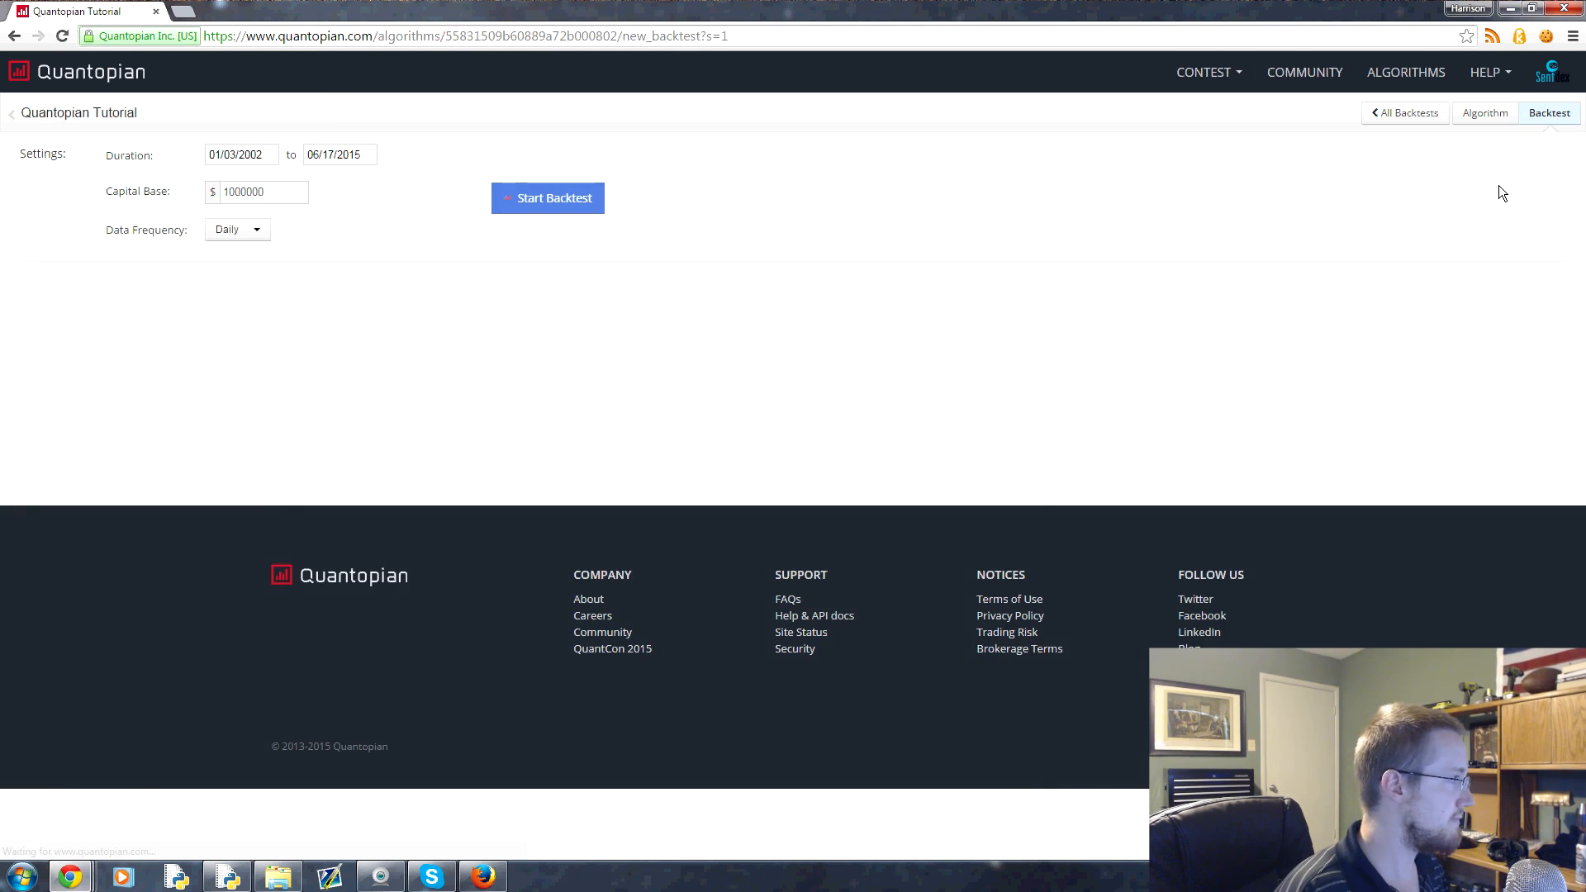
{"action": "left_click", "coordinate": [547, 198]}
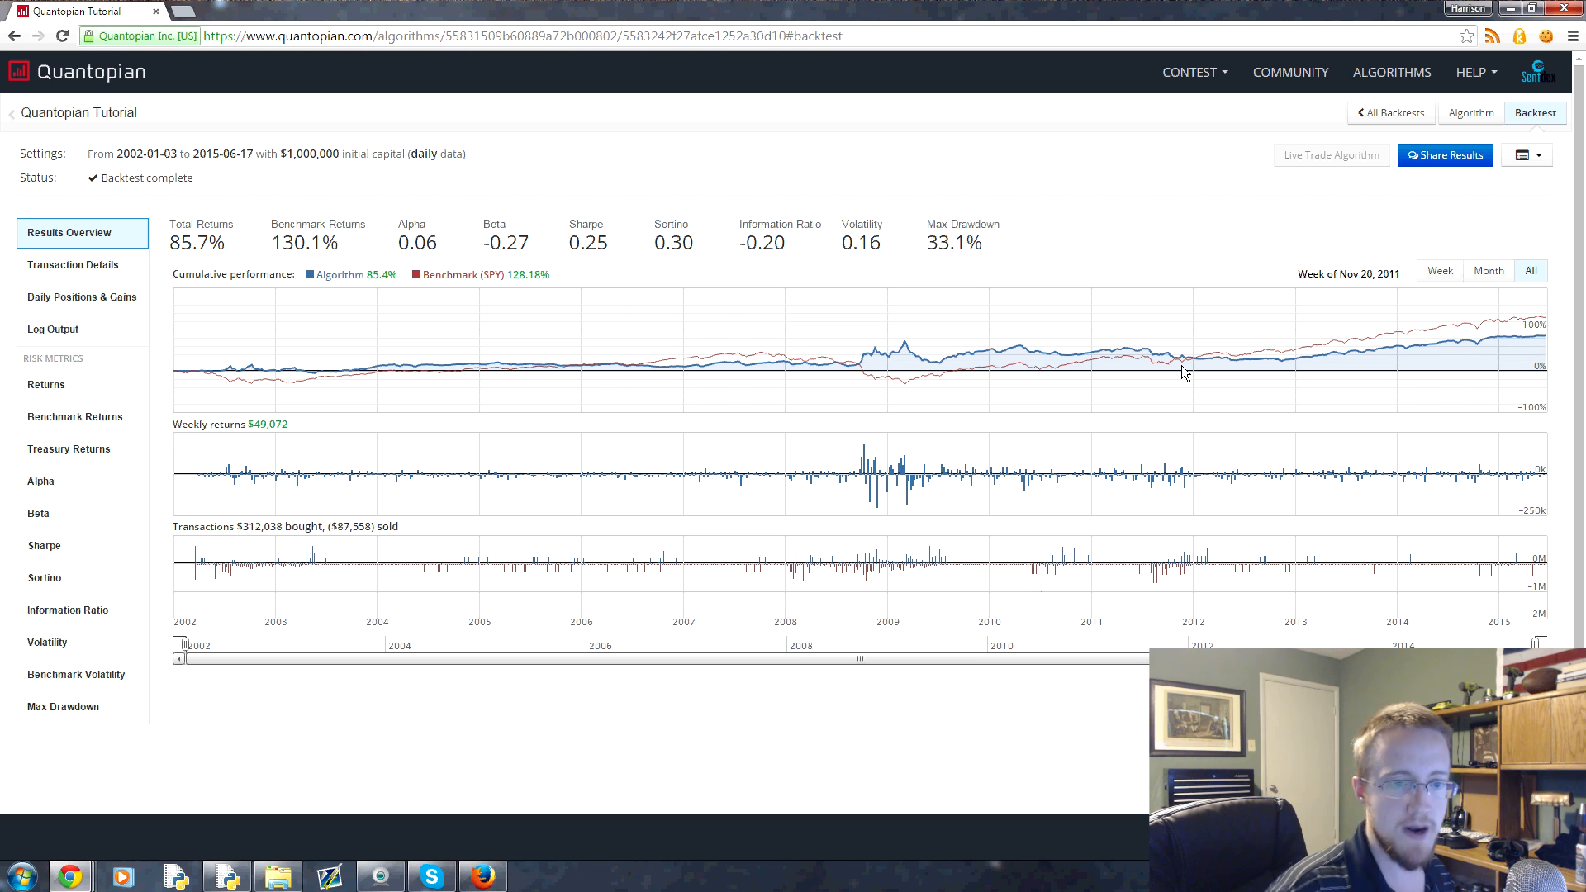
{"action": "mouse_move", "coordinate": [1517, 321]}
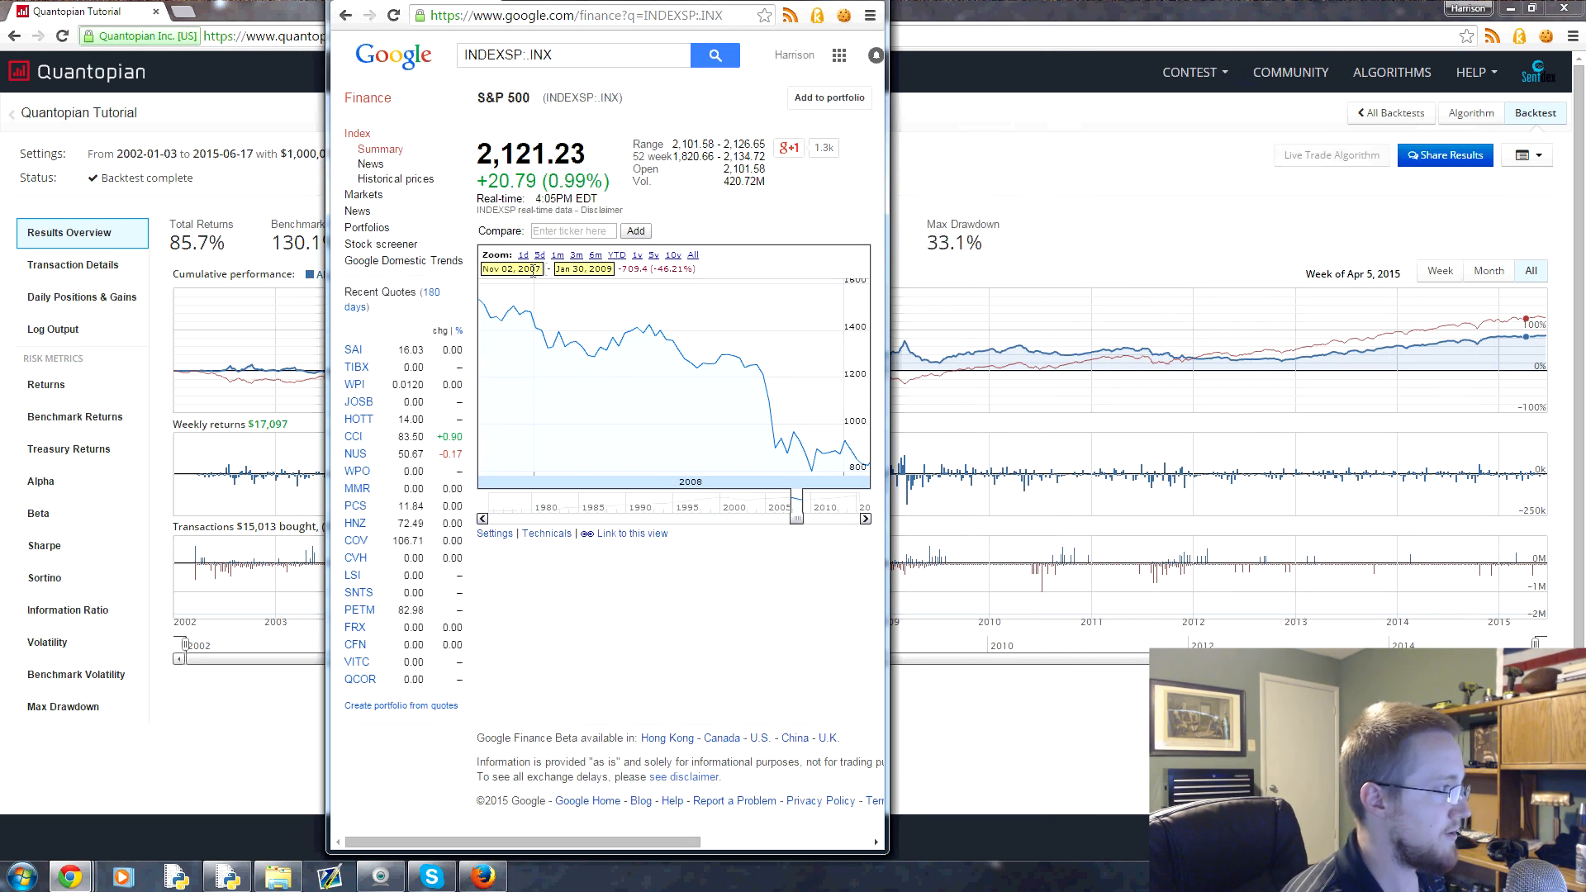
{"action": "mouse_move", "coordinate": [466, 307]}
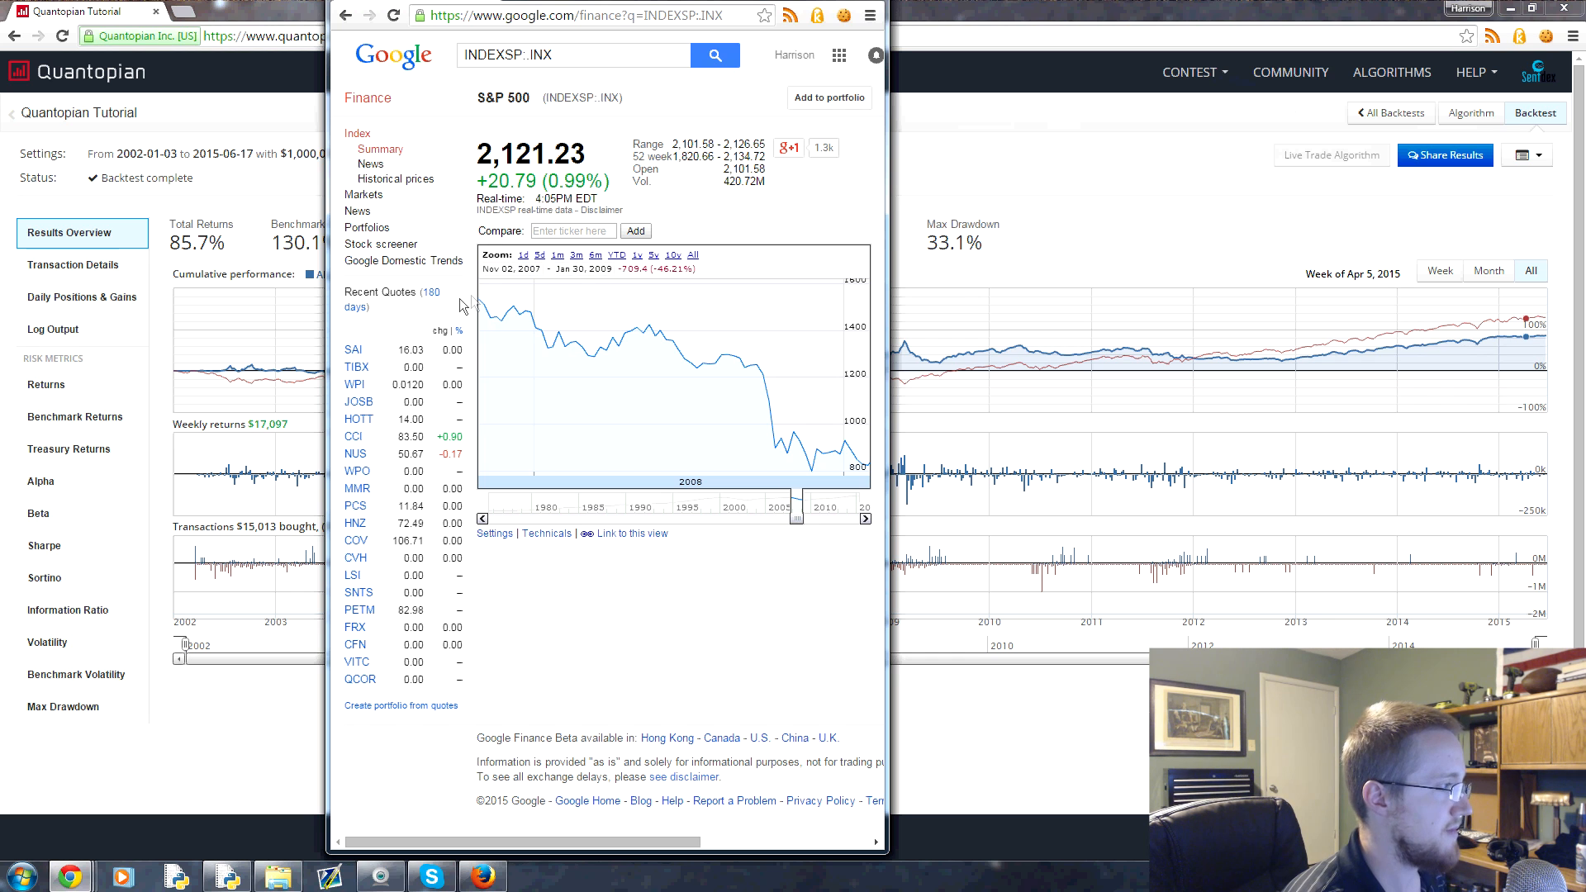
{"action": "mouse_move", "coordinate": [860, 467]}
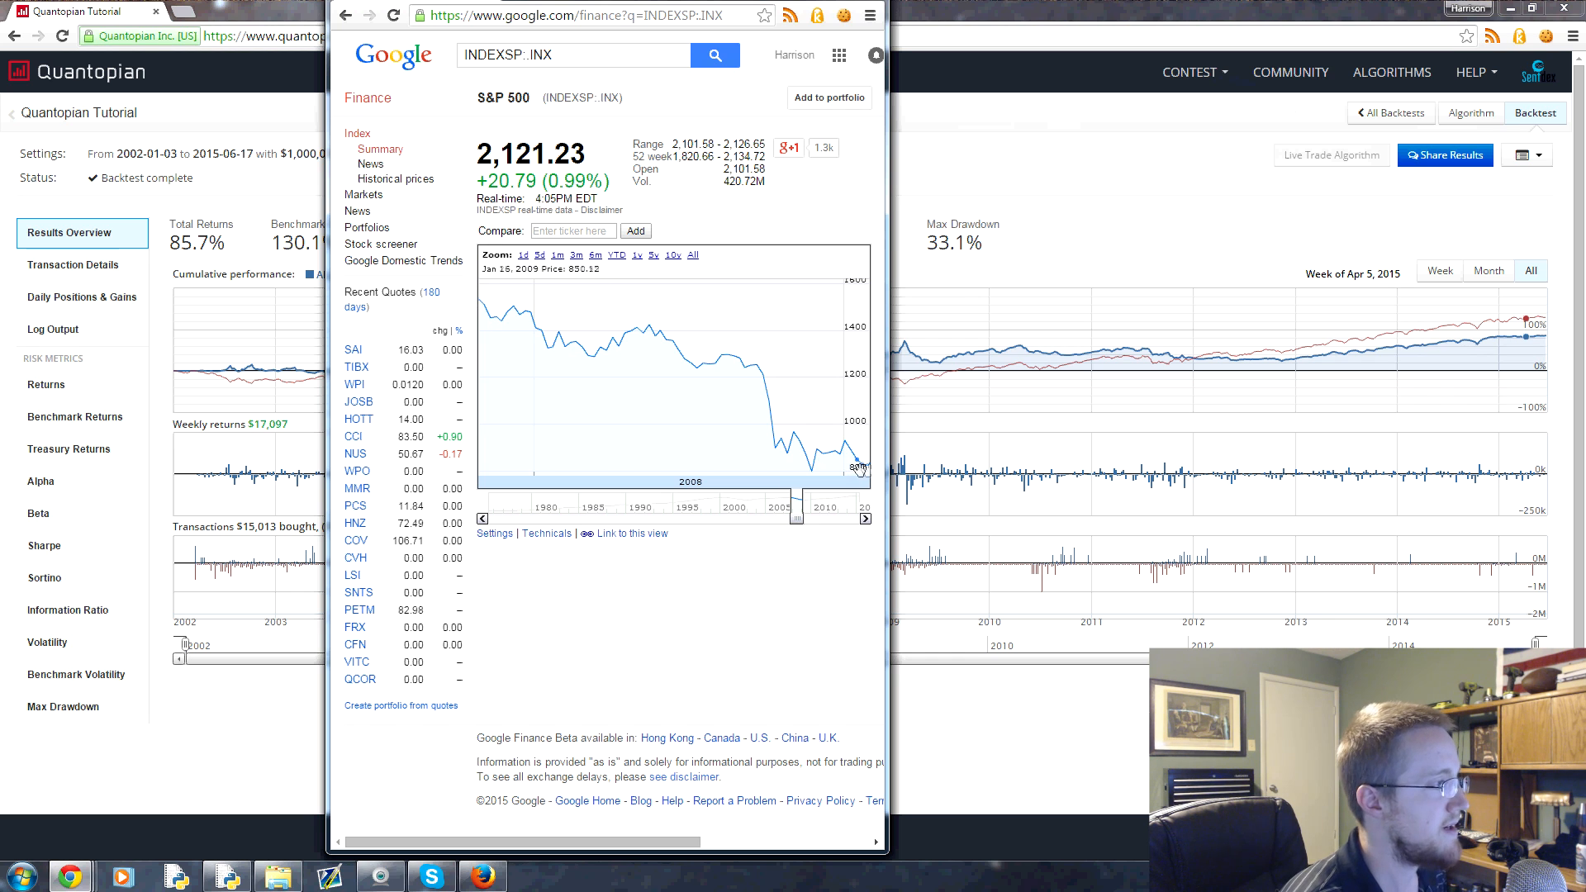
{"action": "mouse_move", "coordinate": [402, 216]}
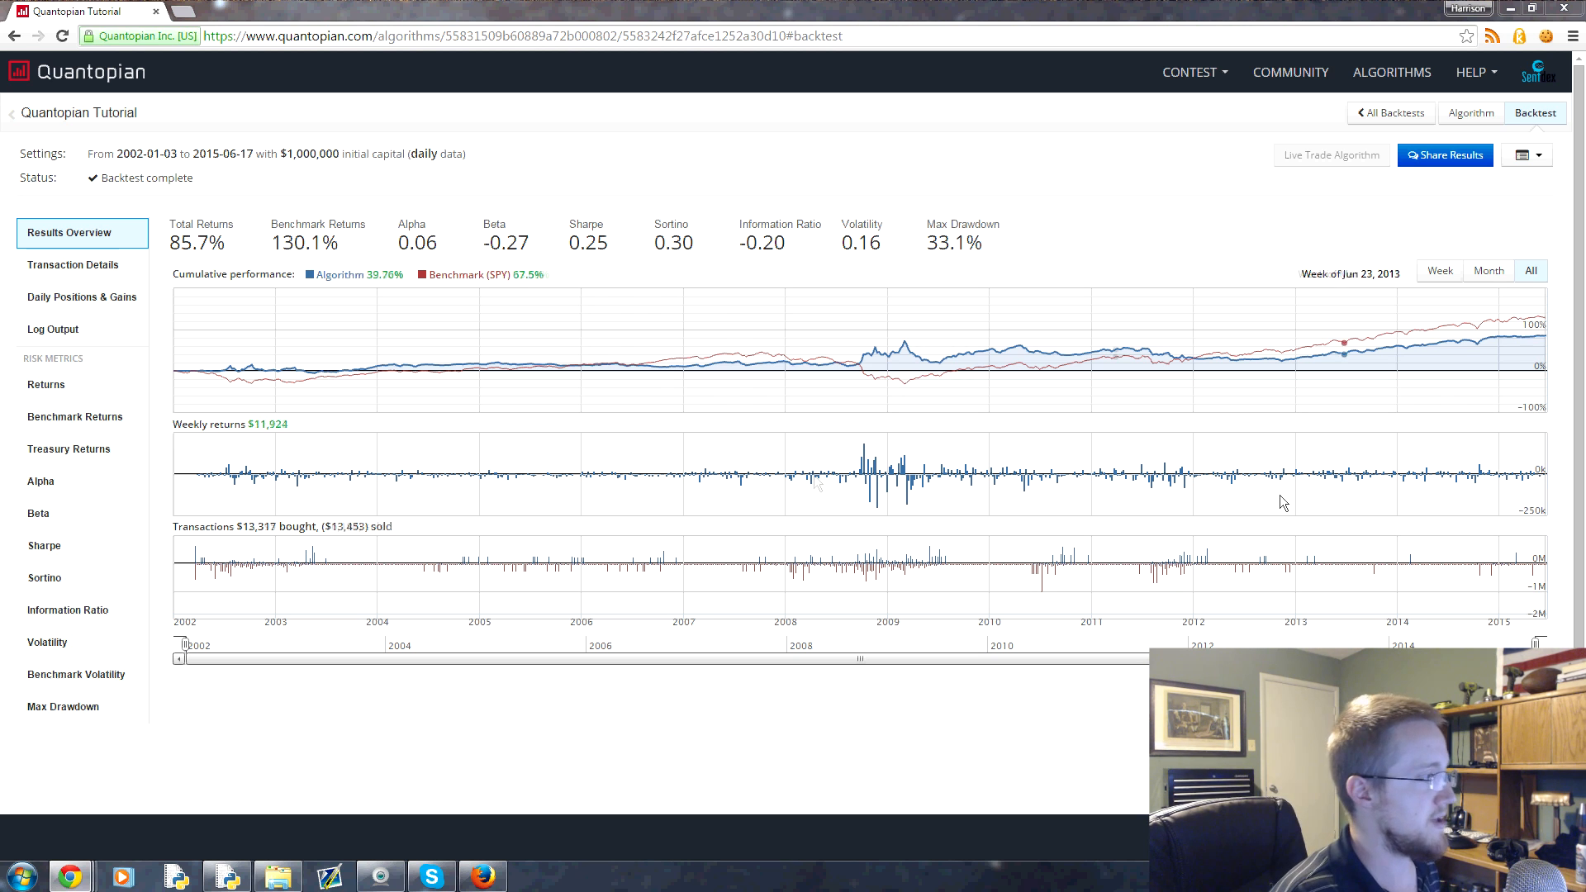
{"action": "mouse_move", "coordinate": [435, 370]}
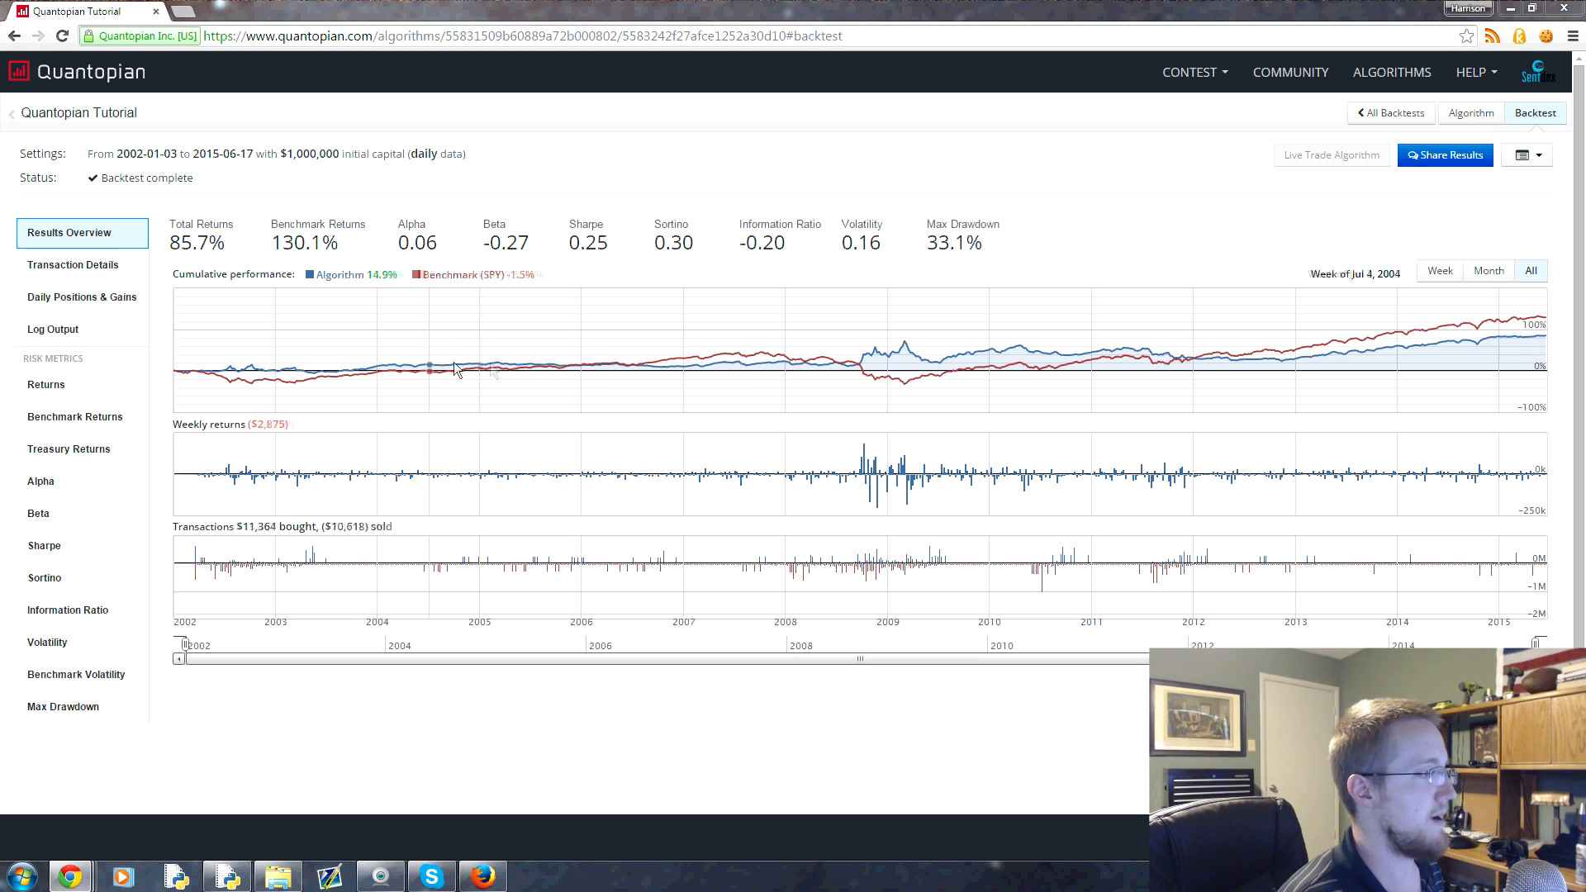
{"action": "mouse_move", "coordinate": [627, 378]}
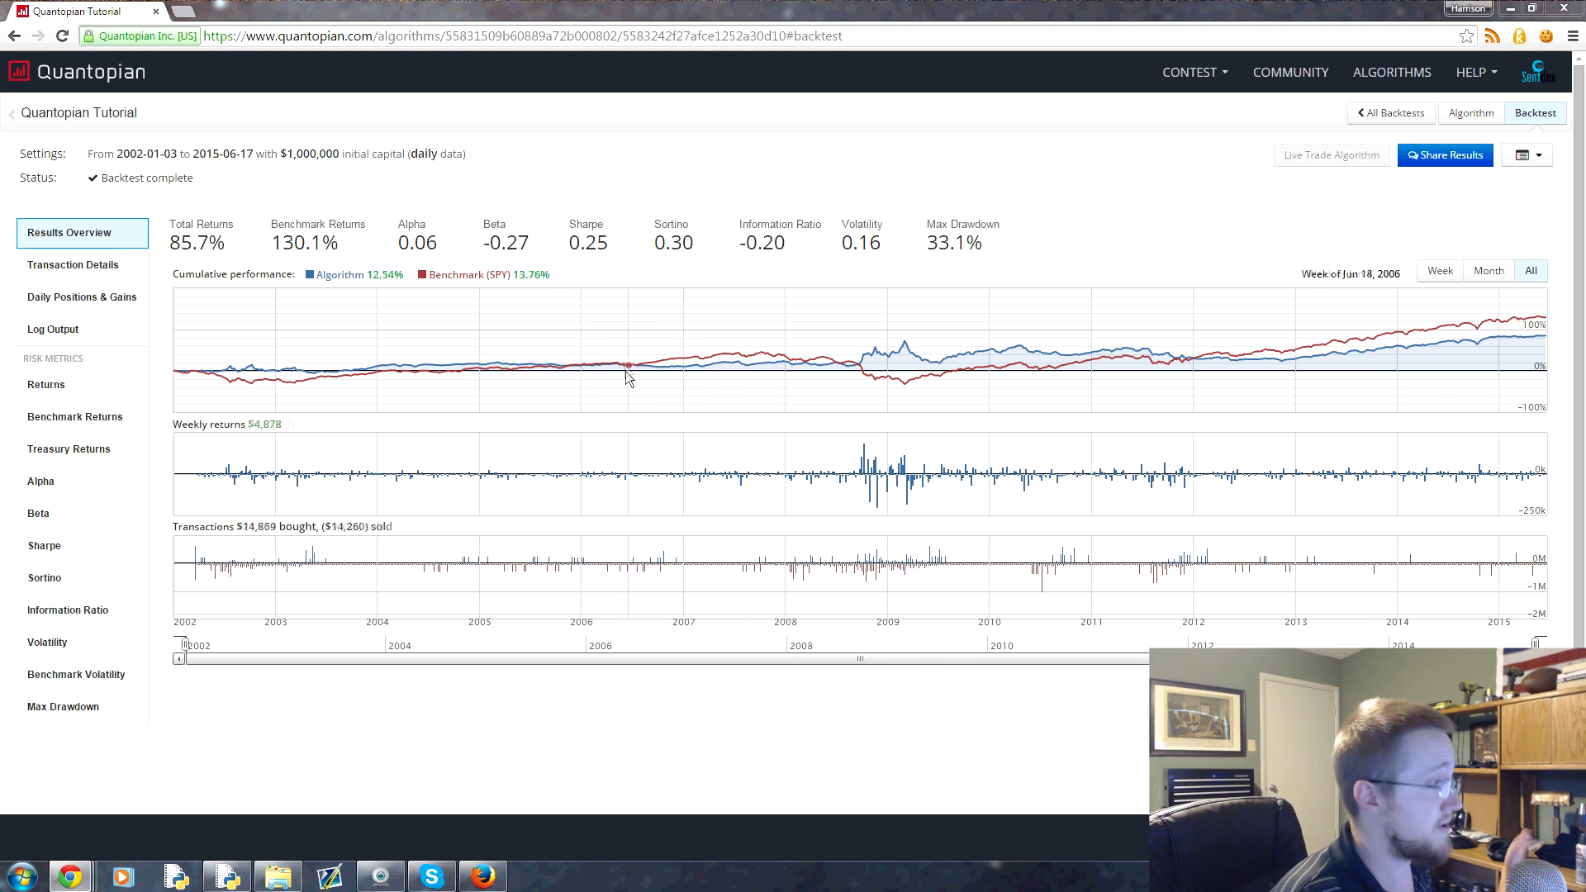
{"action": "mouse_move", "coordinate": [832, 357]}
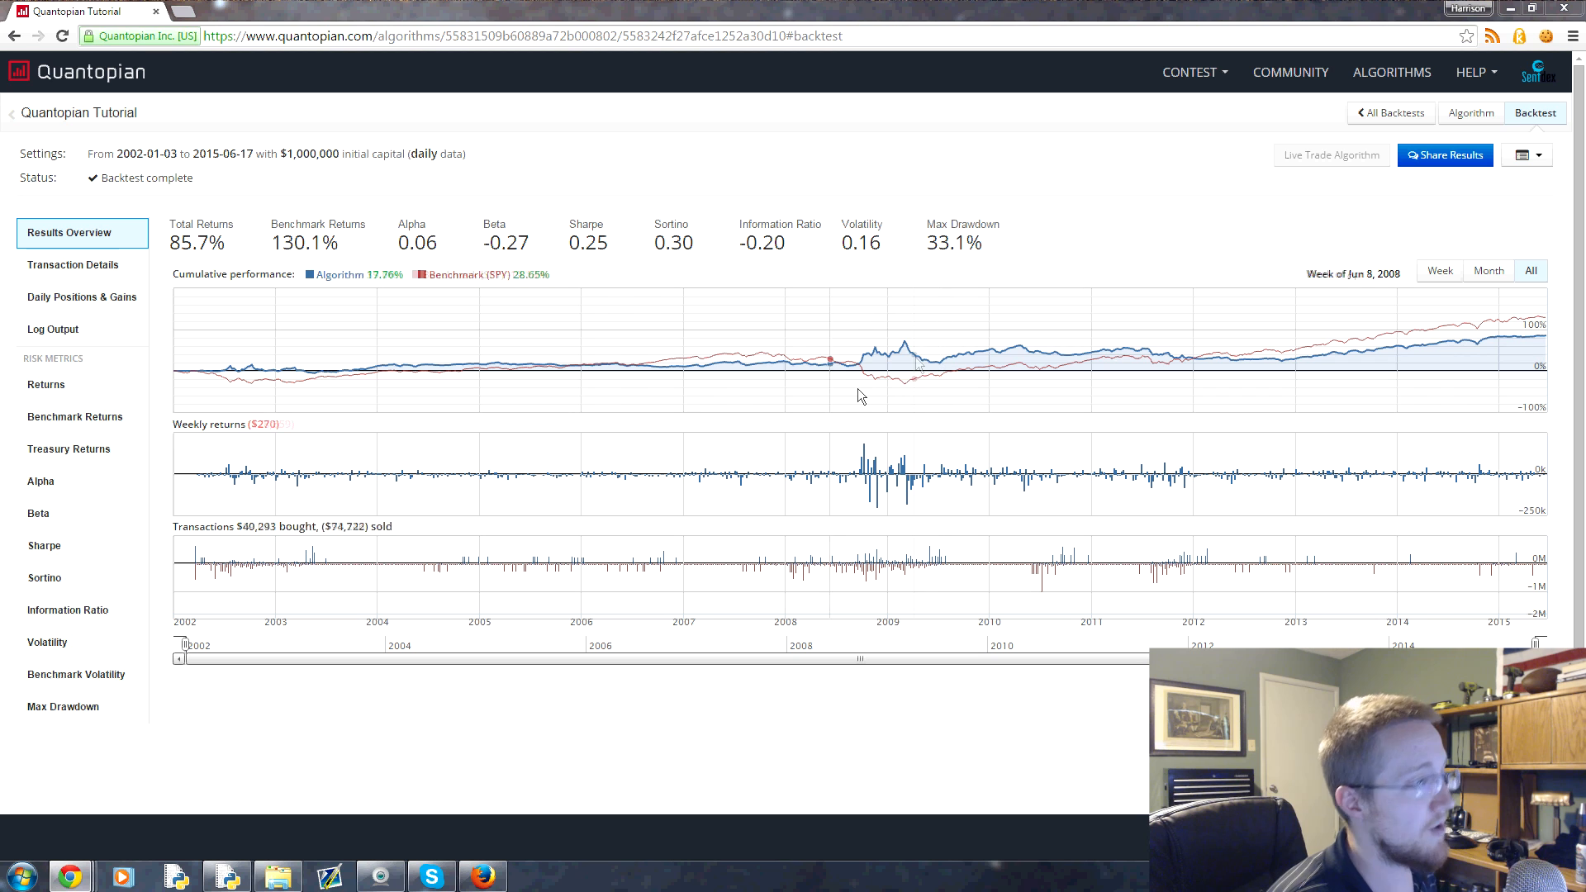
{"action": "mouse_move", "coordinate": [885, 360]}
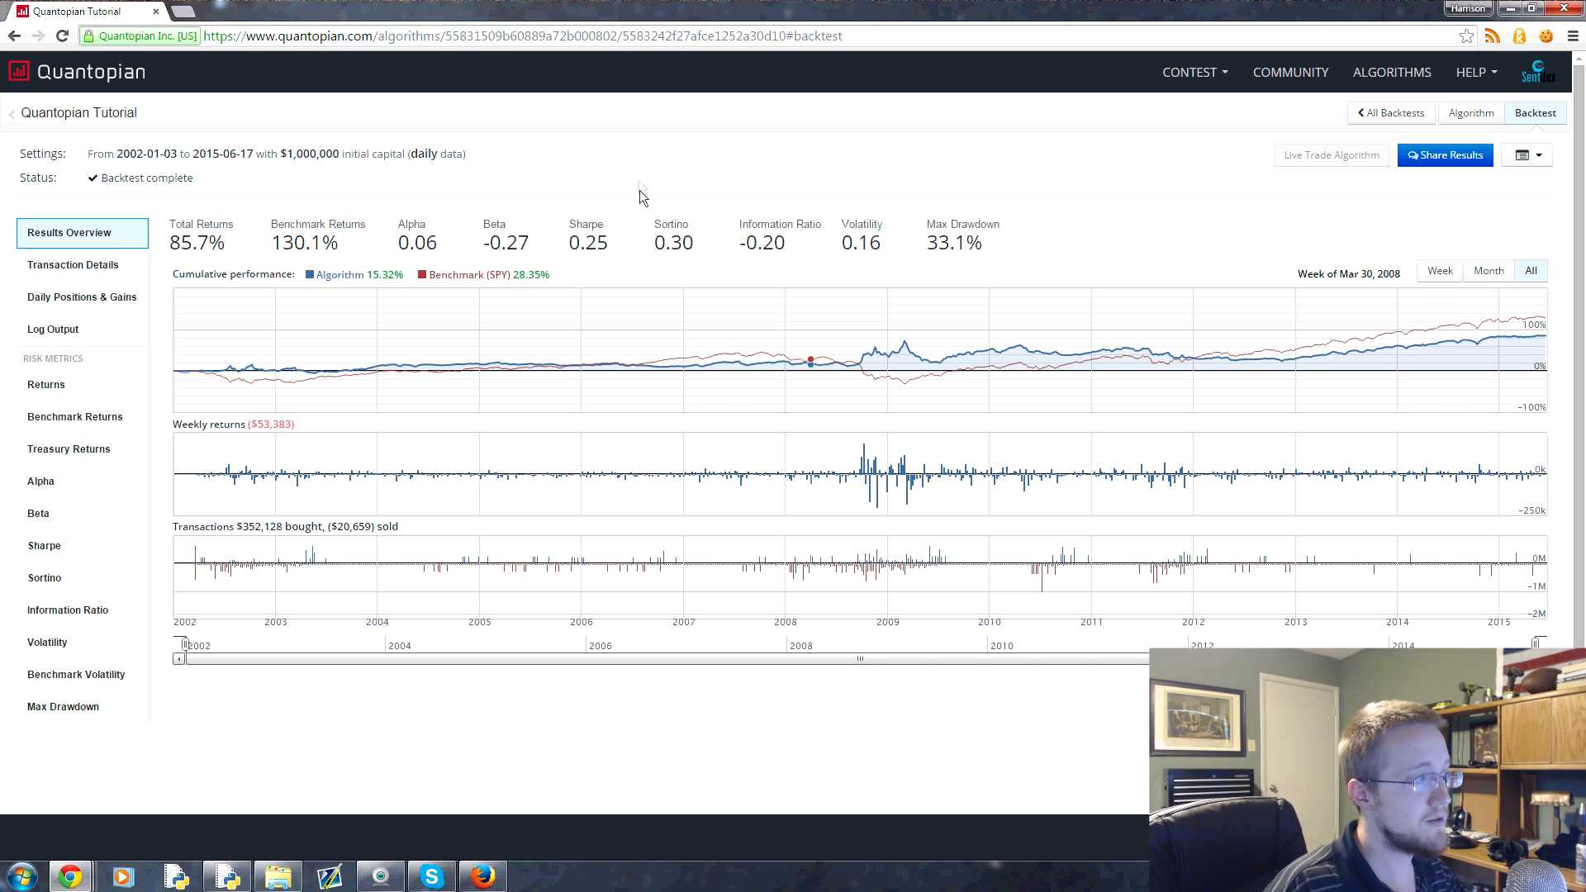
{"action": "mouse_move", "coordinate": [792, 413]}
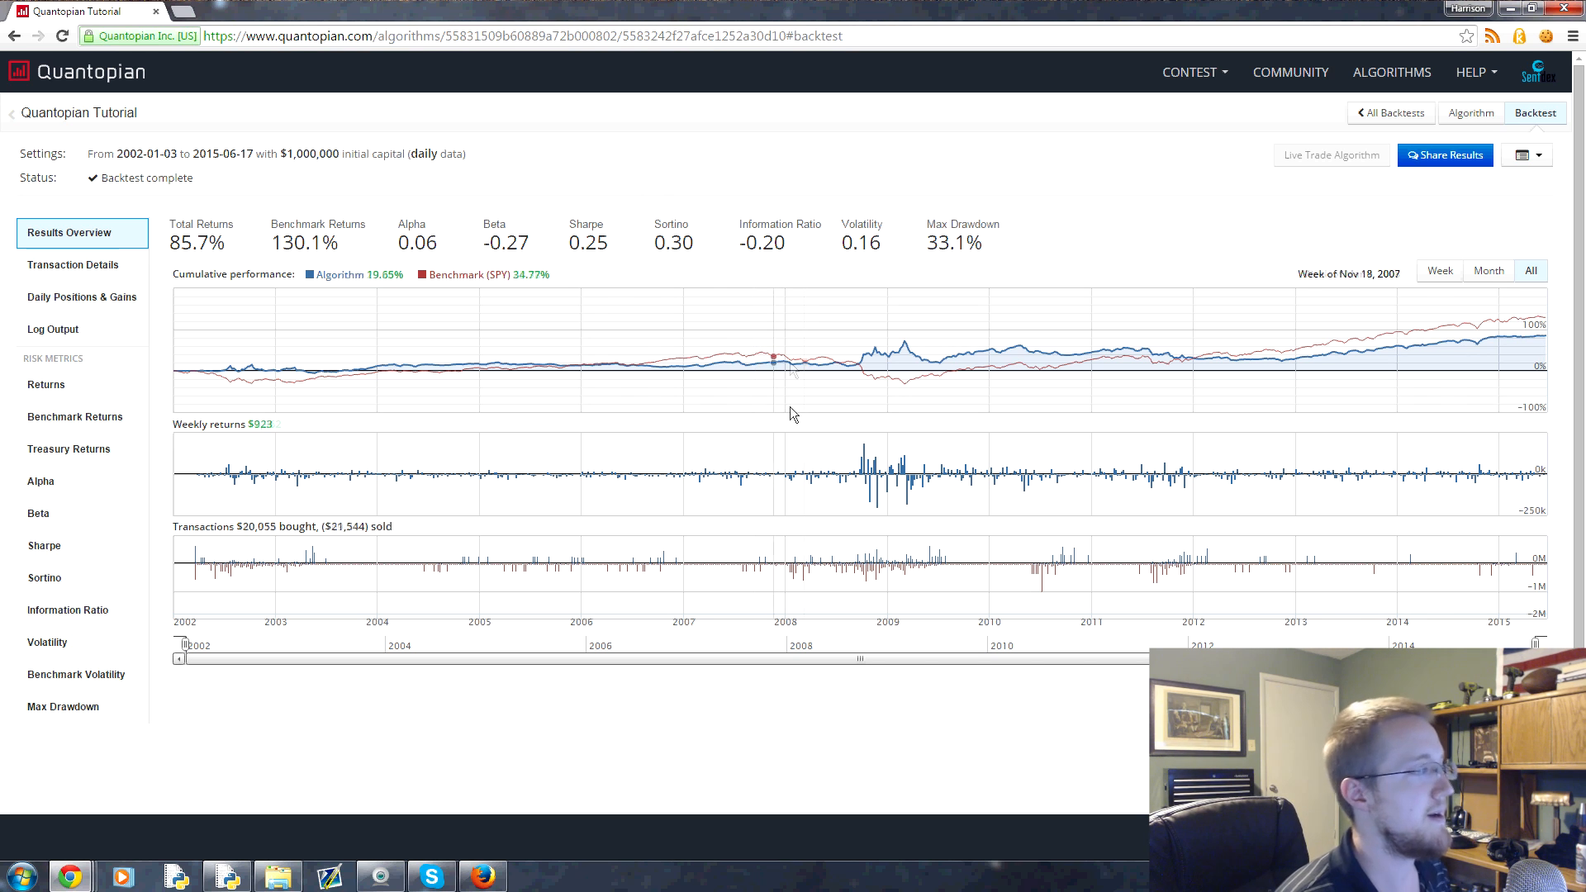
{"action": "mouse_move", "coordinate": [722, 355]}
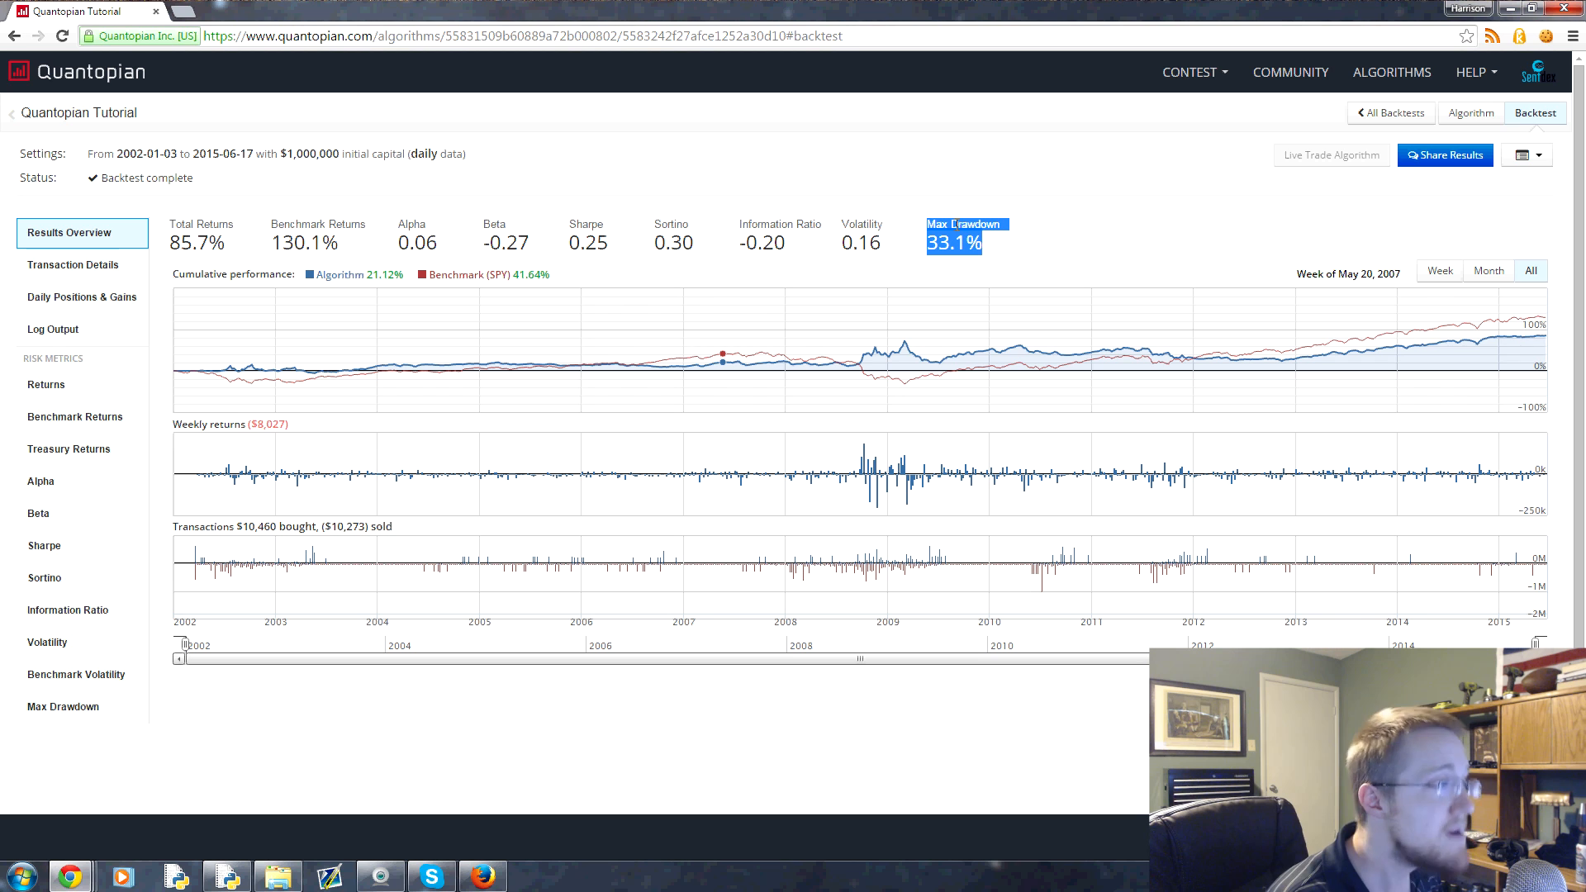
{"action": "mouse_move", "coordinate": [608, 230]}
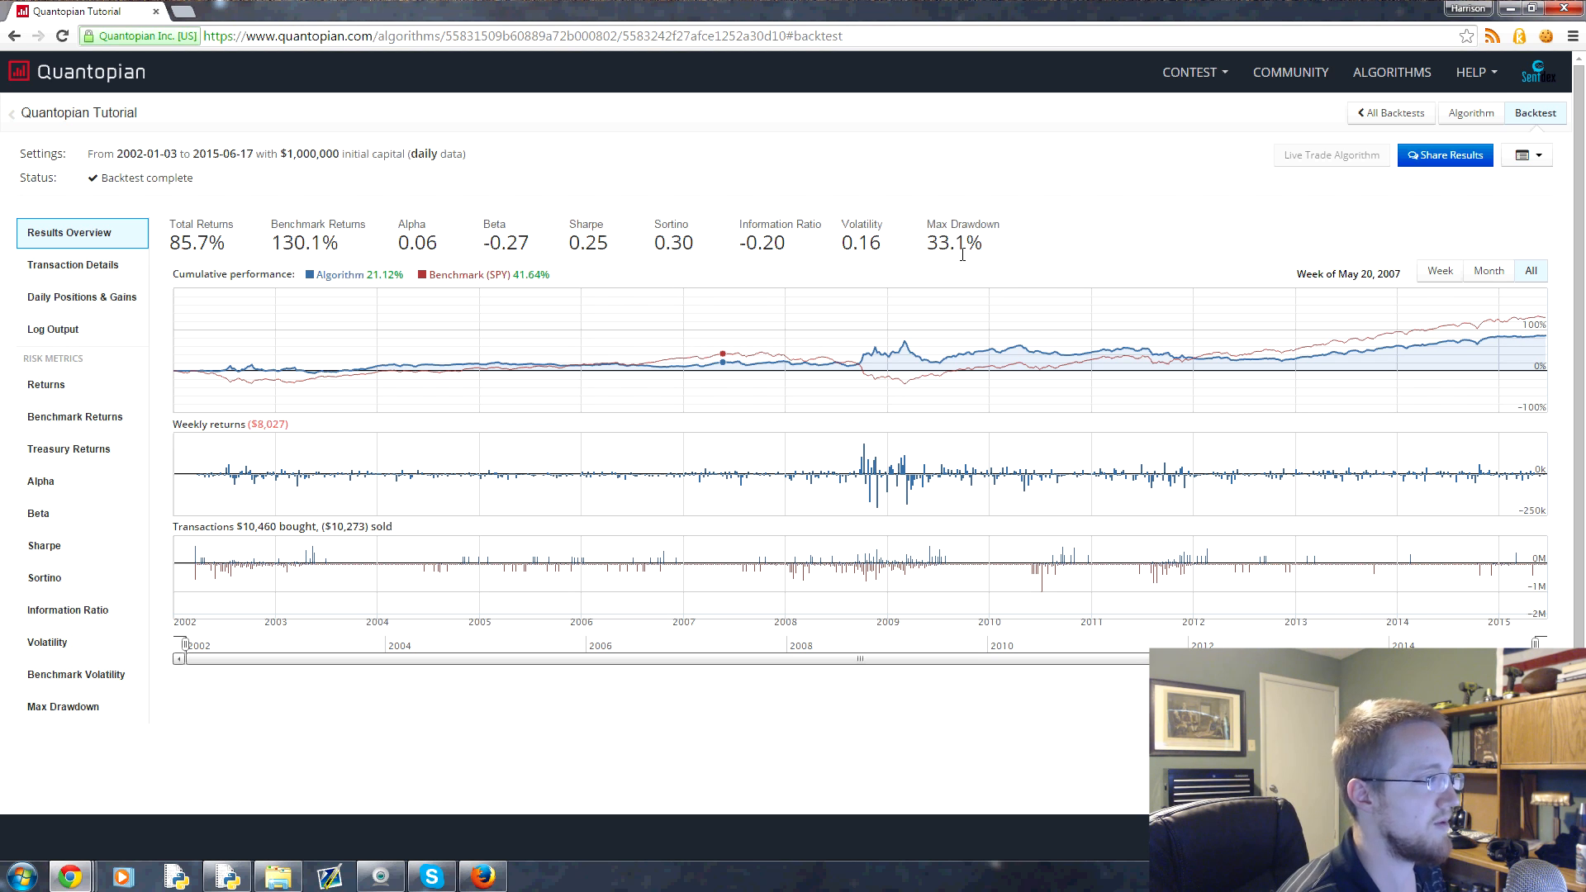
{"action": "double_click", "coordinate": [861, 242]}
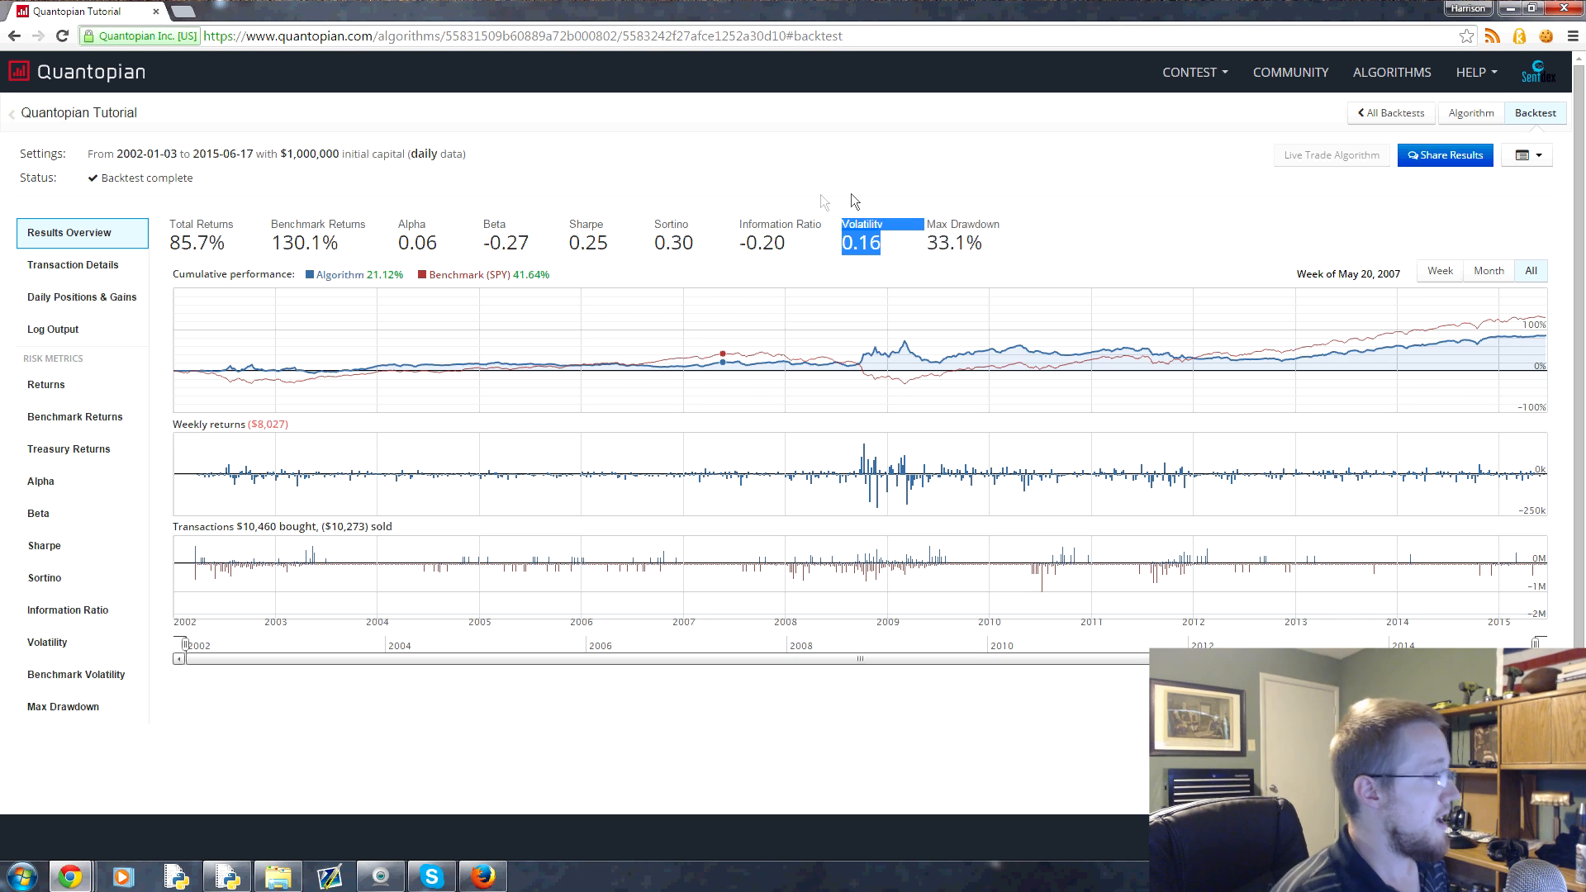
{"action": "mouse_move", "coordinate": [812, 199]}
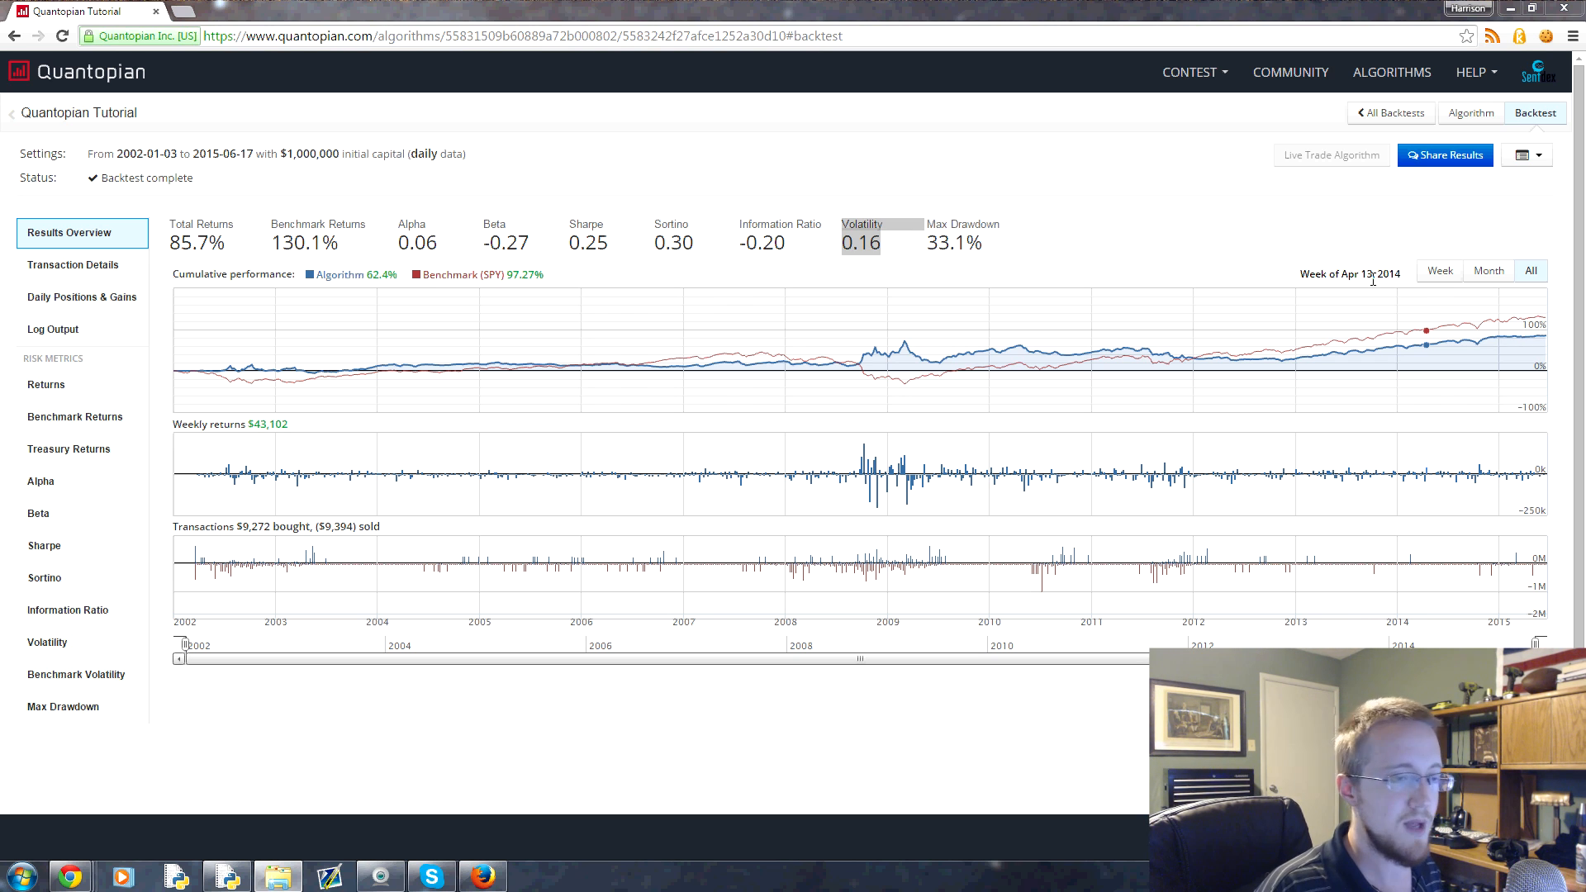
{"action": "mouse_move", "coordinate": [1456, 341]}
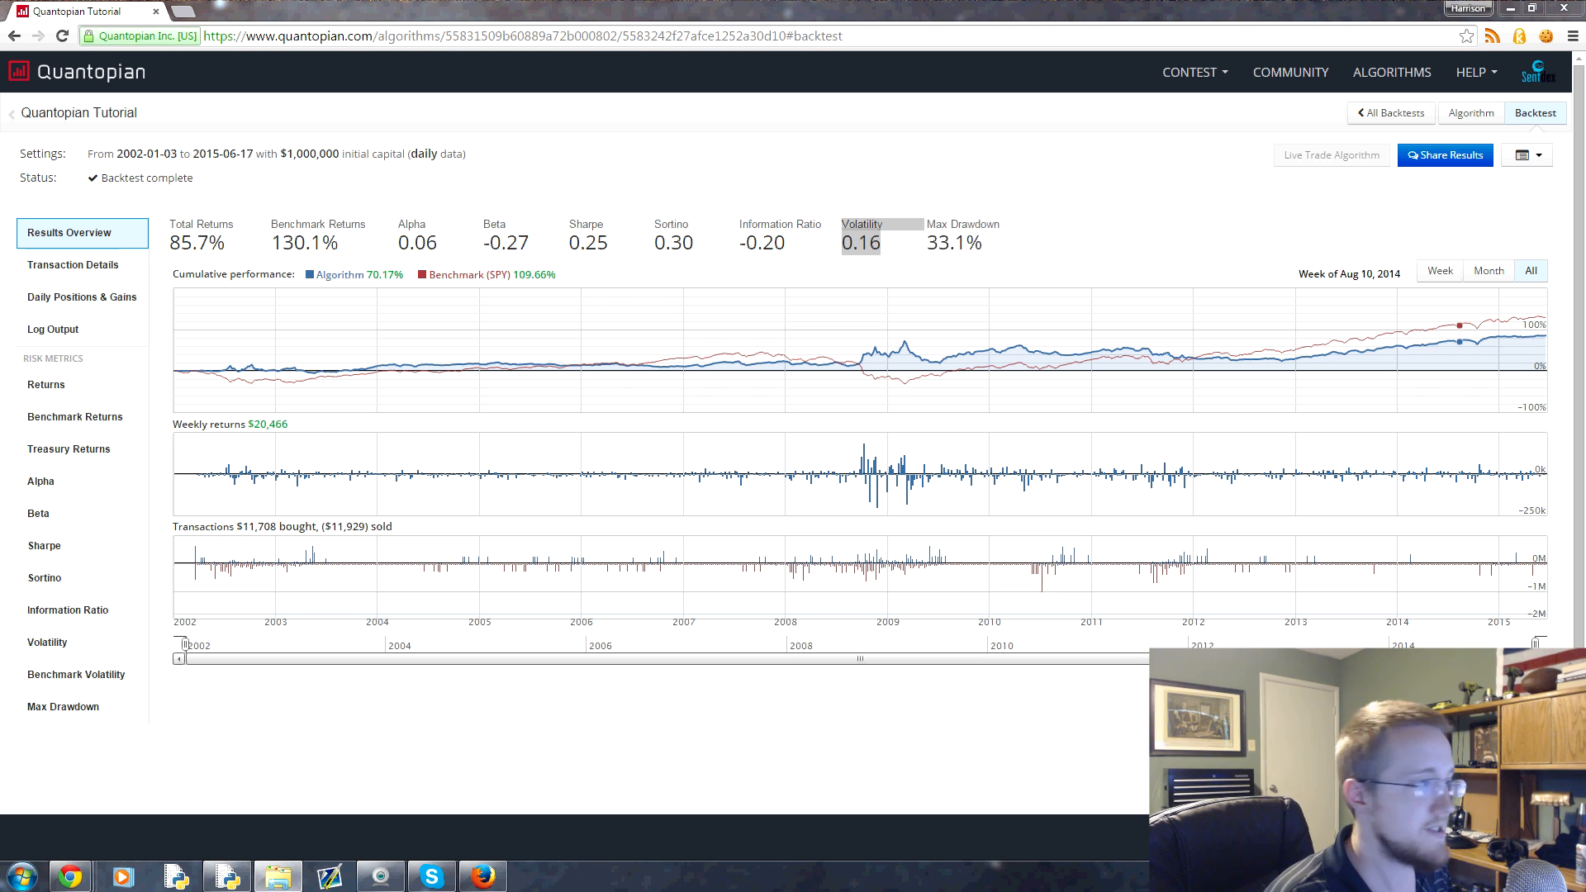
{"action": "mouse_move", "coordinate": [1042, 229]}
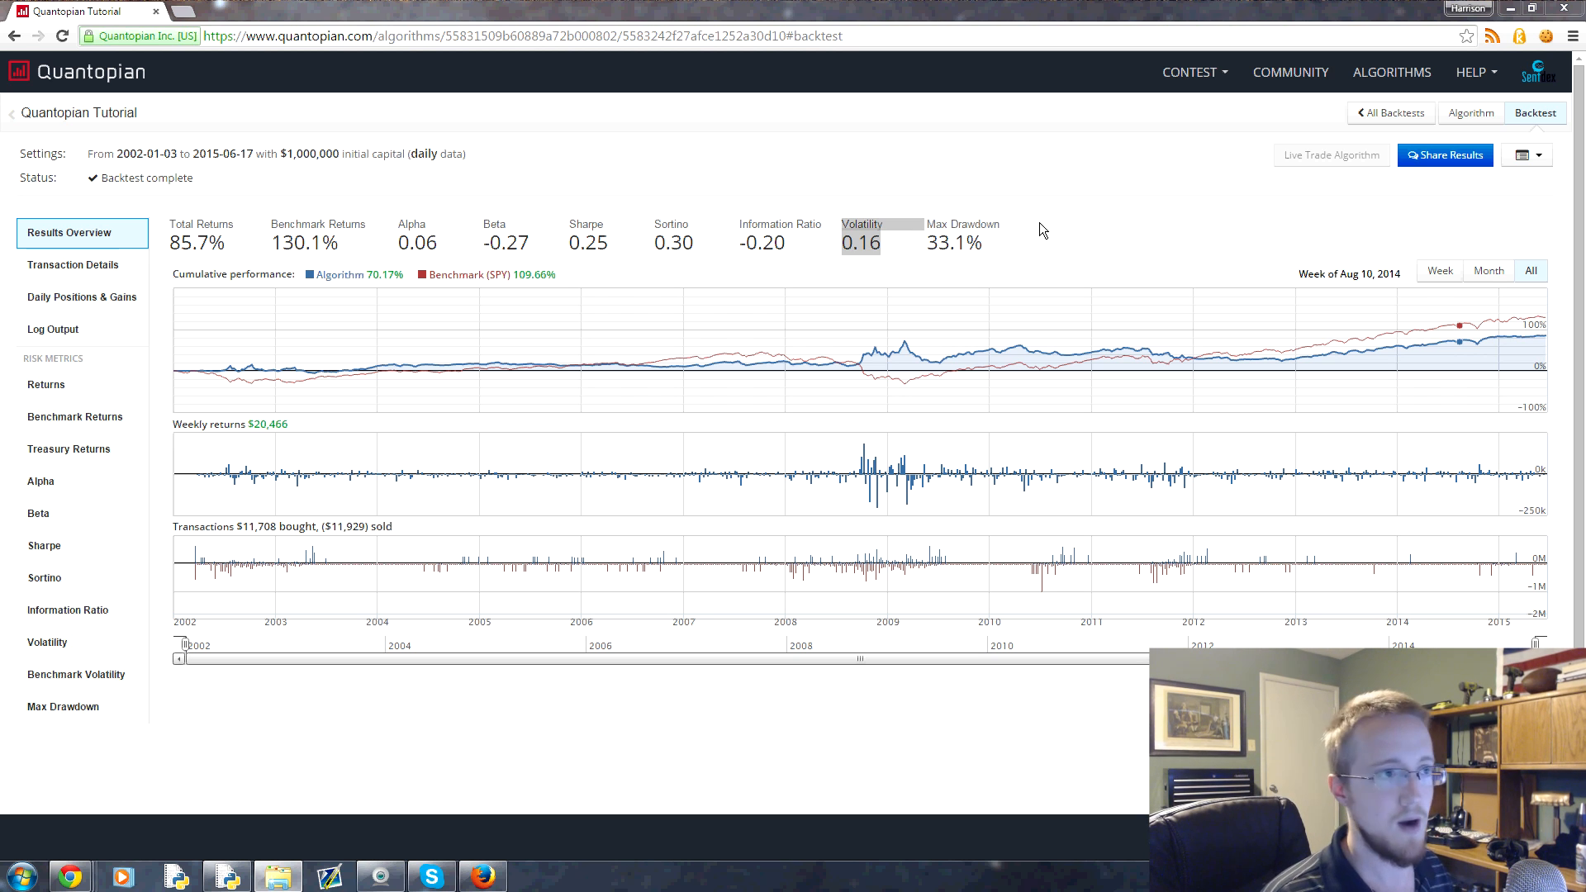
{"action": "mouse_move", "coordinate": [1045, 229]}
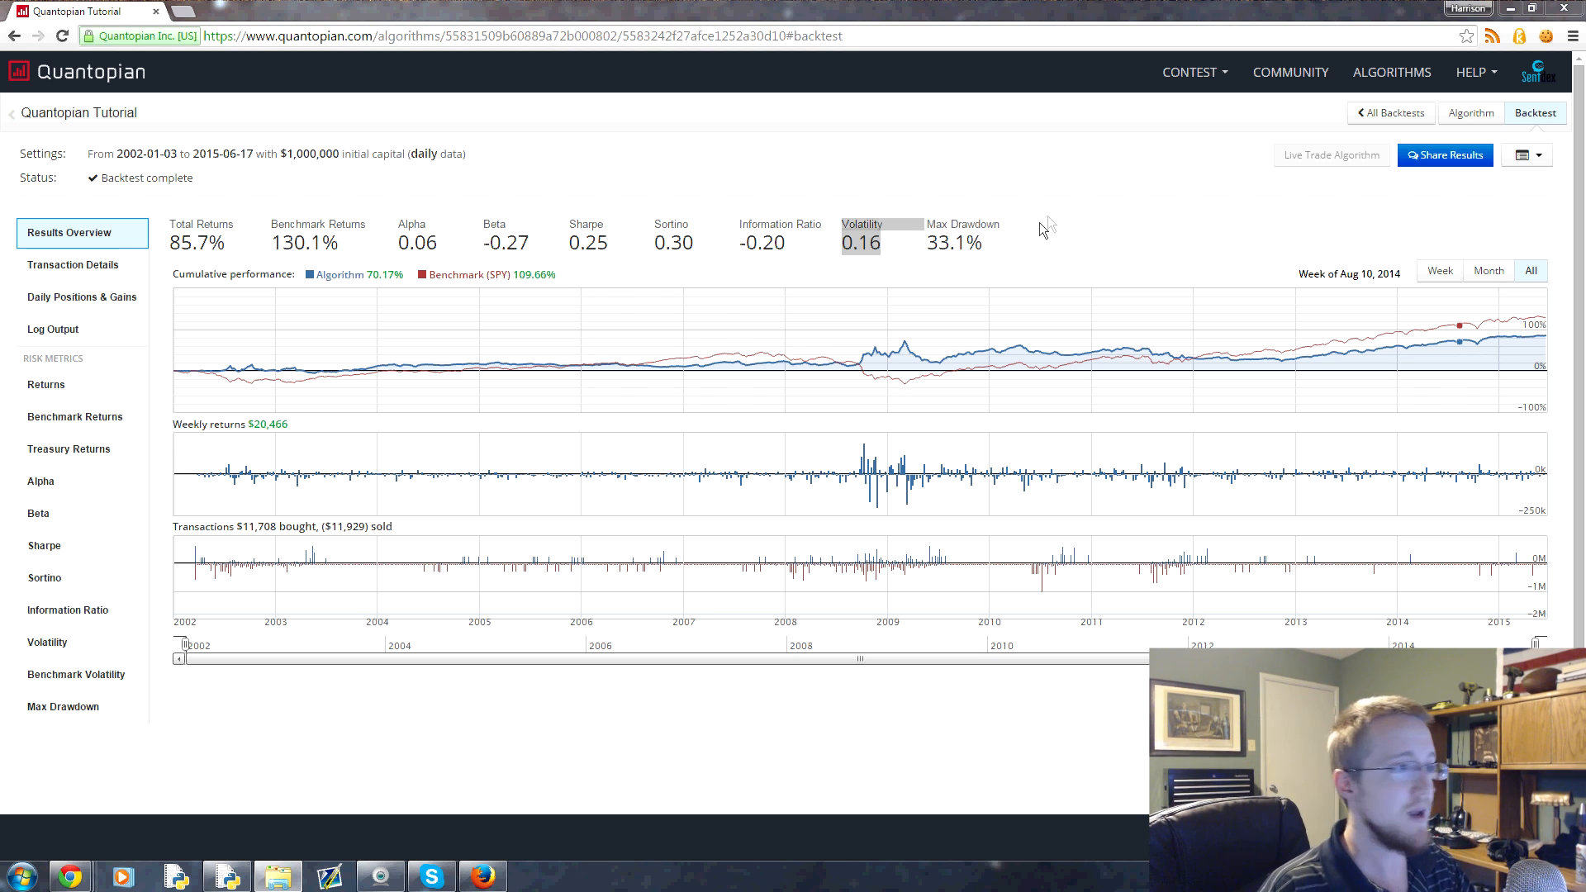